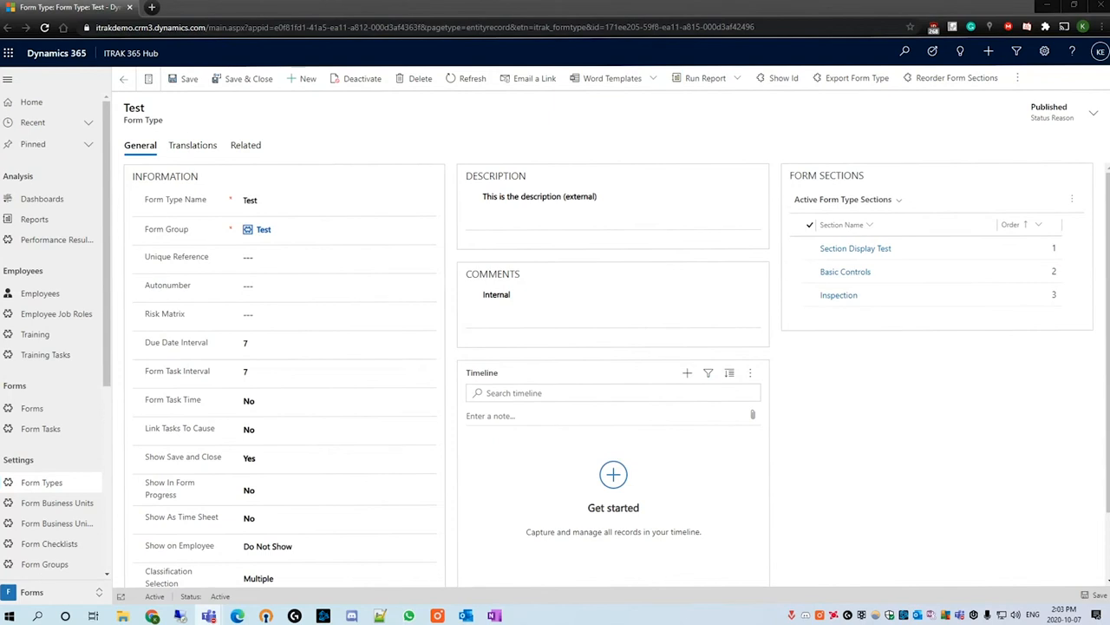
{"action": "mouse_move", "coordinate": [880, 288]}
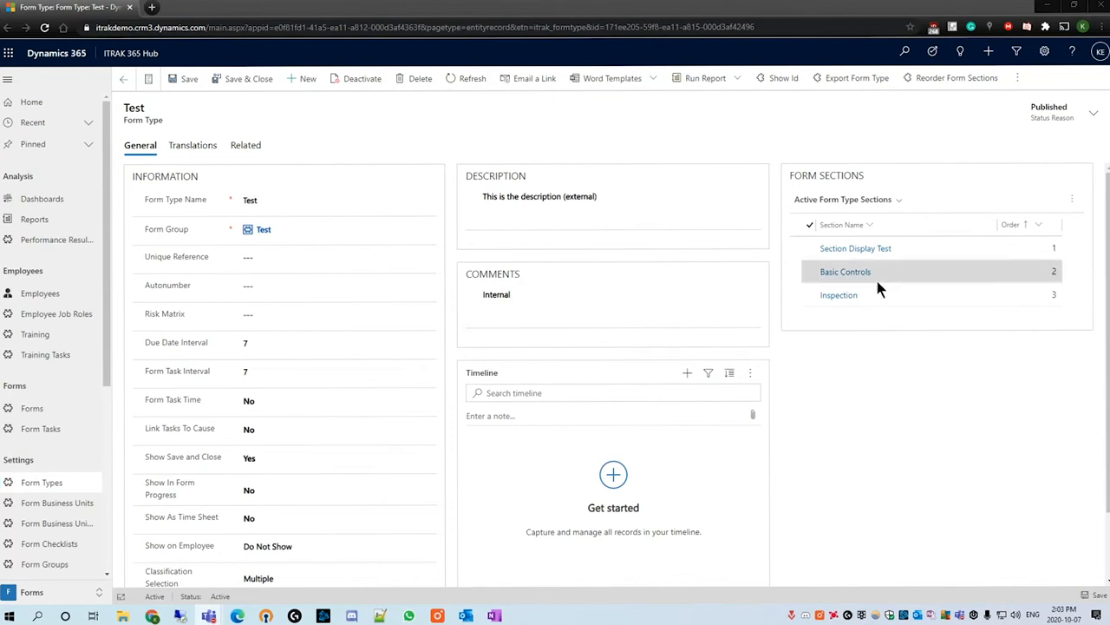
{"action": "mouse_move", "coordinate": [924, 280]}
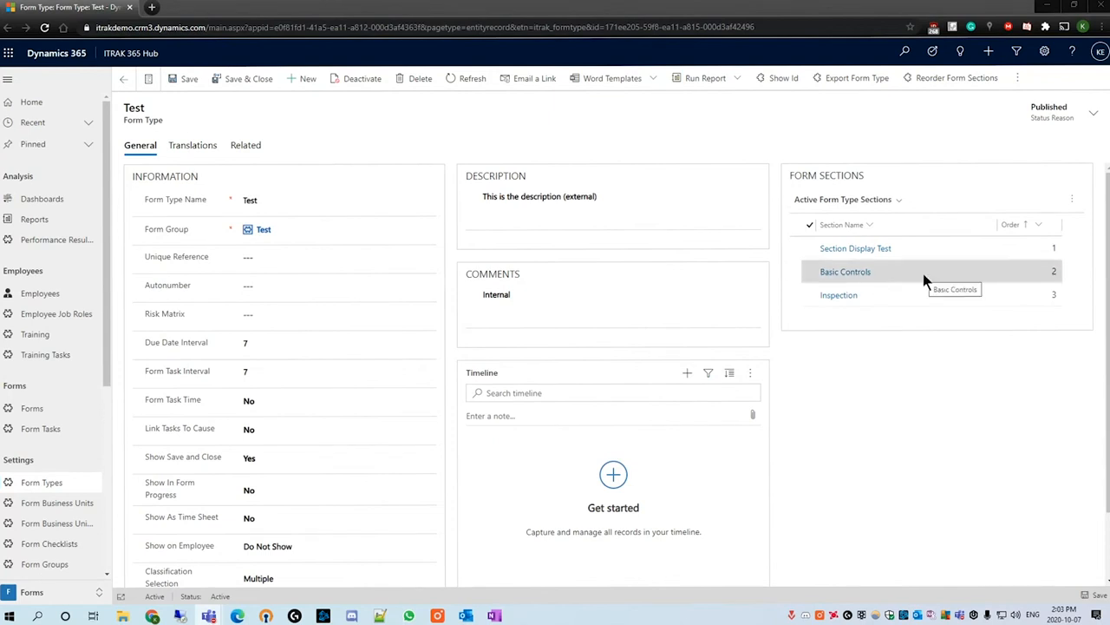
Create a form type section named 'Complex Controls' under the Test form type and save it.
{"action": "left_click", "coordinate": [338, 256]}
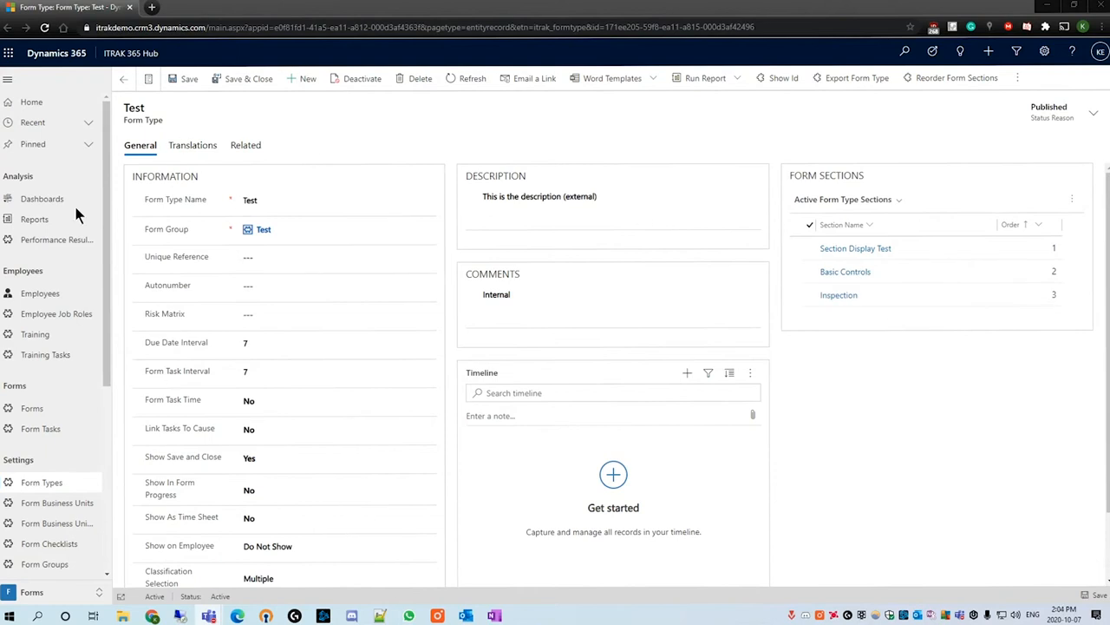
{"action": "mouse_move", "coordinate": [963, 492]}
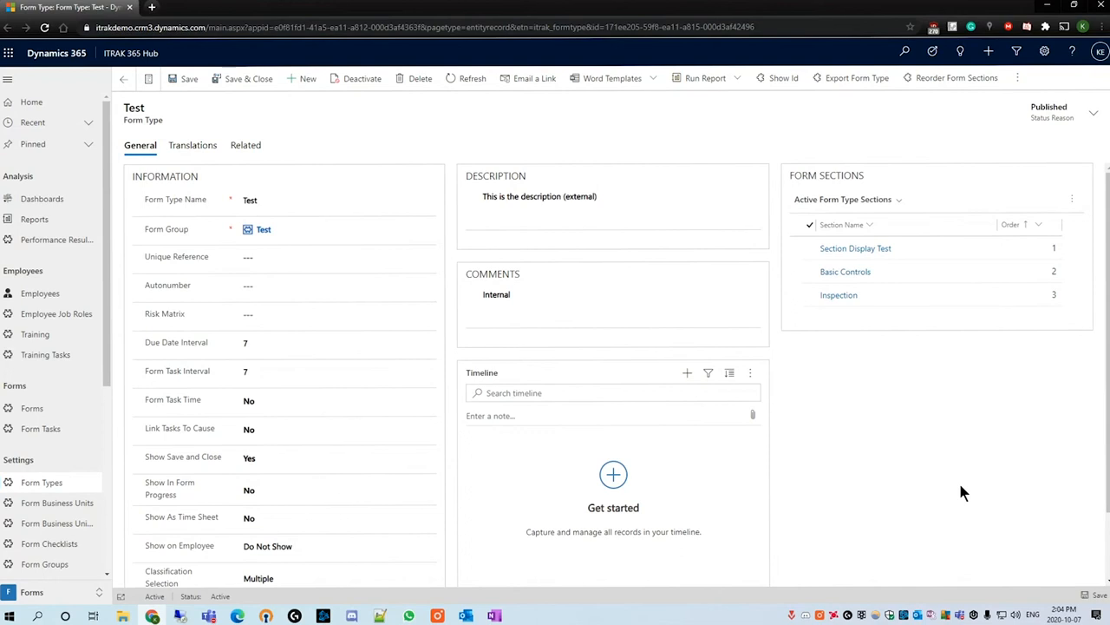
{"action": "mouse_move", "coordinate": [959, 477]}
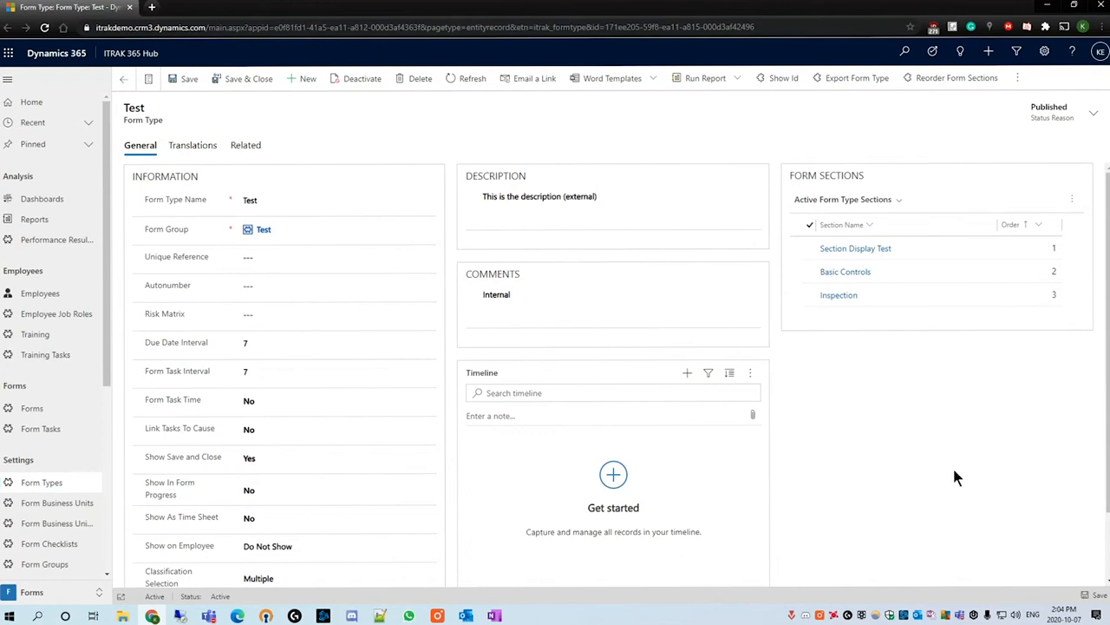
{"action": "mouse_move", "coordinate": [954, 473]}
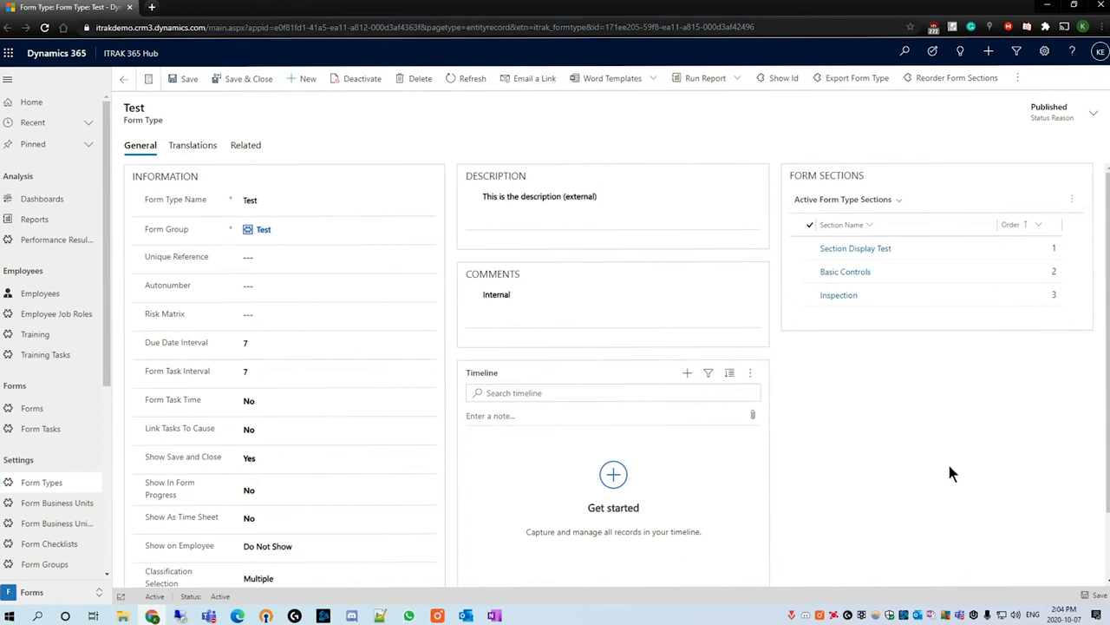
{"action": "mouse_move", "coordinate": [157, 122]}
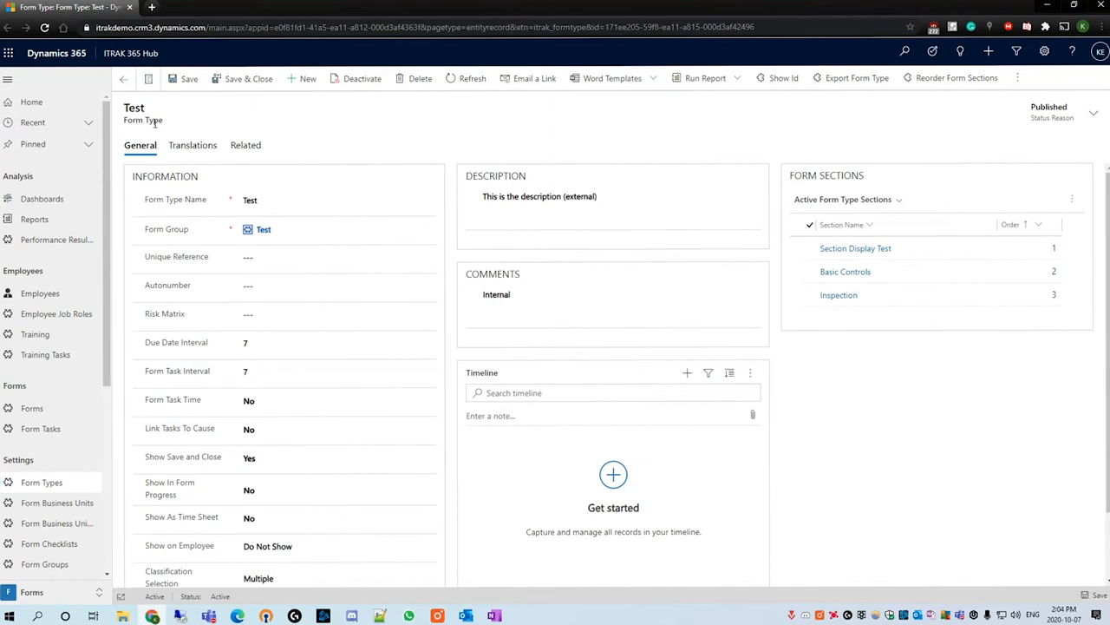
{"action": "mouse_move", "coordinate": [814, 167]}
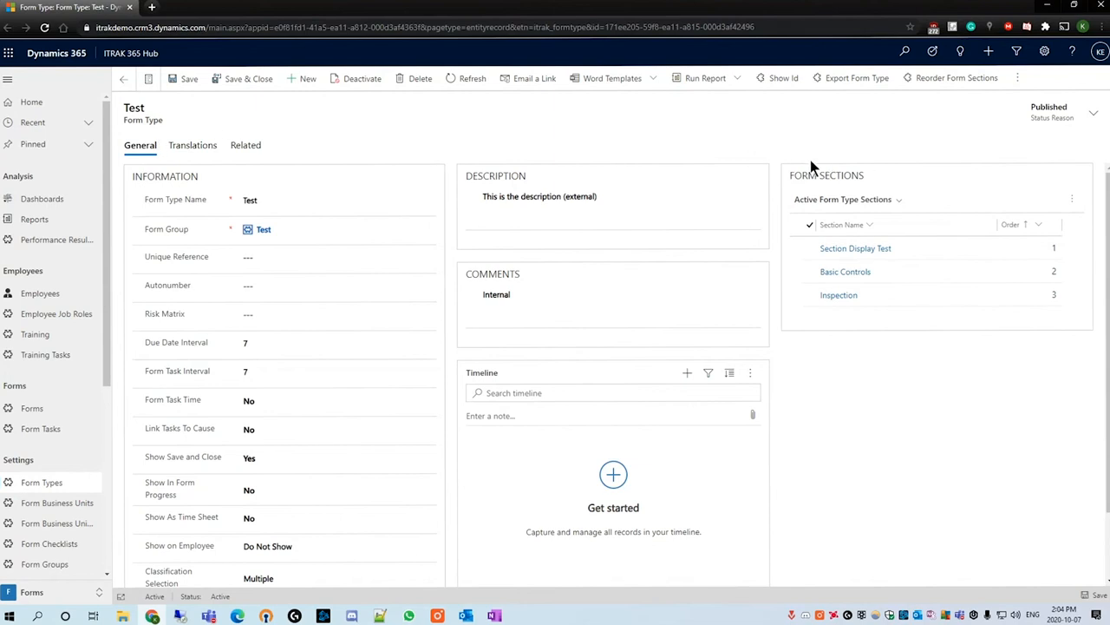
{"action": "left_click", "coordinate": [1072, 199]}
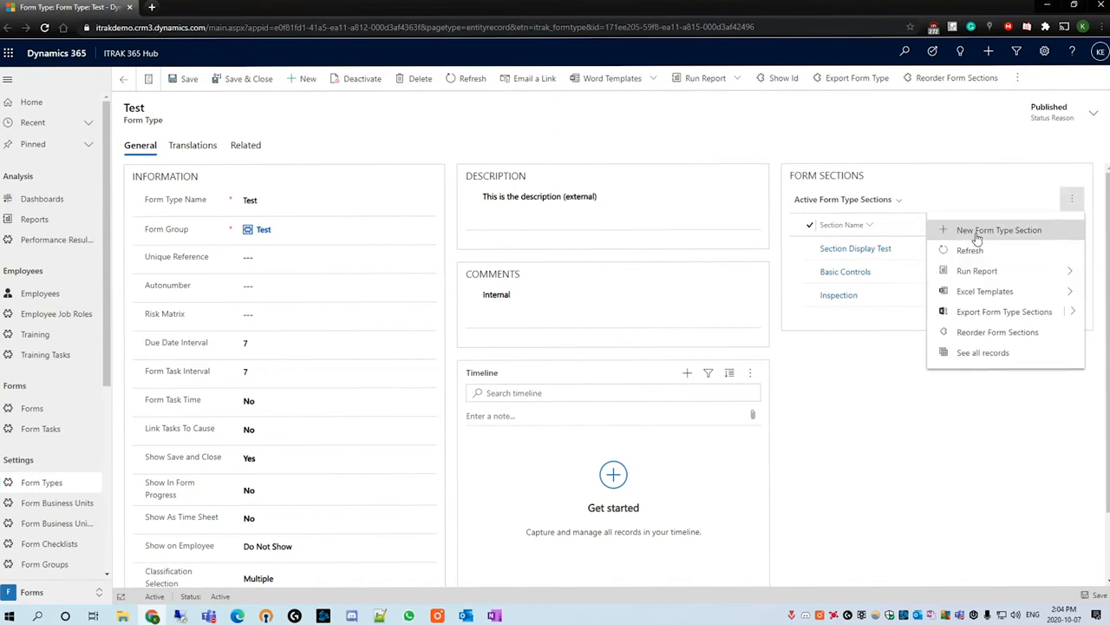
{"action": "left_click", "coordinate": [999, 230]}
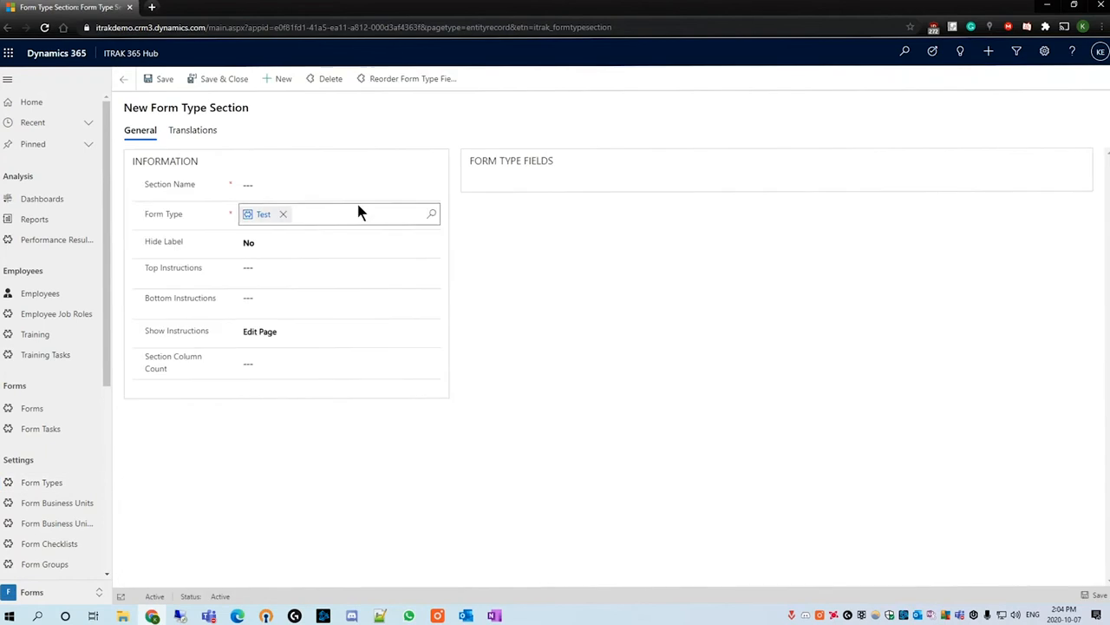
{"action": "type", "text": "Complex Controls"}
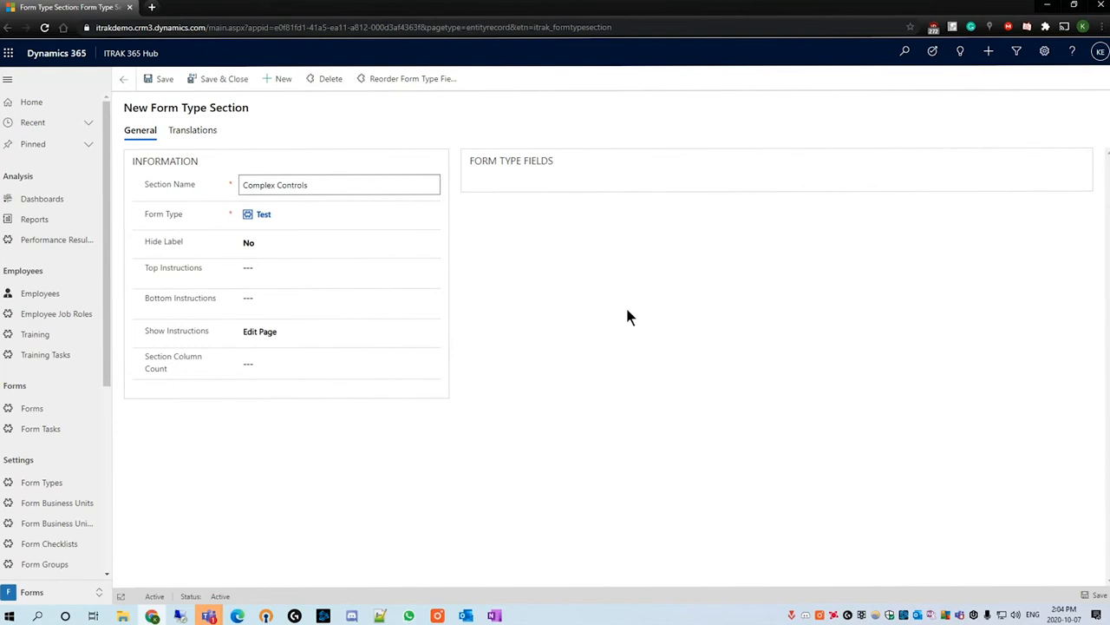
{"action": "left_click", "coordinate": [164, 78]}
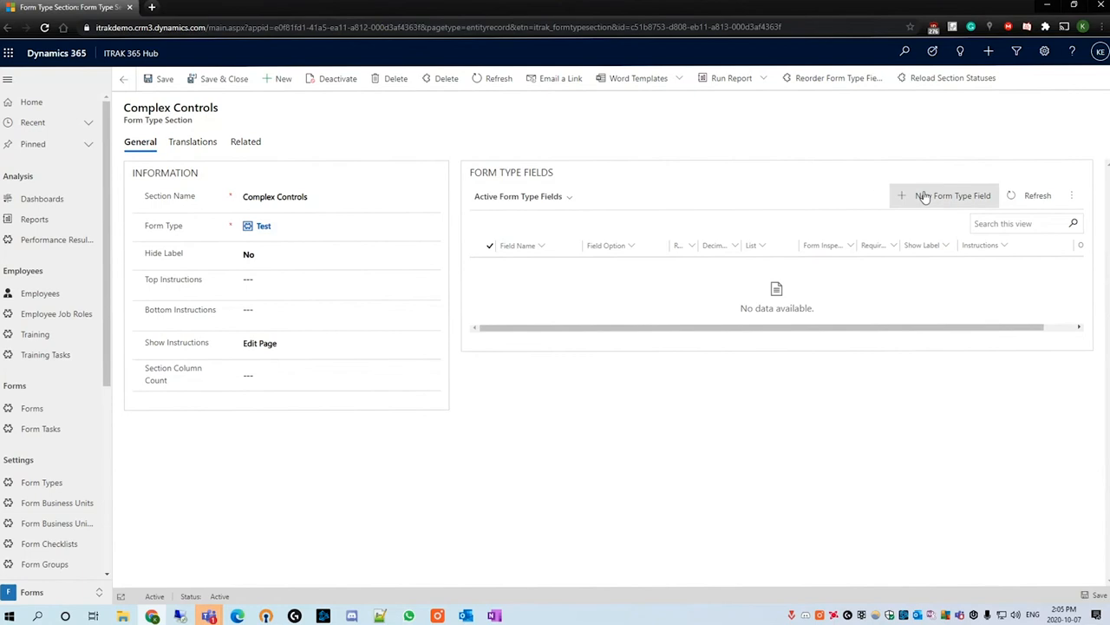
Create a User-defined Attachments/Notes field named 'Attachments / Notes' with Show Thumbnails set to Yes.
{"action": "left_click", "coordinate": [953, 195]}
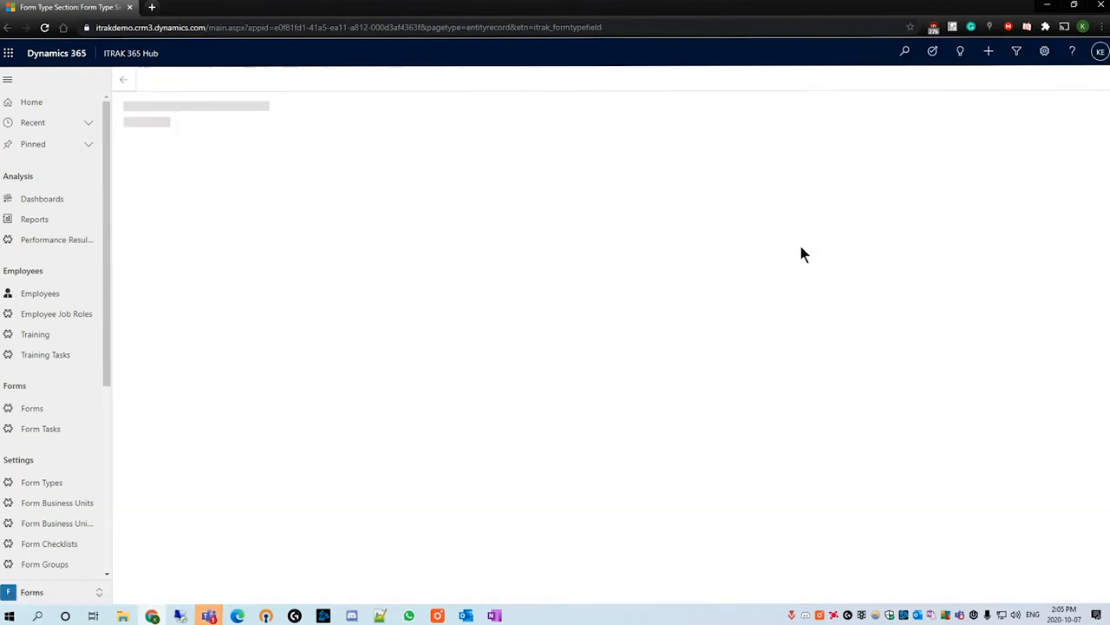
{"action": "left_click", "coordinate": [416, 184]}
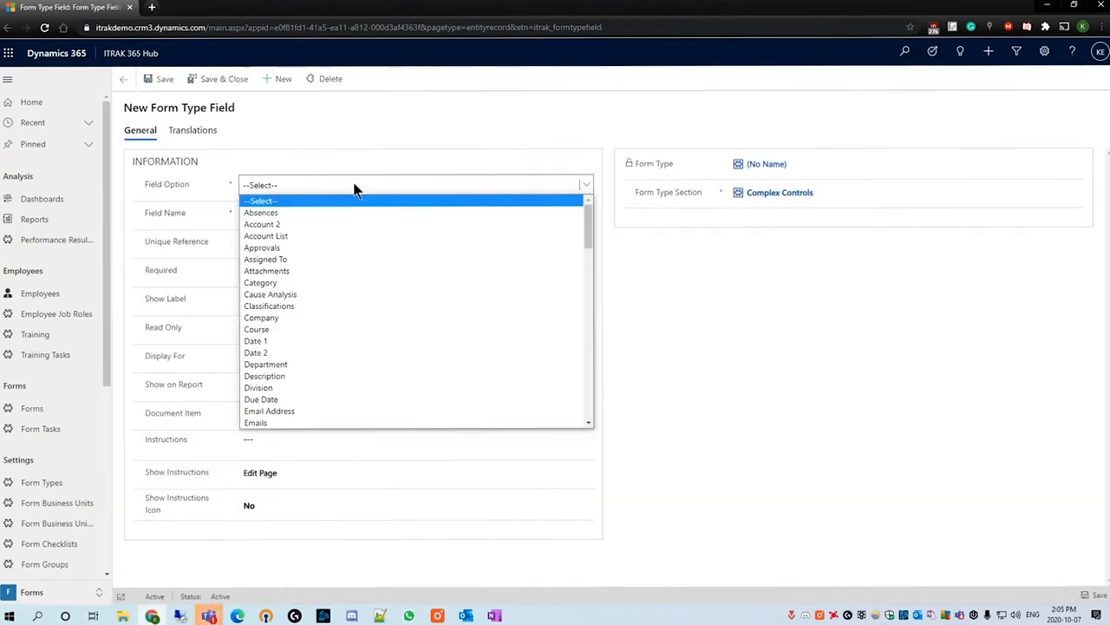
{"action": "mouse_move", "coordinate": [364, 207]}
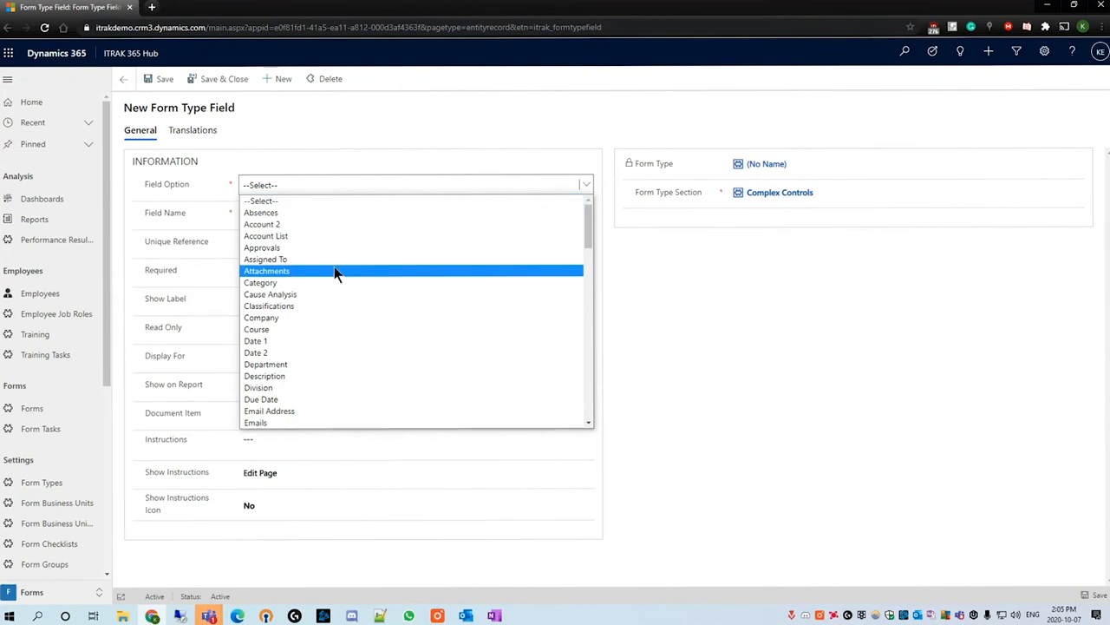
{"action": "scroll", "scroll_direction": "down", "scroll_amount": 3}
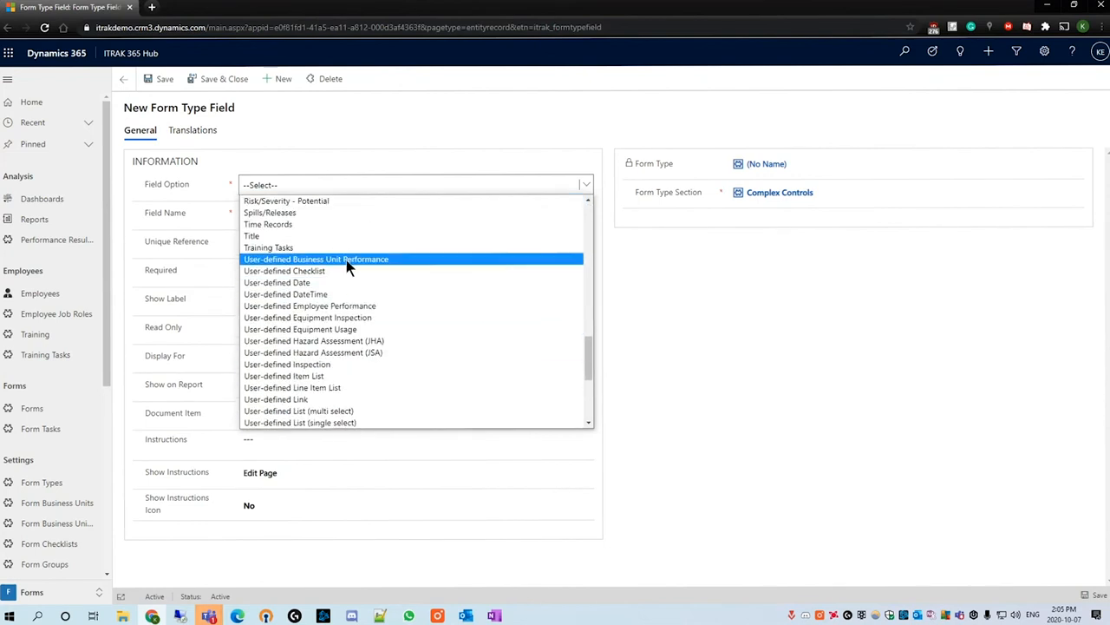
{"action": "scroll", "scroll_direction": "down", "scroll_amount": 3}
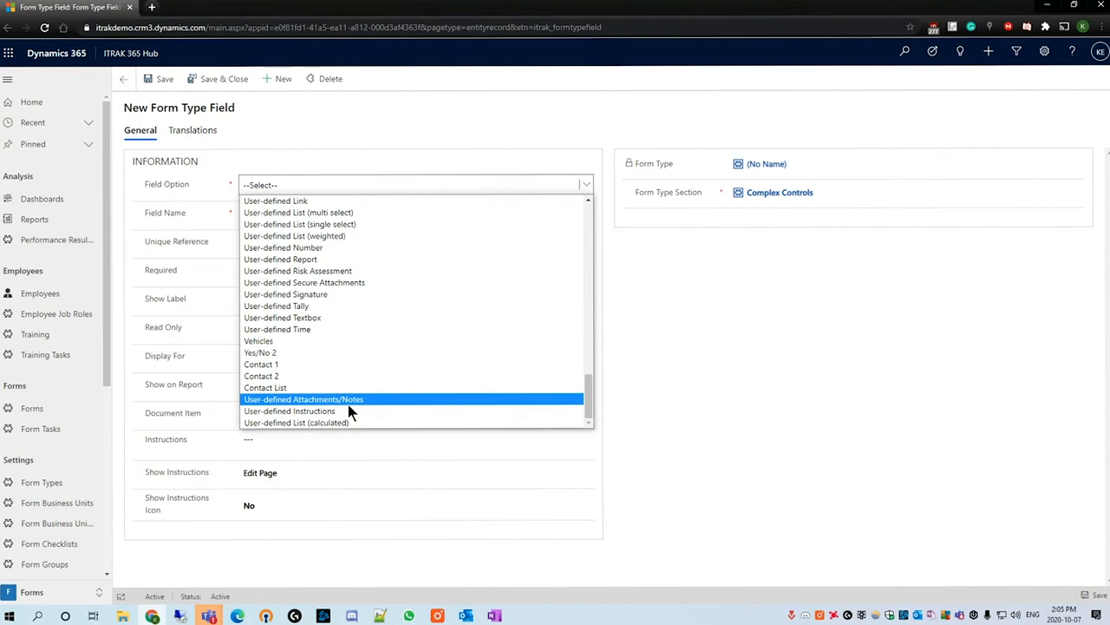
{"action": "mouse_move", "coordinate": [336, 408]}
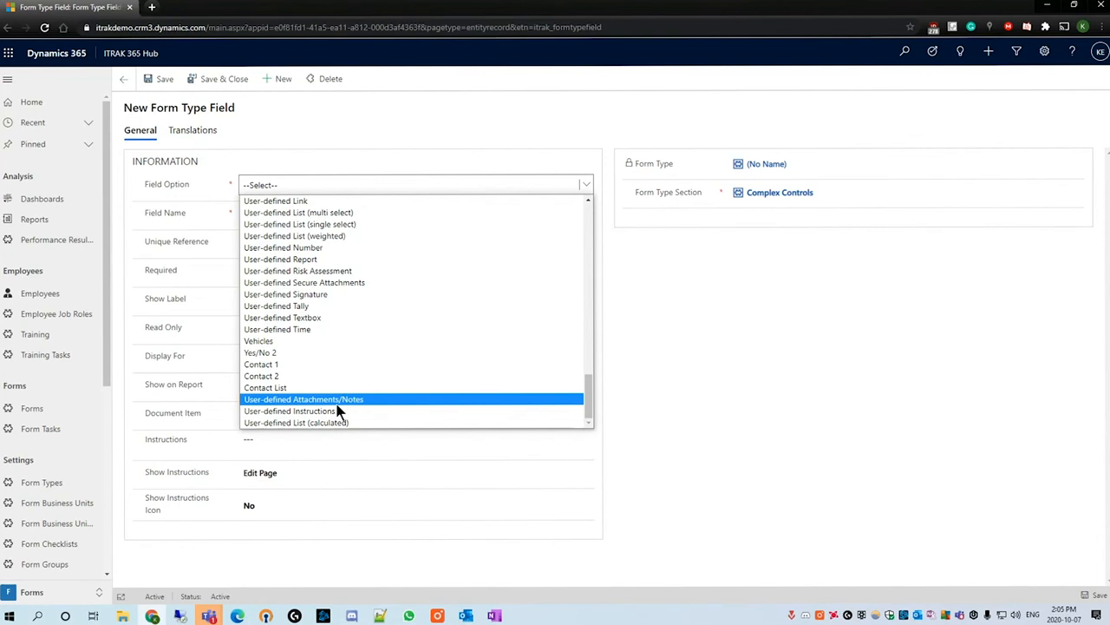
{"action": "left_click", "coordinate": [303, 399]}
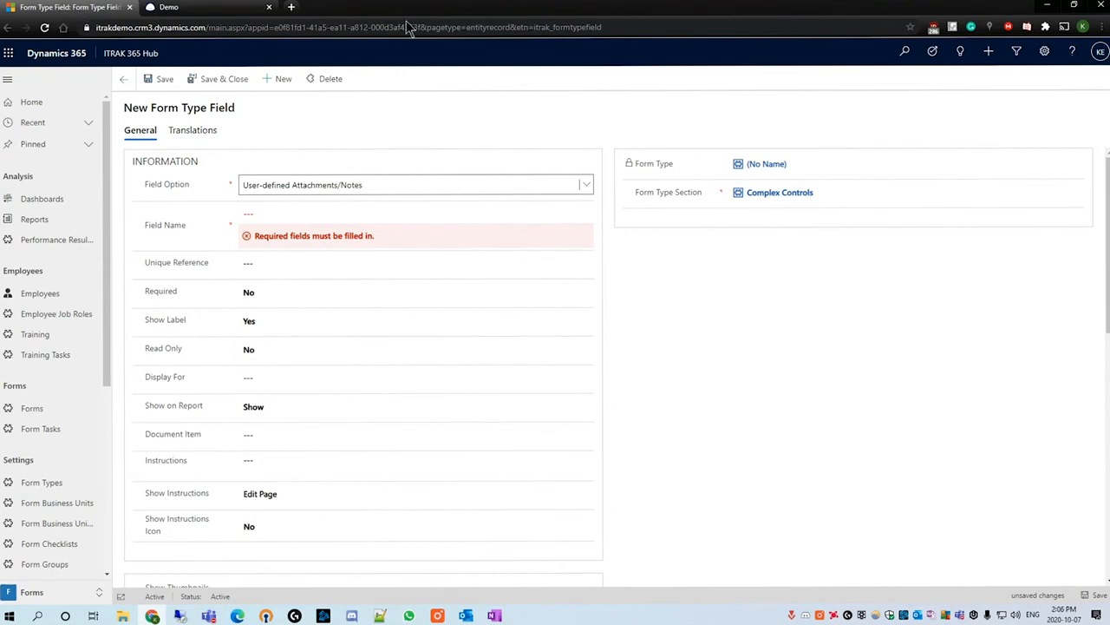
{"action": "type", "text": "Attachments / Notes"}
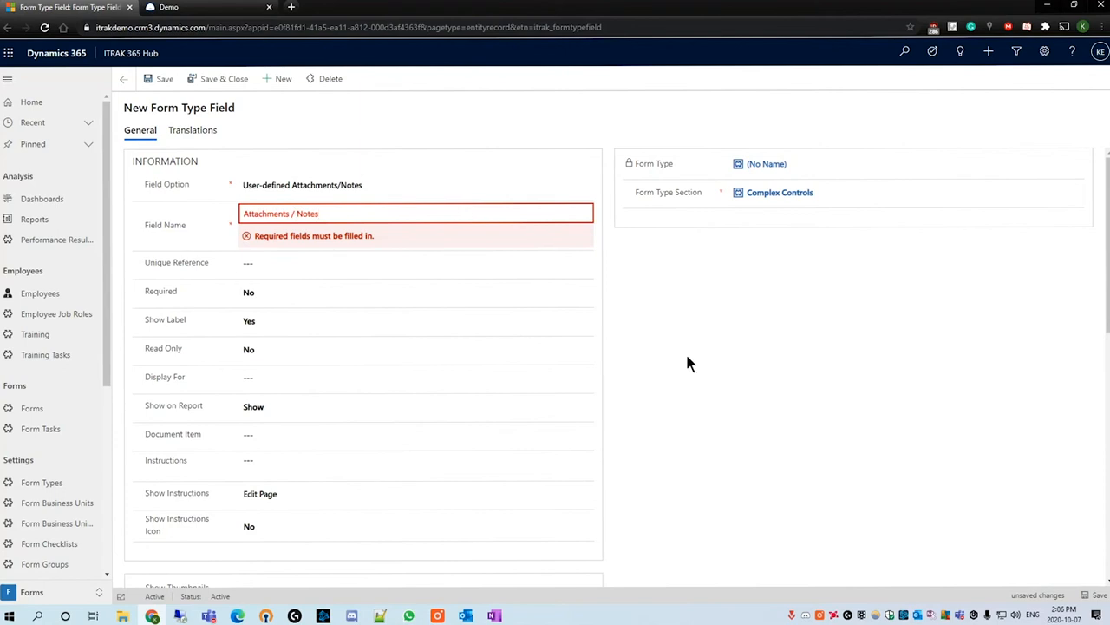
{"action": "scroll", "scroll_direction": "down", "scroll_amount": 3}
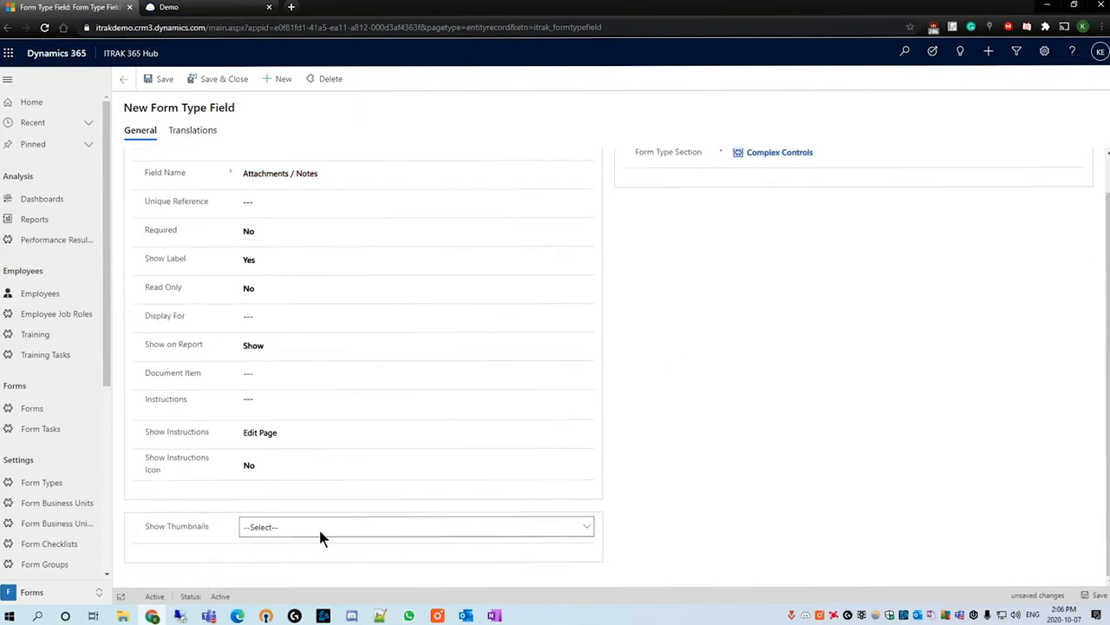
{"action": "left_click", "coordinate": [415, 526]}
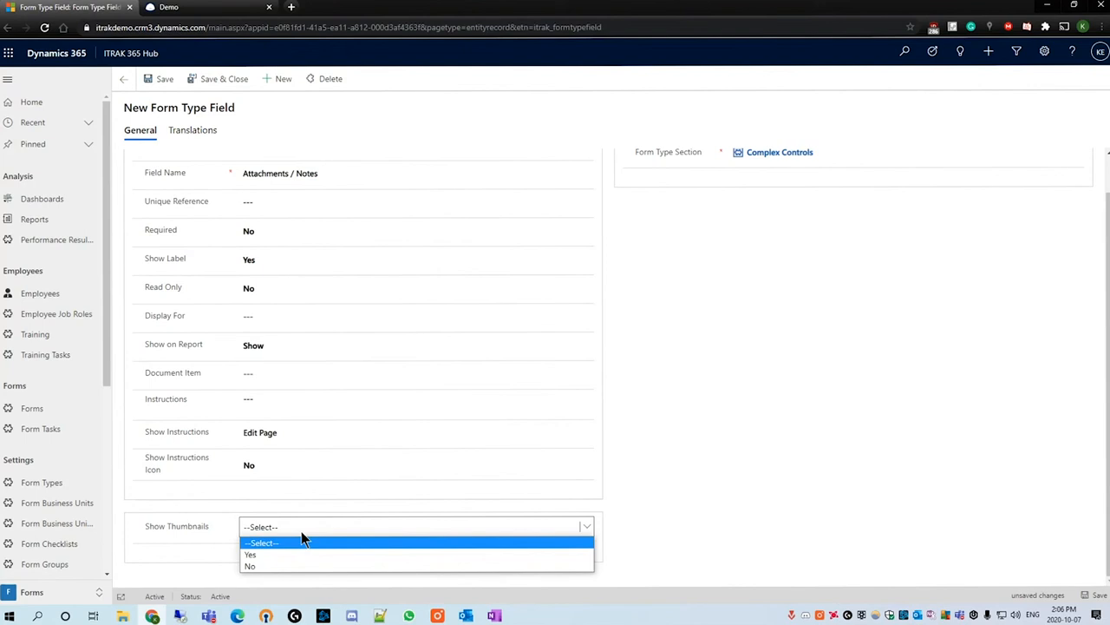
{"action": "mouse_move", "coordinate": [293, 523]}
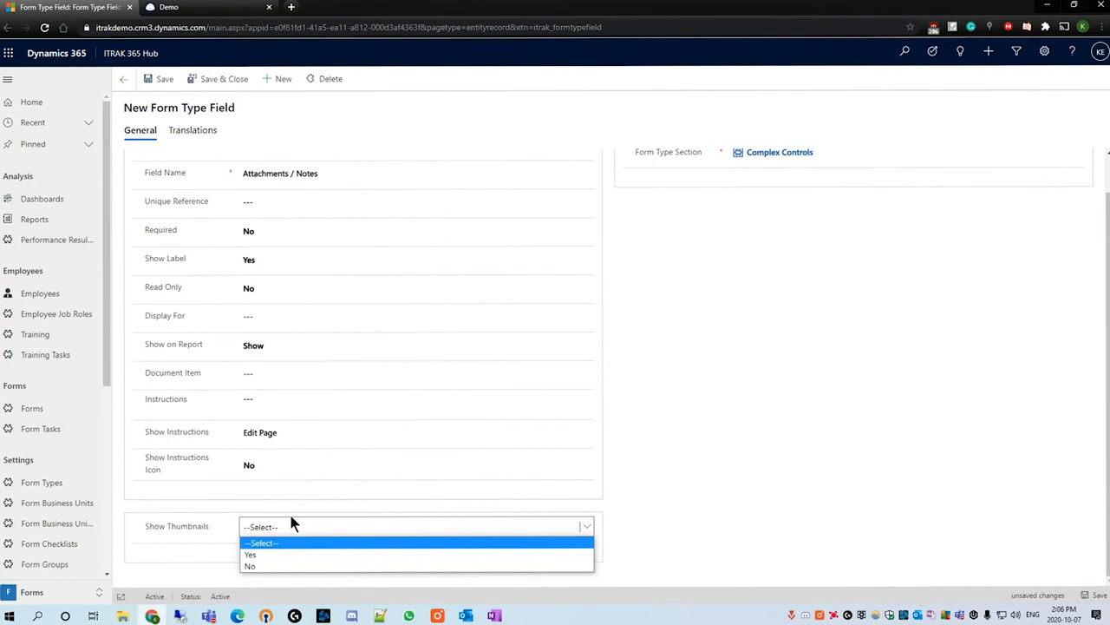
{"action": "left_click", "coordinate": [250, 554]}
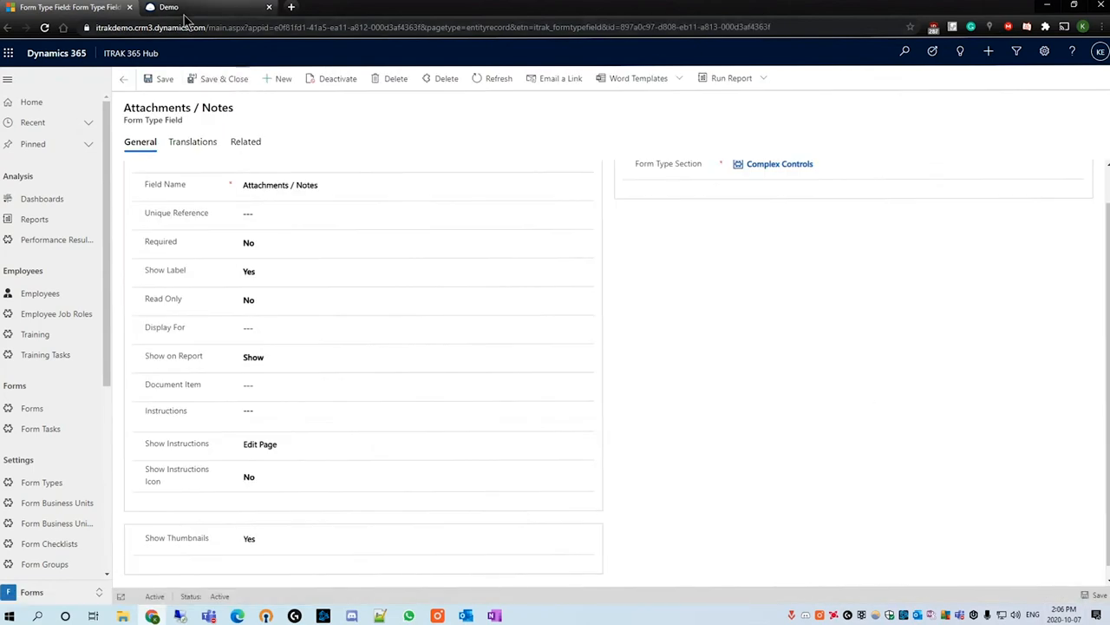
Open a new Test form in the ITRAK portal, check its Complex Controls section, and save it.
{"action": "left_click", "coordinate": [209, 7]}
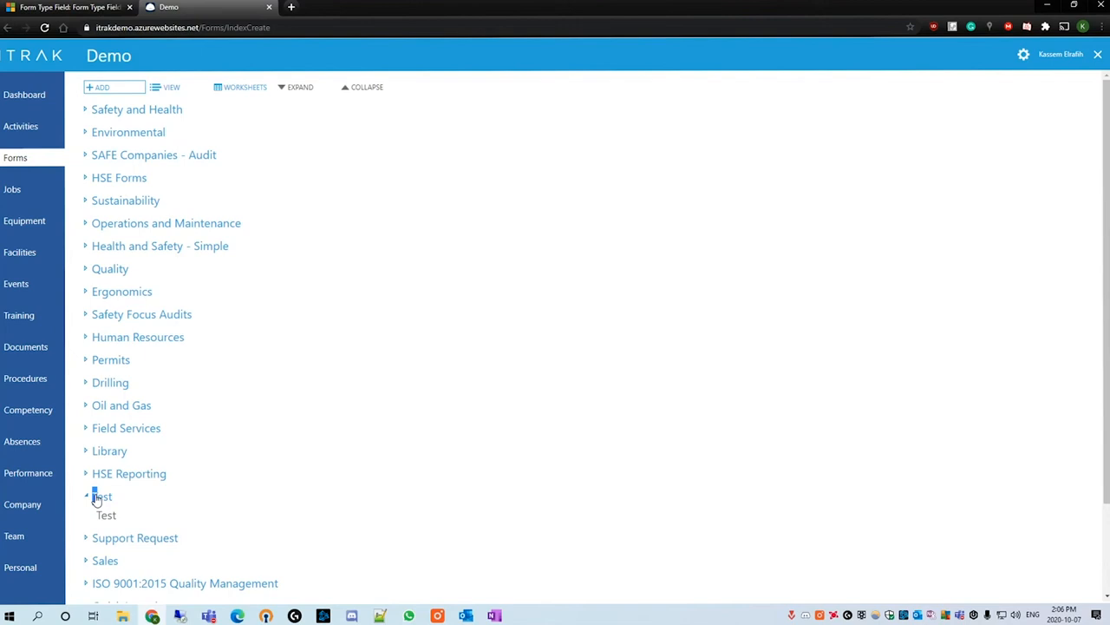
{"action": "left_click", "coordinate": [106, 514]}
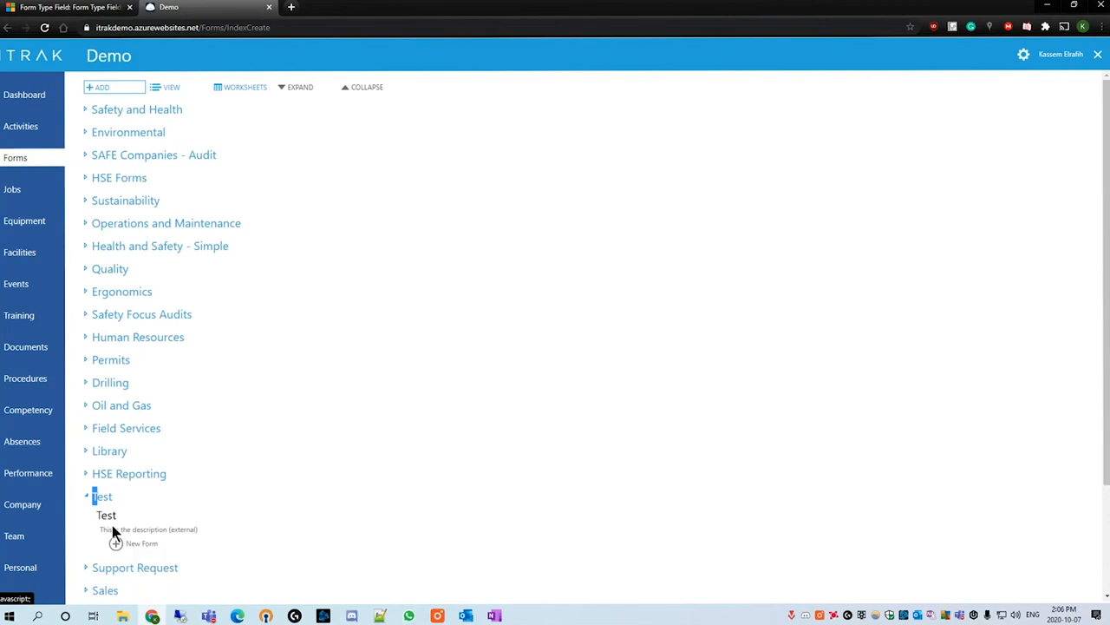
{"action": "left_click", "coordinate": [141, 542]}
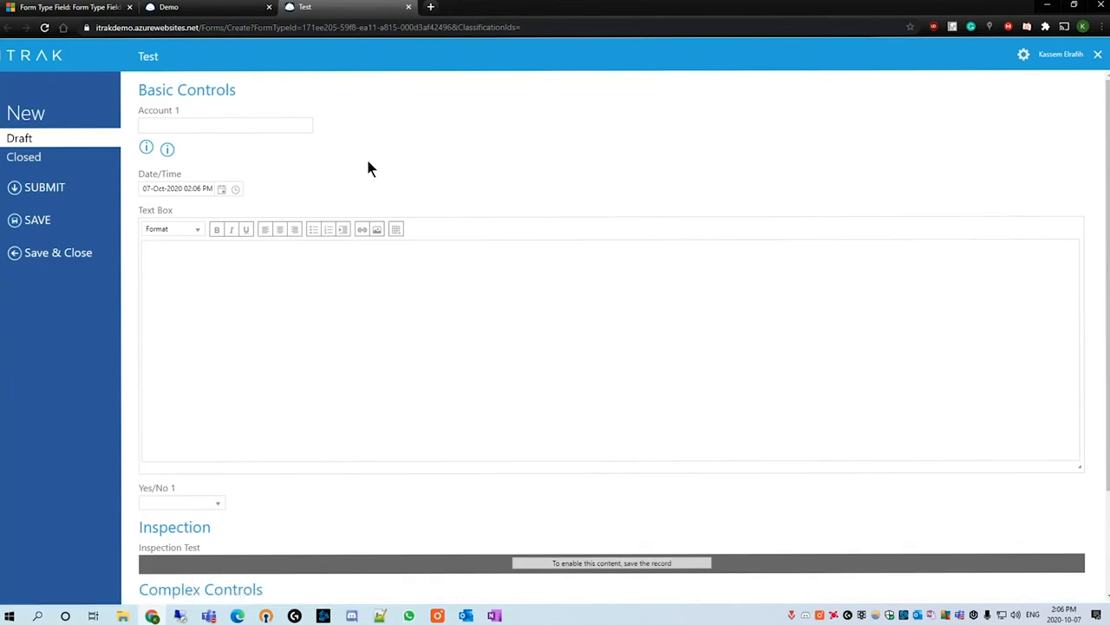
{"action": "scroll", "scroll_direction": "down", "scroll_amount": 3}
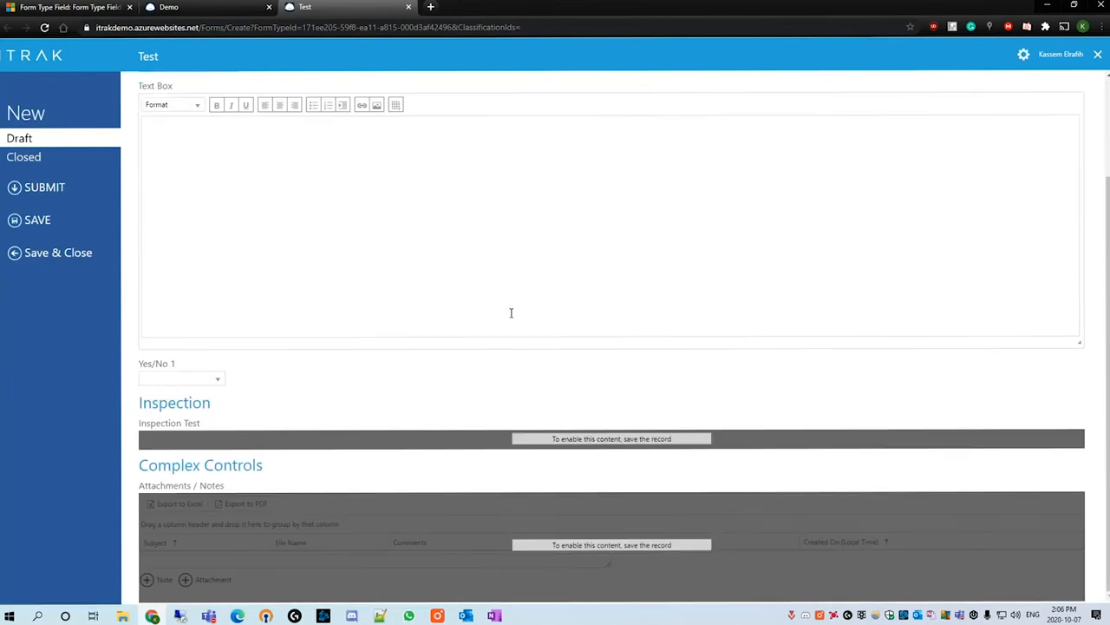
{"action": "mouse_move", "coordinate": [681, 301]}
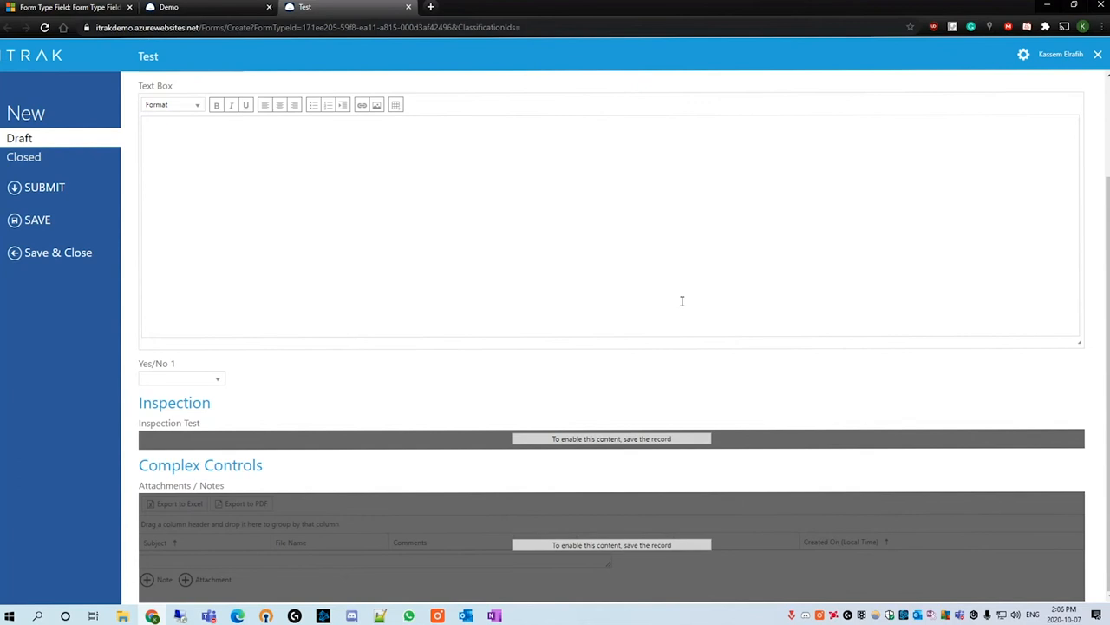
{"action": "mouse_move", "coordinate": [499, 431]}
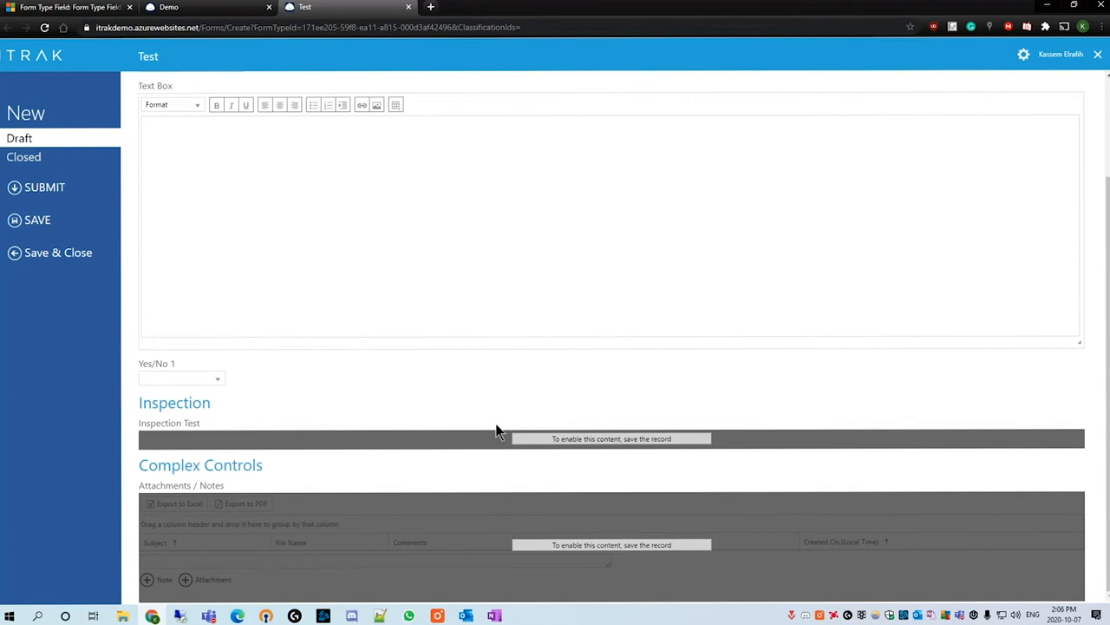
{"action": "left_click", "coordinate": [37, 219]}
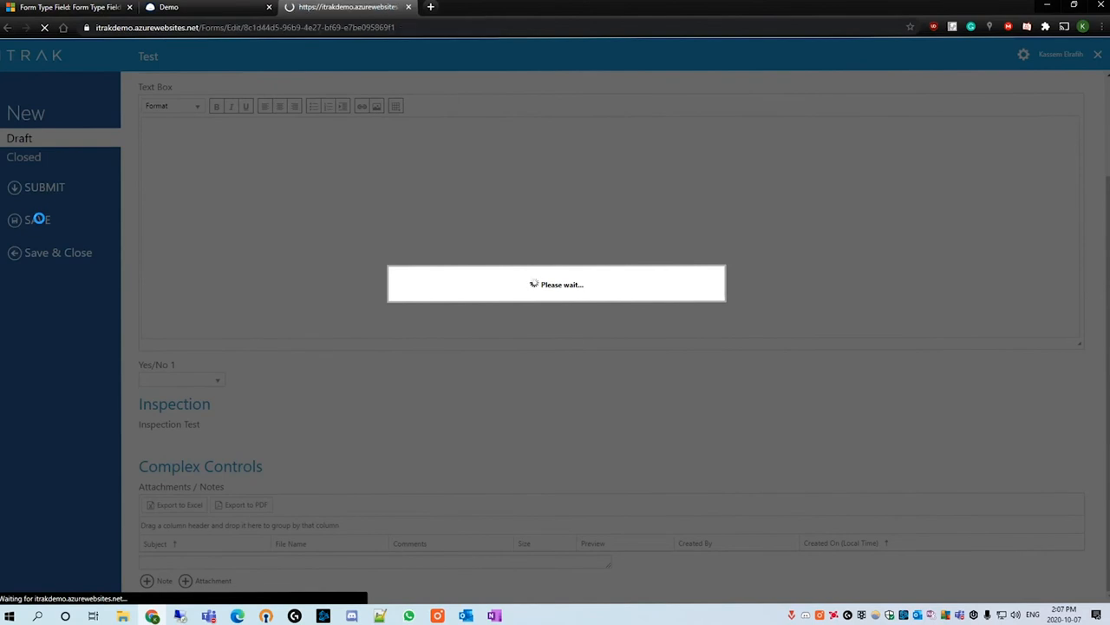
Add a note reading 'This is a note' to the Attachments / Notes grid.
{"action": "left_click", "coordinate": [38, 219]}
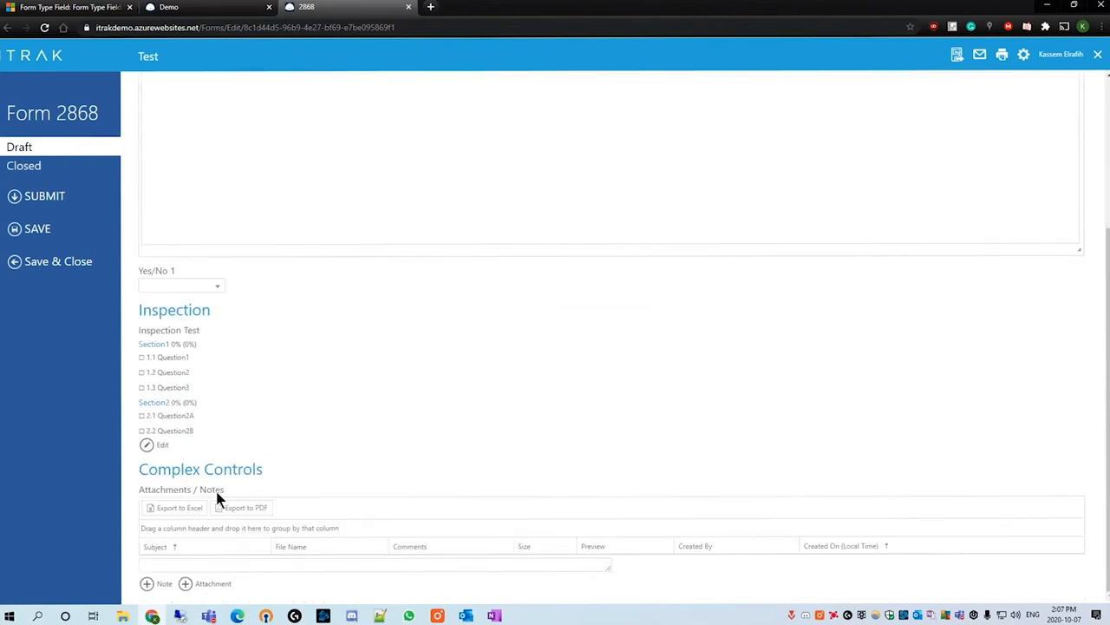
{"action": "mouse_move", "coordinate": [230, 498]}
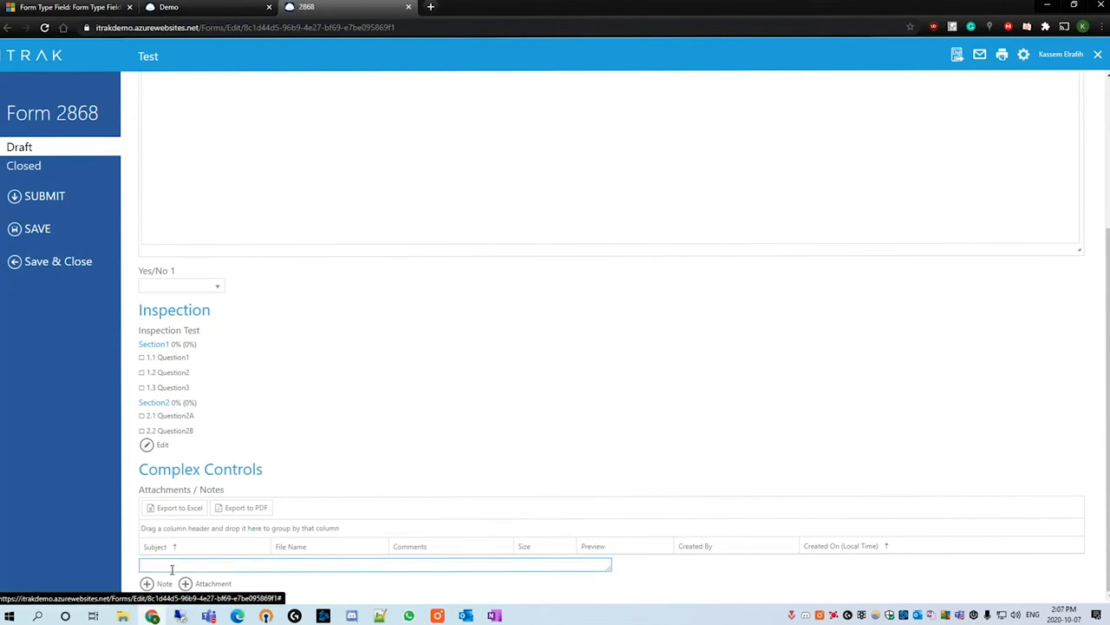
{"action": "scroll", "scroll_direction": "down", "scroll_amount": 3}
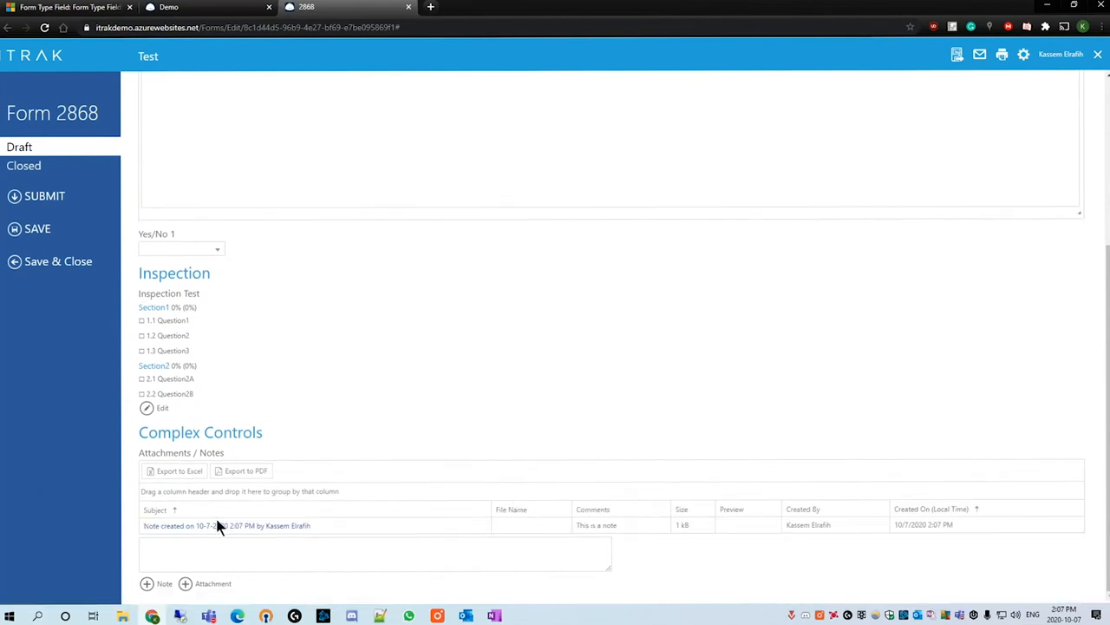
{"action": "mouse_move", "coordinate": [549, 521]}
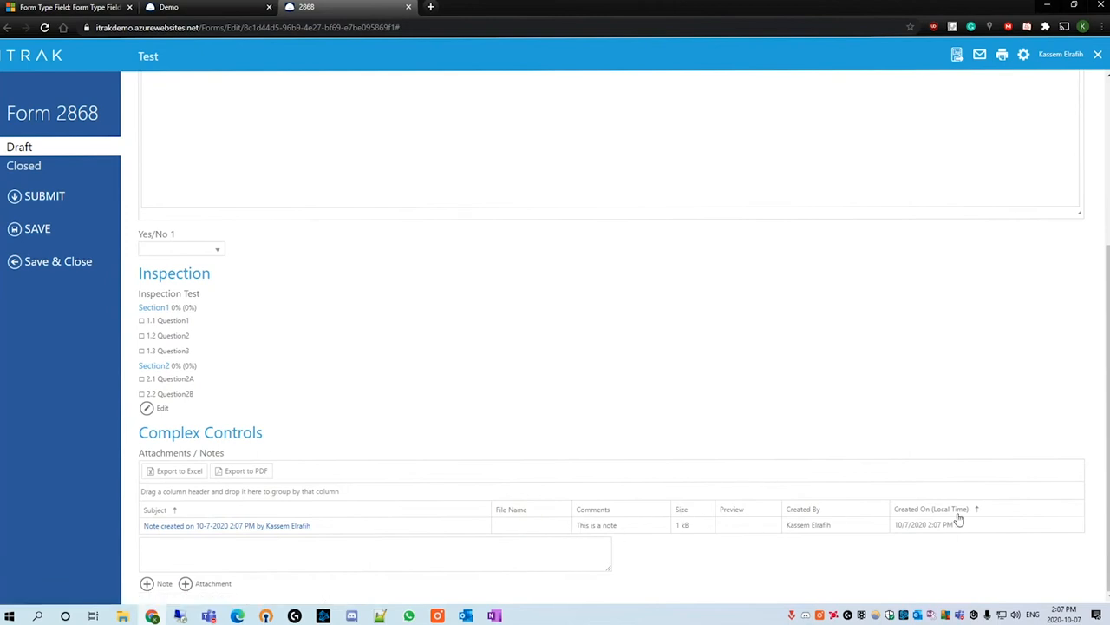
{"action": "mouse_move", "coordinate": [961, 523]}
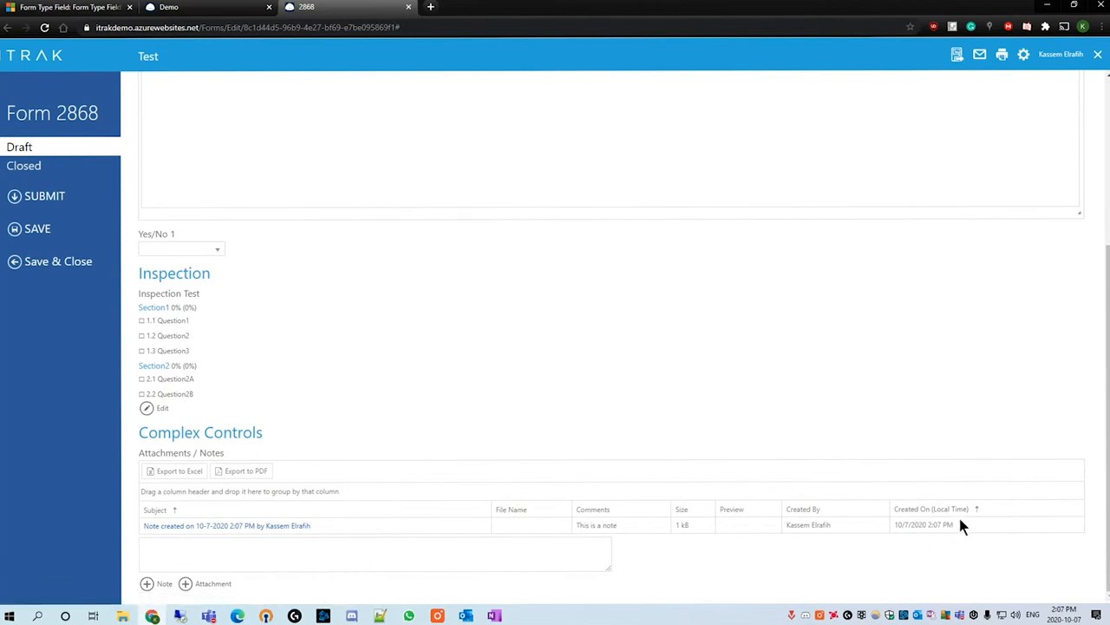
{"action": "mouse_move", "coordinate": [631, 506]}
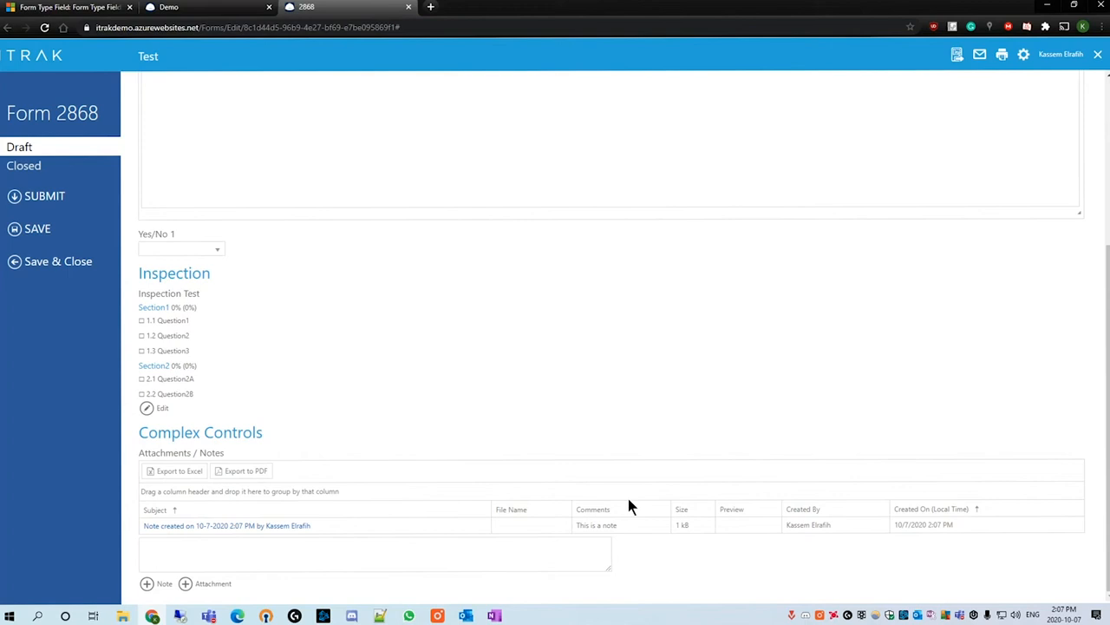
{"action": "left_click", "coordinate": [375, 553]}
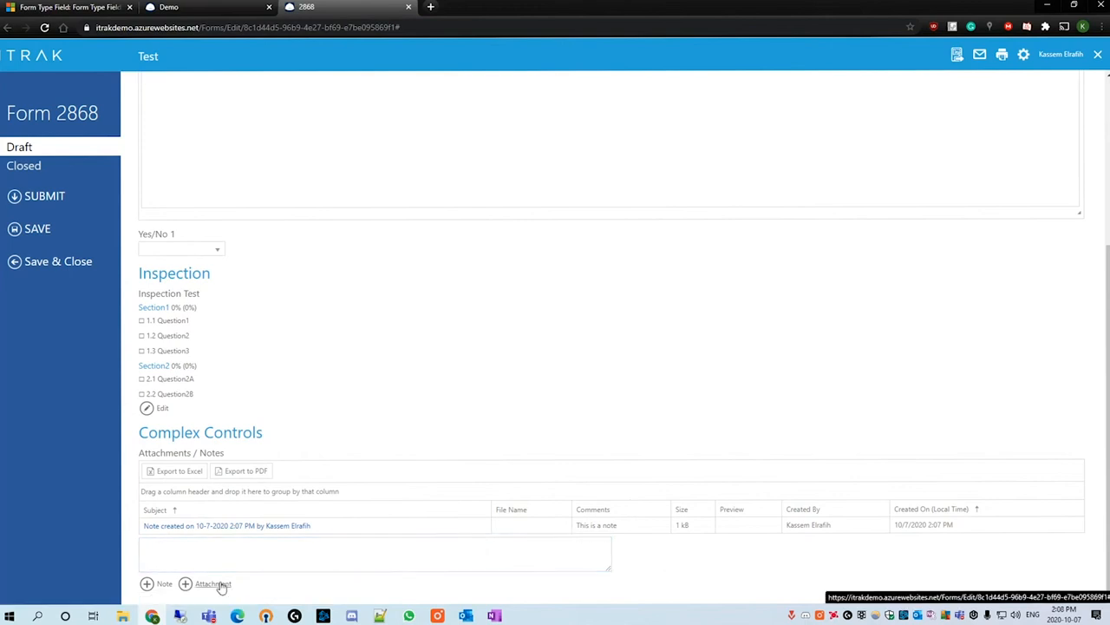
Add an attachment with subject 'Attachment', comment 'Comments' and file Tacora Medical.png.
{"action": "left_click", "coordinate": [212, 583]}
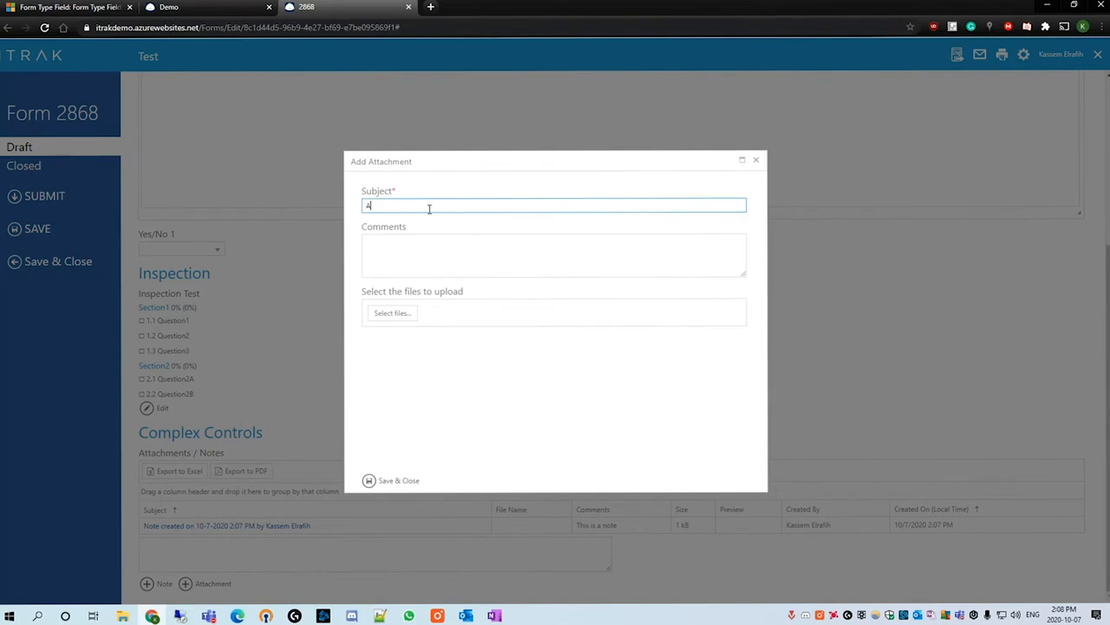
{"action": "type", "text": "Attachment"}
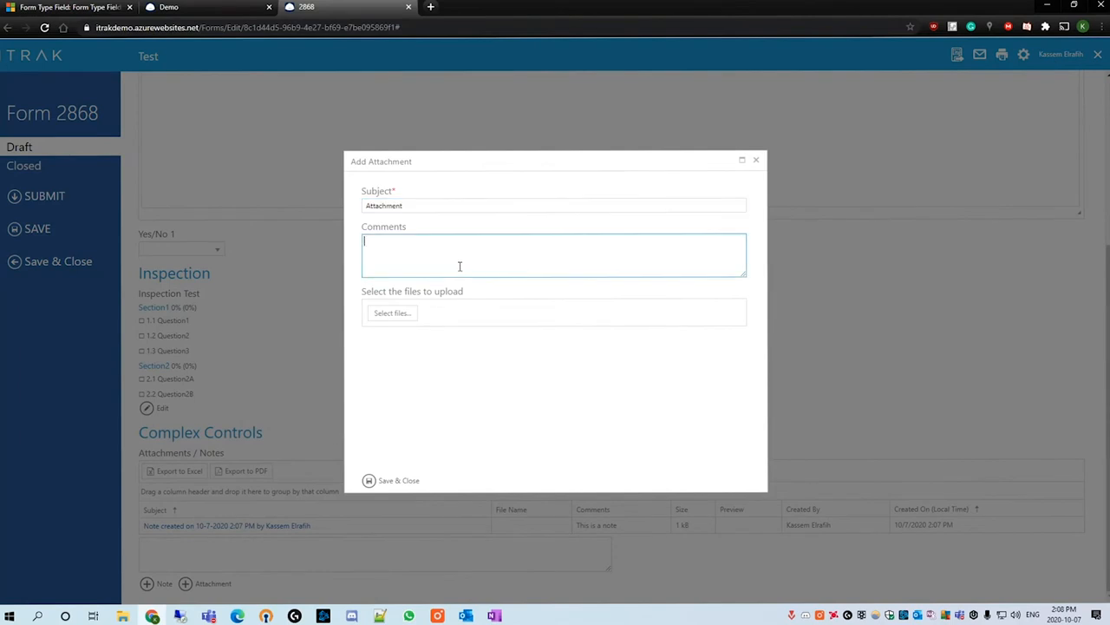
{"action": "type", "text": "Comments"}
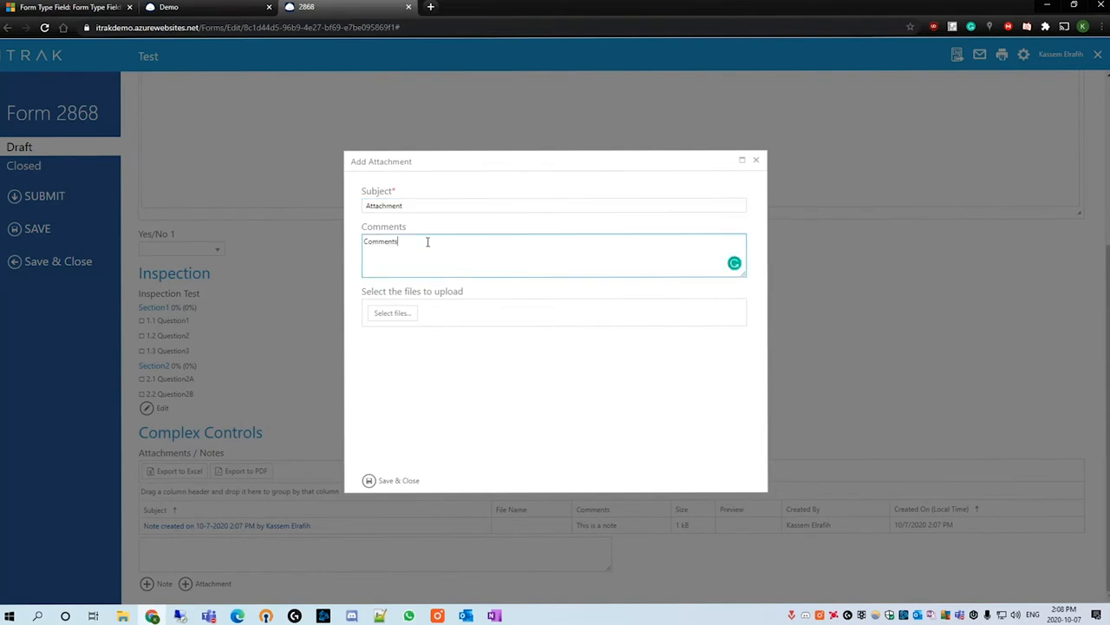
{"action": "left_click", "coordinate": [392, 312]}
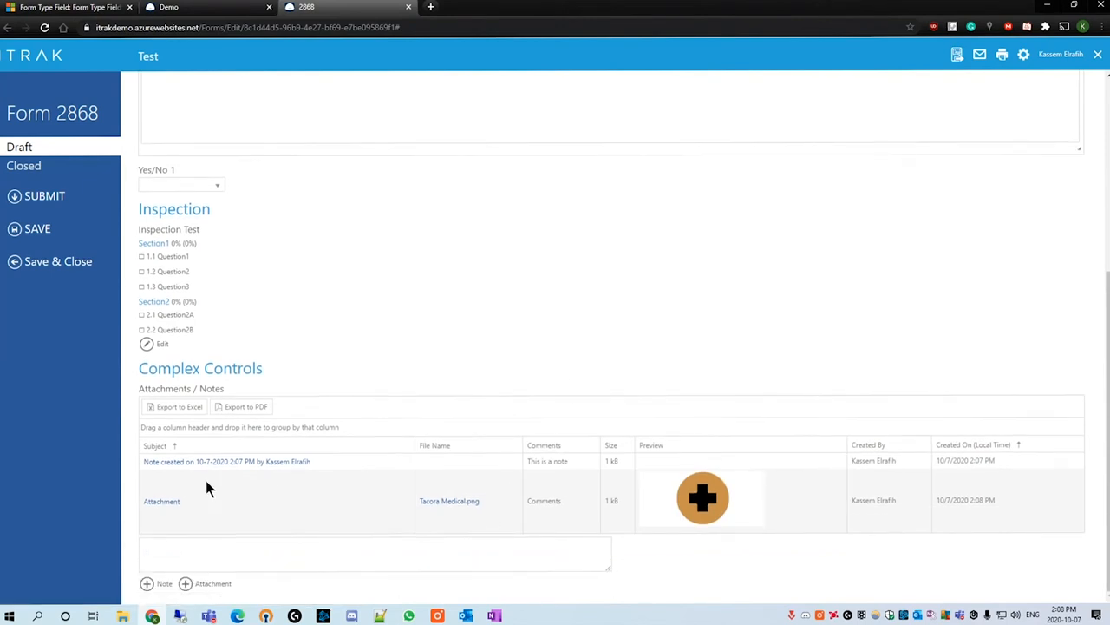
{"action": "mouse_move", "coordinate": [758, 495]}
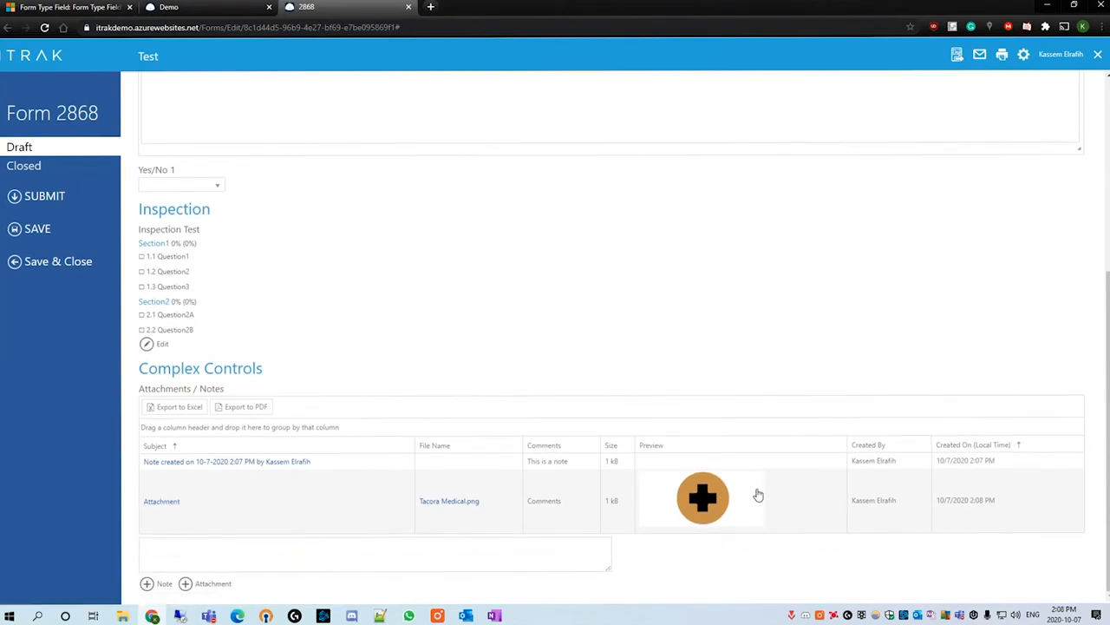
{"action": "mouse_move", "coordinate": [996, 515]}
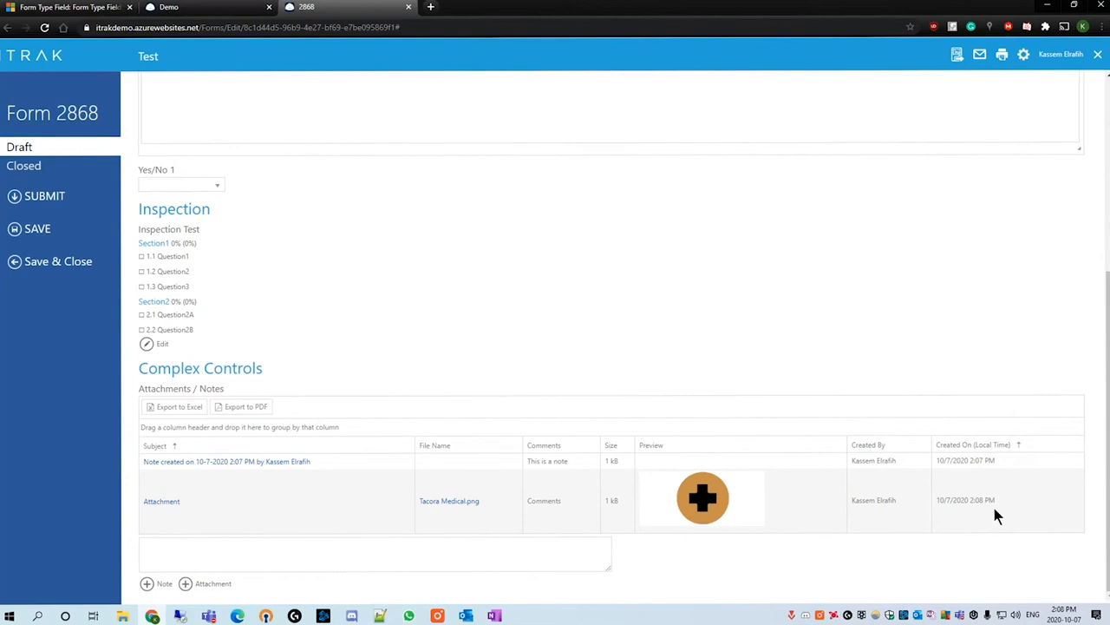
{"action": "mouse_move", "coordinate": [938, 493]}
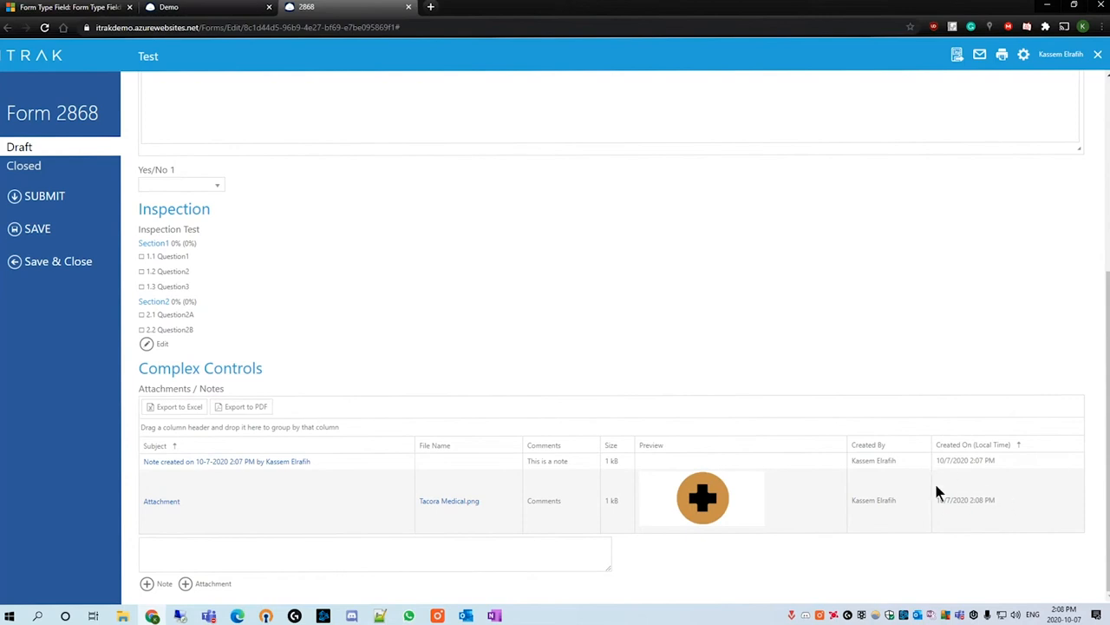
{"action": "mouse_move", "coordinate": [1017, 493]}
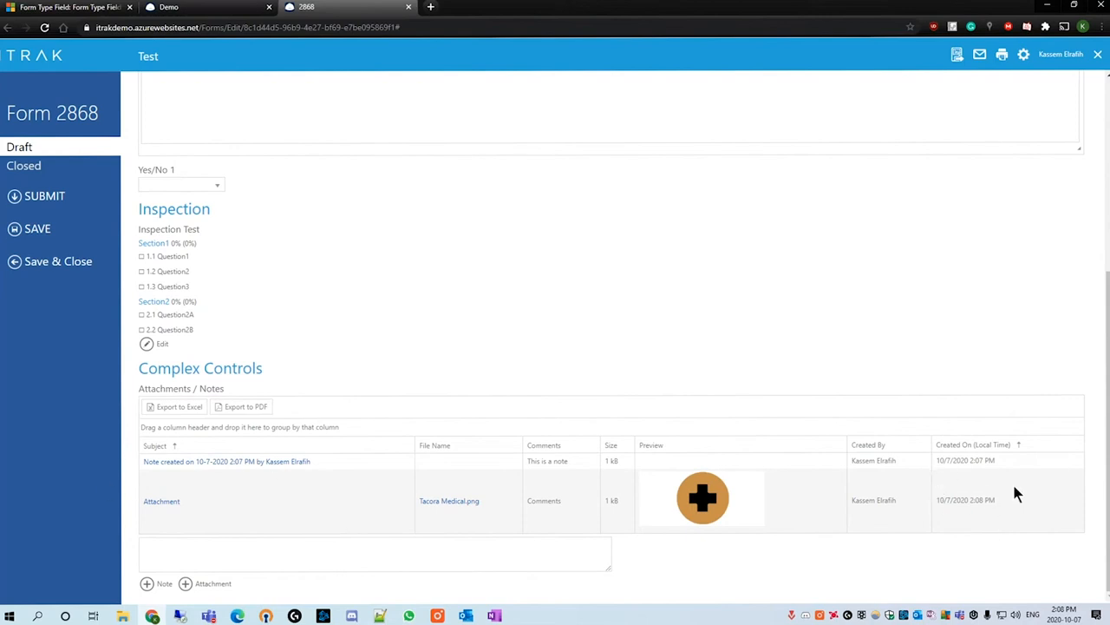
{"action": "mouse_move", "coordinate": [961, 508]}
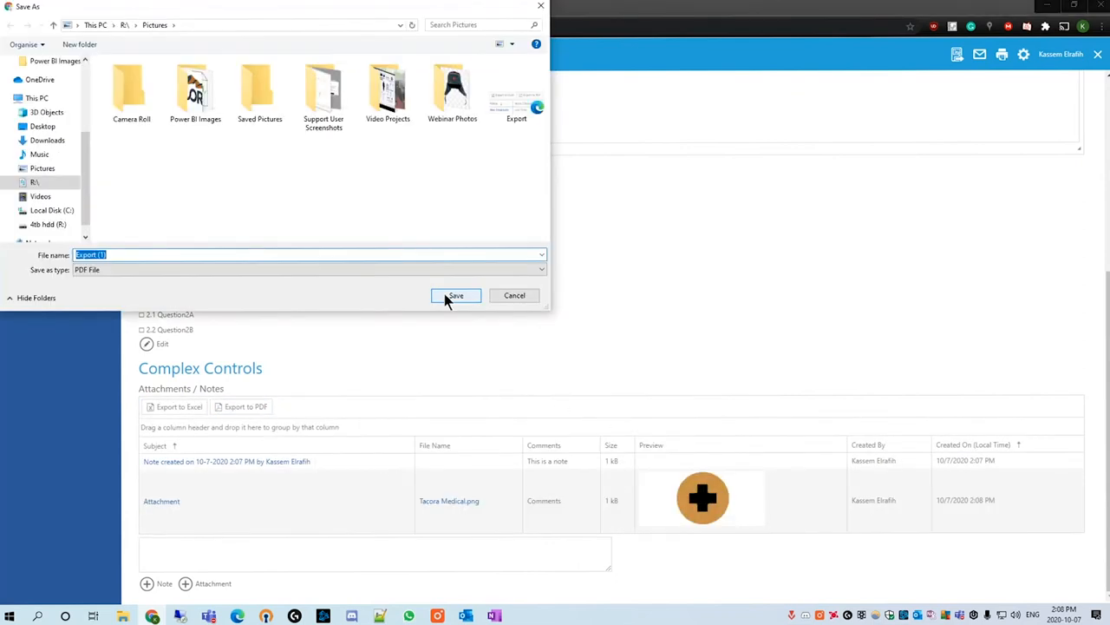
Save the exported Attachments / Notes PDF from the Save As dialog.
{"action": "left_click", "coordinate": [456, 295]}
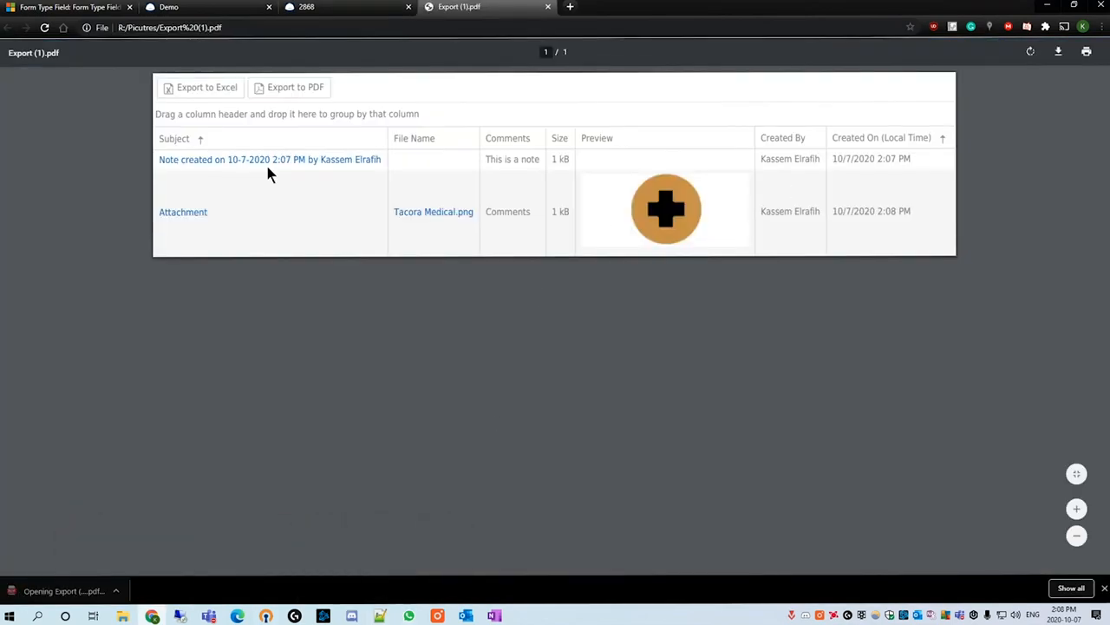
{"action": "mouse_move", "coordinate": [337, 13]}
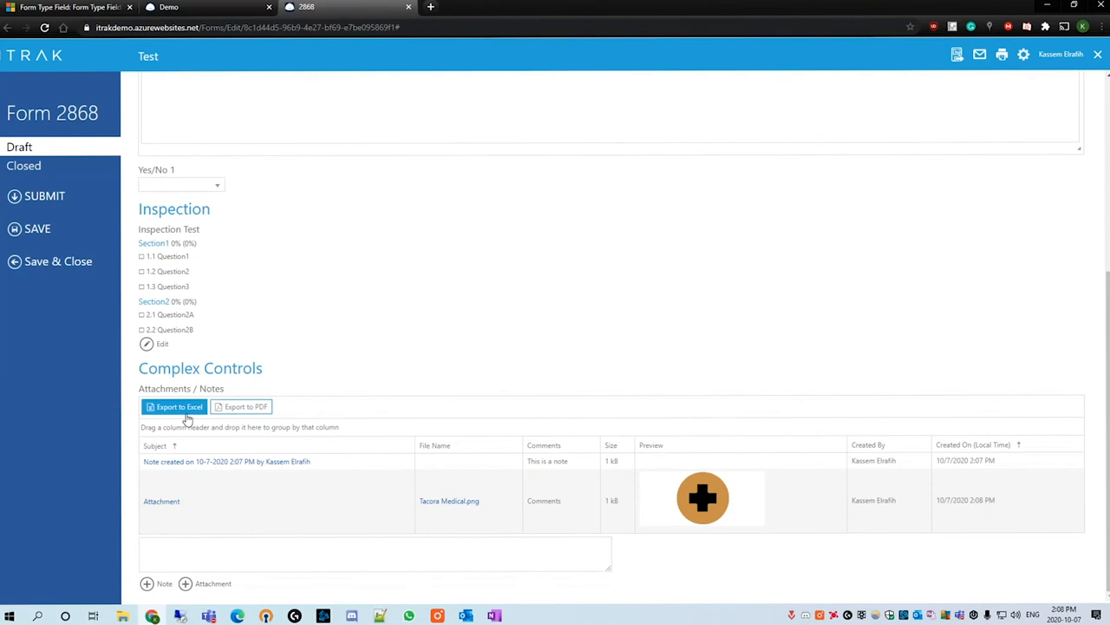
{"action": "mouse_move", "coordinate": [189, 419]}
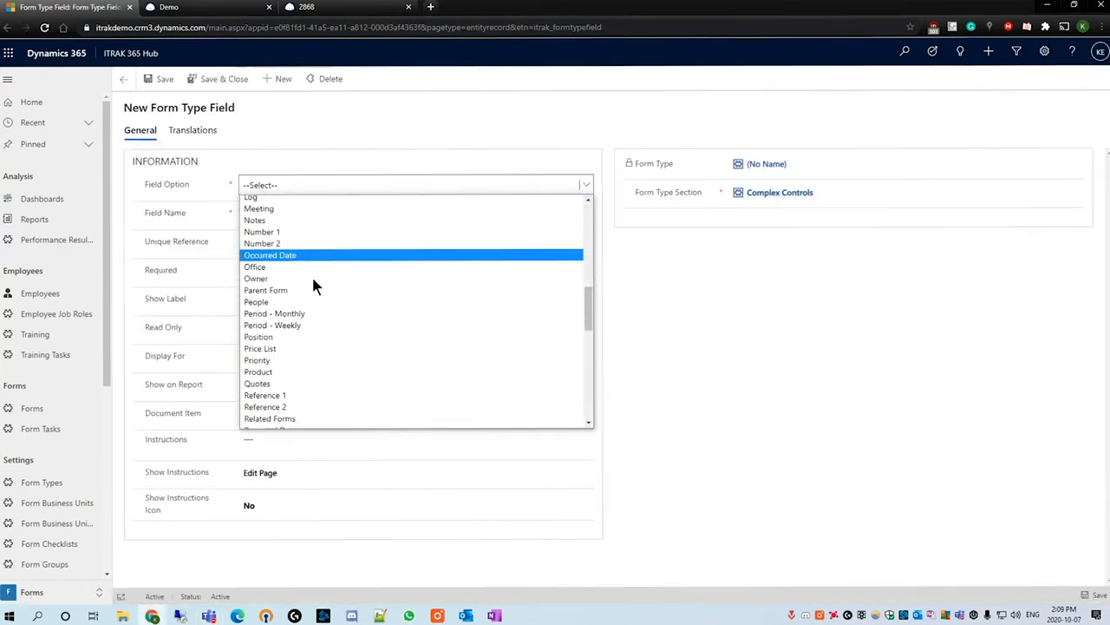
Set the new field's option to User-defined Item List and name it 'Item List'.
{"action": "scroll", "scroll_direction": "down", "scroll_amount": 3}
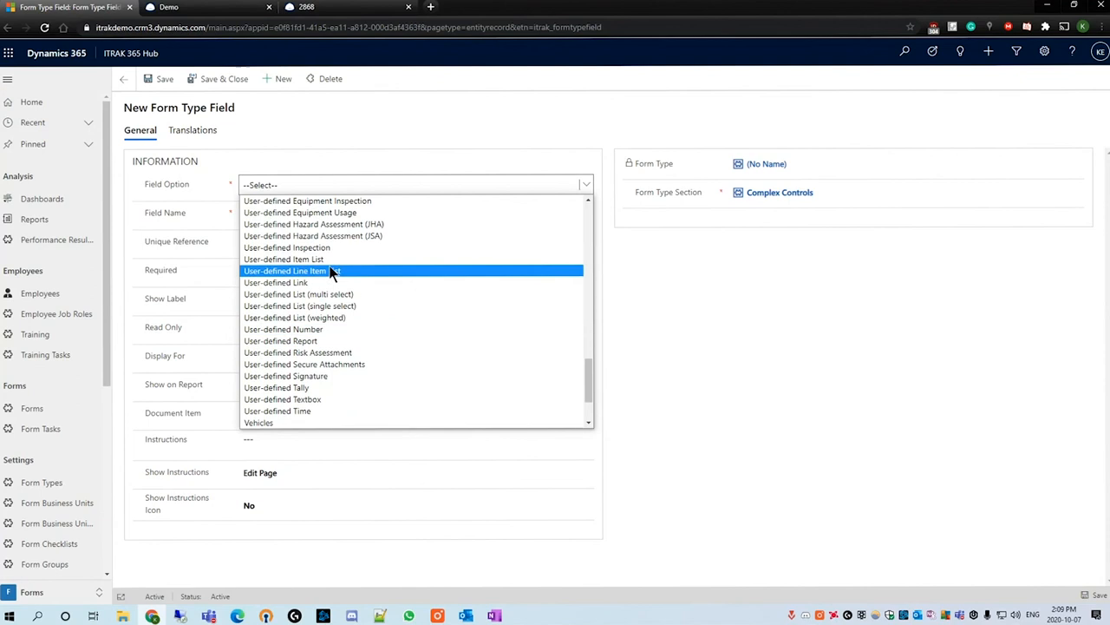
{"action": "left_click", "coordinate": [283, 259]}
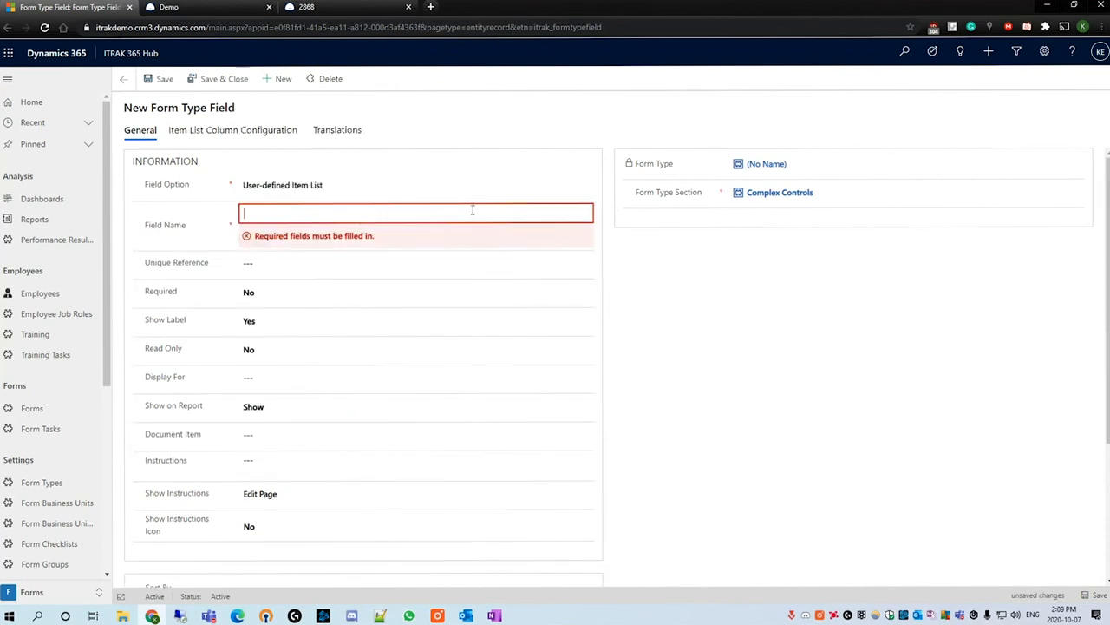
{"action": "type", "text": "Item List"}
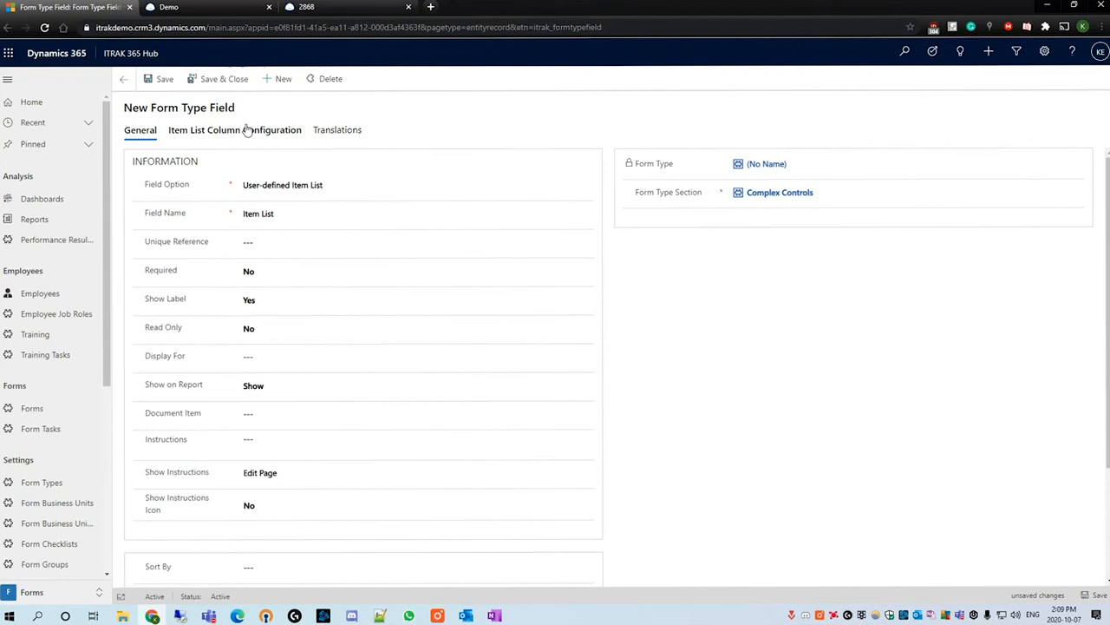
{"action": "mouse_move", "coordinate": [215, 146]}
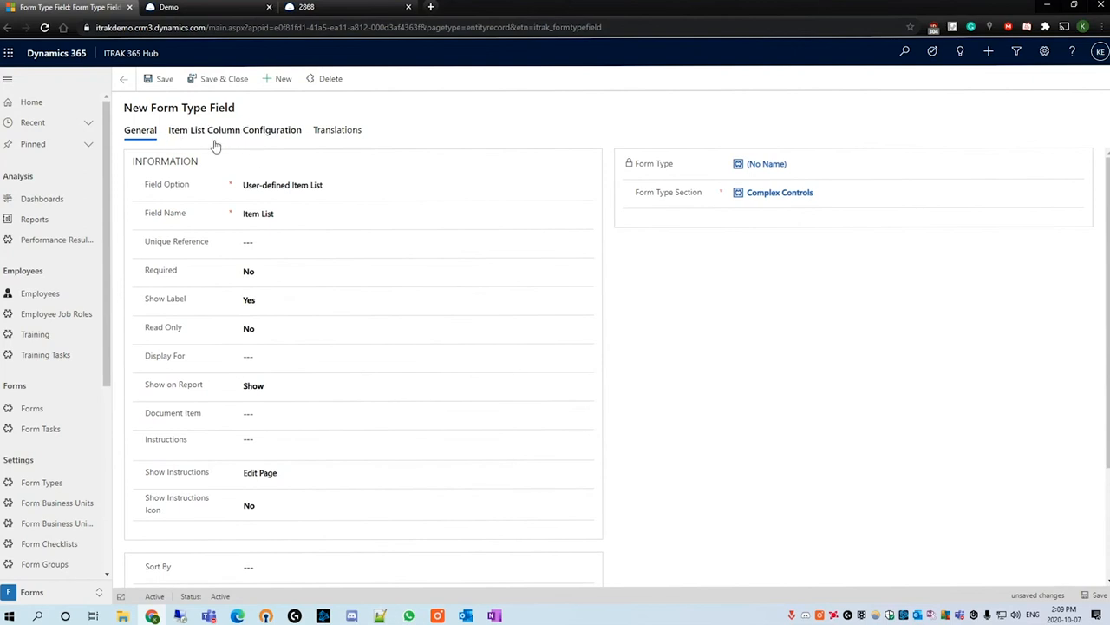
{"action": "left_click", "coordinate": [234, 129]}
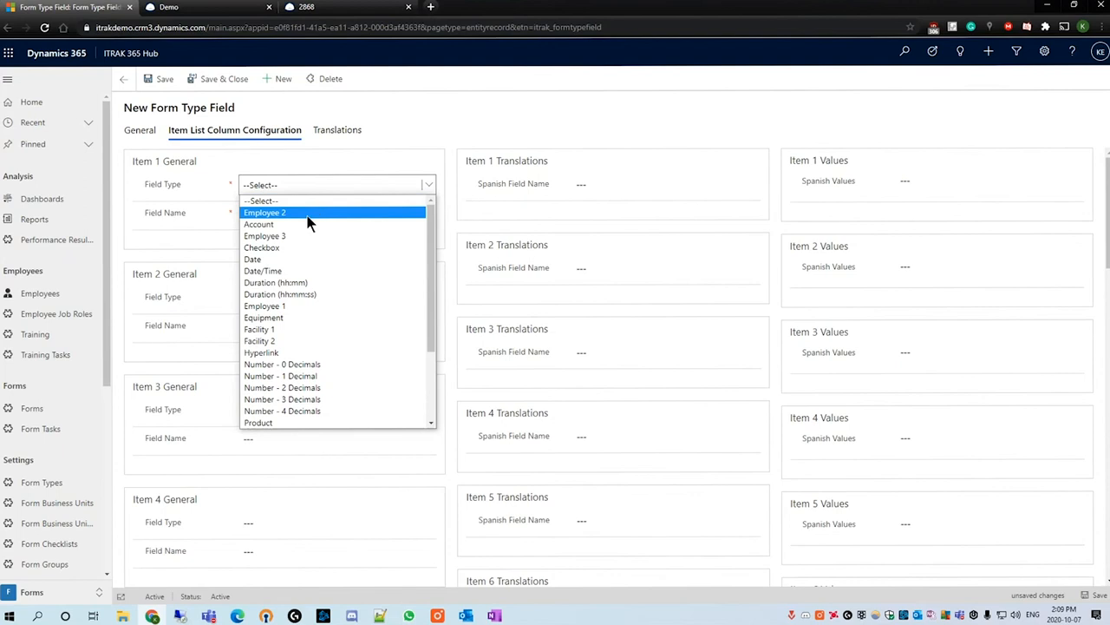
Define a one-row text column 'Text' and a Yes/No column 'Is this an Item List?'.
{"action": "scroll", "scroll_direction": "down", "scroll_amount": 3}
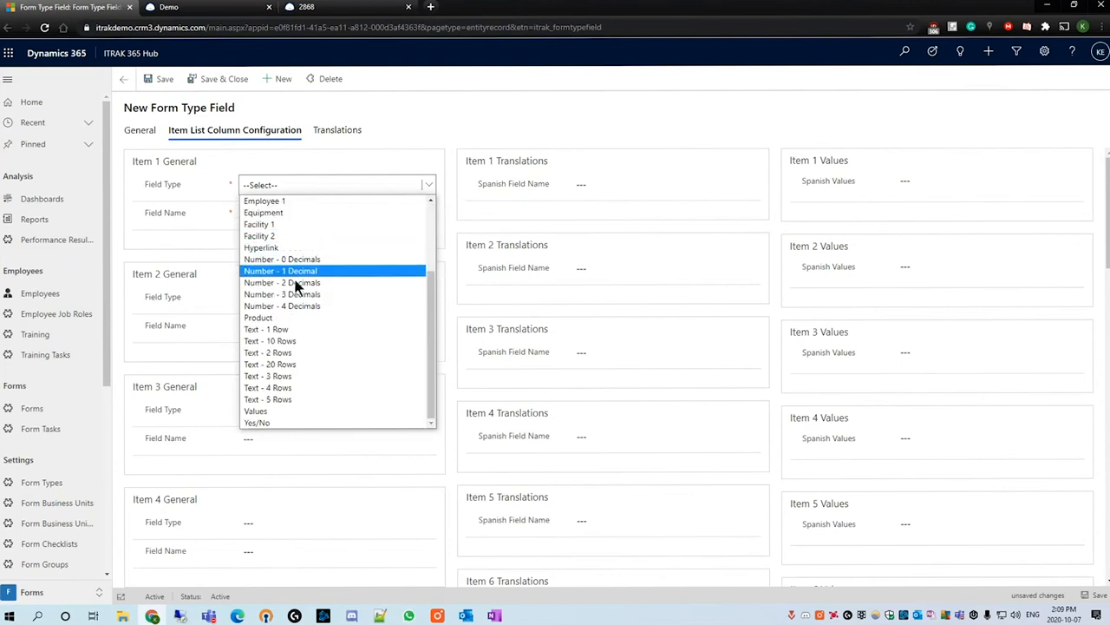
{"action": "mouse_move", "coordinate": [315, 340]}
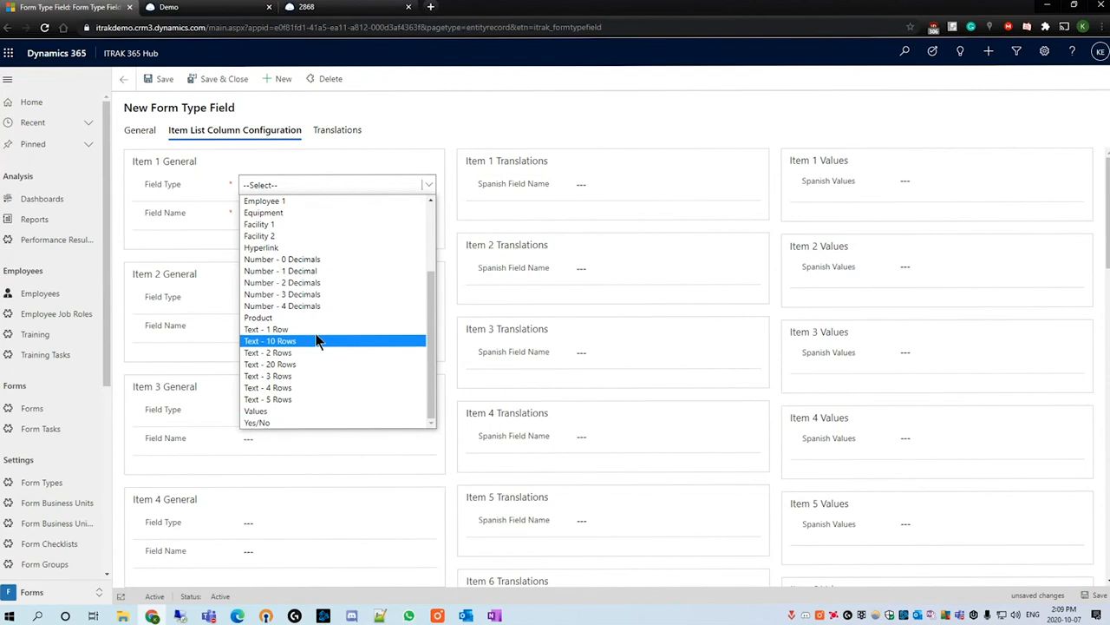
{"action": "mouse_move", "coordinate": [317, 330]}
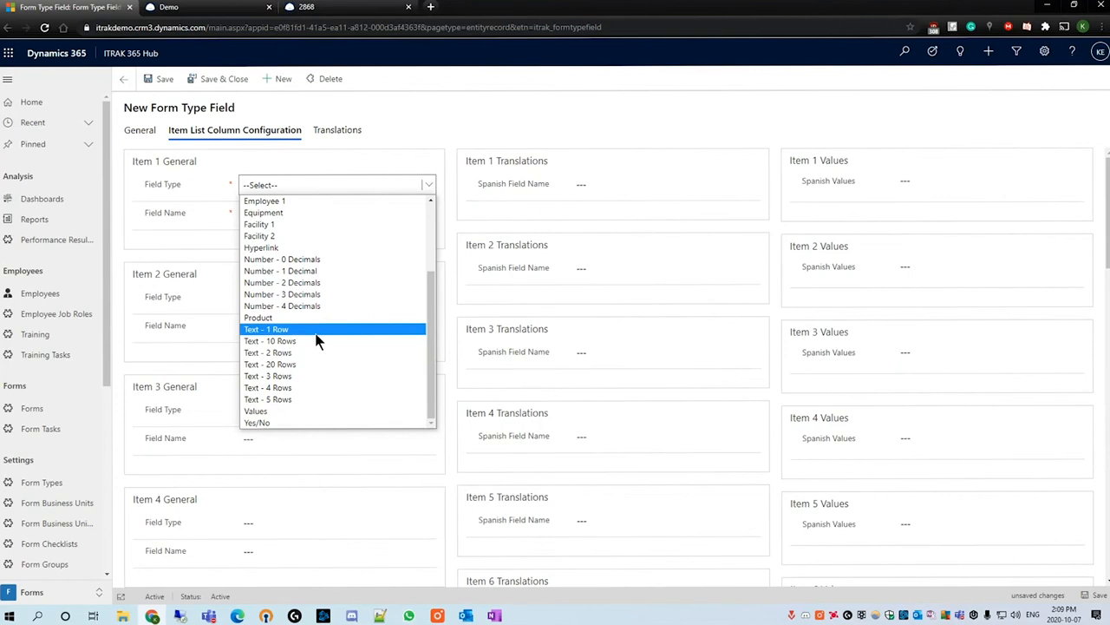
{"action": "left_click", "coordinate": [265, 329]}
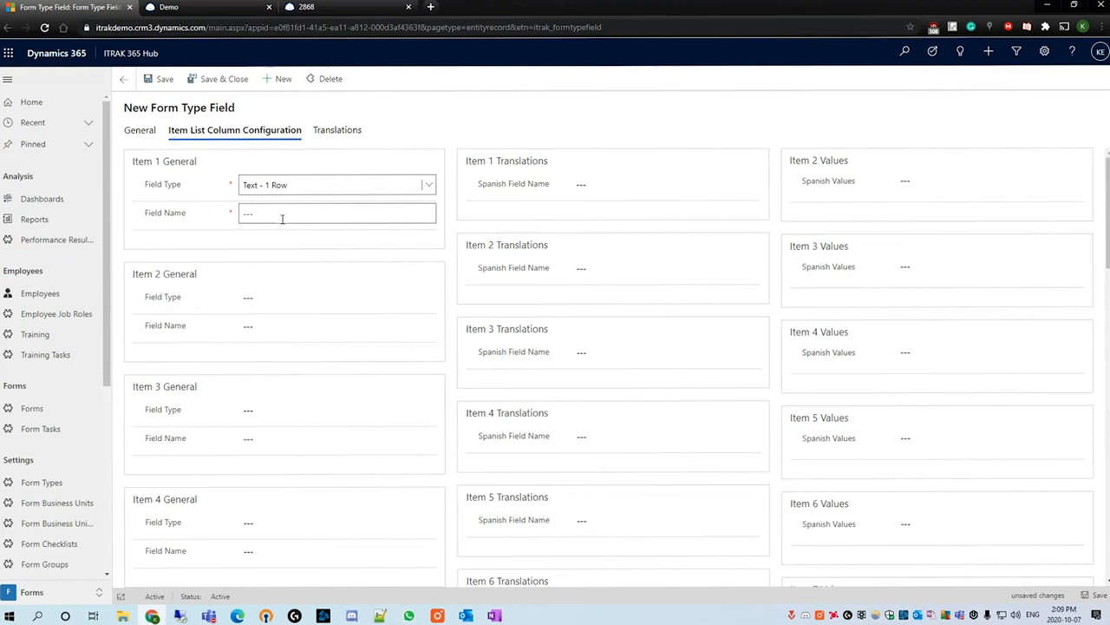
{"action": "type", "text": "Text"}
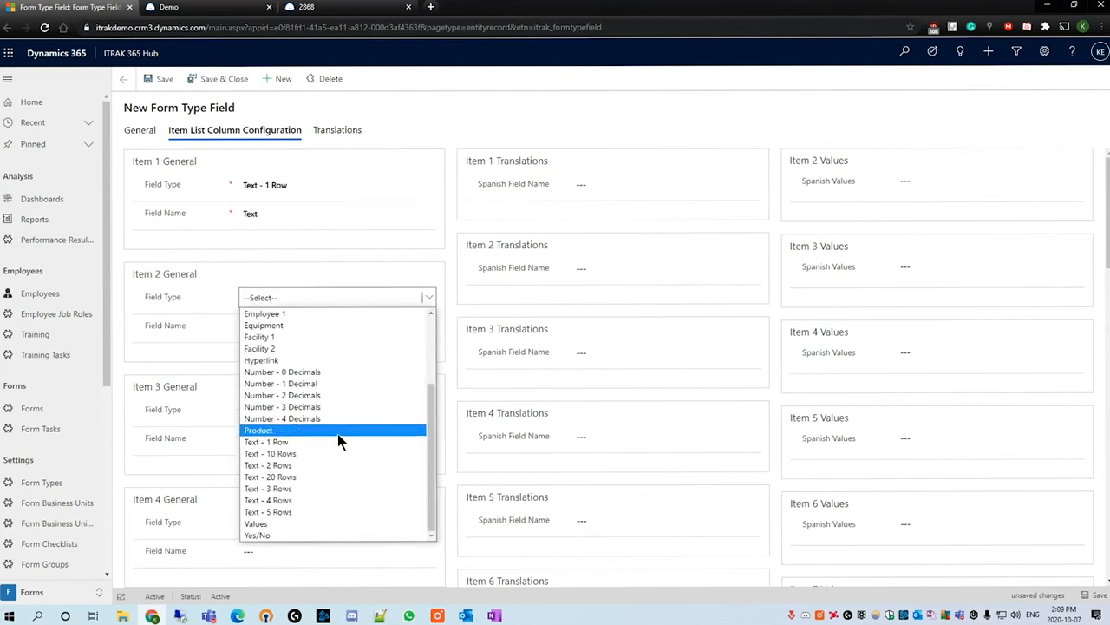
{"action": "left_click", "coordinate": [256, 535]}
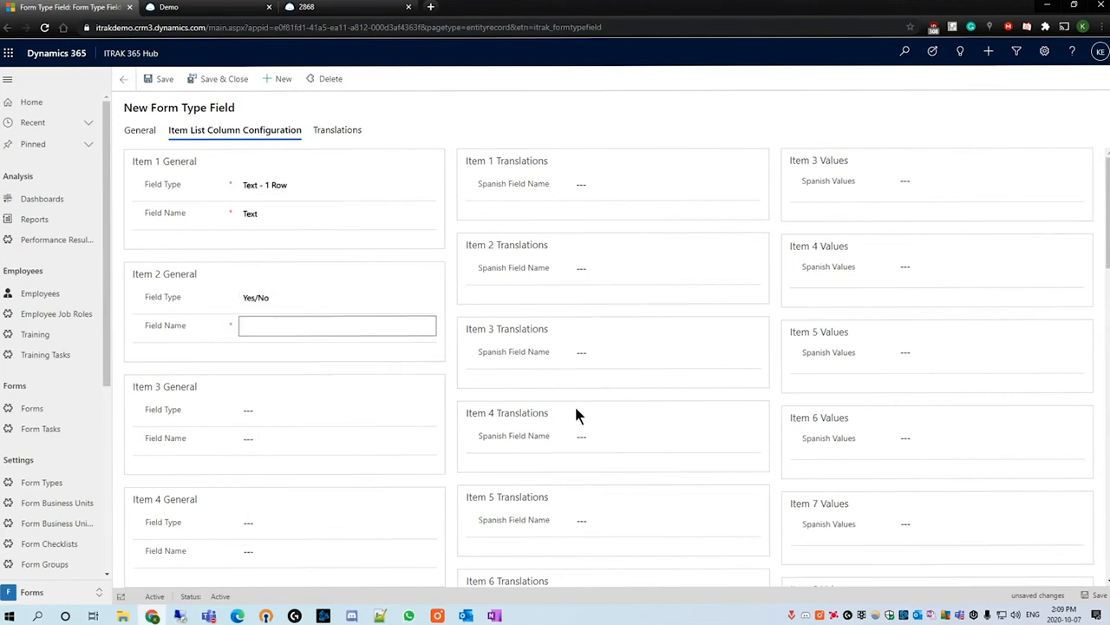
{"action": "type", "text": "Is this a"}
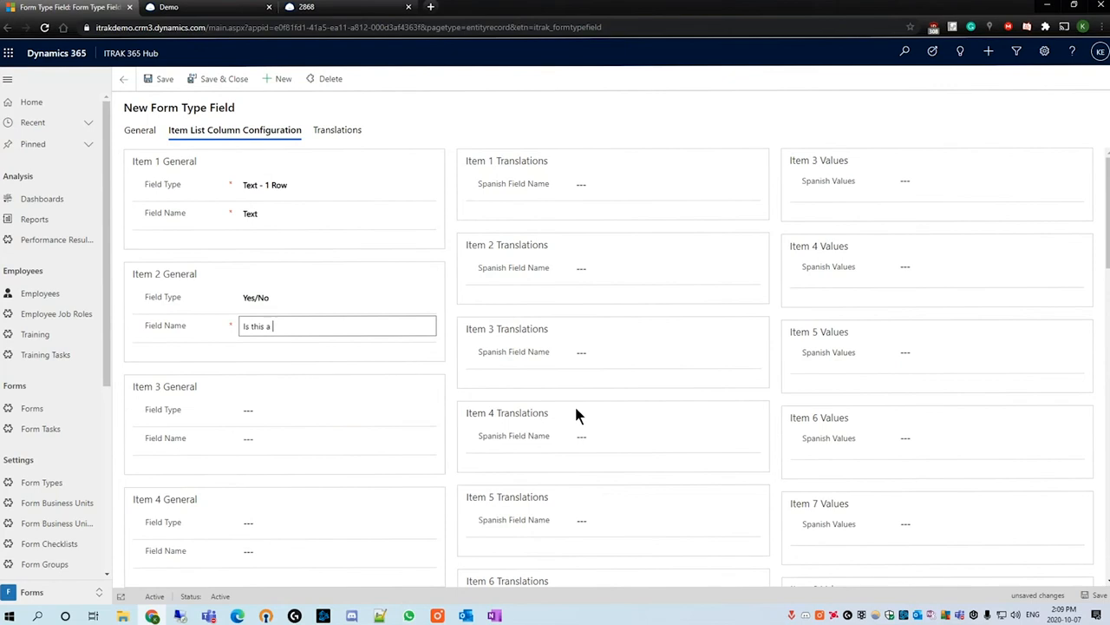
{"action": "type", "text": "n Item List?"}
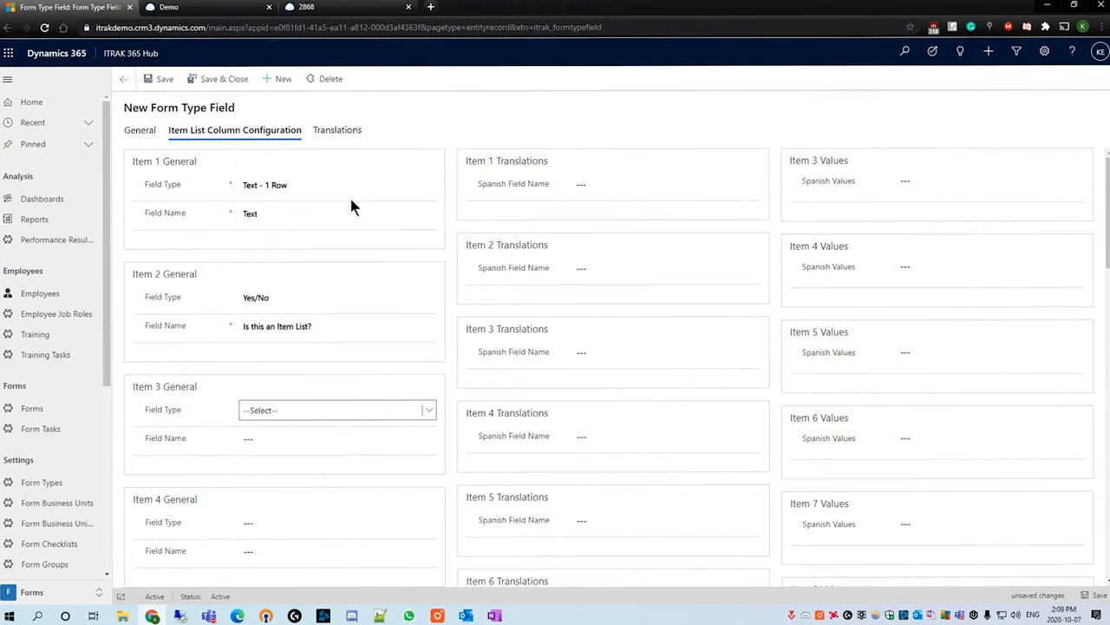
Add an account column 'Account 1' and a checkbox column 'Select if this is a checkbox'.
{"action": "type", "text": "Accoun"}
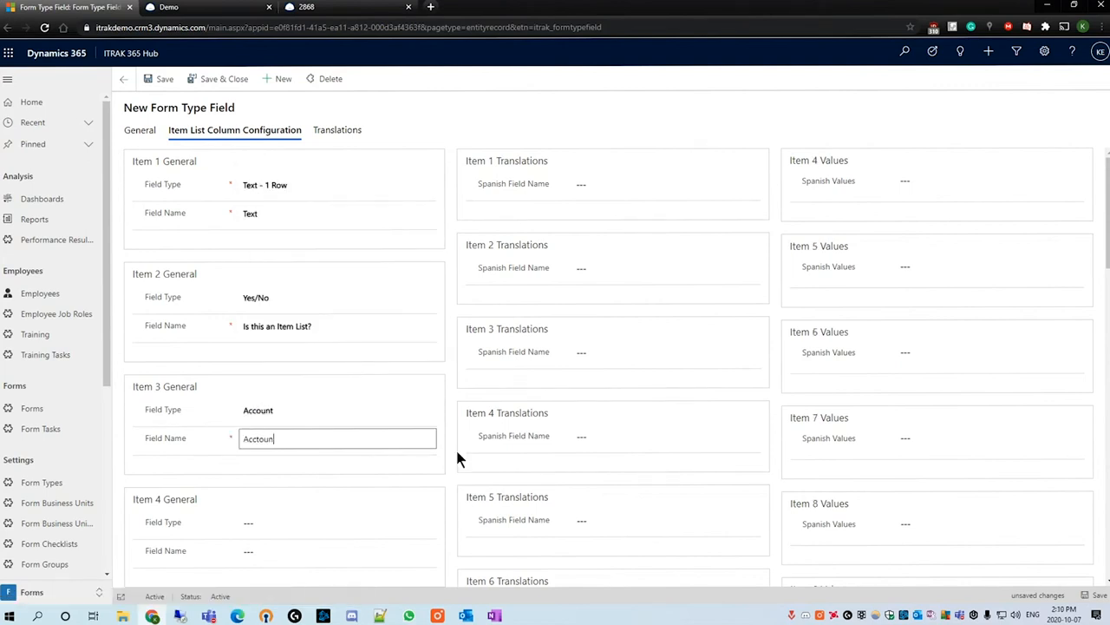
{"action": "type", "text": "Account 1"}
{"action": "left_click", "coordinate": [338, 551]}
{"action": "type", "text": "Is"}
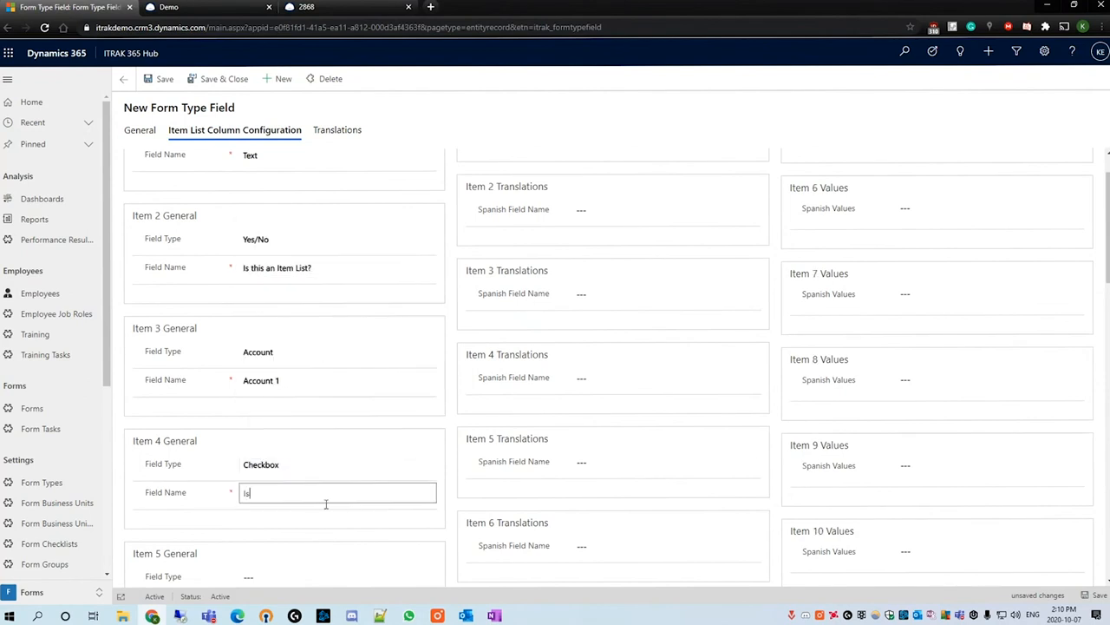
{"action": "type", "text": "Select if this is a checkbo"}
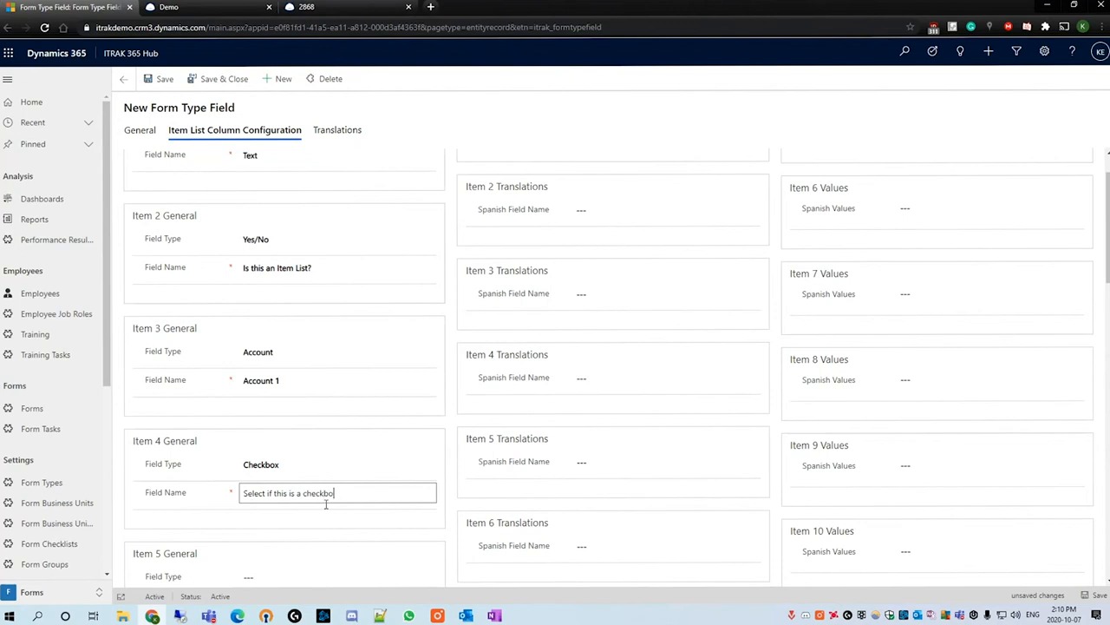
{"action": "scroll", "scroll_direction": "down", "scroll_amount": 3}
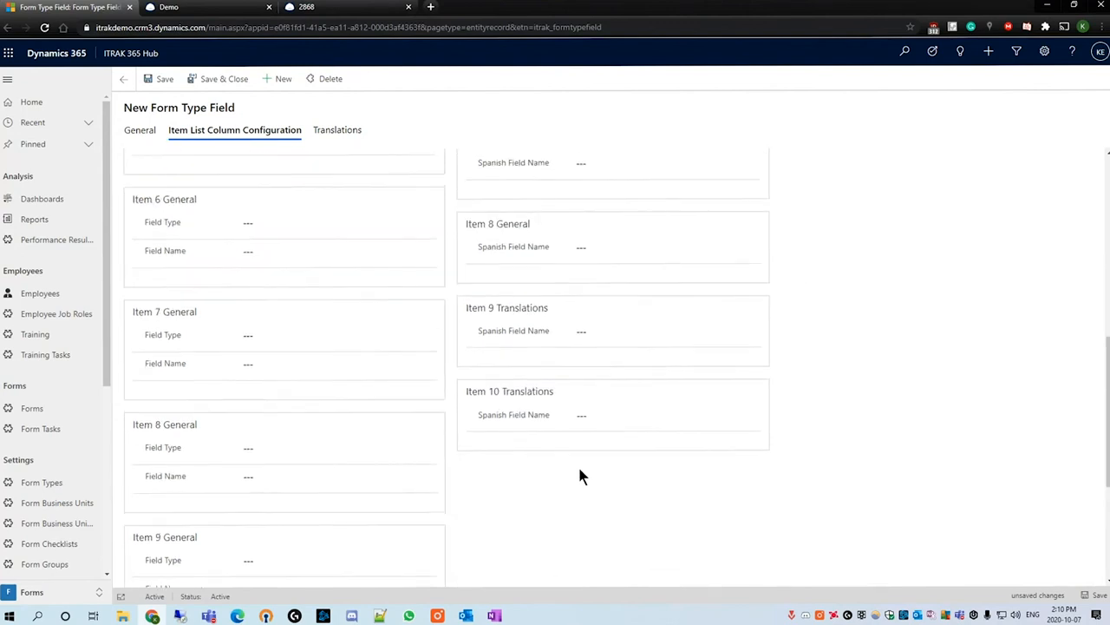
{"action": "scroll", "scroll_direction": "down", "scroll_amount": 3}
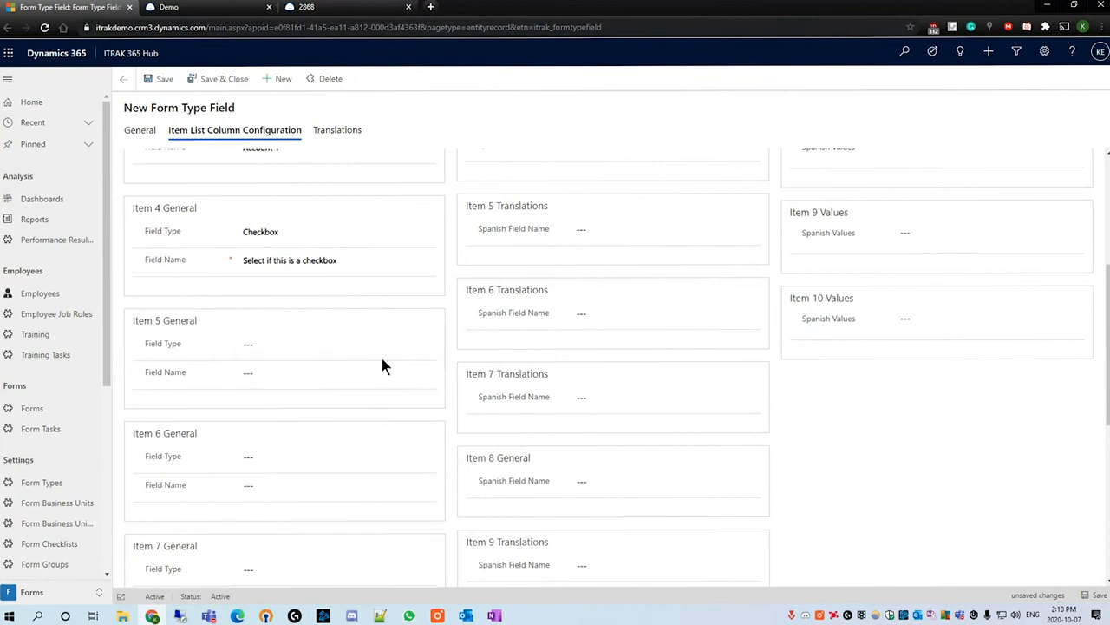
{"action": "scroll", "scroll_direction": "down", "scroll_amount": 3}
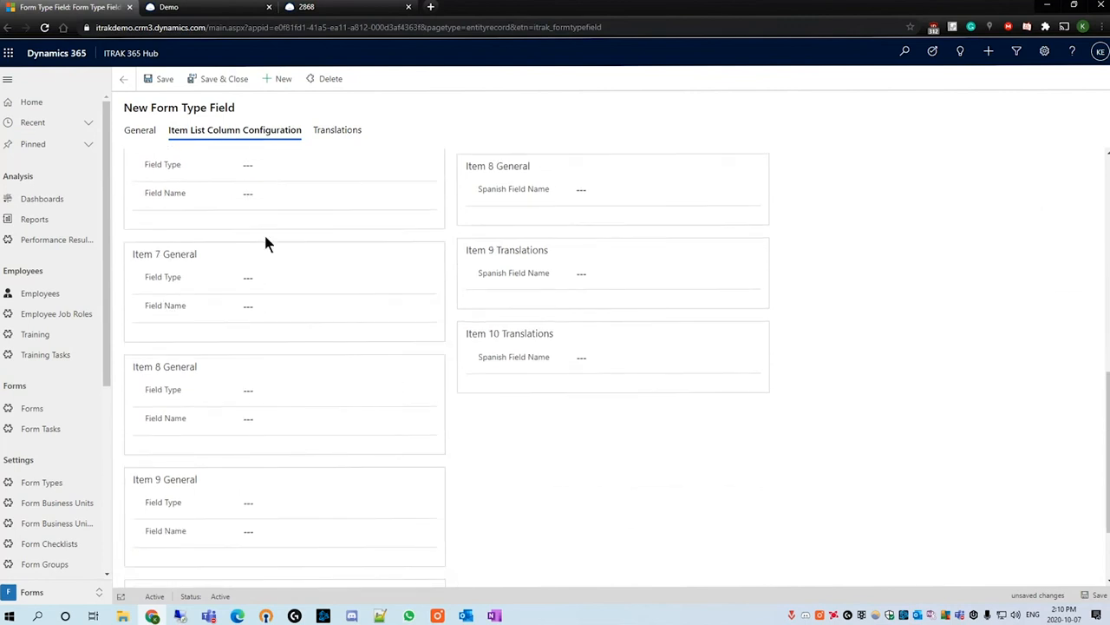
On the General tab, choose '-- Simple Search --' as the Account View and save the Item List field.
{"action": "left_click", "coordinate": [140, 129]}
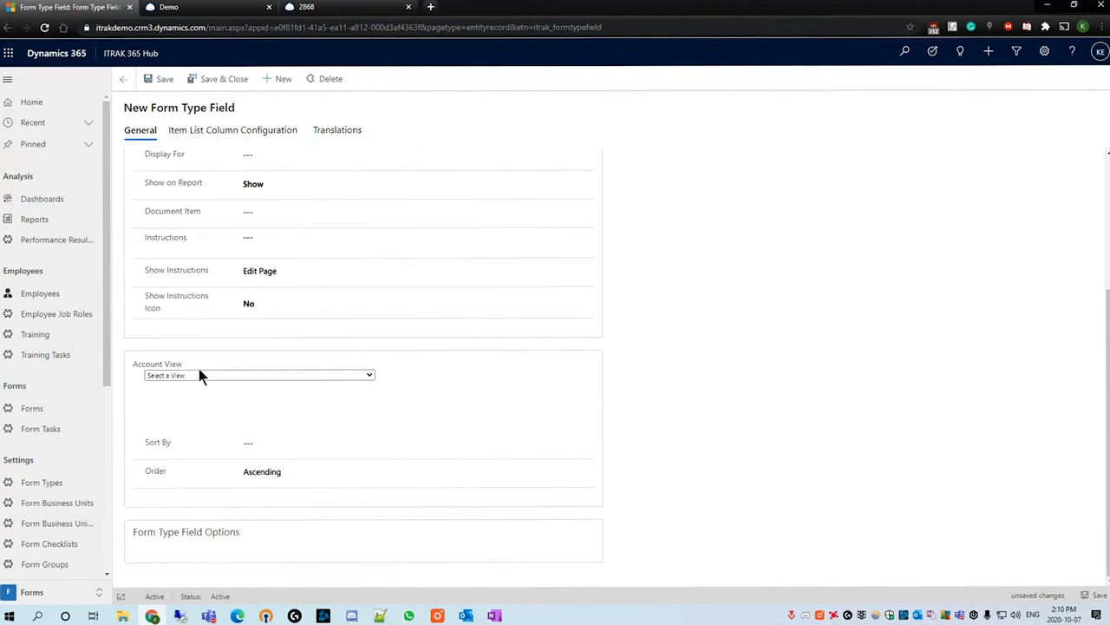
{"action": "mouse_move", "coordinate": [216, 401]}
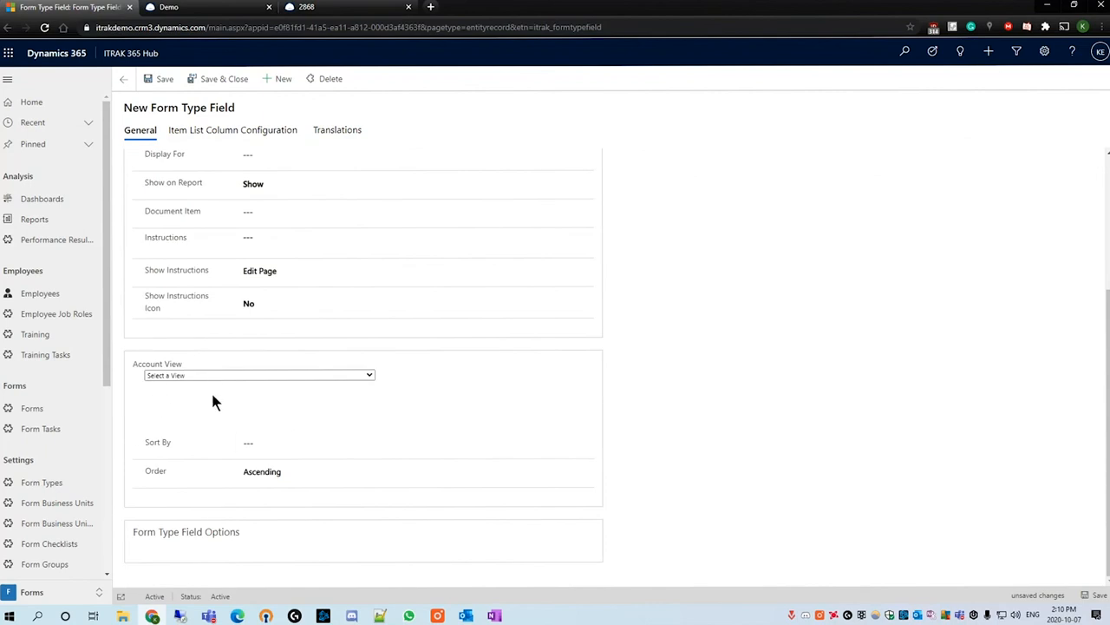
{"action": "mouse_move", "coordinate": [269, 382]}
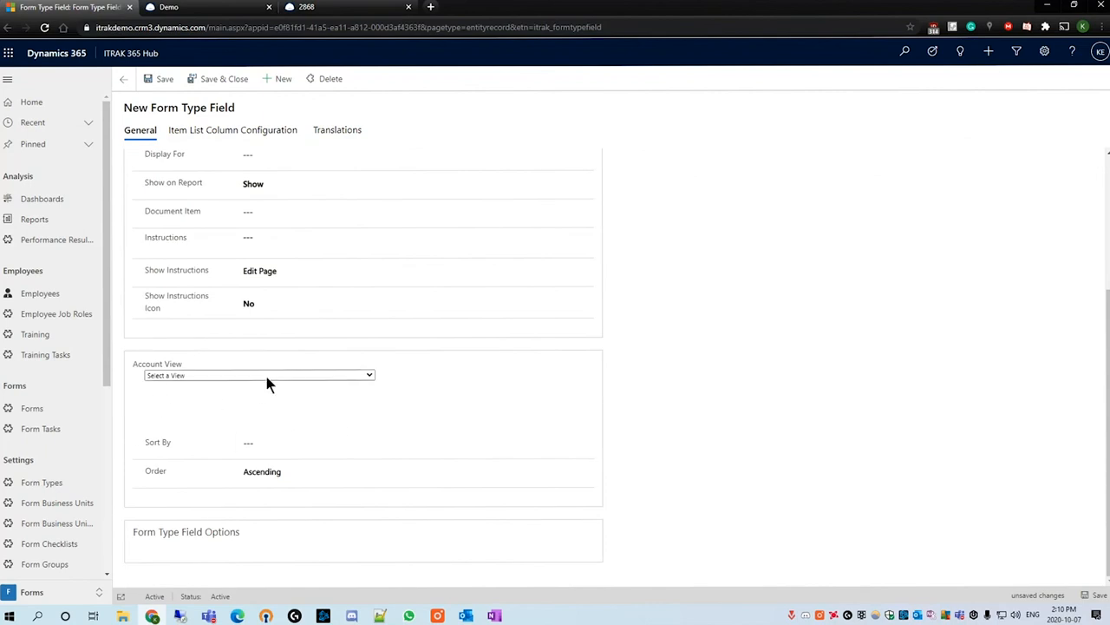
{"action": "left_click", "coordinate": [259, 374]}
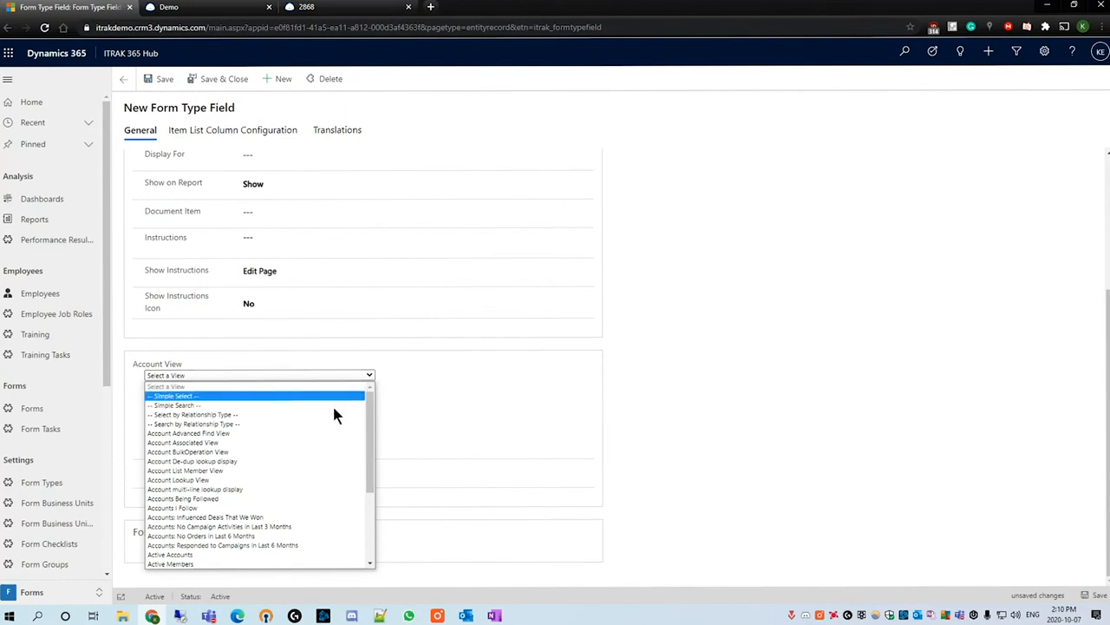
{"action": "mouse_move", "coordinate": [347, 414]}
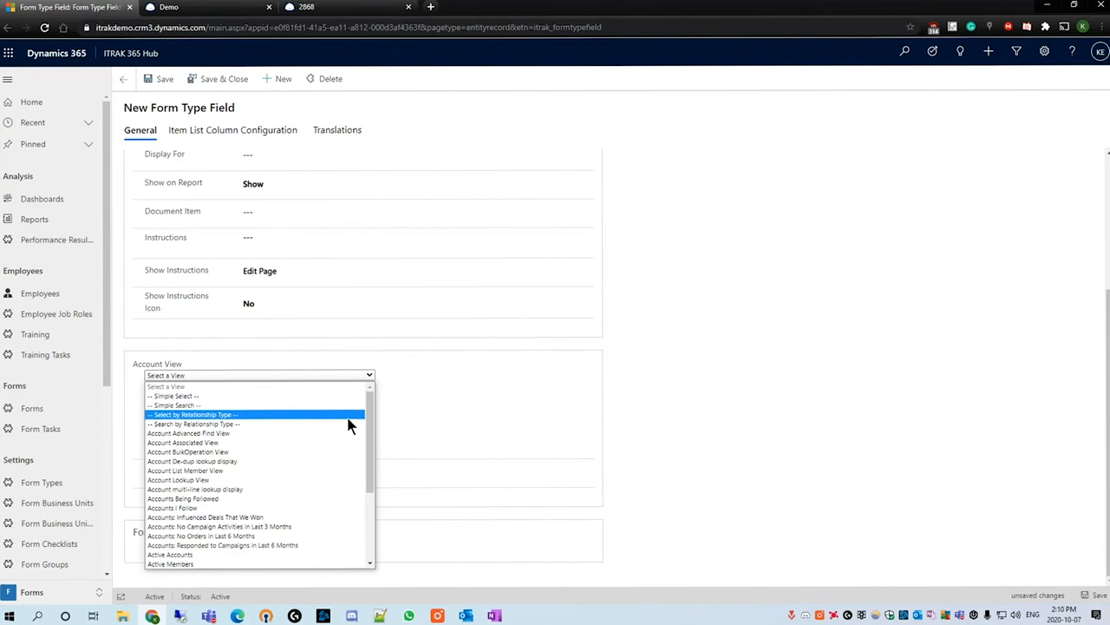
{"action": "scroll", "scroll_direction": "down", "scroll_amount": 3}
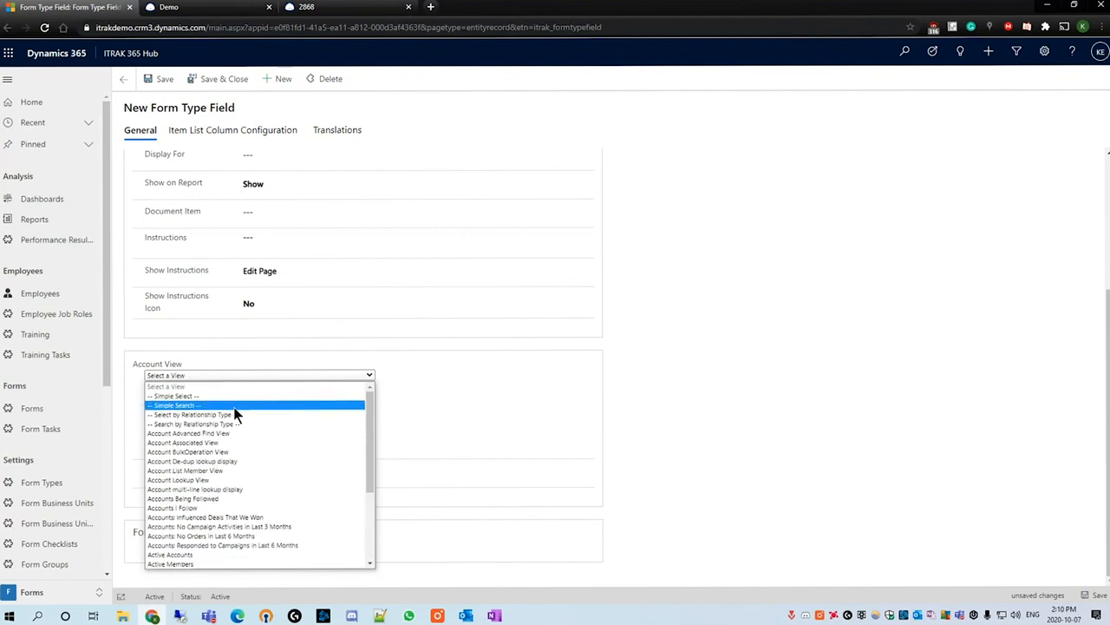
{"action": "mouse_move", "coordinate": [226, 409]}
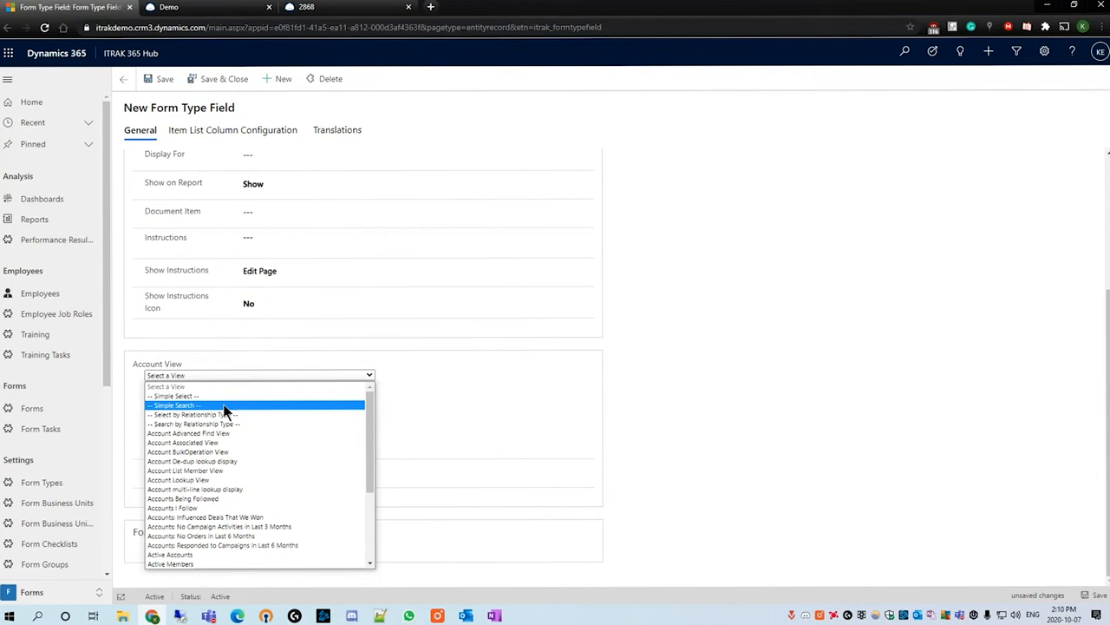
{"action": "left_click", "coordinate": [175, 405]}
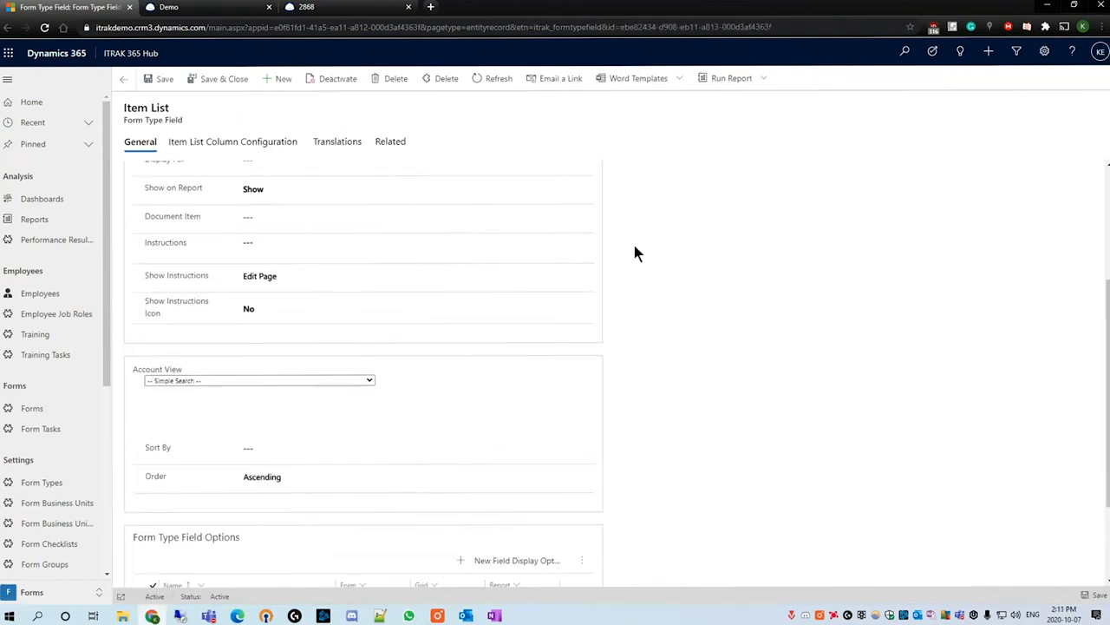
{"action": "scroll", "scroll_direction": "down", "scroll_amount": 3}
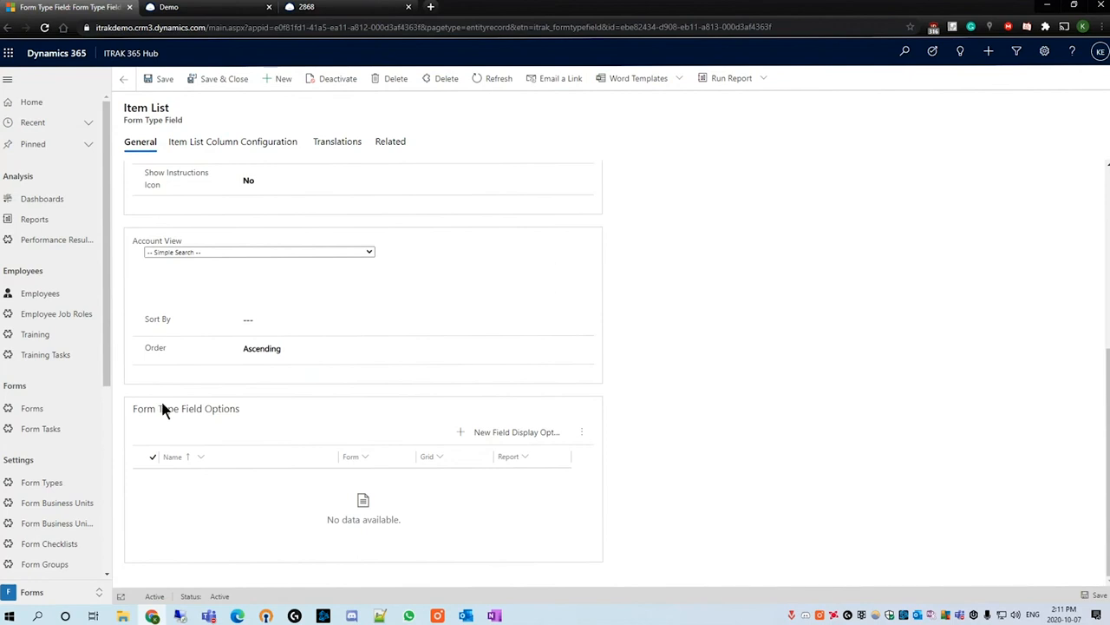
{"action": "mouse_move", "coordinate": [507, 432]}
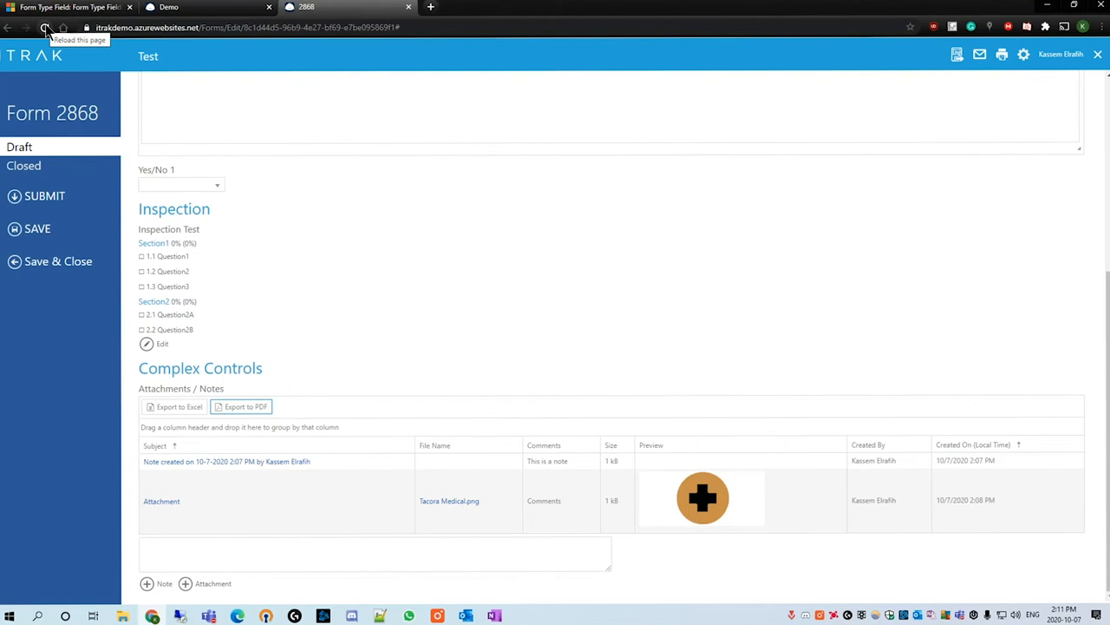
Reload form 2868 and scroll down to the empty Item List grid with its four columns.
{"action": "left_click", "coordinate": [46, 27]}
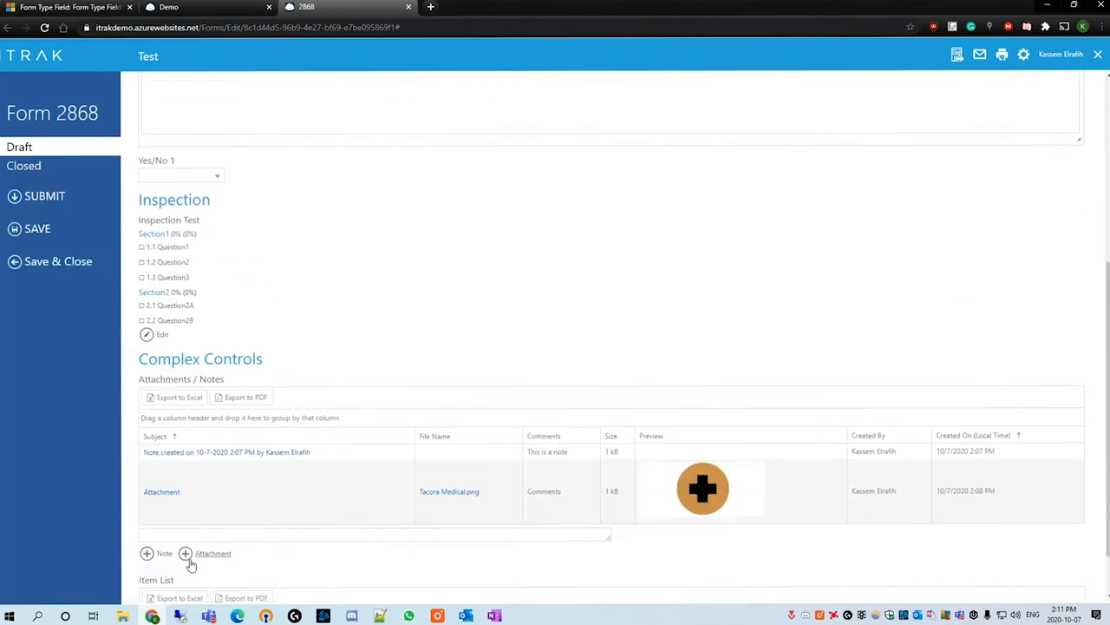
{"action": "scroll", "scroll_direction": "down", "scroll_amount": 3}
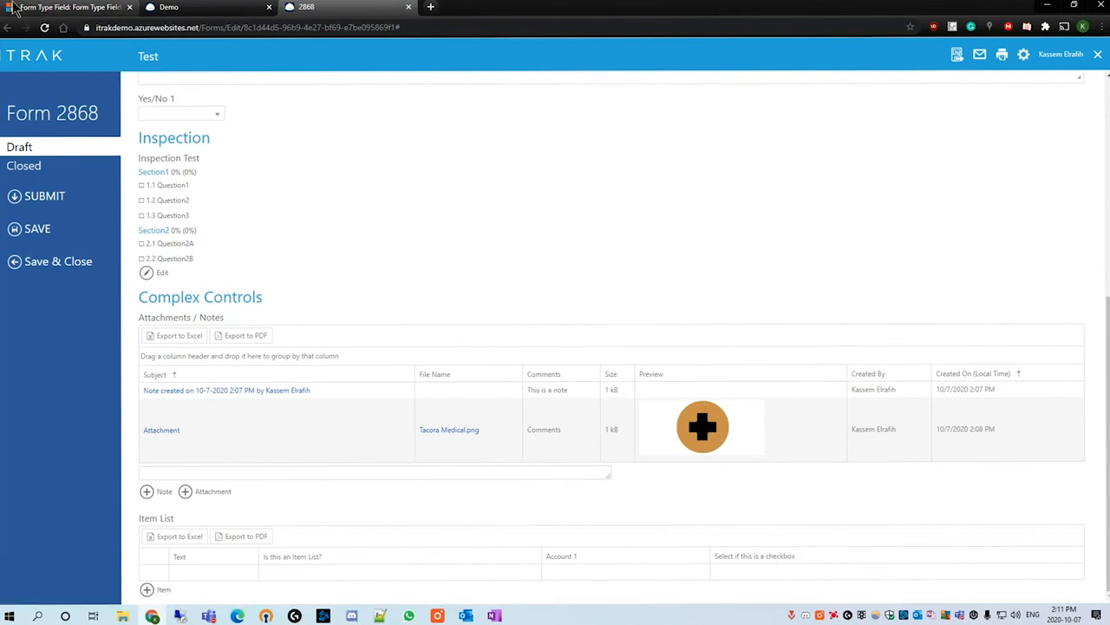
{"action": "left_click", "coordinate": [70, 7]}
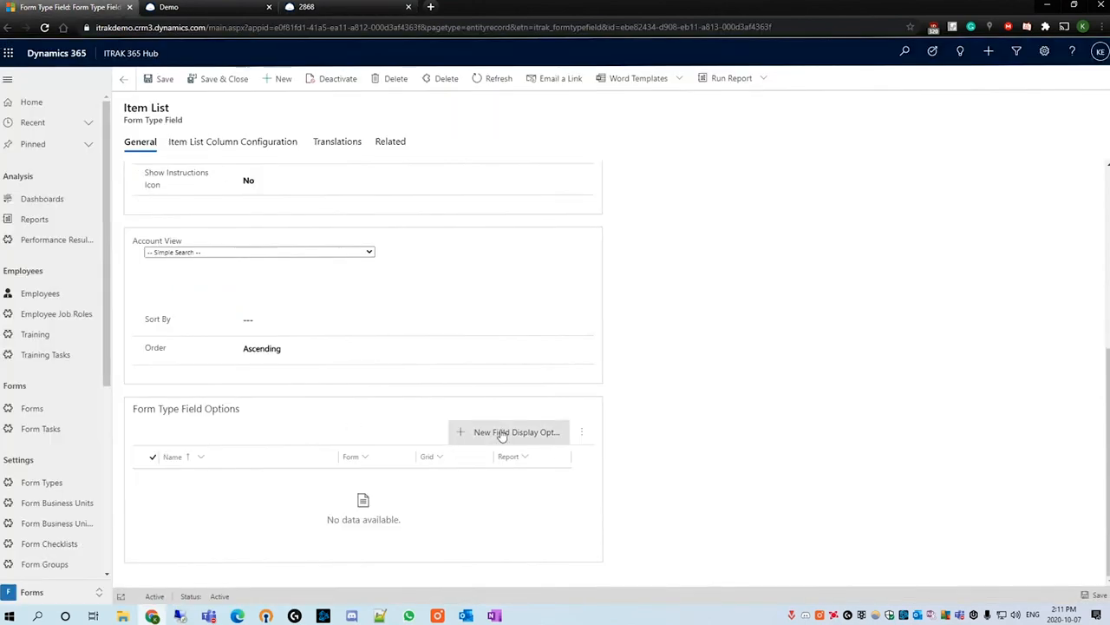
Add a field display option for Account 1 with Grid set to Hide.
{"action": "left_click", "coordinate": [516, 432]}
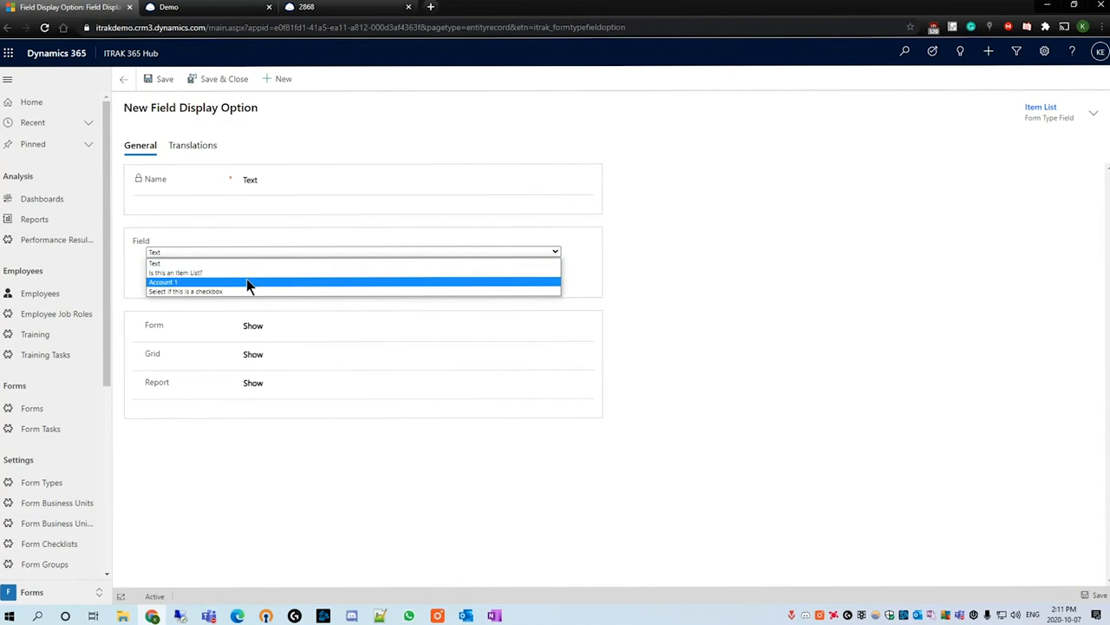
{"action": "left_click", "coordinate": [408, 353]}
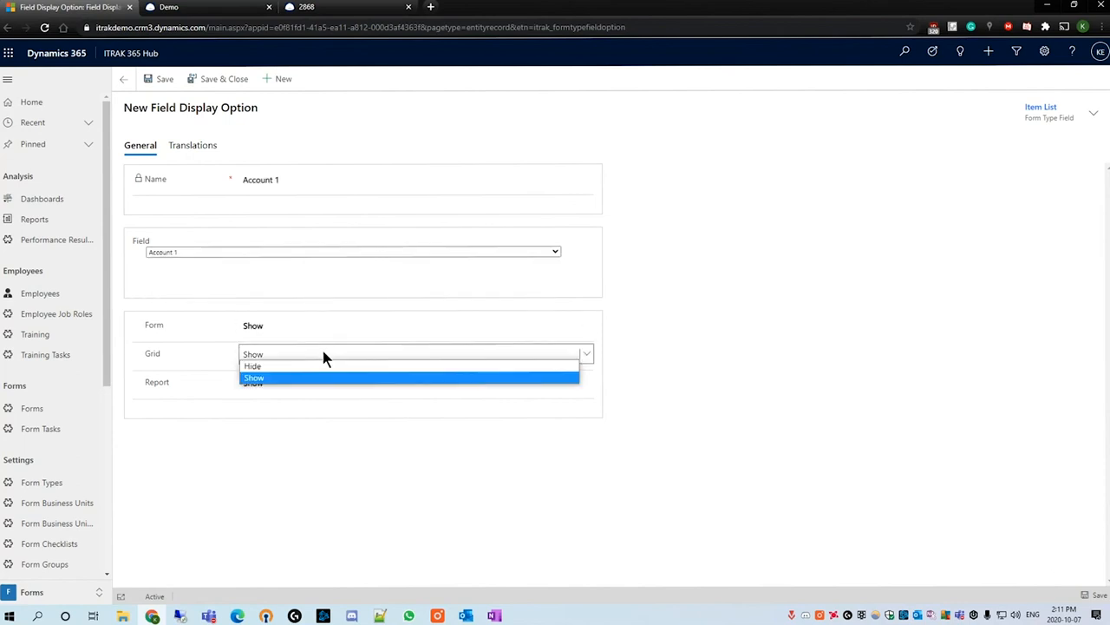
{"action": "left_click", "coordinate": [252, 365]}
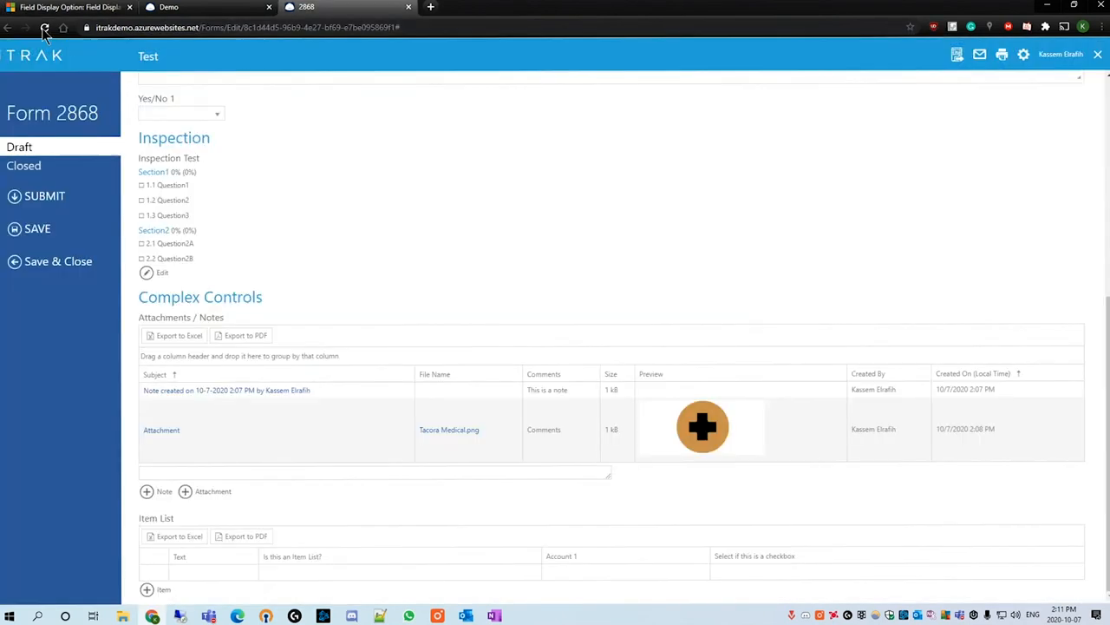
Reload form 2868 and scroll to the Item List grid, now missing Account 1.
{"action": "left_click", "coordinate": [45, 28]}
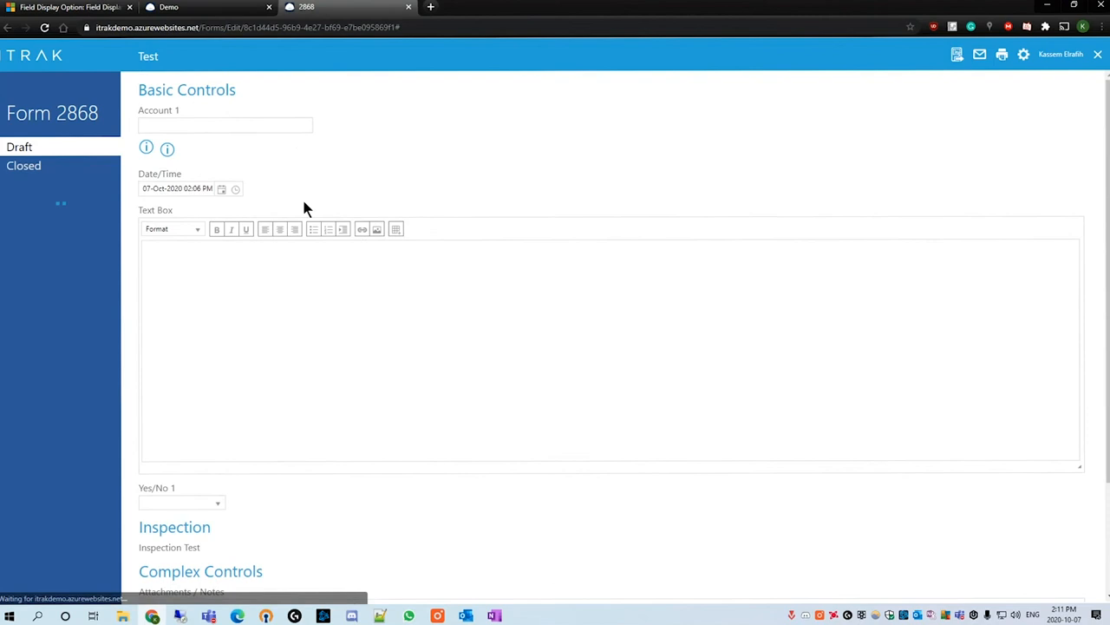
{"action": "scroll", "scroll_direction": "down", "scroll_amount": 3}
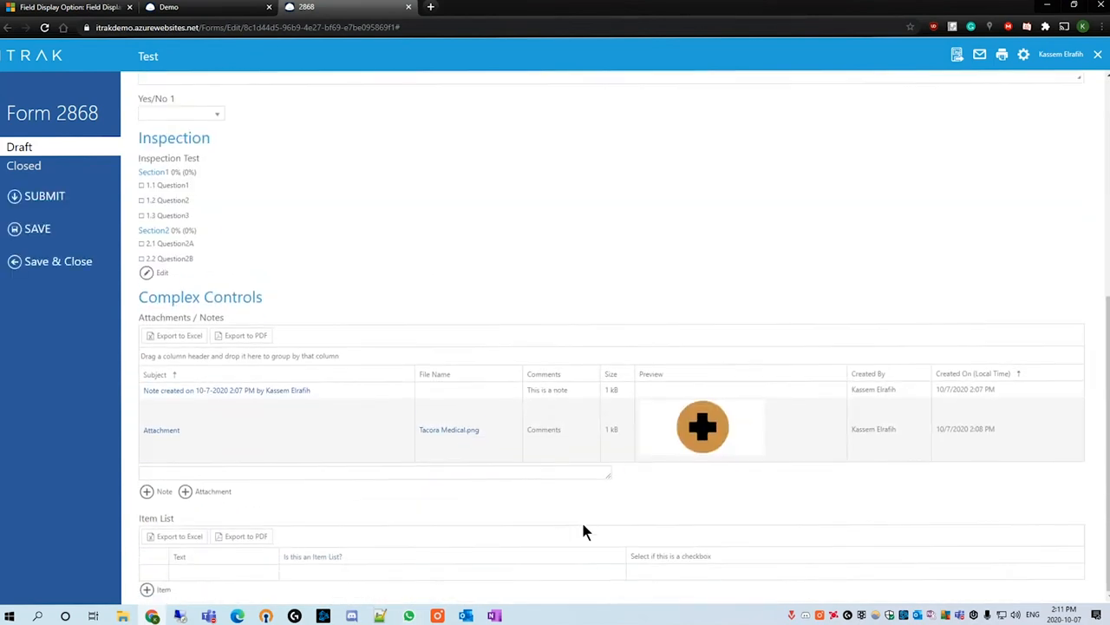
{"action": "mouse_move", "coordinate": [624, 538]}
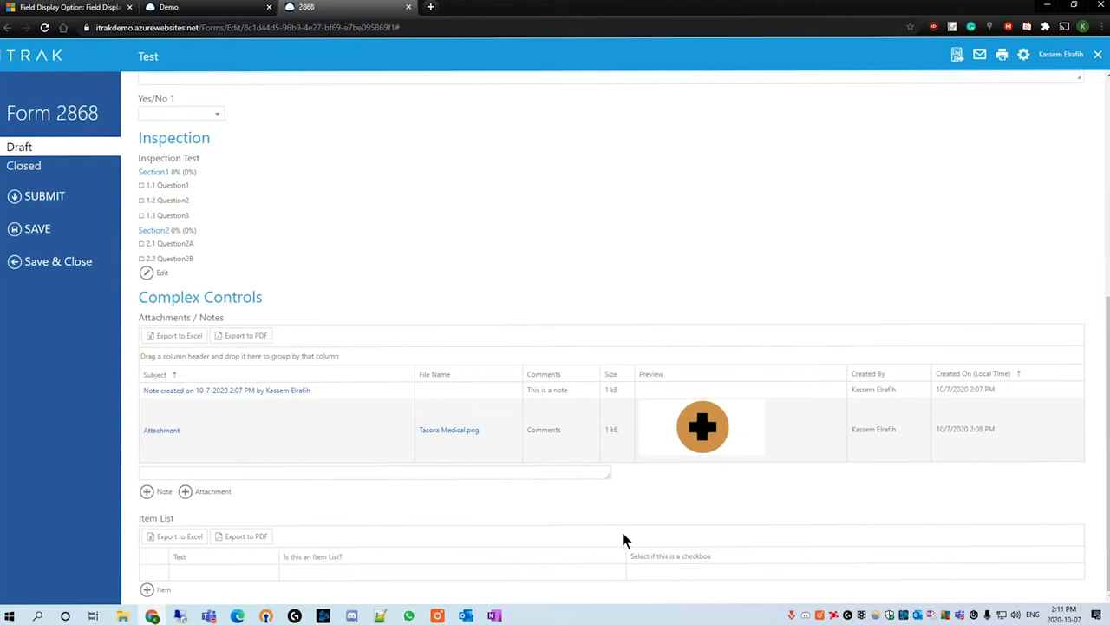
{"action": "mouse_move", "coordinate": [749, 579]}
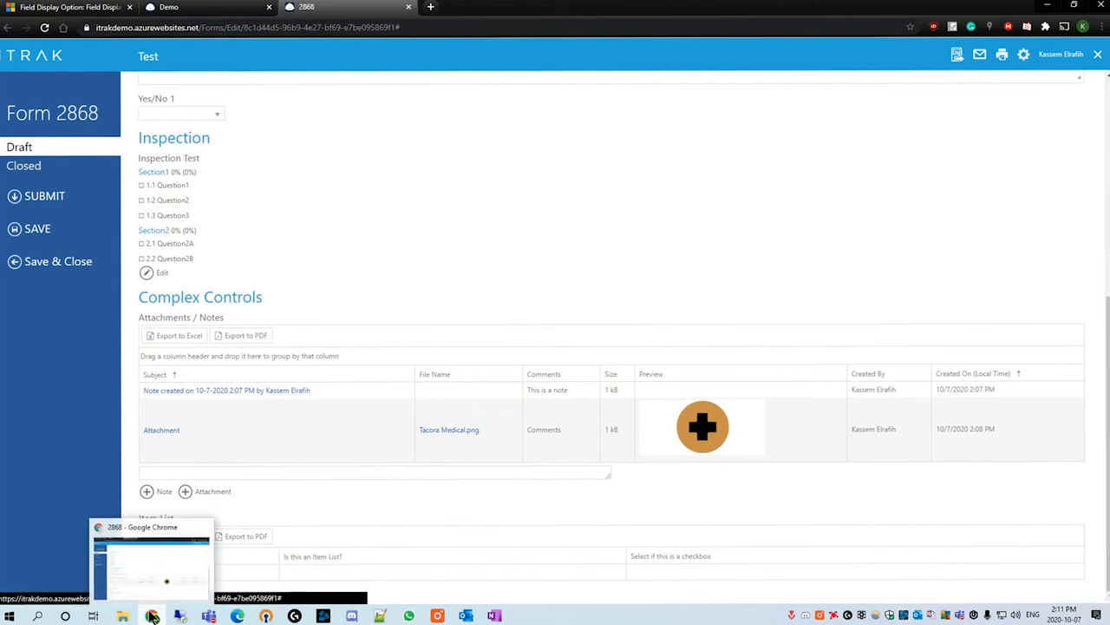
{"action": "left_click", "coordinate": [163, 589]}
{"action": "type", "text": "TEe"}
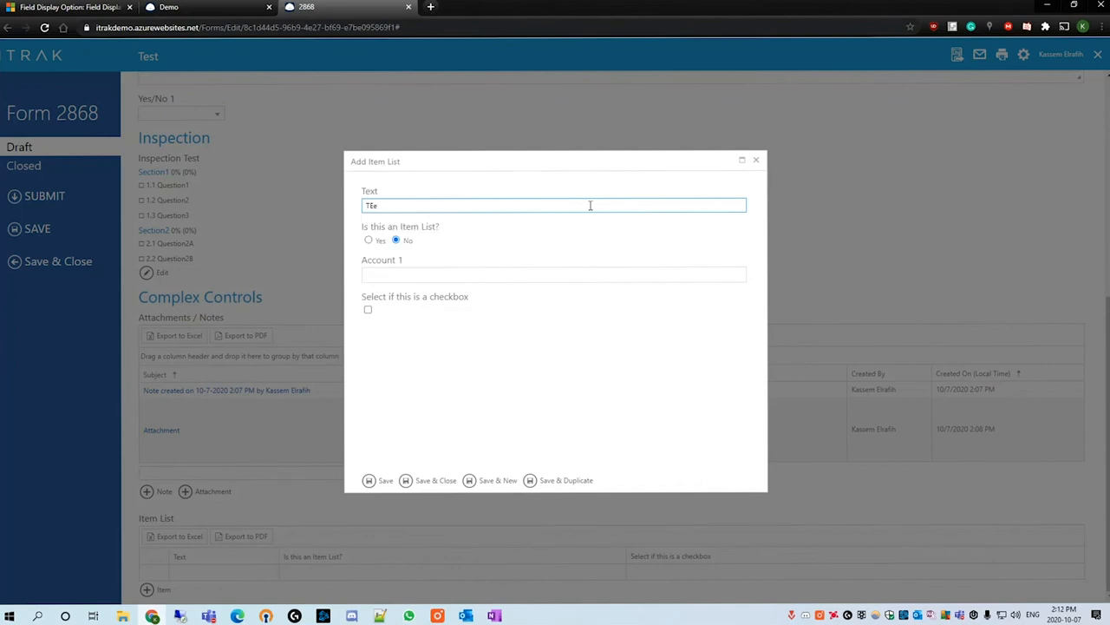
Add two Item List rows: Yes with an account and checked, then No with Aardvark Drilling.
{"action": "left_click", "coordinate": [368, 239]}
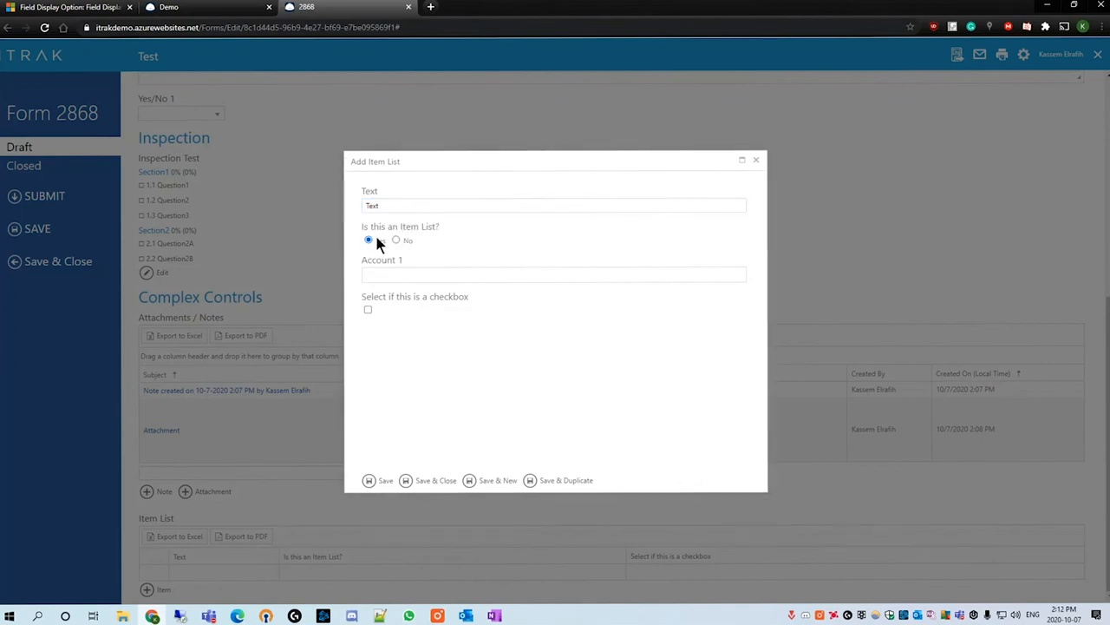
{"action": "left_click", "coordinate": [554, 274]}
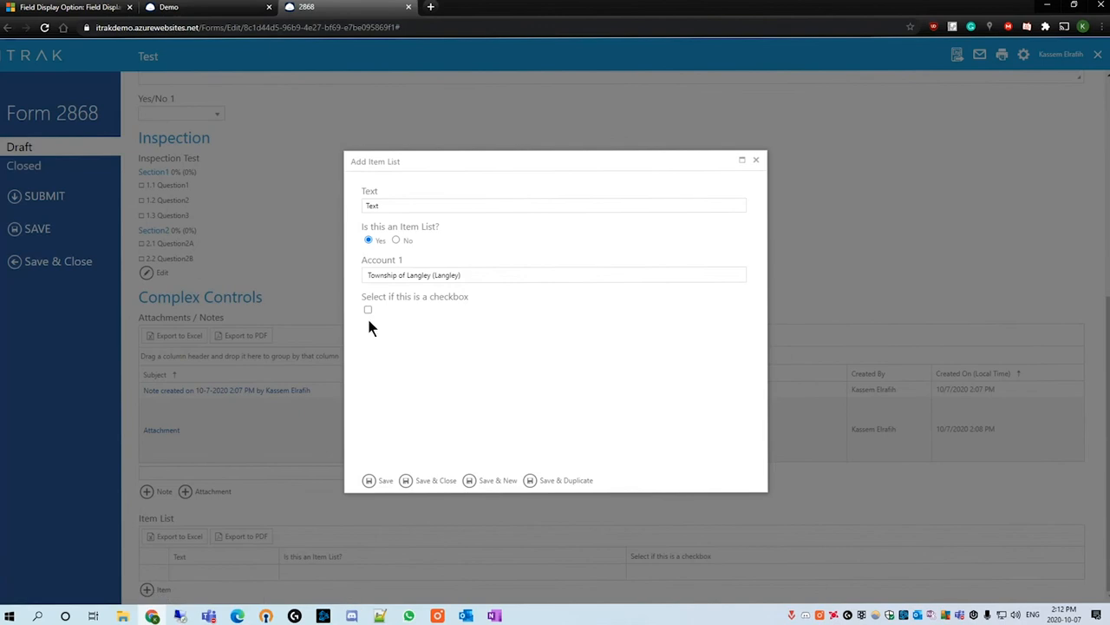
{"action": "left_click", "coordinate": [368, 309]}
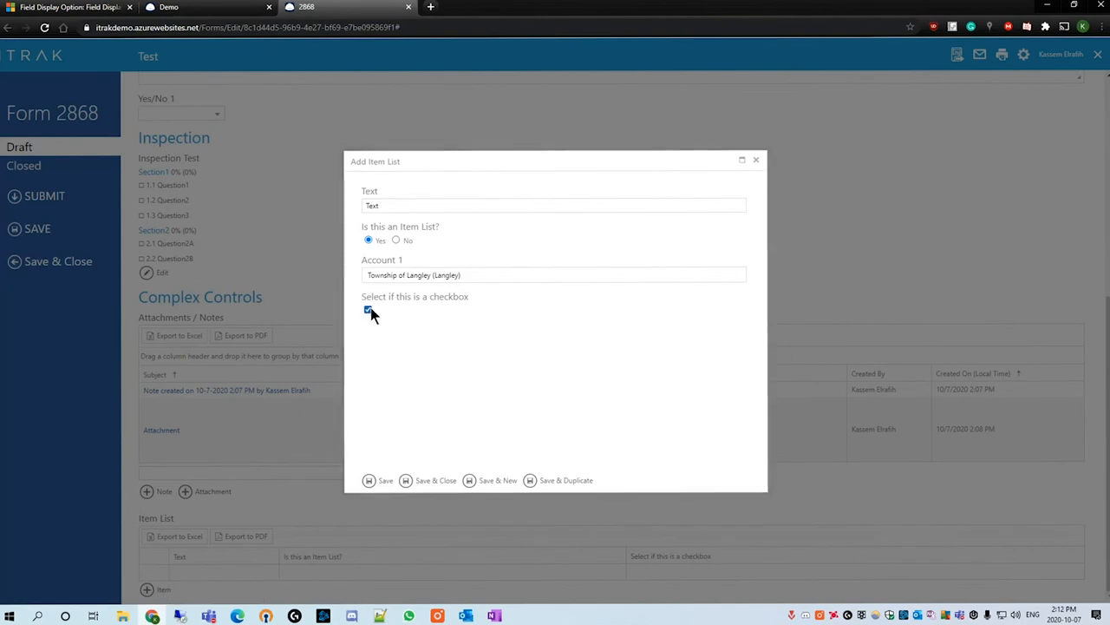
{"action": "left_click", "coordinate": [385, 480]}
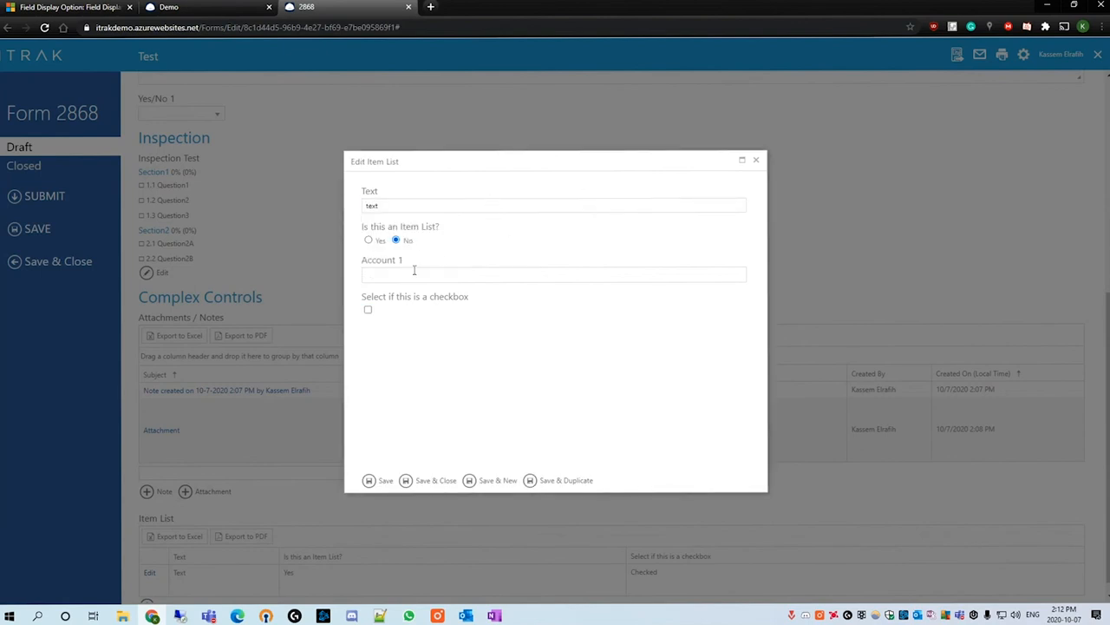
{"action": "left_click", "coordinate": [553, 273]}
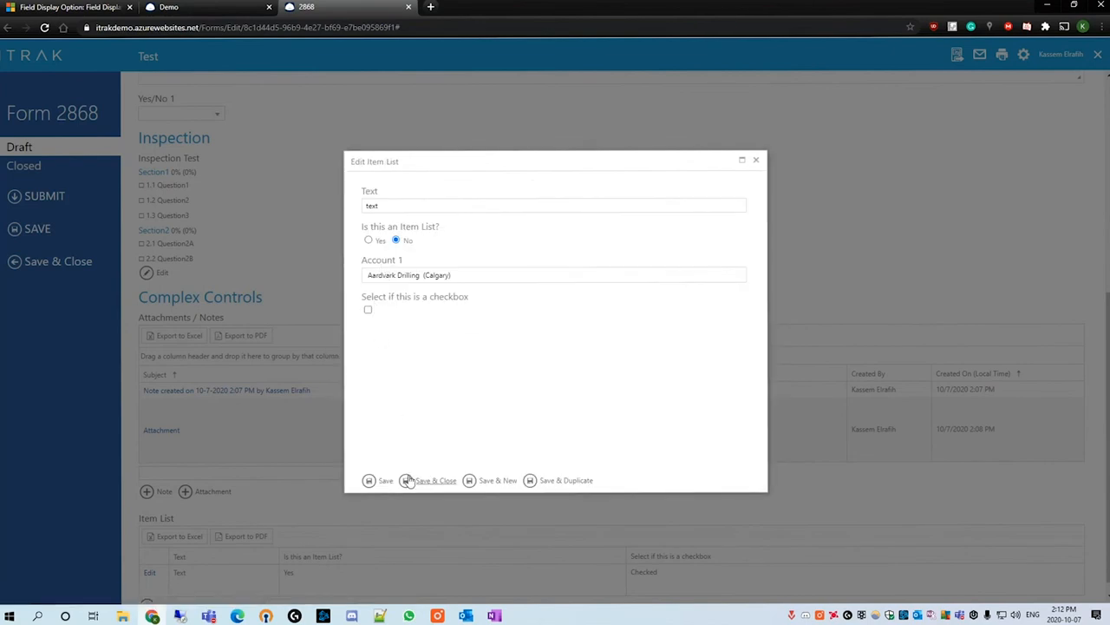
{"action": "left_click", "coordinate": [430, 480]}
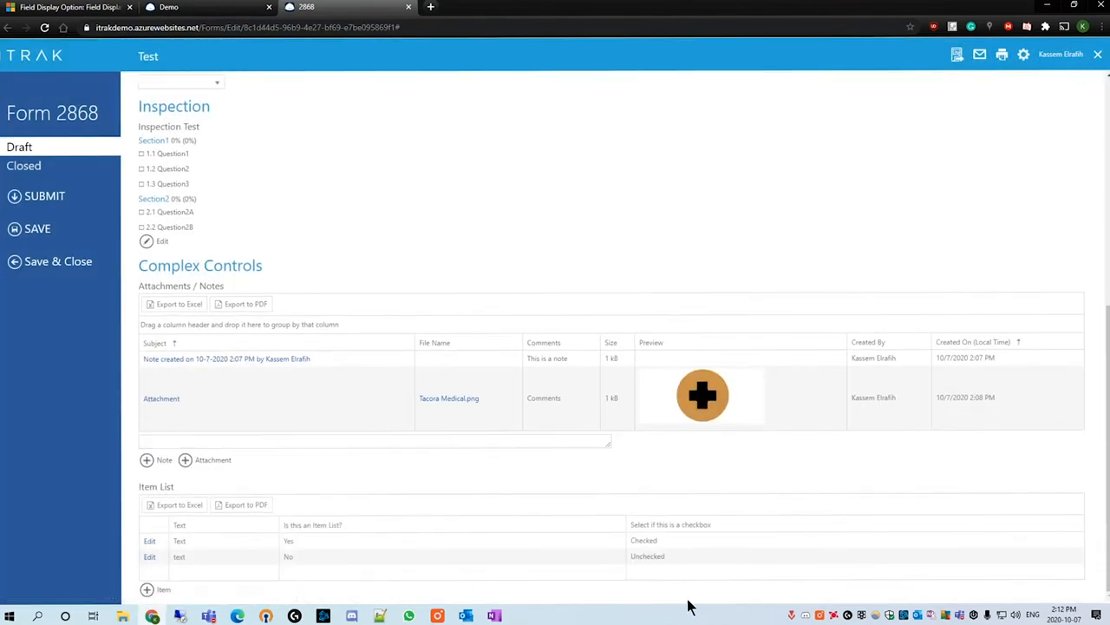
{"action": "mouse_move", "coordinate": [239, 574]}
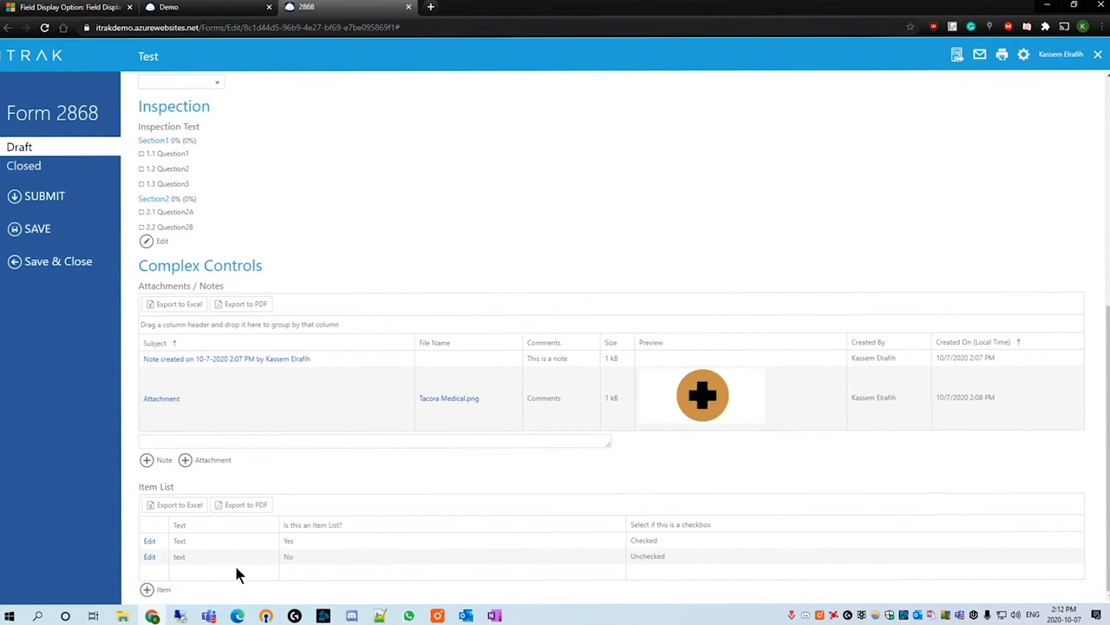
{"action": "mouse_move", "coordinate": [419, 458]}
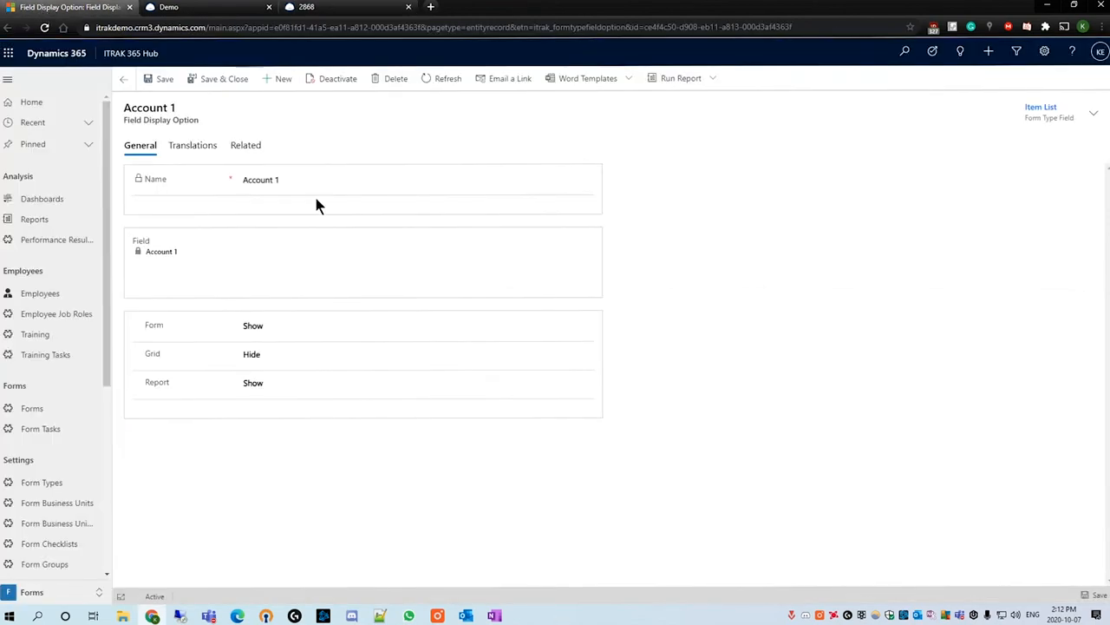
{"action": "mouse_move", "coordinate": [846, 384]}
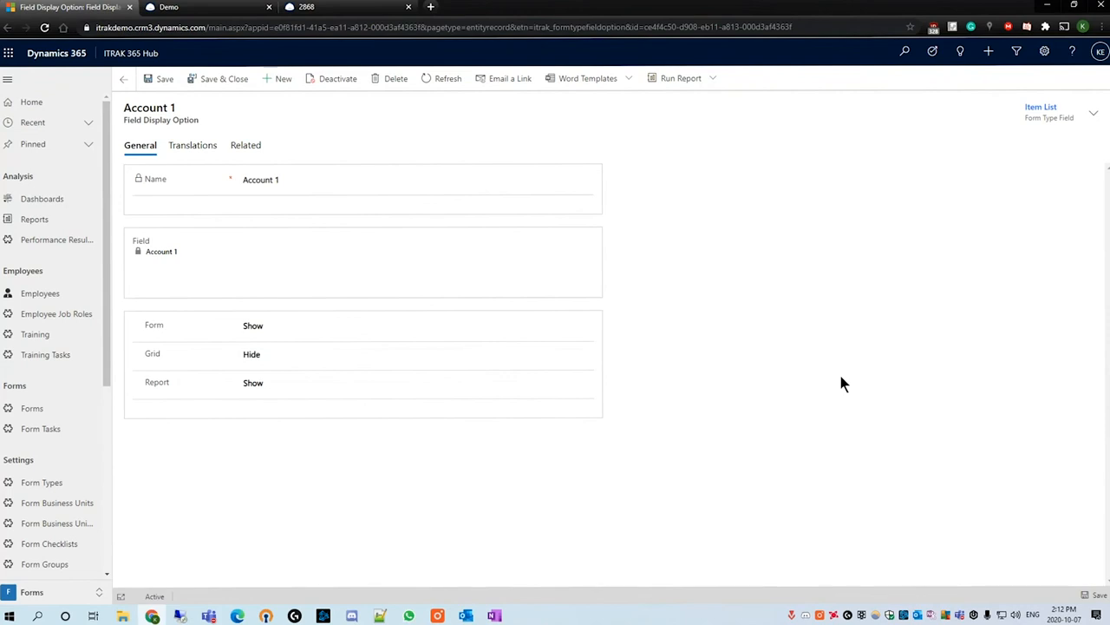
{"action": "mouse_move", "coordinate": [613, 377]}
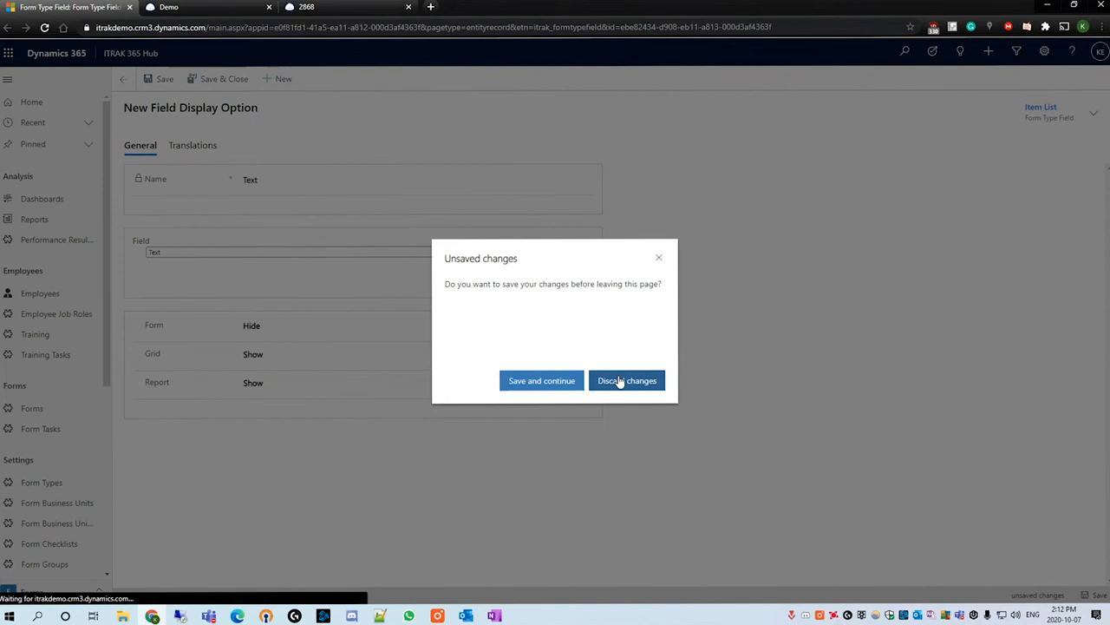
Discard the unsaved Text display option and scroll back up the Item List record.
{"action": "left_click", "coordinate": [626, 380]}
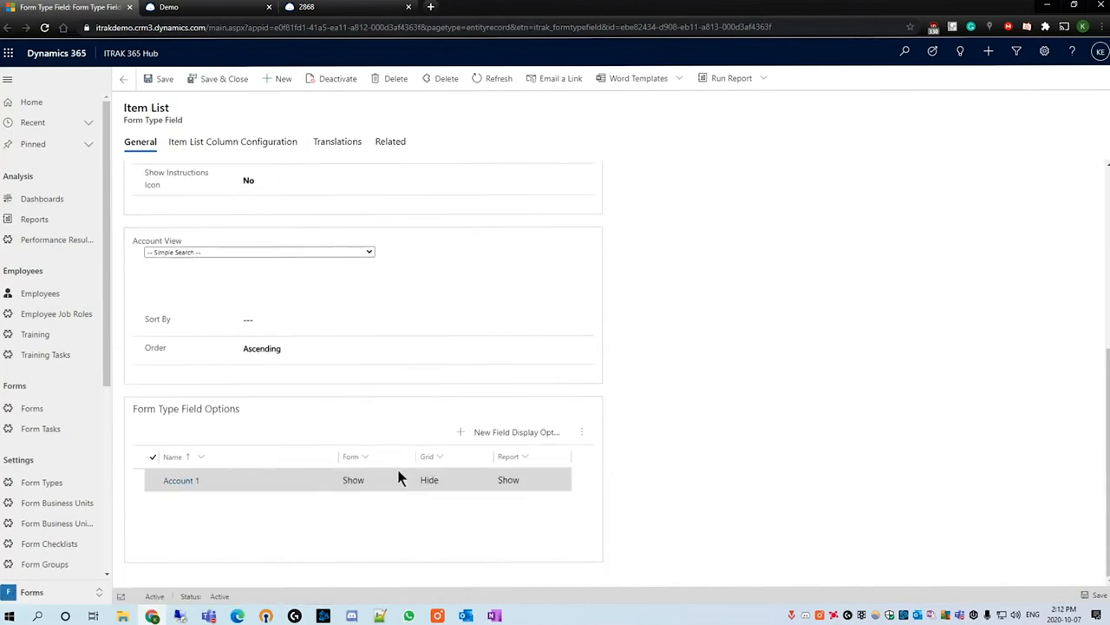
{"action": "scroll", "scroll_direction": "up", "scroll_amount": 3}
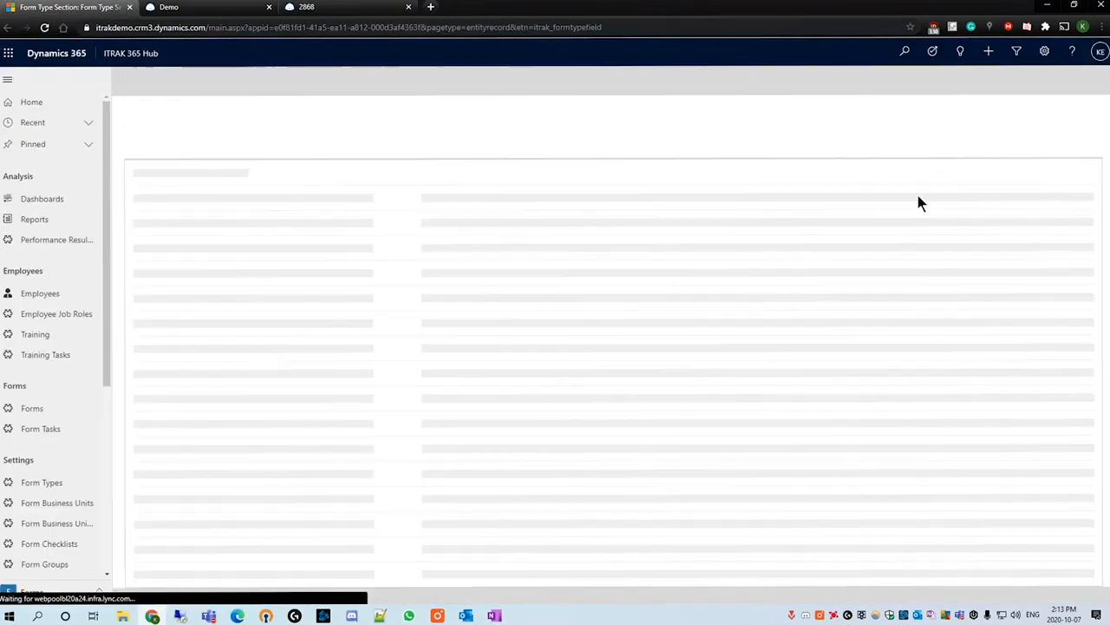
Save a new User-defined Signature field named 'Signature' in Complex Controls.
{"action": "left_click", "coordinate": [412, 185]}
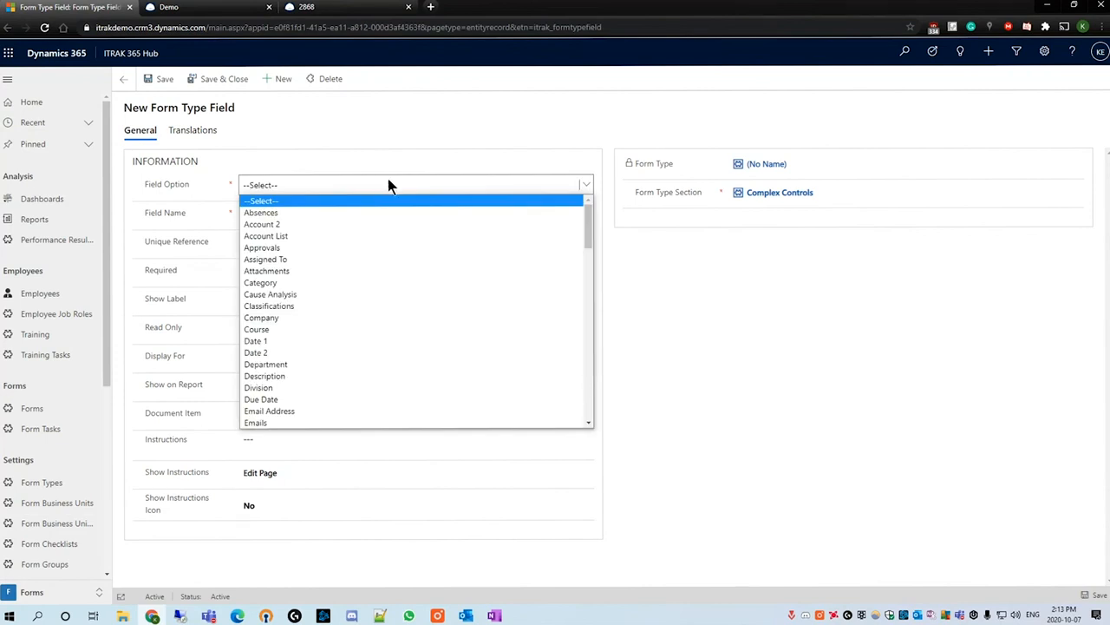
{"action": "scroll", "scroll_direction": "down", "scroll_amount": 3}
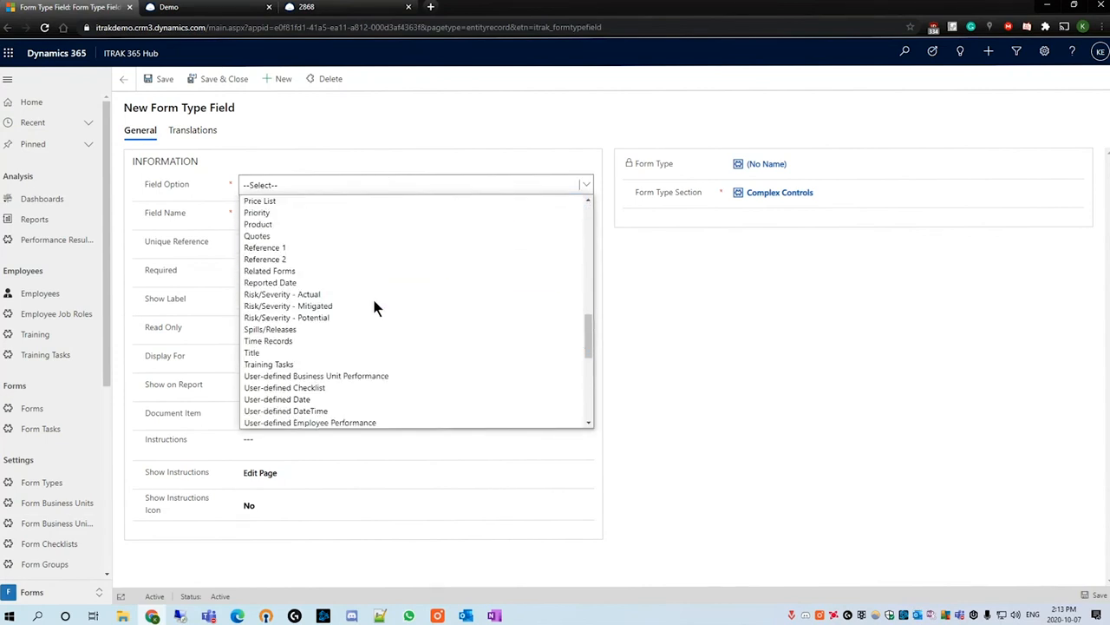
{"action": "scroll", "scroll_direction": "down", "scroll_amount": 3}
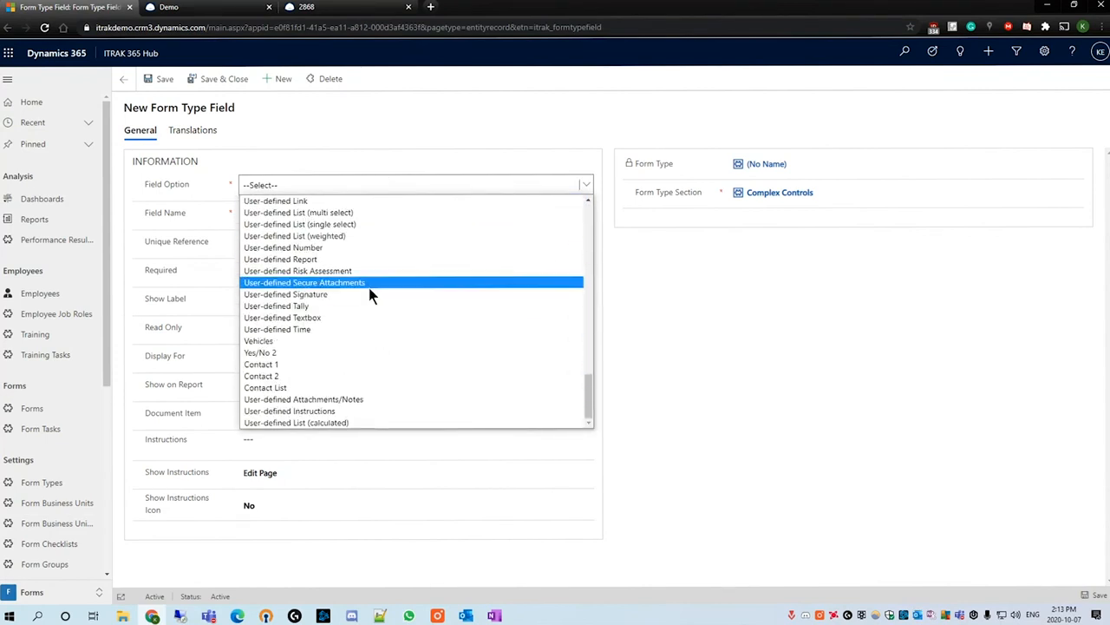
{"action": "left_click", "coordinate": [285, 294]}
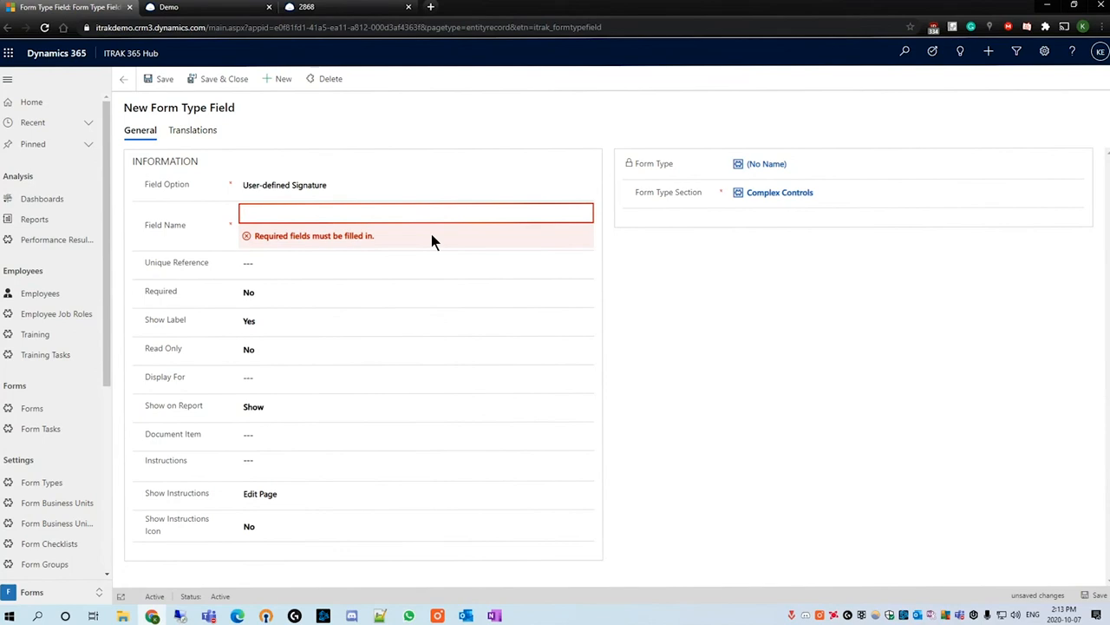
{"action": "type", "text": "Signature"}
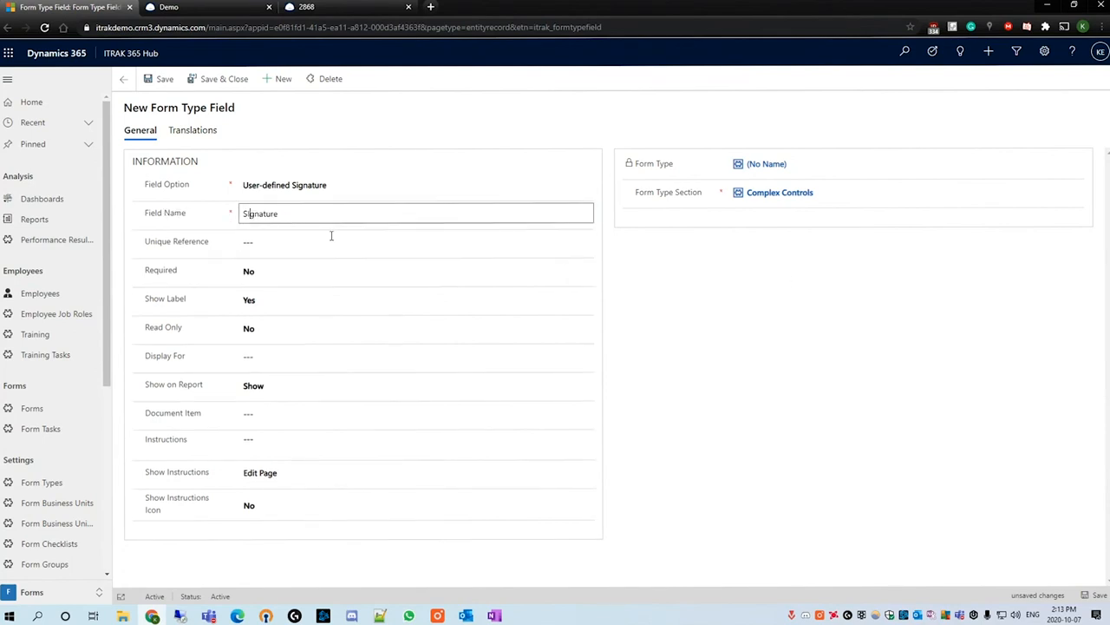
{"action": "left_click", "coordinate": [160, 78]}
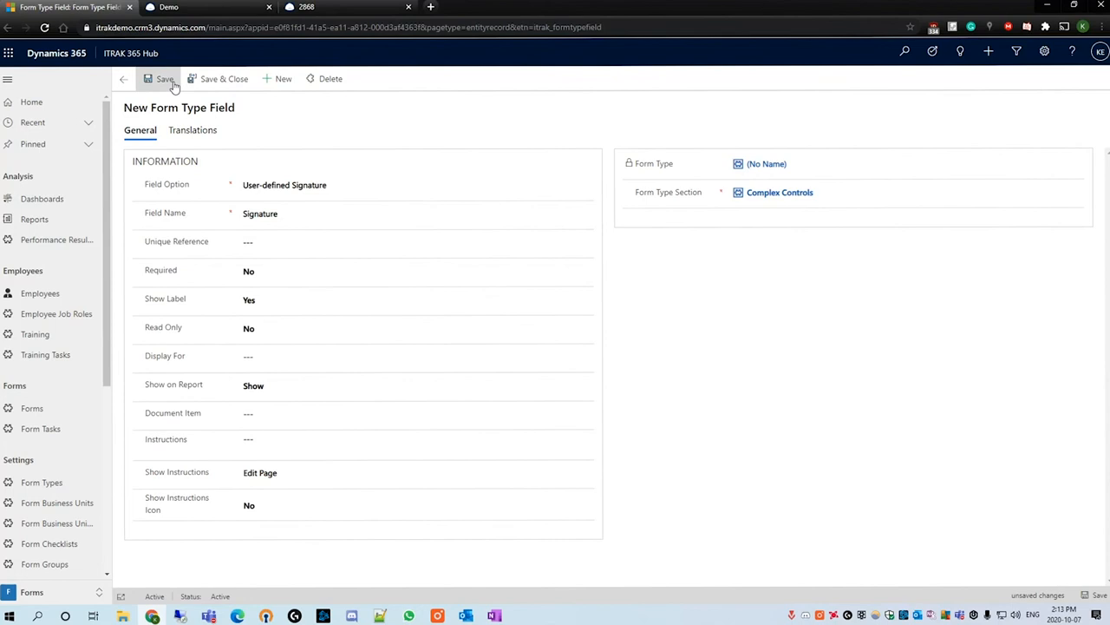
{"action": "left_click", "coordinate": [164, 78]}
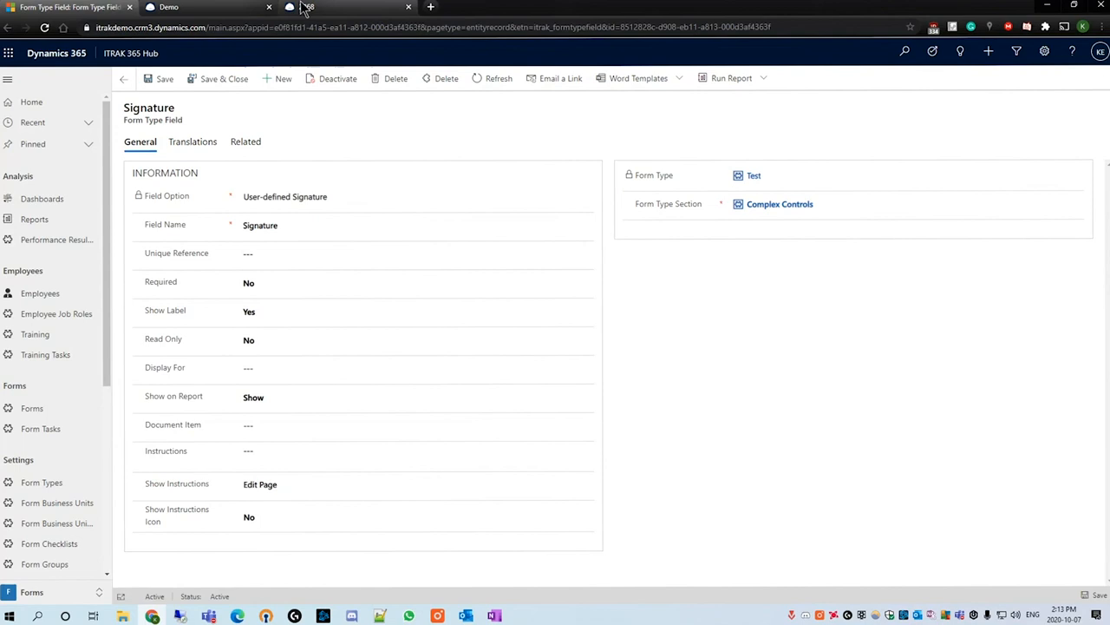
{"action": "left_click", "coordinate": [308, 7]}
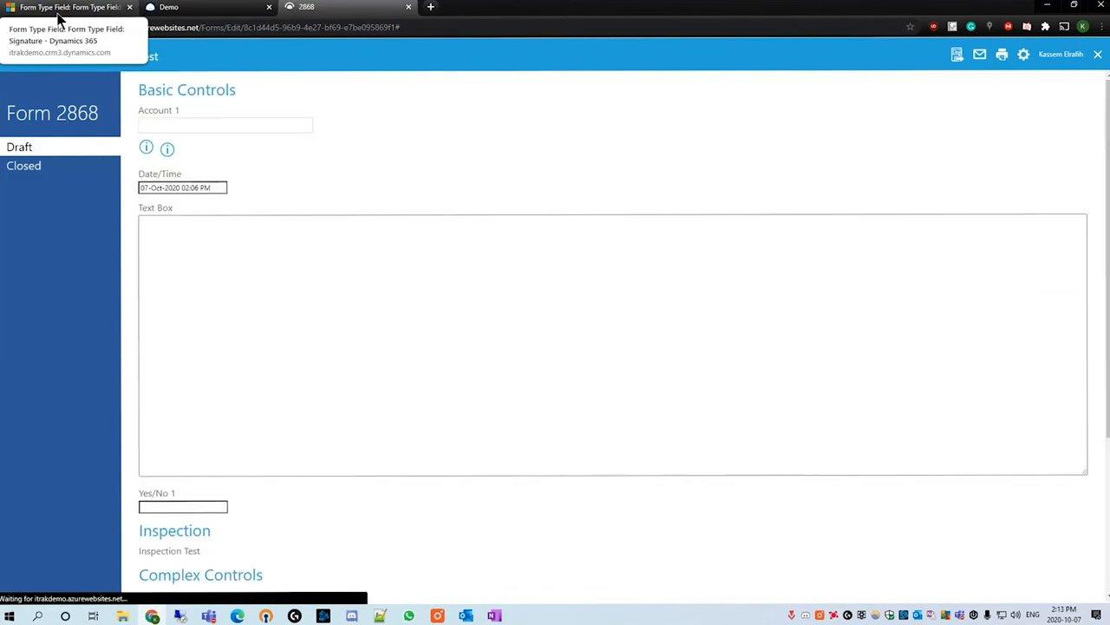
Scroll down to Form 2868's Signature section and start a new signature.
{"action": "scroll", "scroll_direction": "down", "scroll_amount": 3}
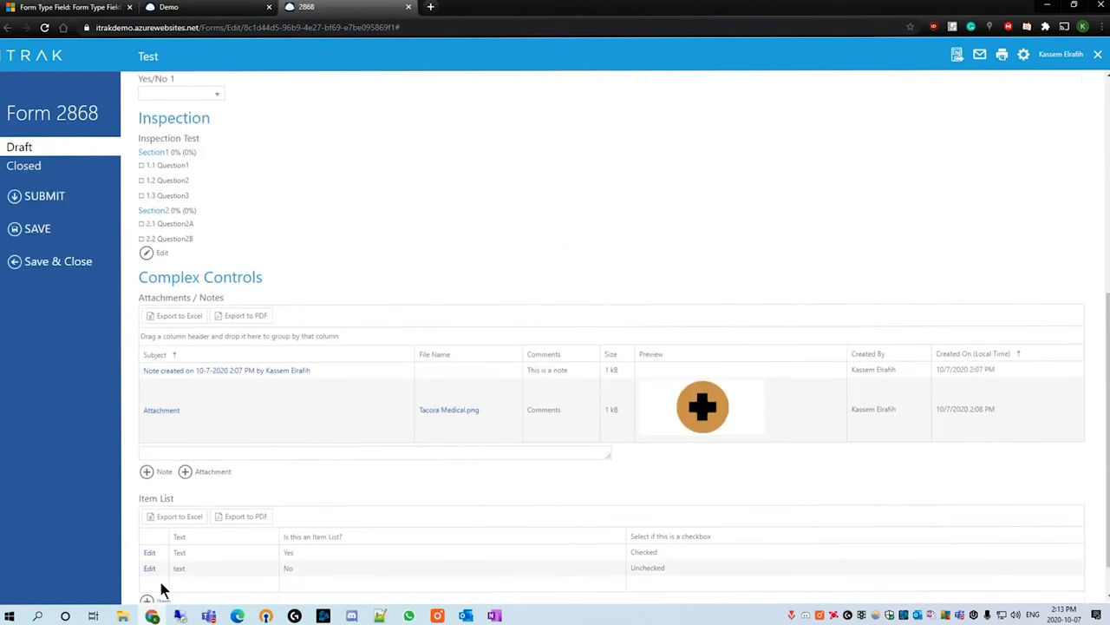
{"action": "scroll", "scroll_direction": "down", "scroll_amount": 3}
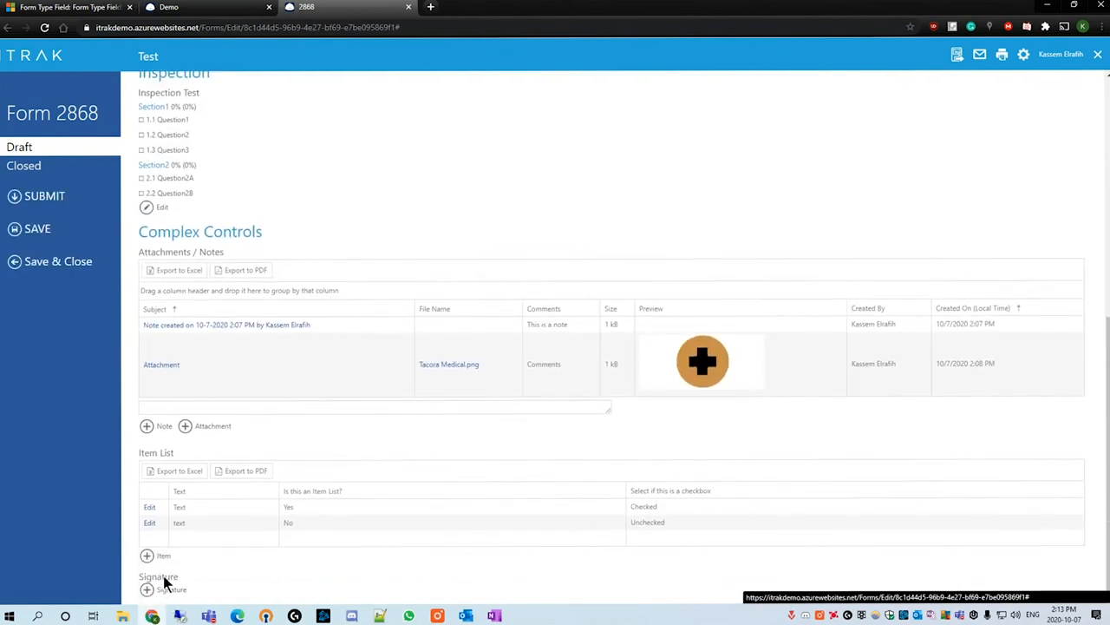
{"action": "left_click", "coordinate": [171, 589]}
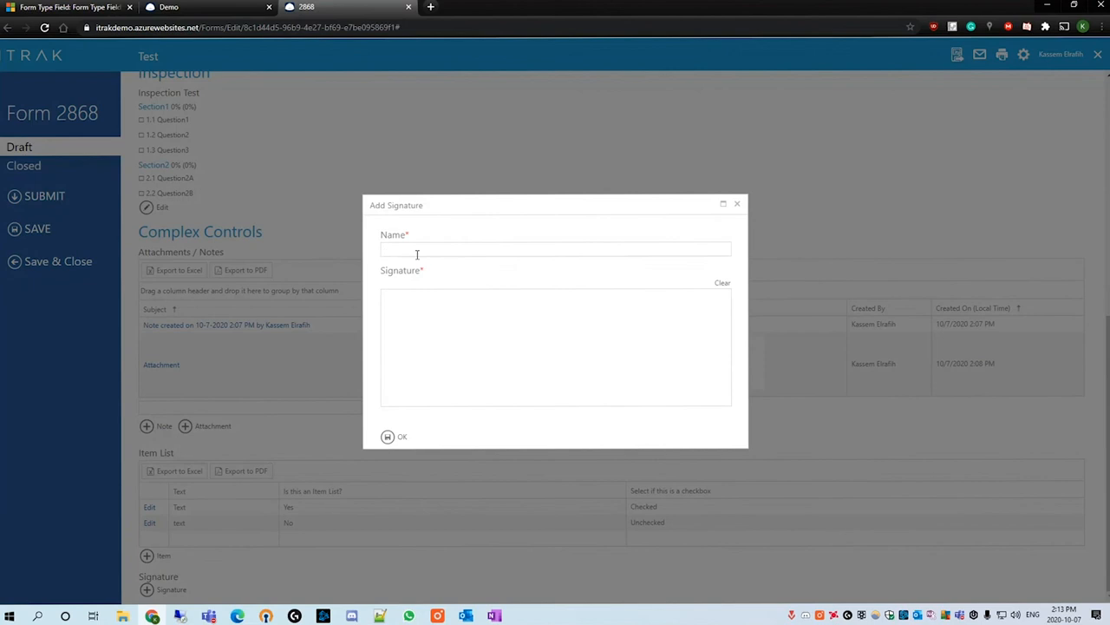
Name the signature 'Signature', clear a first scribble, then reload the form page.
{"action": "type", "text": "Signature"}
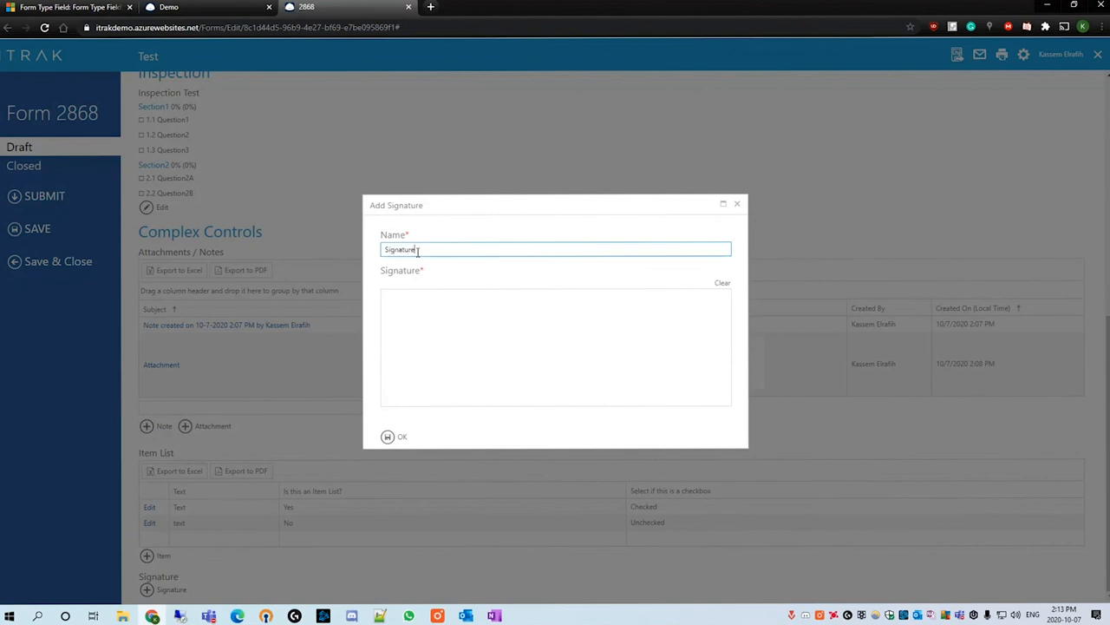
{"action": "left_click_drag", "start_coordinate": [421, 312], "coordinate": [581, 334]}
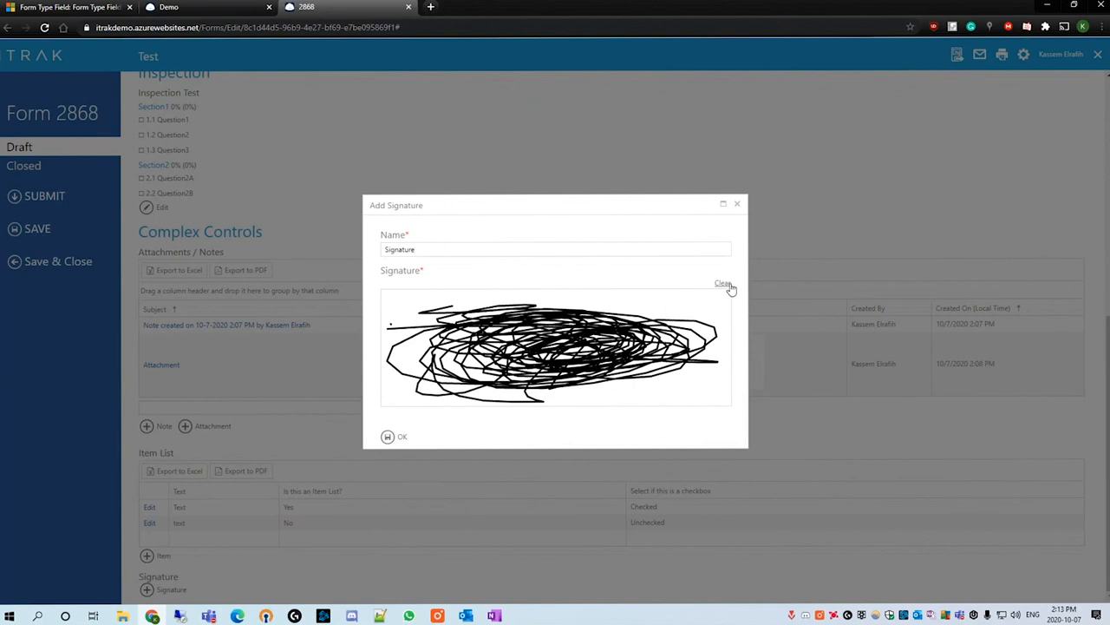
{"action": "left_click", "coordinate": [724, 284]}
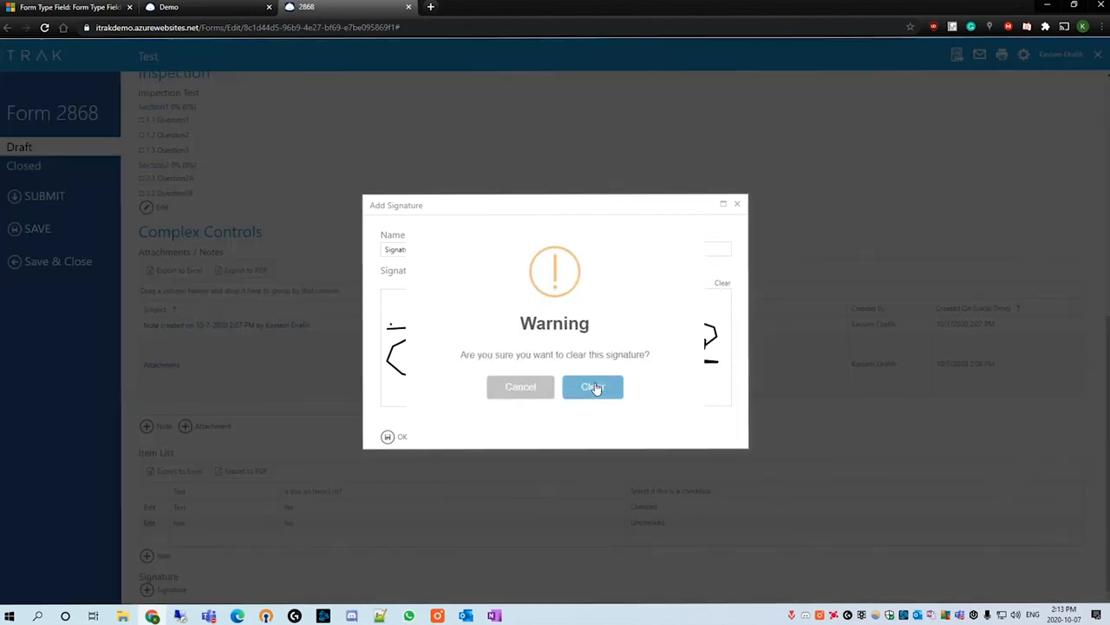
{"action": "left_click", "coordinate": [520, 386]}
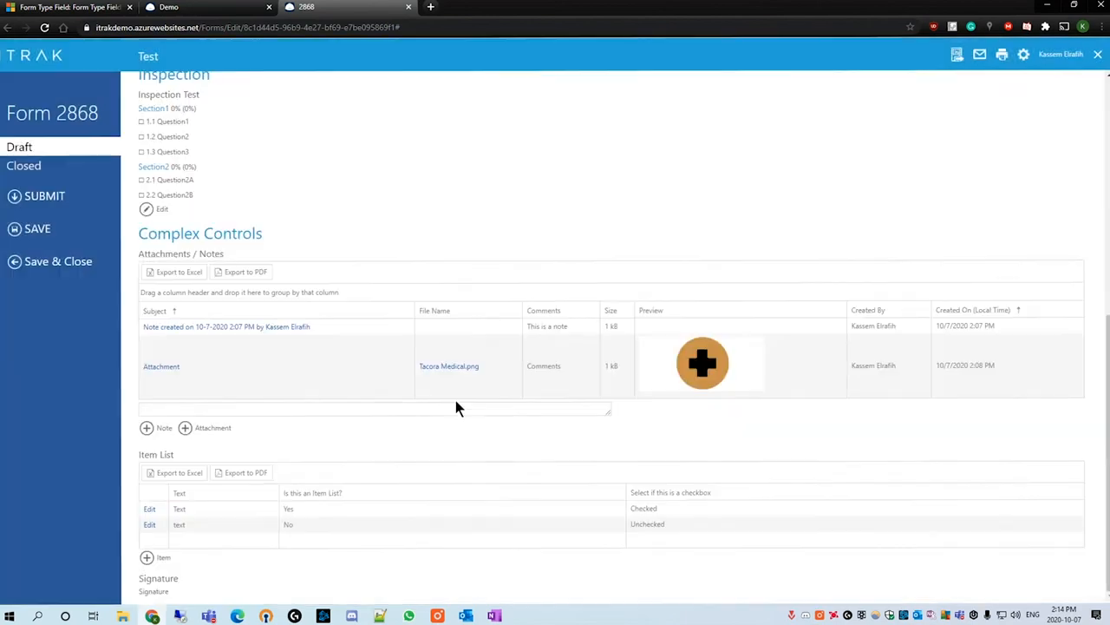
{"action": "scroll", "scroll_direction": "down", "scroll_amount": 3}
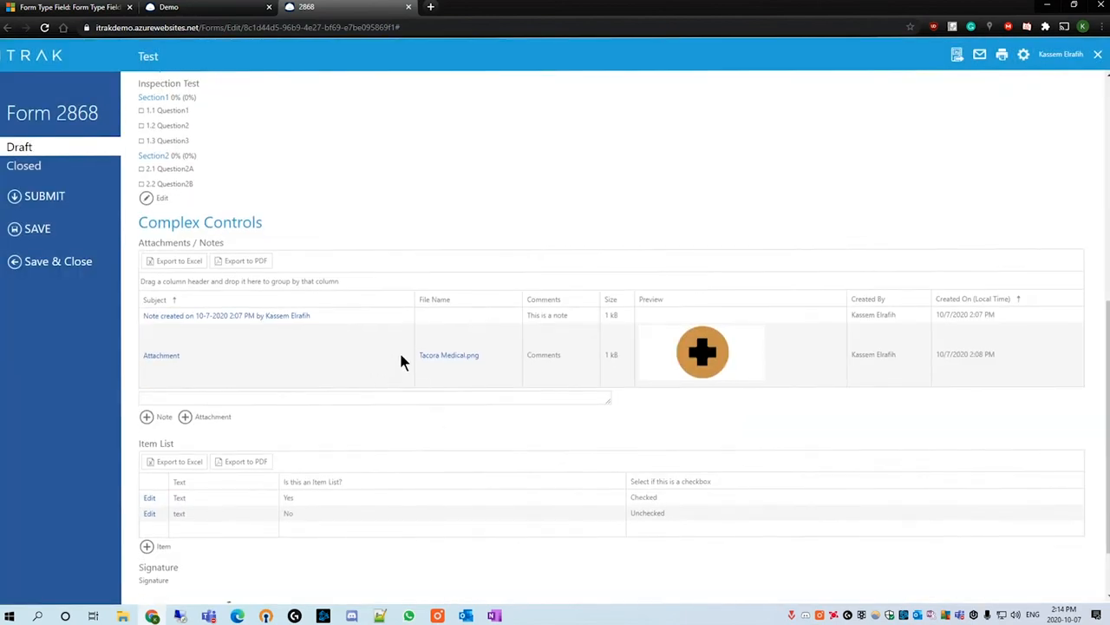
{"action": "scroll", "scroll_direction": "down", "scroll_amount": 3}
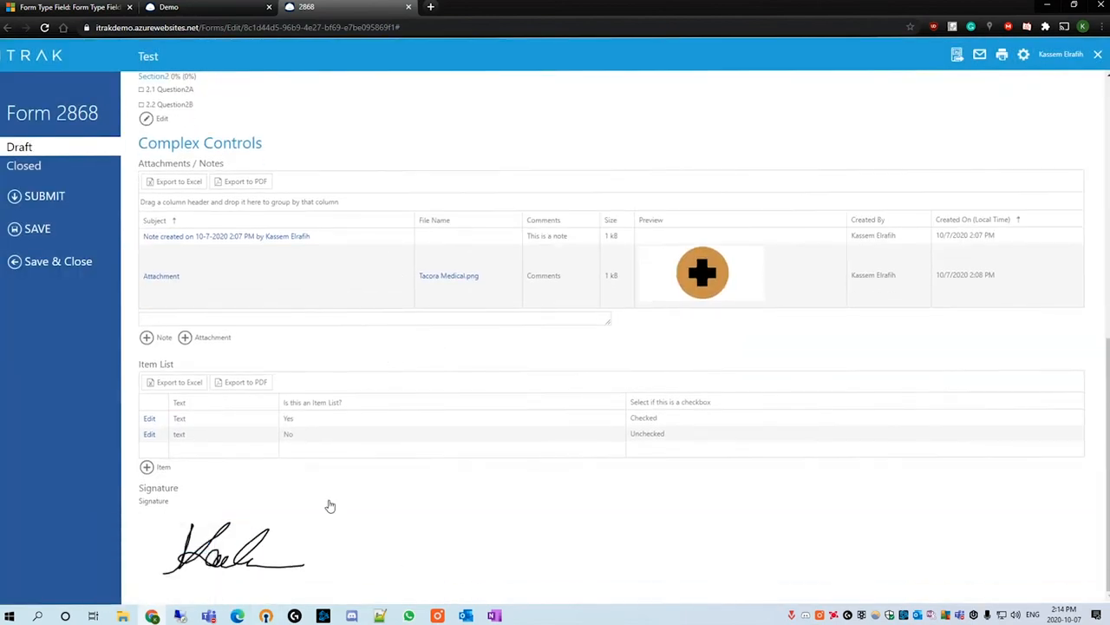
{"action": "mouse_move", "coordinate": [482, 526]}
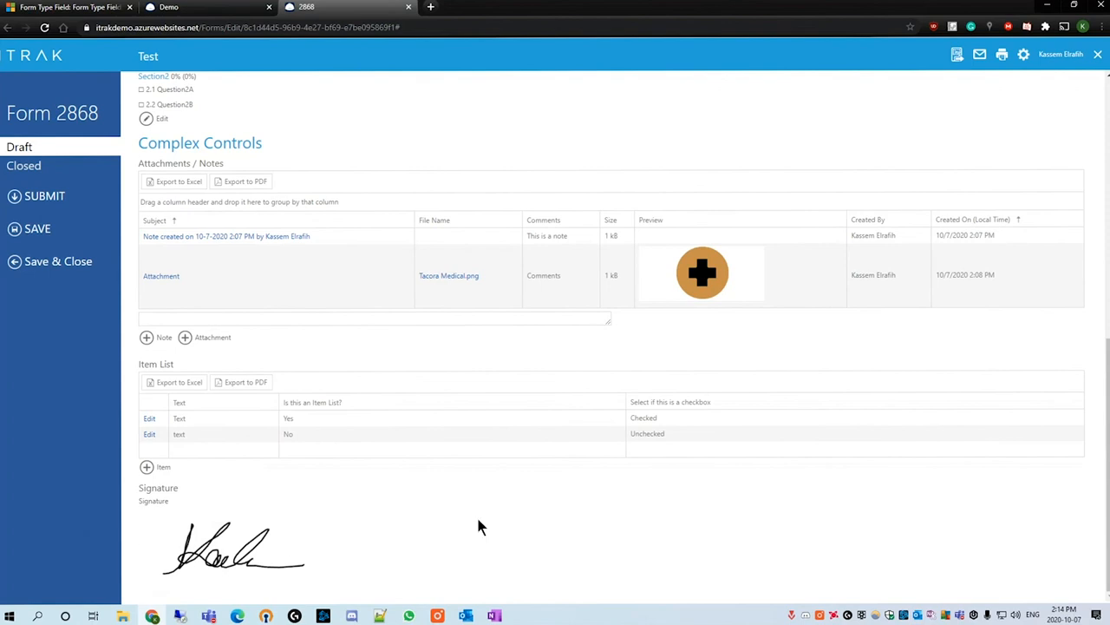
{"action": "left_click", "coordinate": [45, 28]}
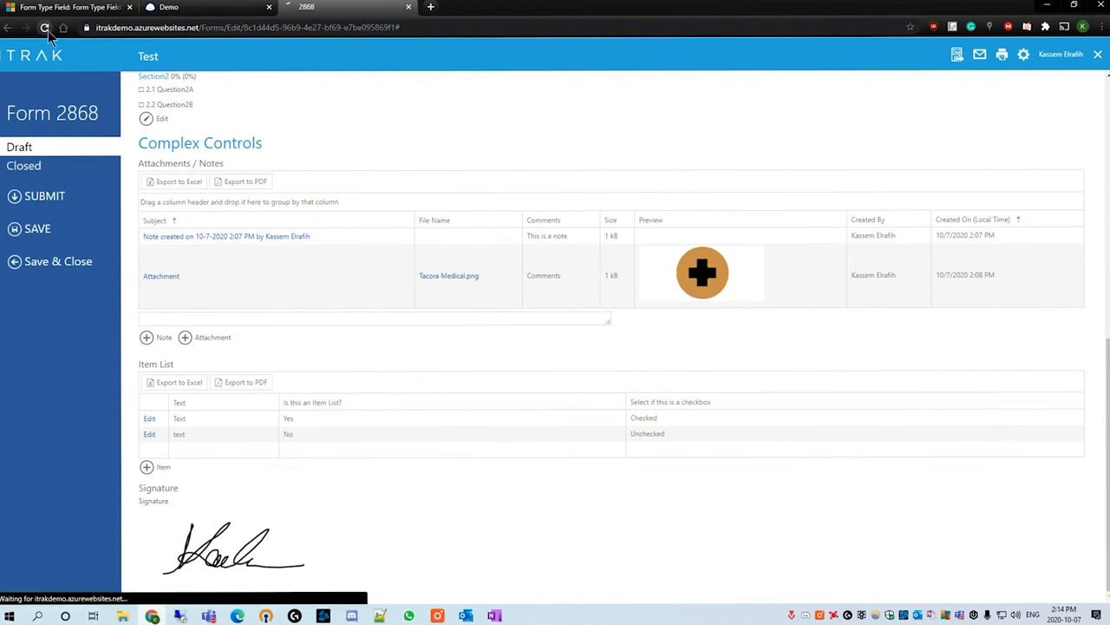
Reload Form 2868 and scroll down to confirm the signature persisted.
{"action": "left_click", "coordinate": [45, 27]}
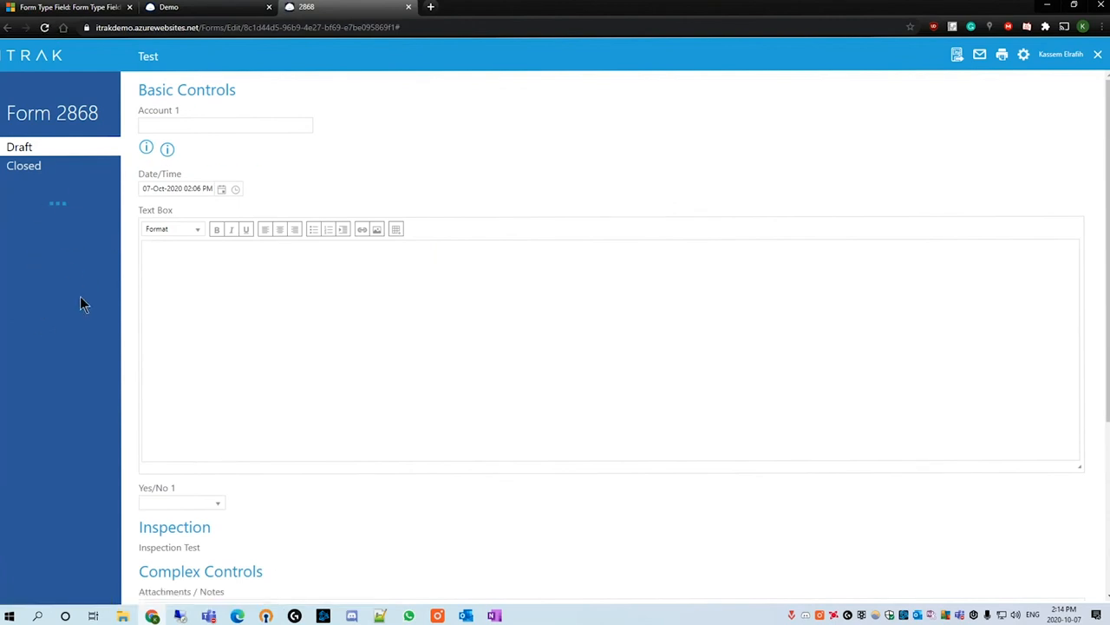
{"action": "scroll", "scroll_direction": "down", "scroll_amount": 3}
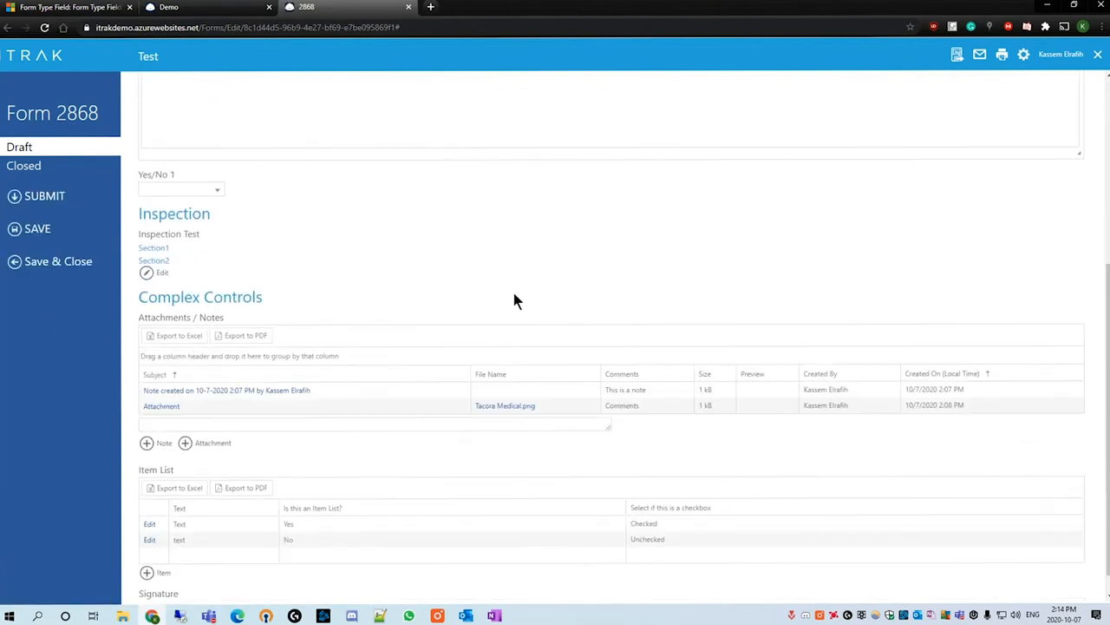
{"action": "scroll", "scroll_direction": "down", "scroll_amount": 3}
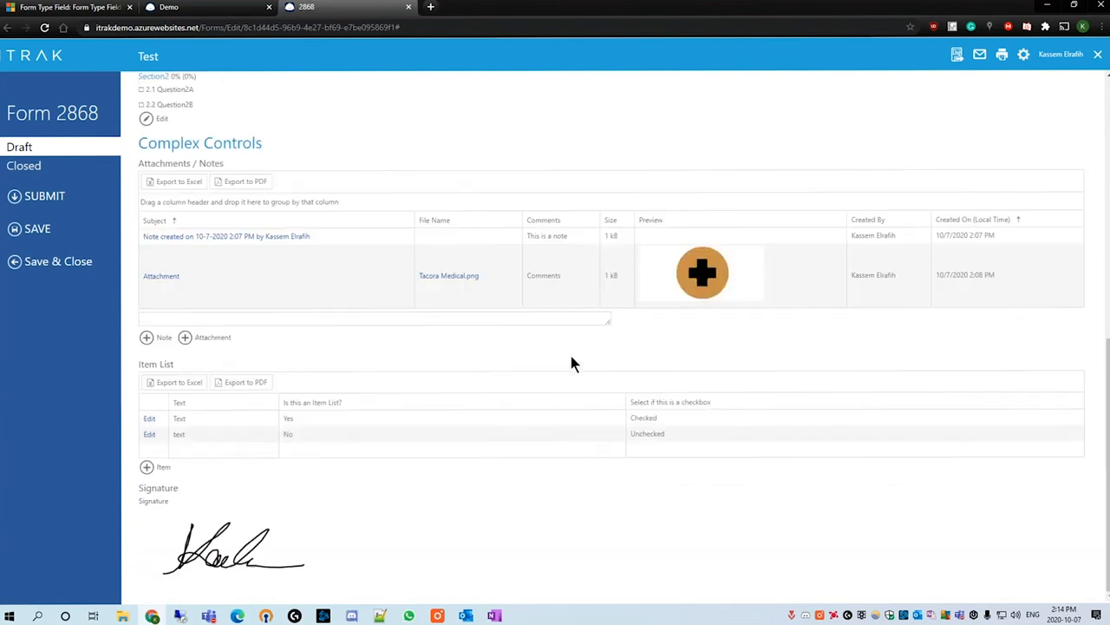
{"action": "mouse_move", "coordinate": [259, 569]}
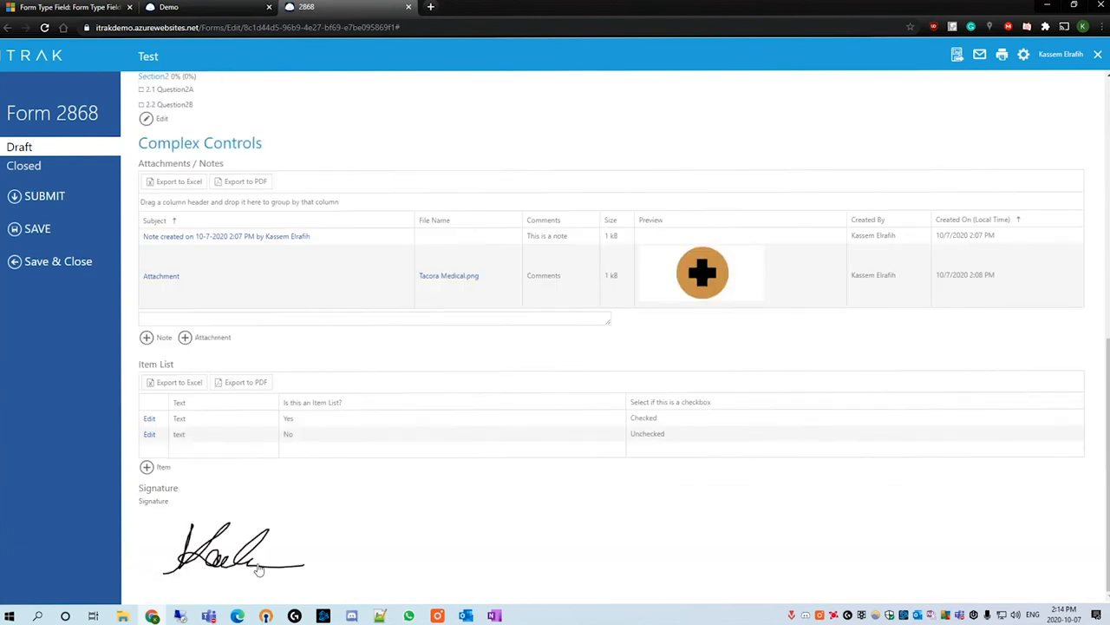
{"action": "mouse_move", "coordinate": [678, 583]}
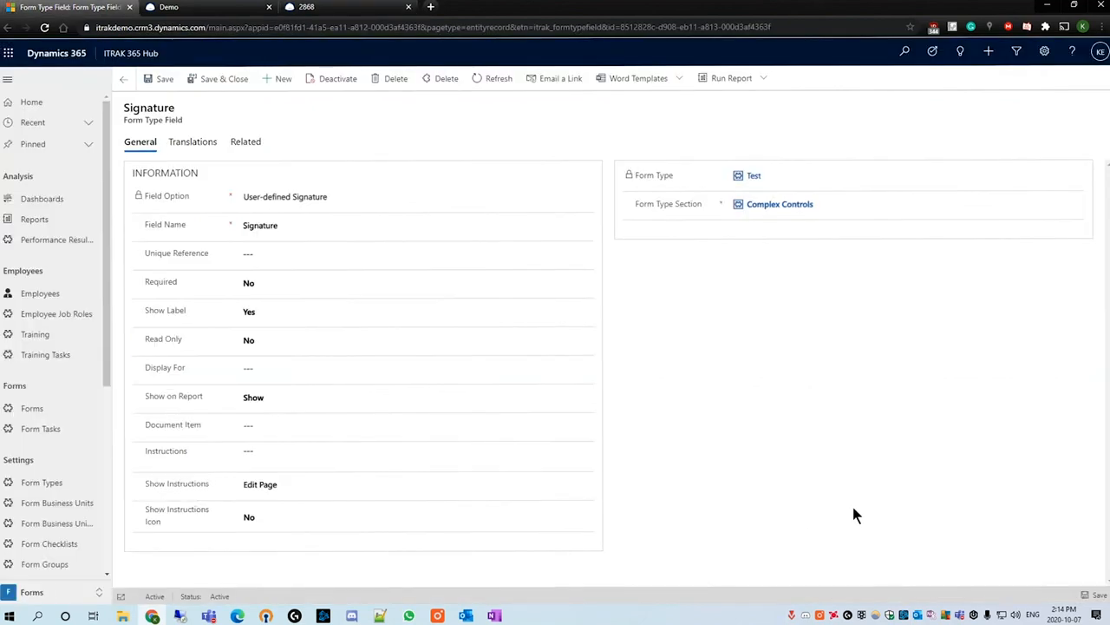
Add an Injuries form type field using the Simple Search view to Complex Controls.
{"action": "left_click", "coordinate": [779, 203]}
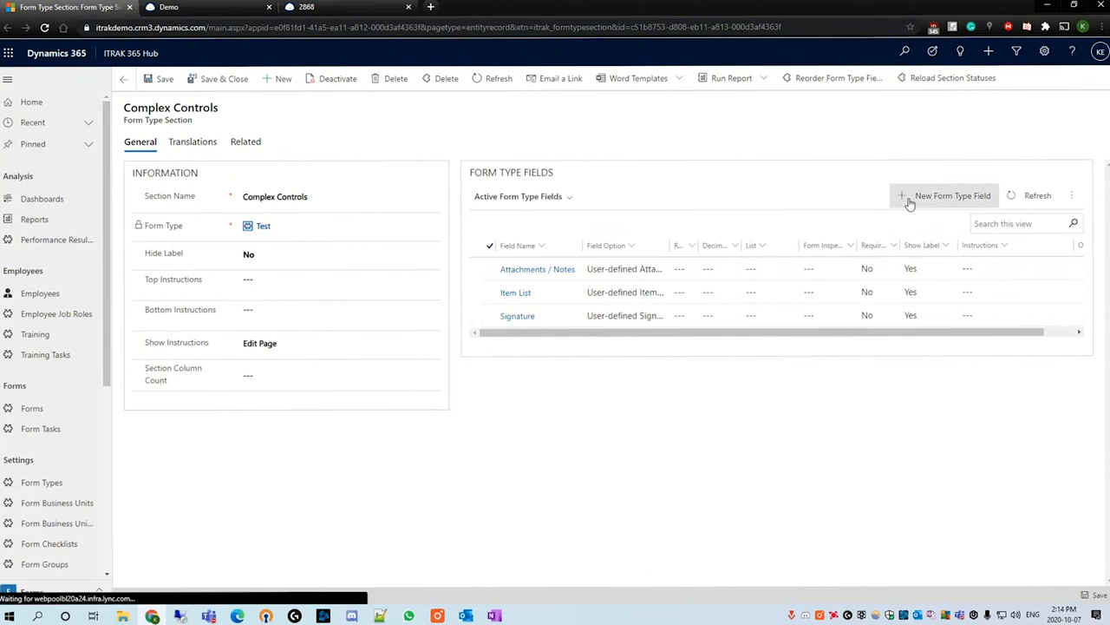
{"action": "left_click", "coordinate": [951, 196]}
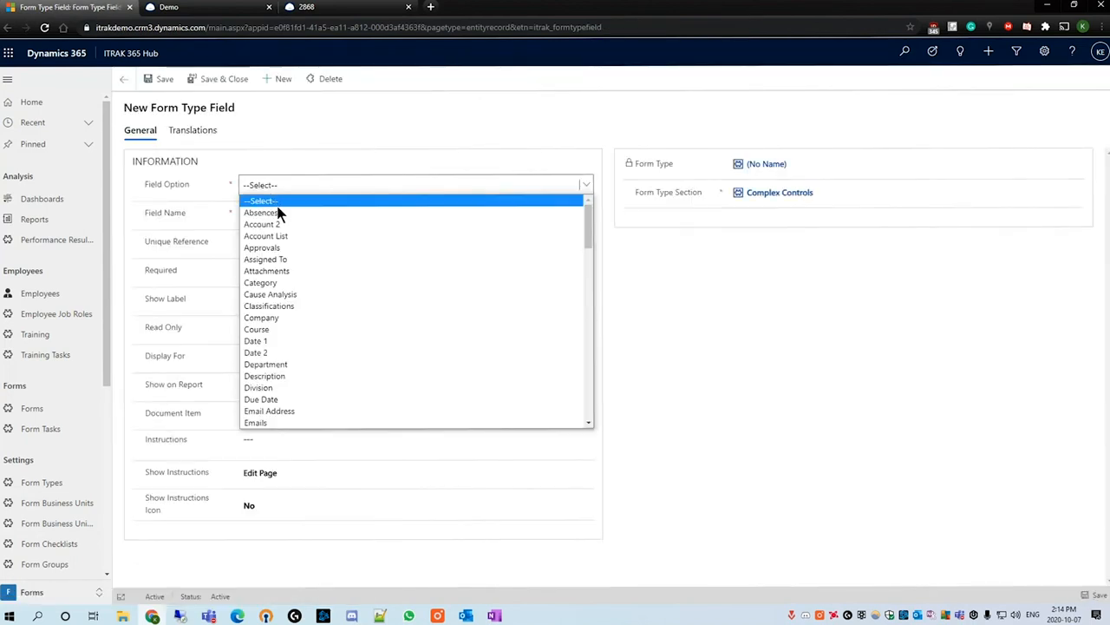
{"action": "scroll", "scroll_direction": "down", "scroll_amount": 3}
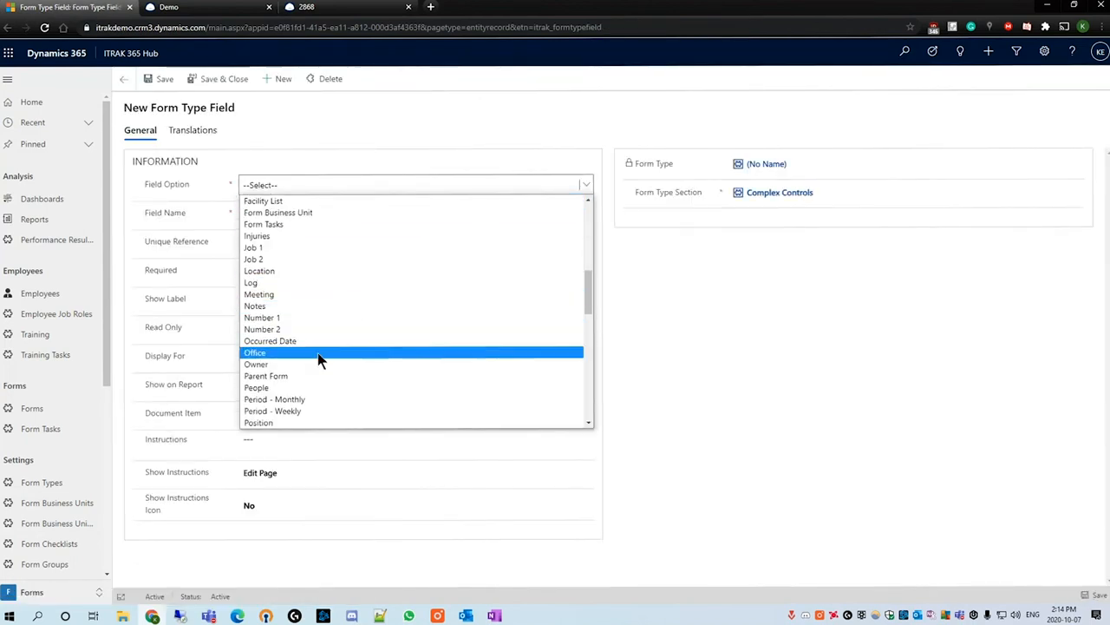
{"action": "left_click", "coordinate": [257, 236]}
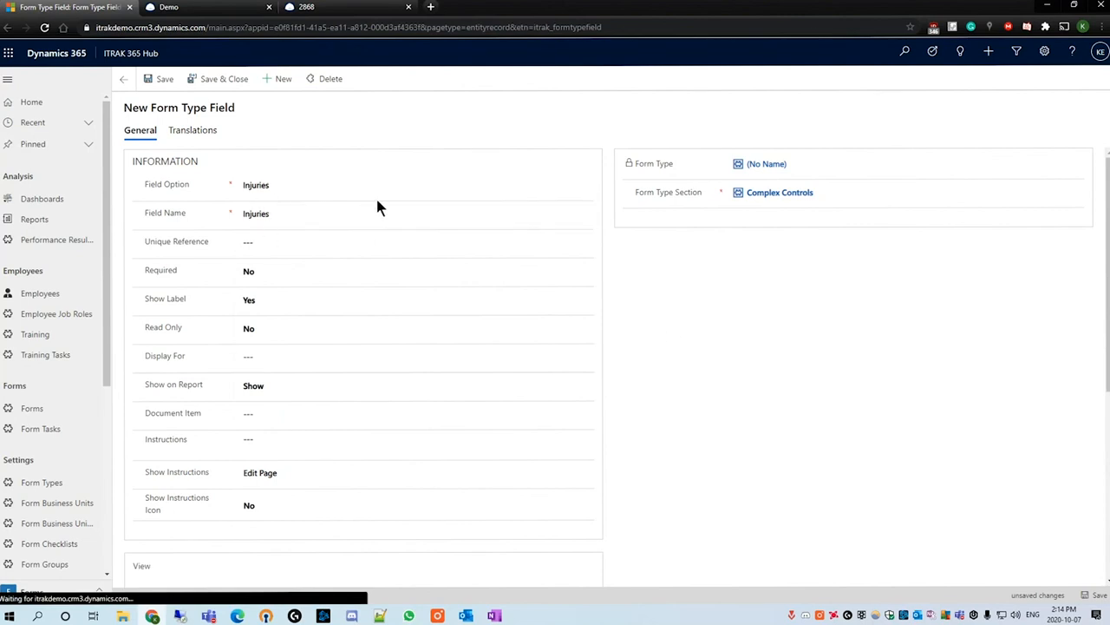
{"action": "scroll", "scroll_direction": "down", "scroll_amount": 3}
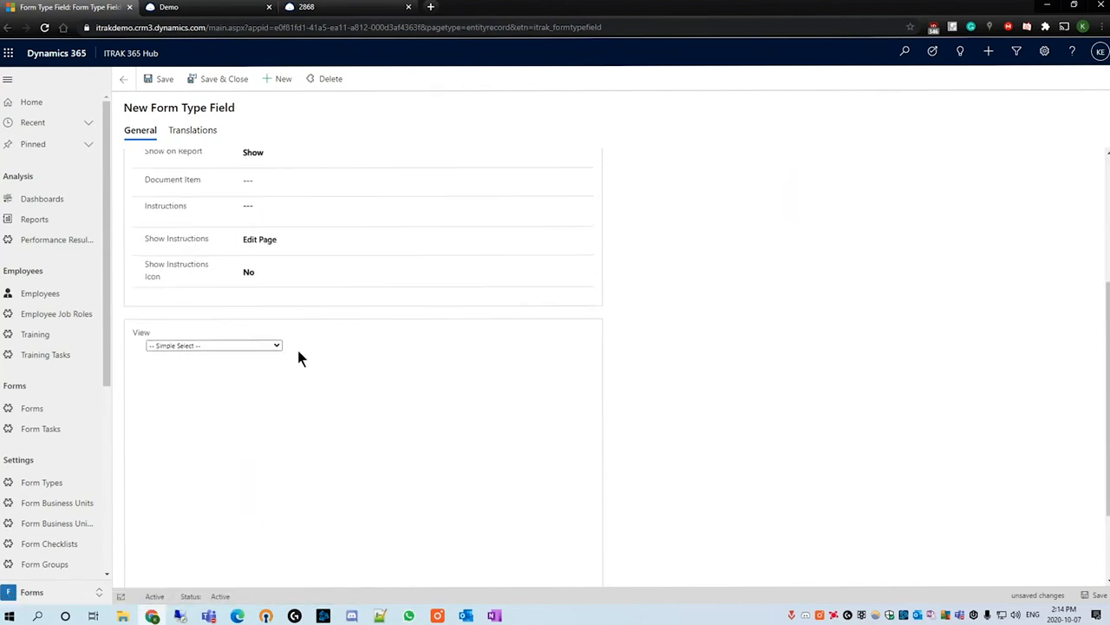
{"action": "left_click", "coordinate": [213, 346]}
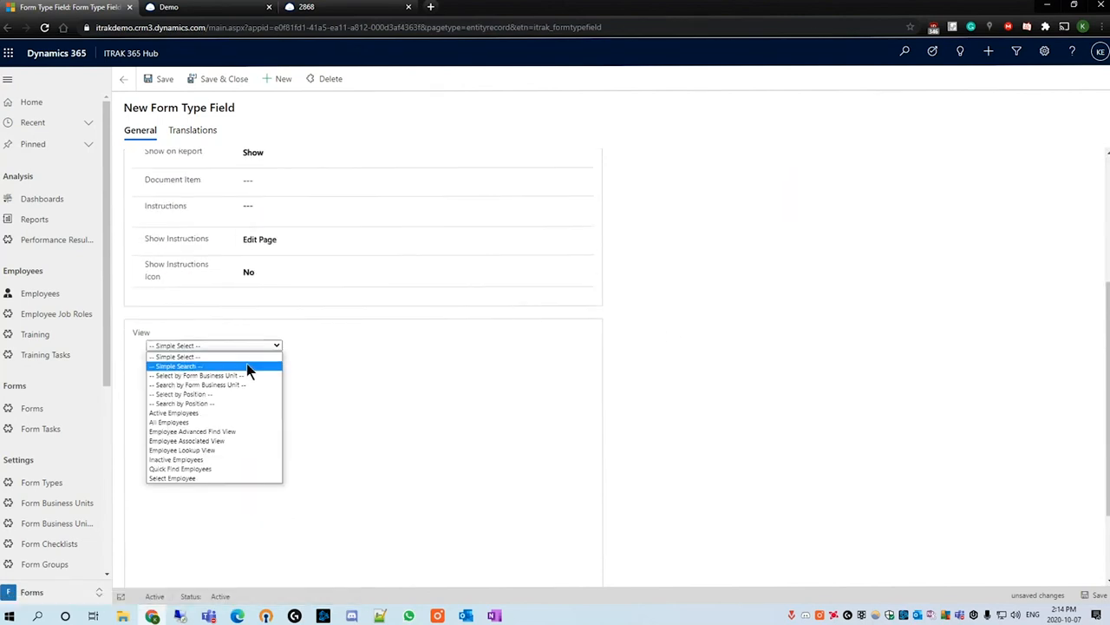
{"action": "left_click", "coordinate": [174, 365]}
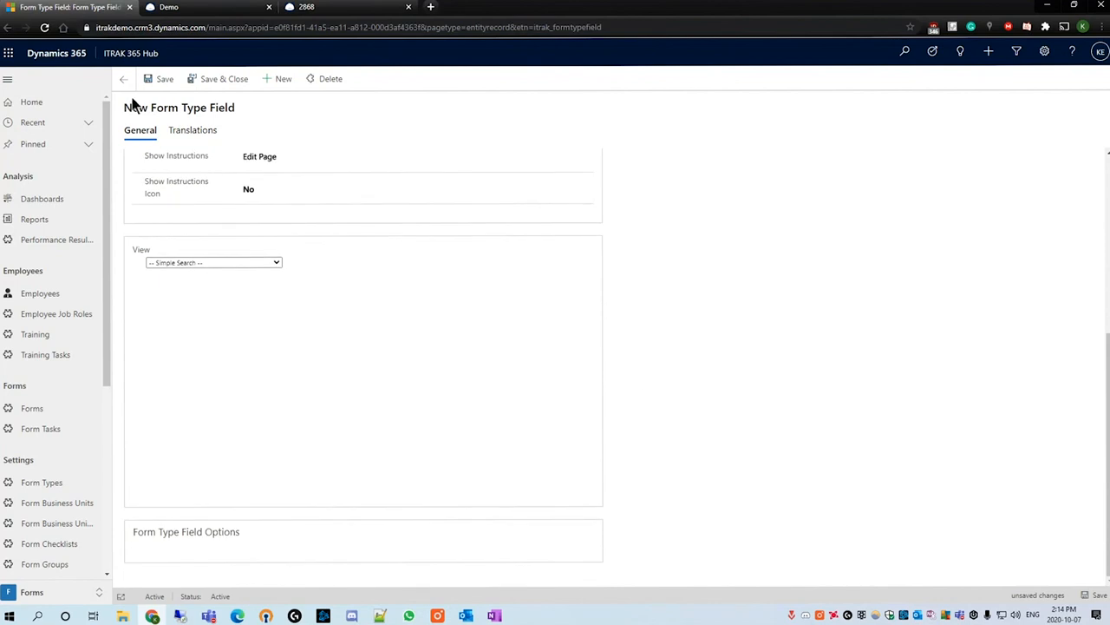
{"action": "left_click", "coordinate": [164, 78]}
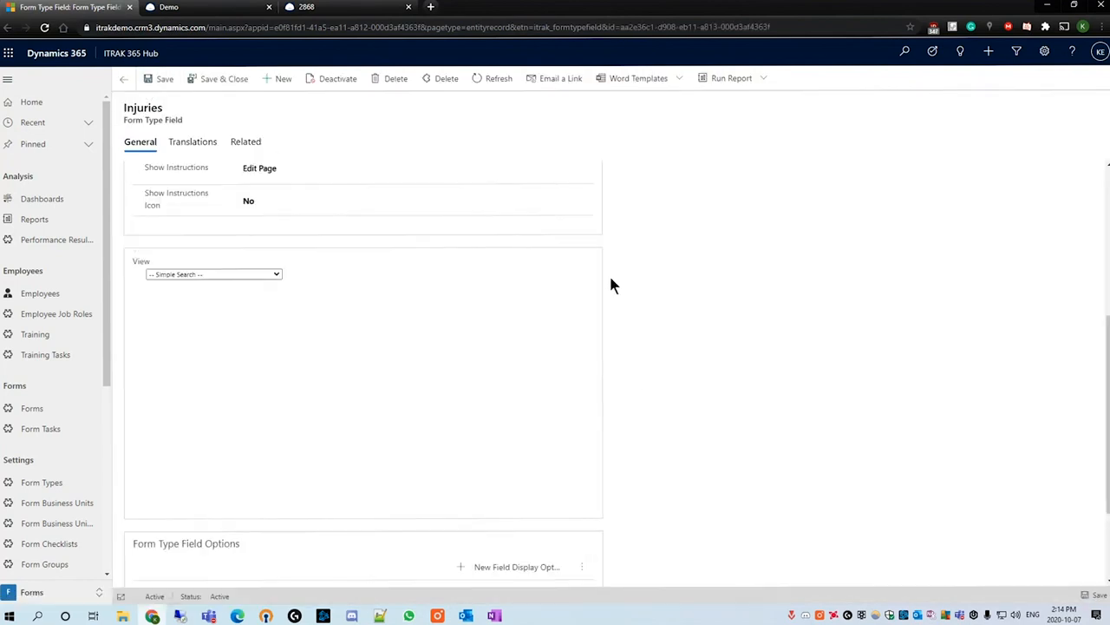
{"action": "scroll", "scroll_direction": "down", "scroll_amount": 3}
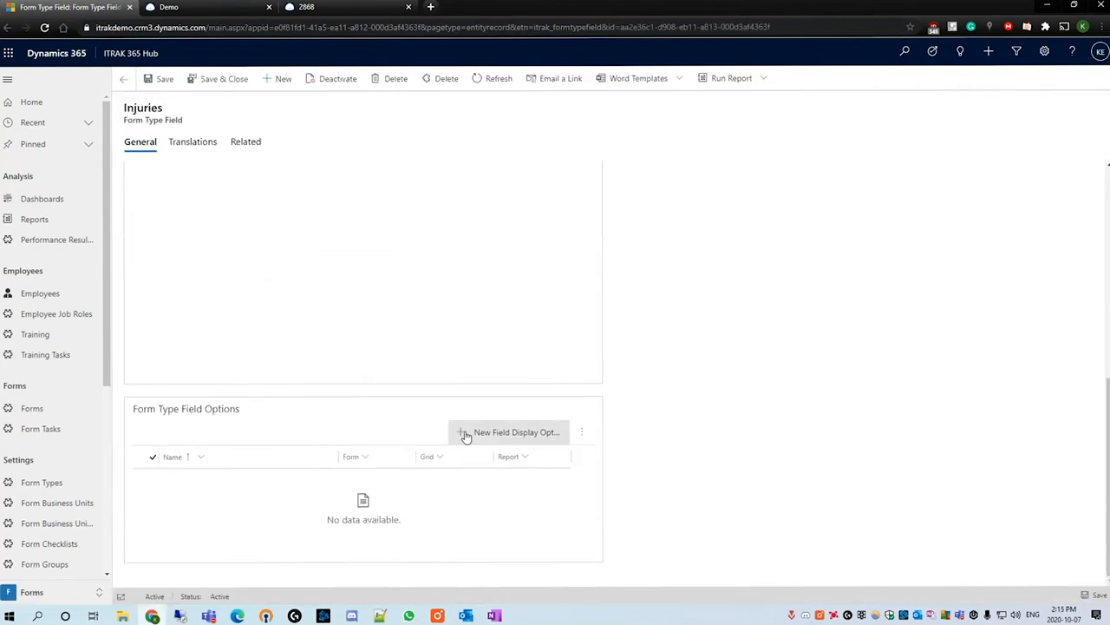
Create an Injuries display option on Text 1 named 'Contactor Name' and save it.
{"action": "left_click", "coordinate": [508, 432]}
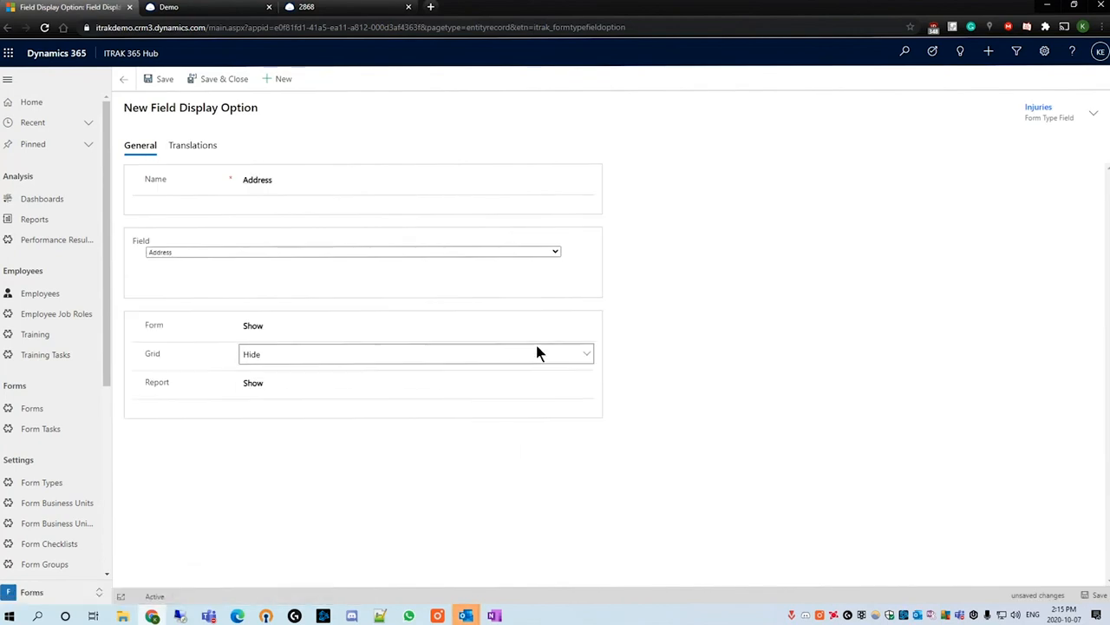
{"action": "left_click", "coordinate": [353, 251]}
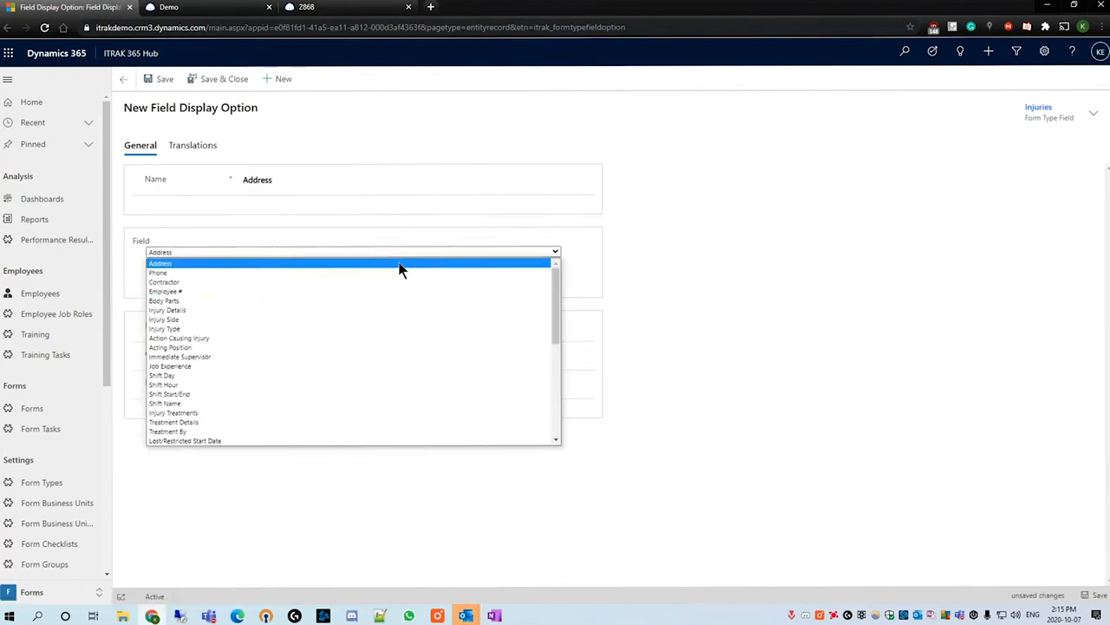
{"action": "mouse_move", "coordinate": [364, 291]}
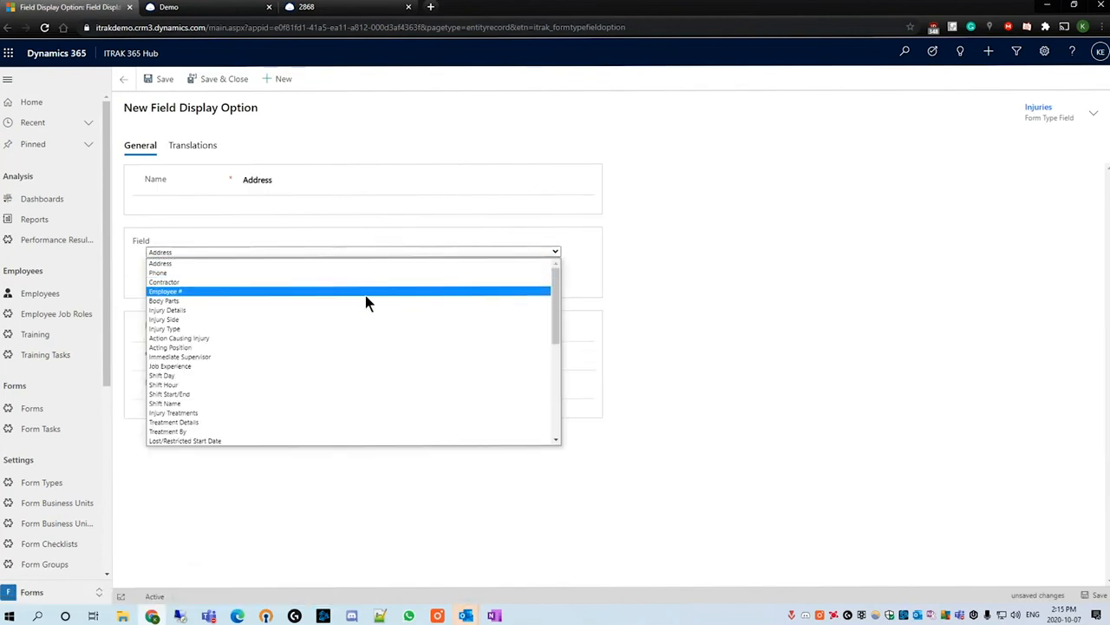
{"action": "scroll", "scroll_direction": "down", "scroll_amount": 3}
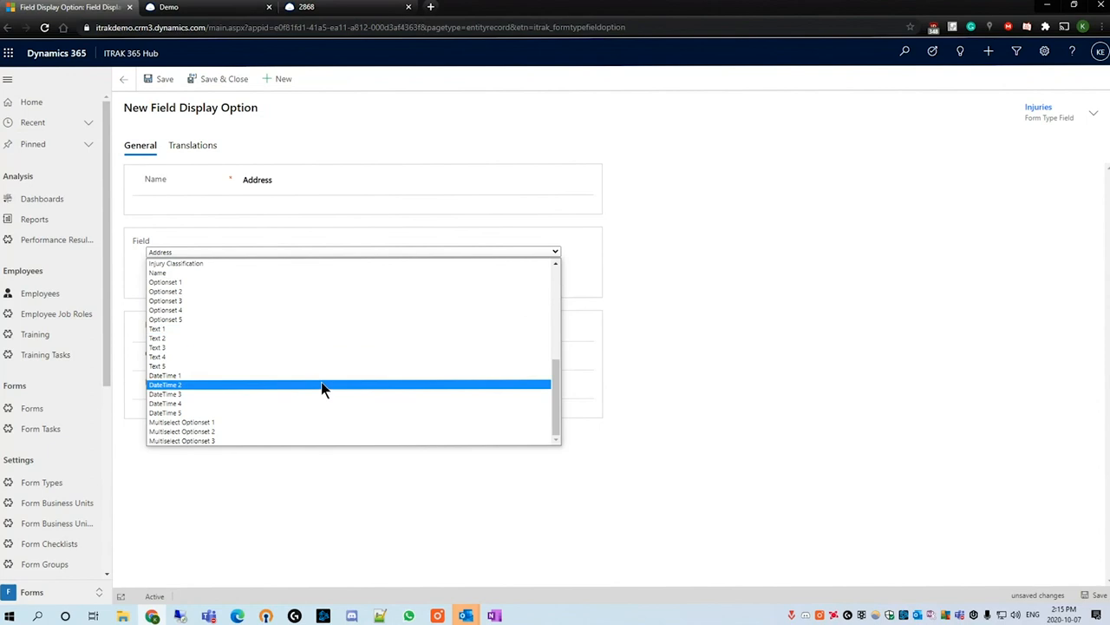
{"action": "mouse_move", "coordinate": [325, 422]}
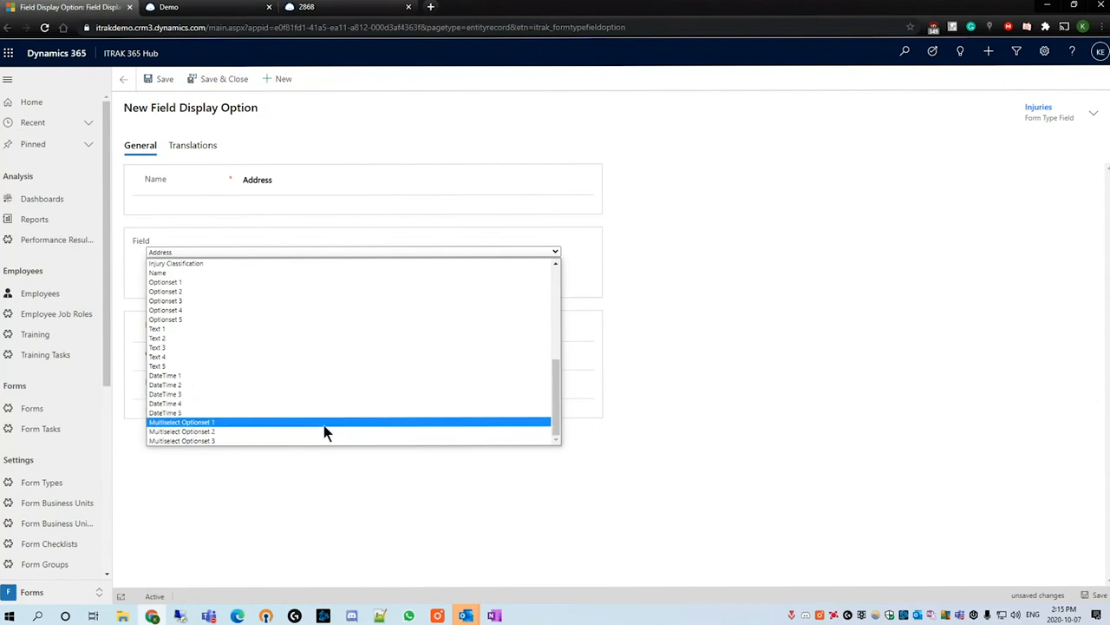
{"action": "mouse_move", "coordinate": [286, 329]}
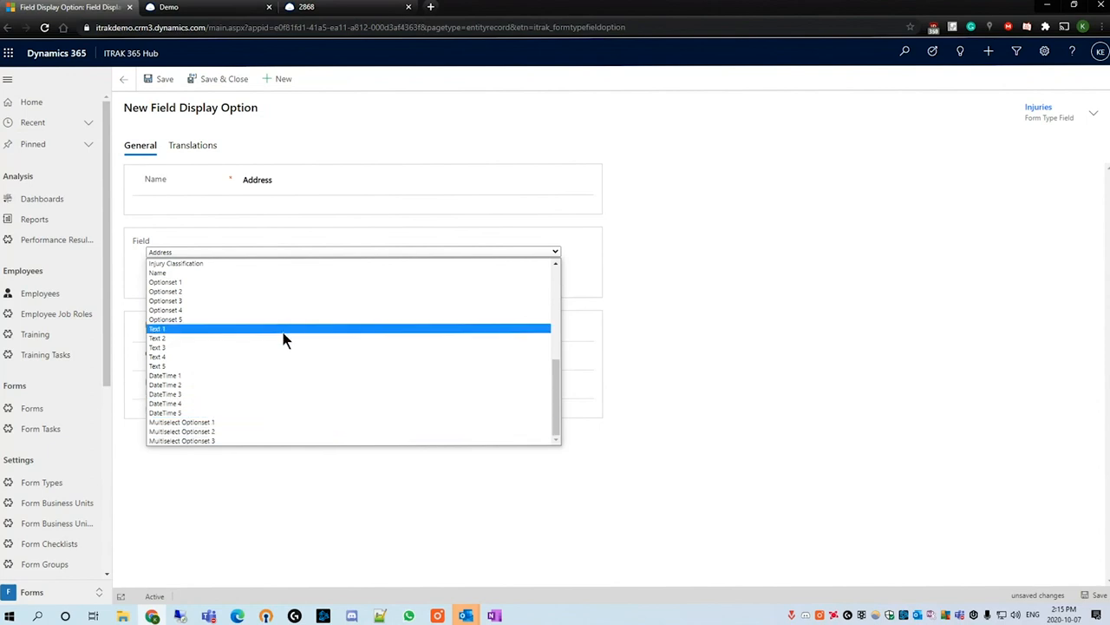
{"action": "left_click", "coordinate": [157, 328]}
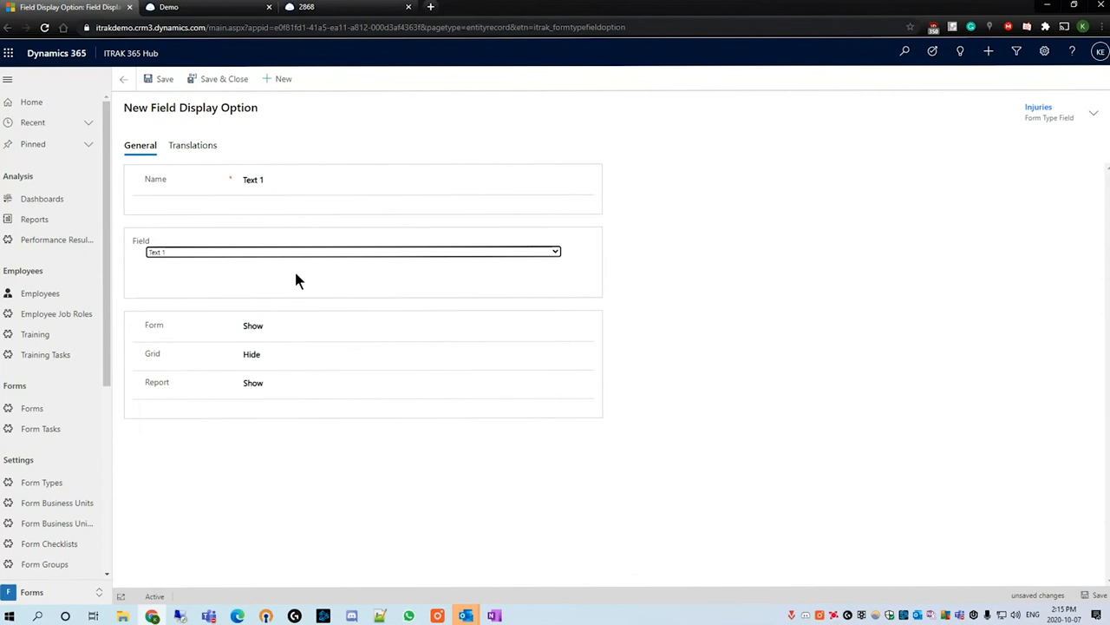
{"action": "type", "text": "C"}
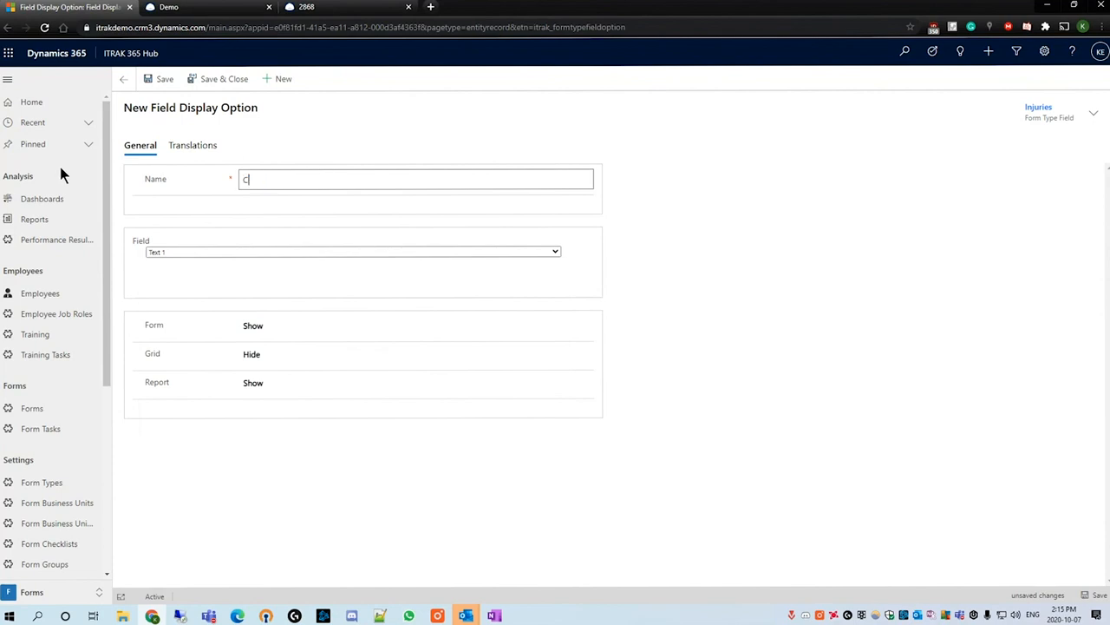
{"action": "type", "text": "ontactor Name"}
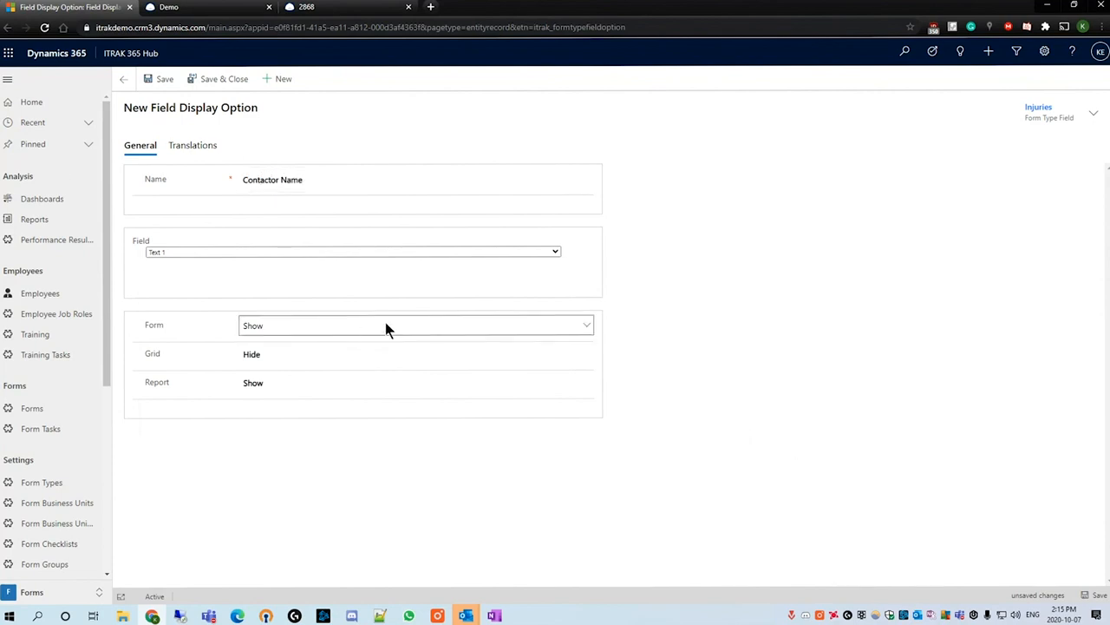
{"action": "left_click", "coordinate": [164, 79]}
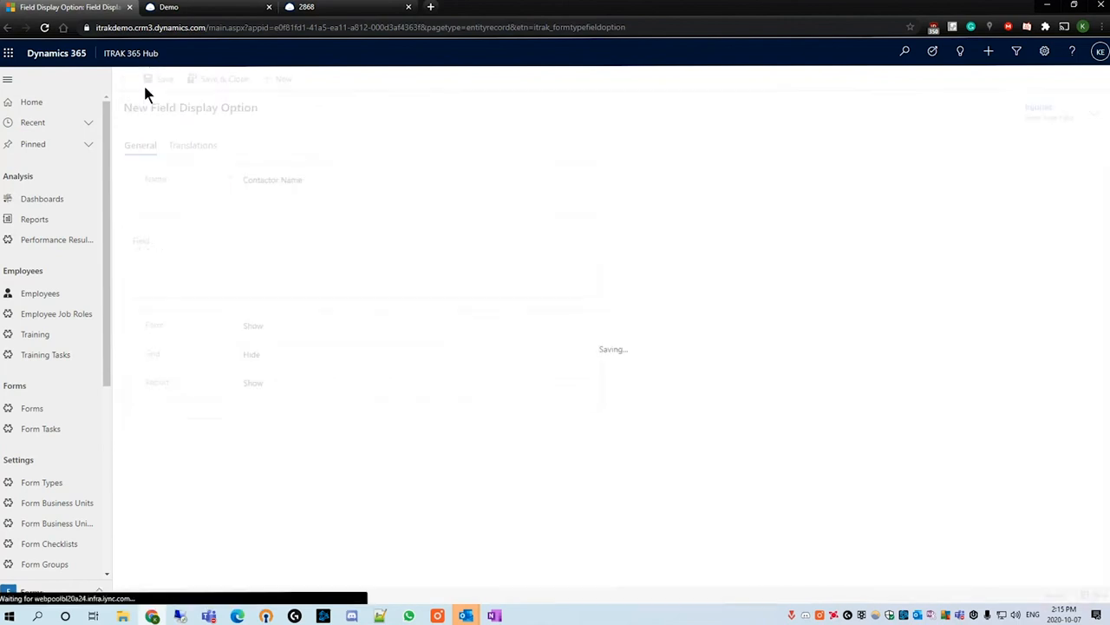
{"action": "left_click", "coordinate": [164, 78]}
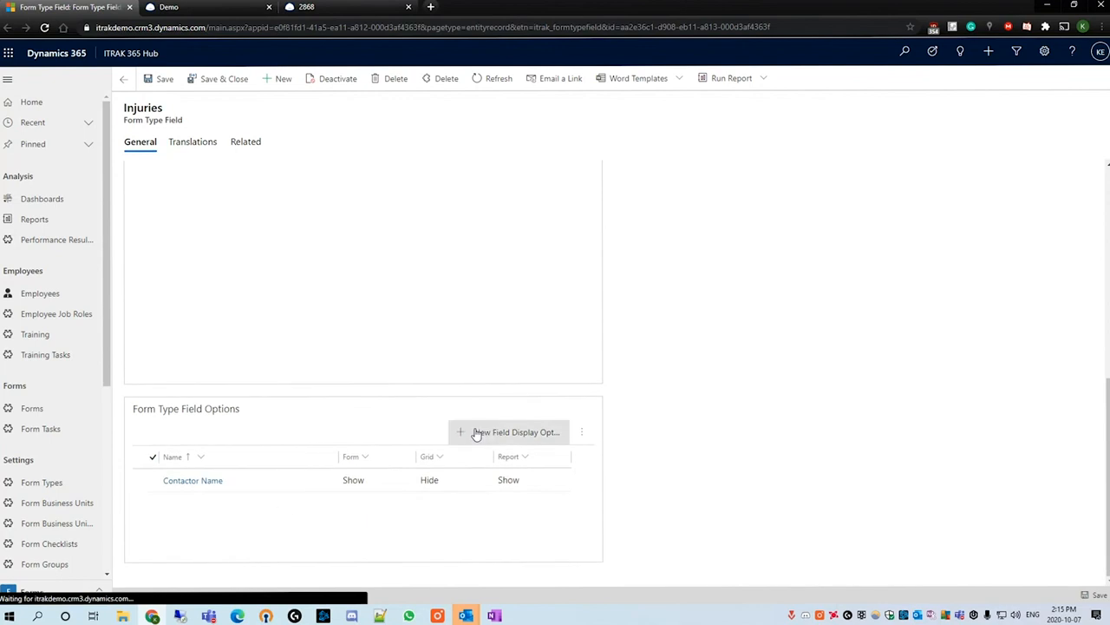
Draft a new Injuries field display option mapped to the Text 3 field.
{"action": "left_click", "coordinate": [515, 432]}
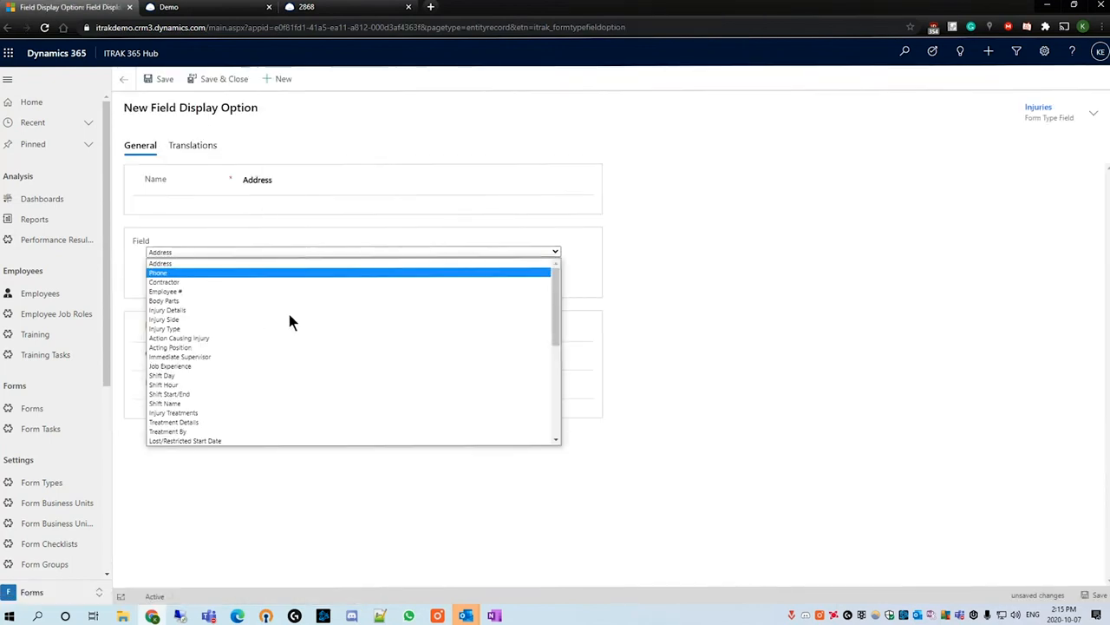
{"action": "scroll", "scroll_direction": "down", "scroll_amount": 3}
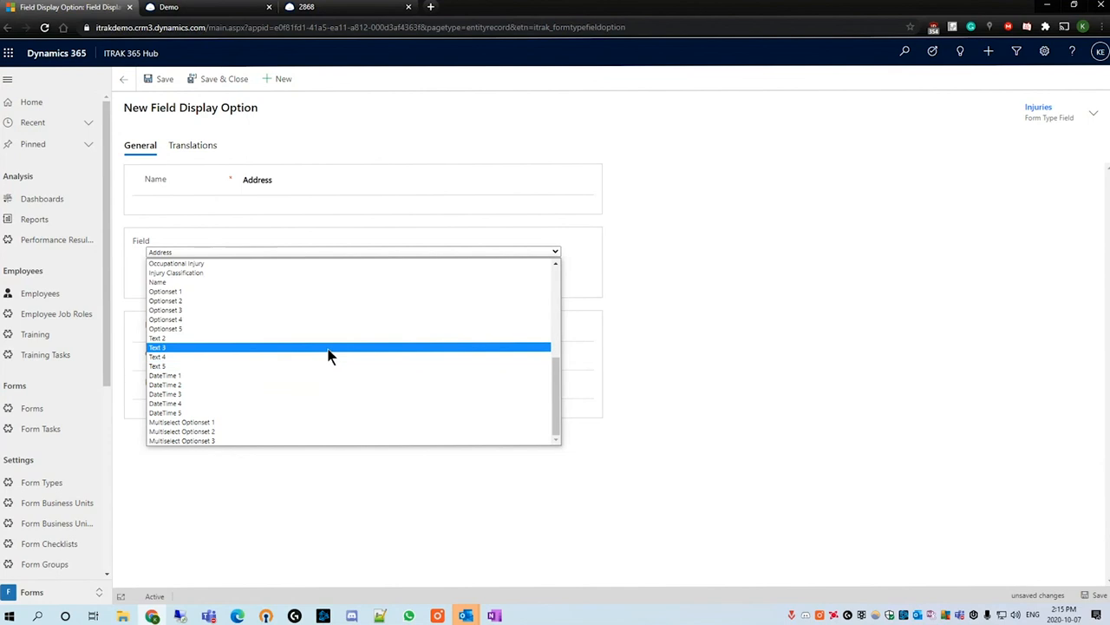
{"action": "left_click", "coordinate": [157, 347]}
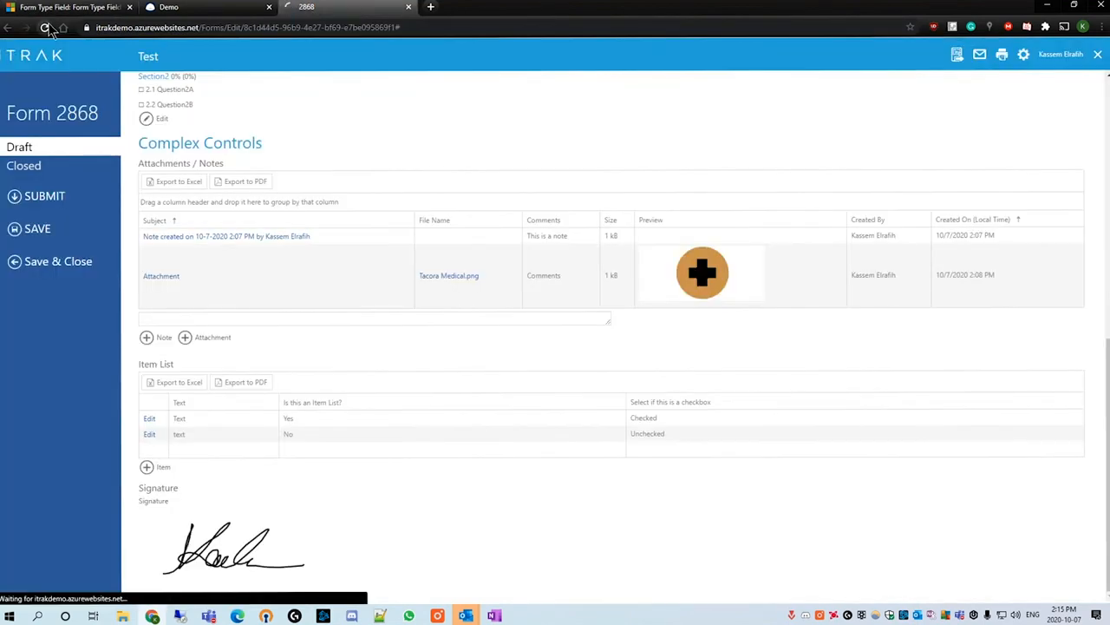
Reload Form 2868 and scroll down to the new Injuries grid.
{"action": "left_click", "coordinate": [46, 26]}
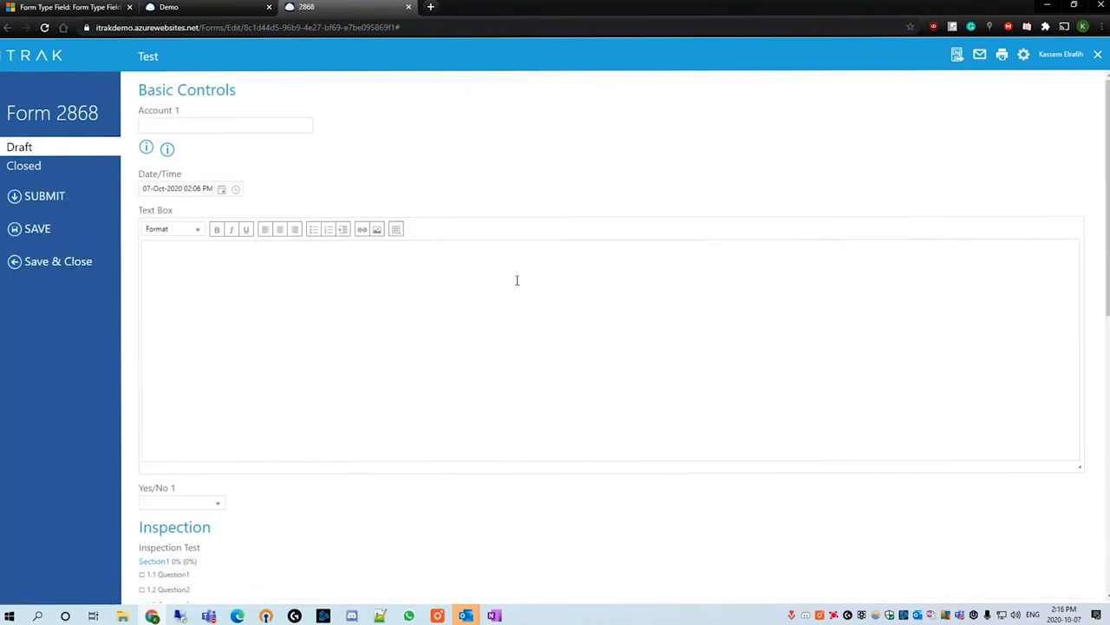
{"action": "scroll", "scroll_direction": "down", "scroll_amount": 3}
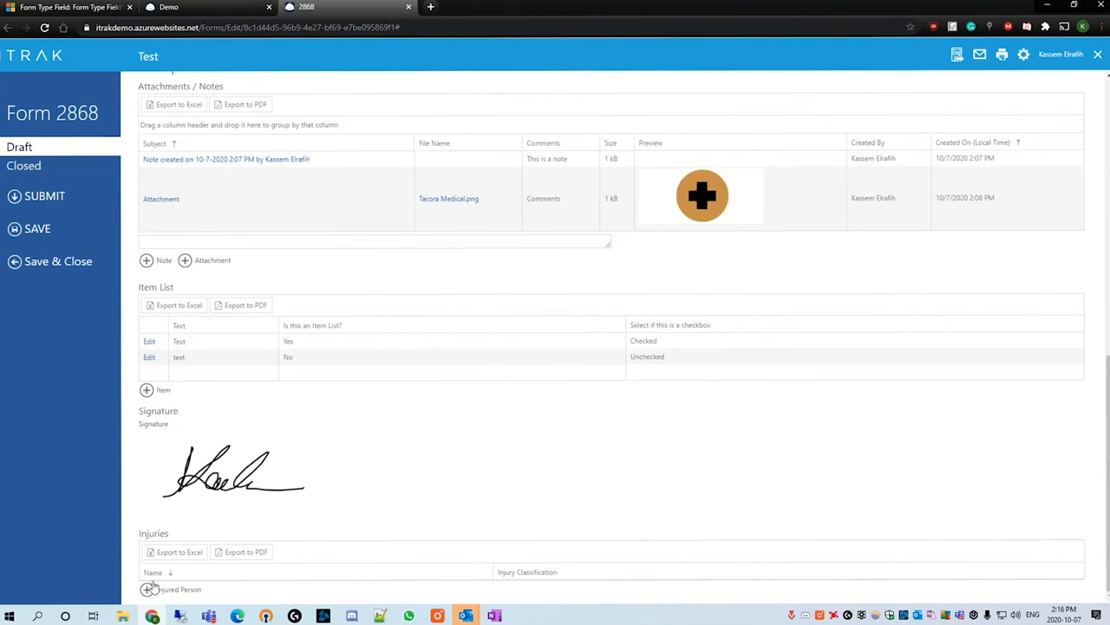
{"action": "mouse_move", "coordinate": [165, 590]}
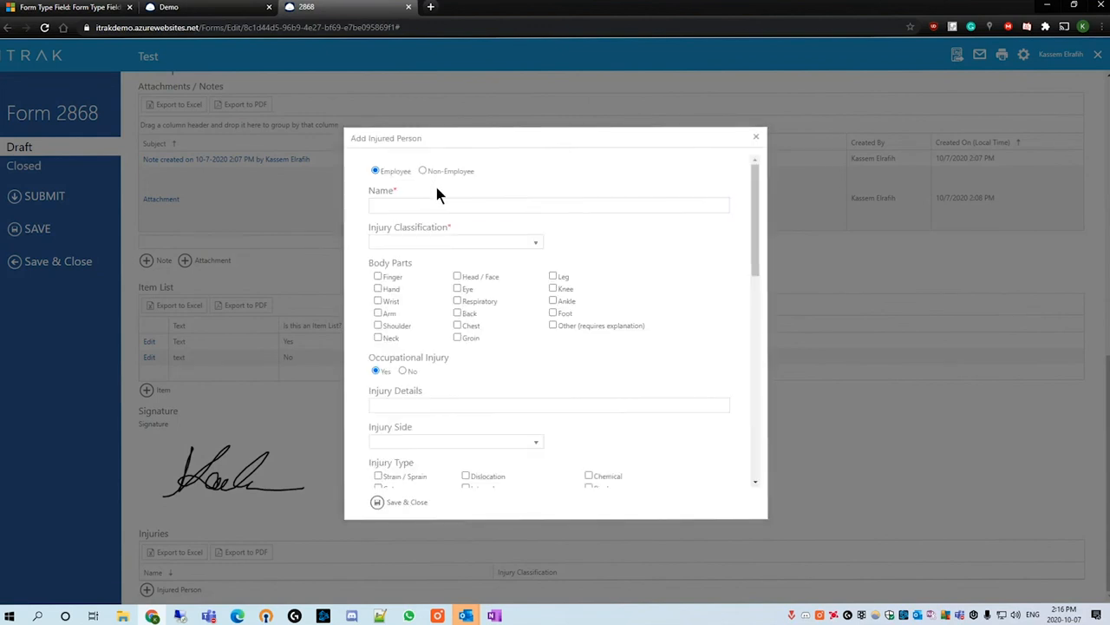
Add an injured person marked as Non-Employee with the name 'Non Employee'.
{"action": "left_click", "coordinate": [549, 206]}
{"action": "type", "text": "03, Demo"}
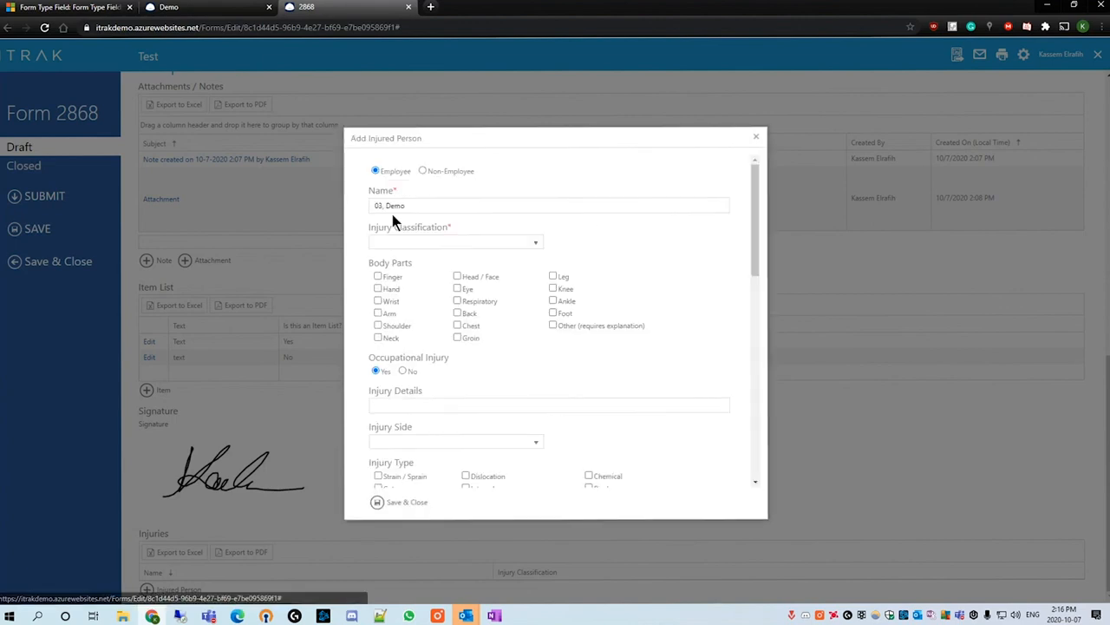
{"action": "left_click", "coordinate": [422, 171]}
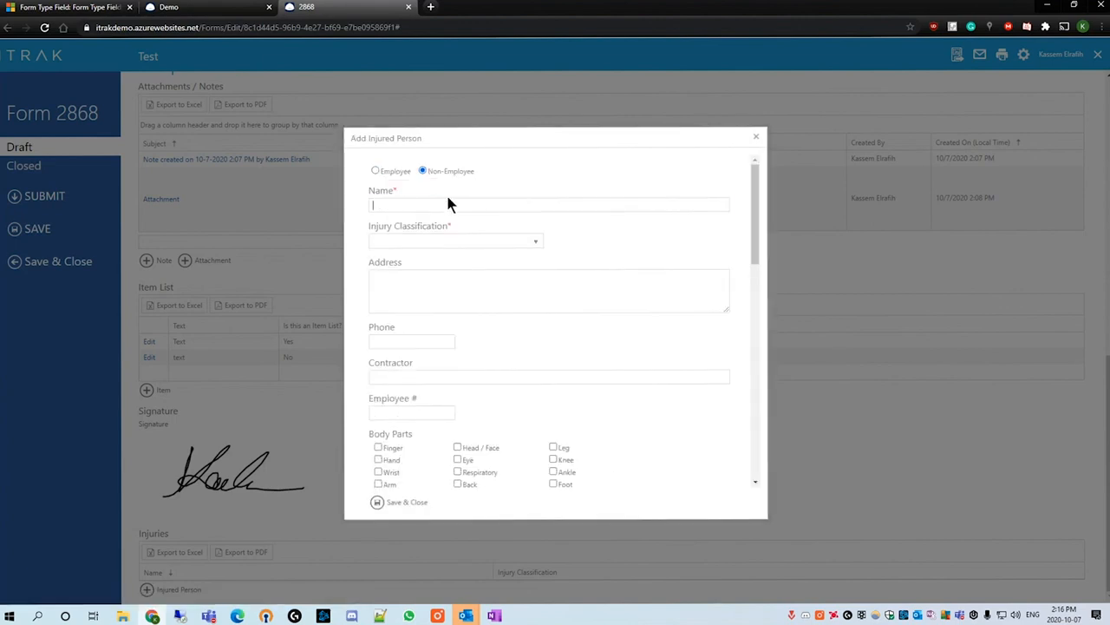
{"action": "type", "text": "Non"}
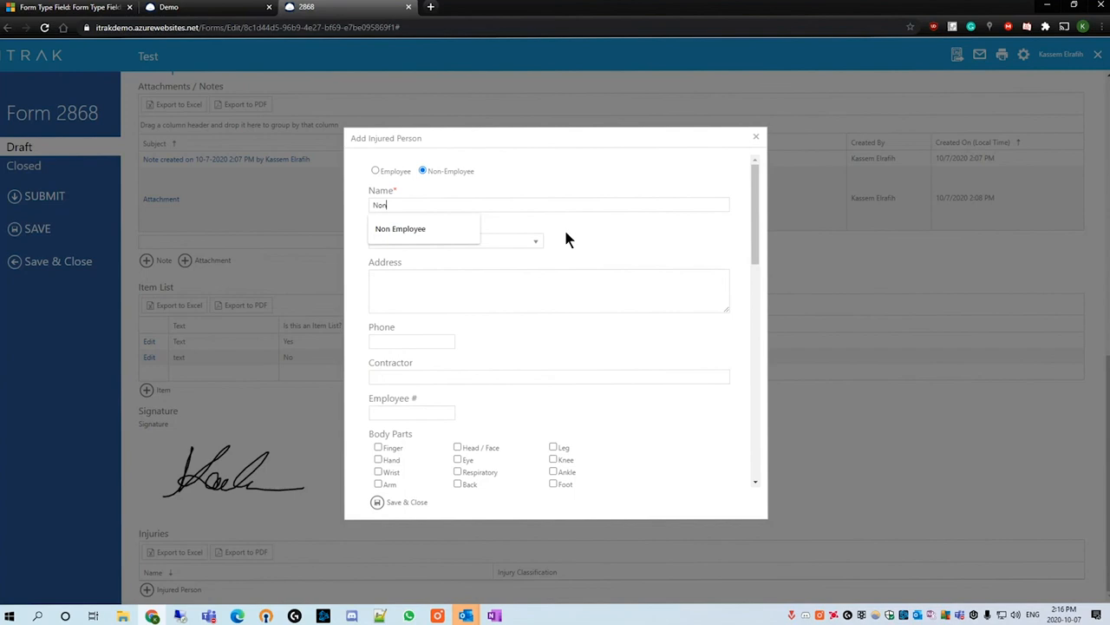
{"action": "left_click", "coordinate": [399, 228]}
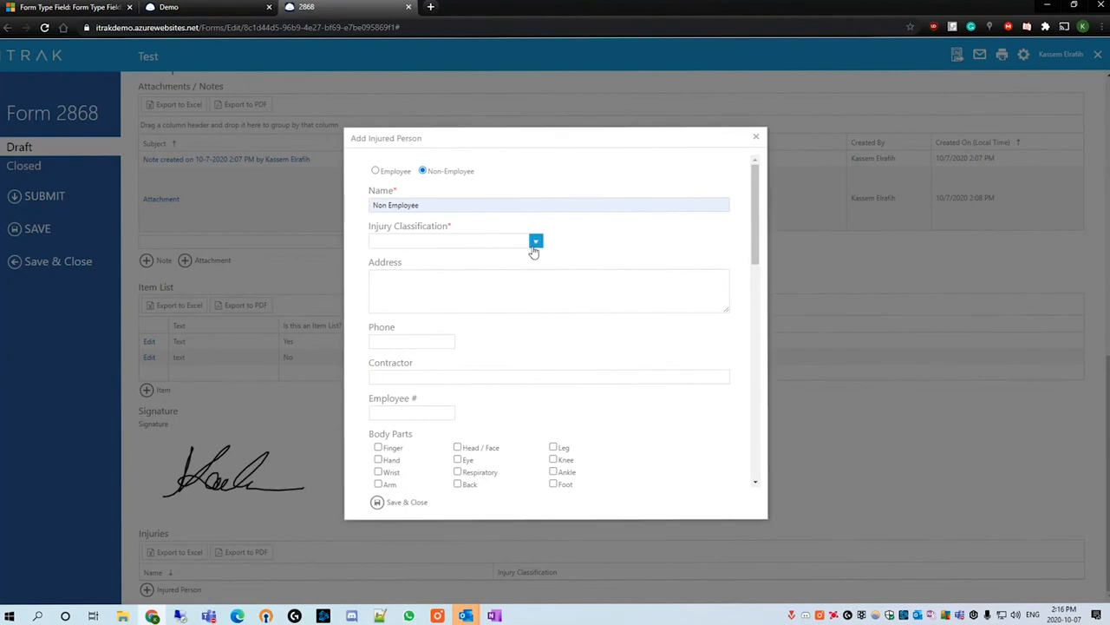
Classify the injury as Medical Treatment, go through the body parts, and save.
{"action": "left_click", "coordinate": [535, 242]}
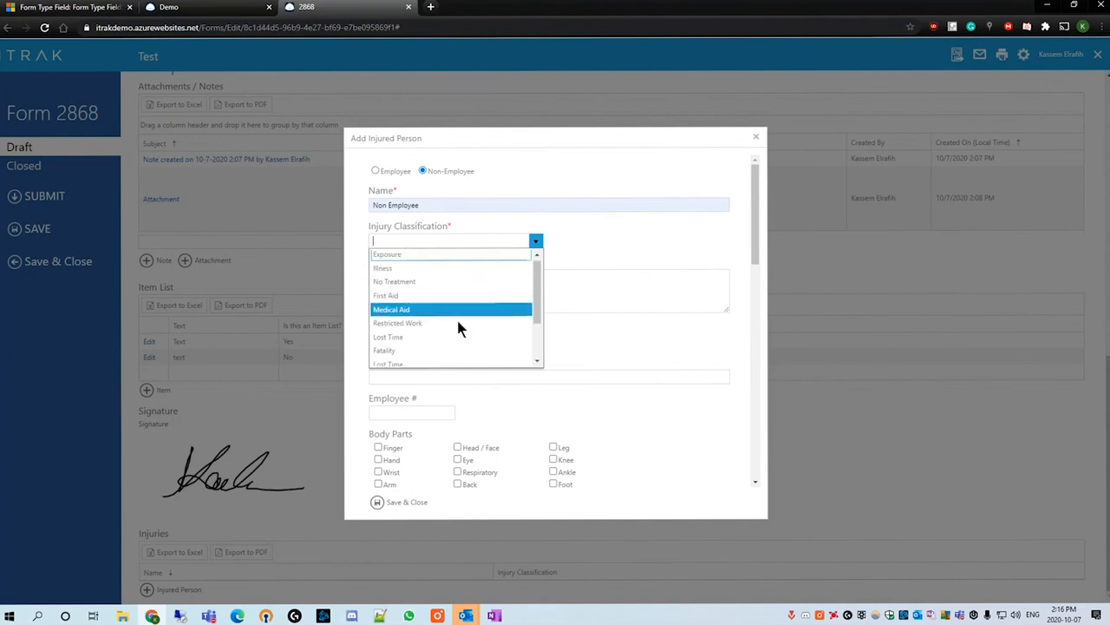
{"action": "mouse_move", "coordinate": [451, 270]}
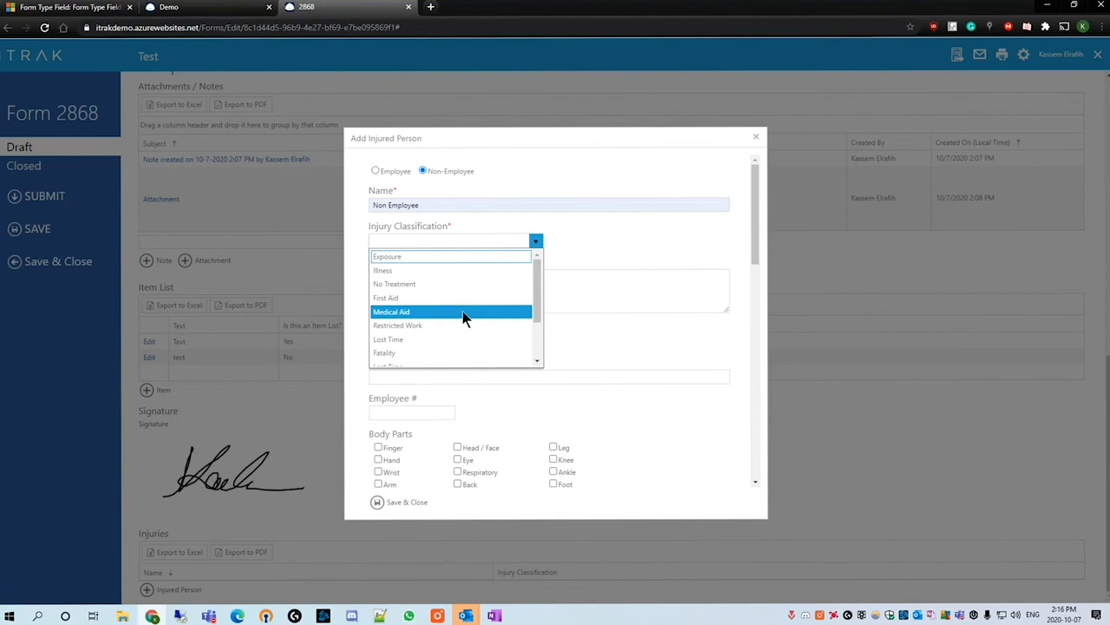
{"action": "mouse_move", "coordinate": [449, 326]}
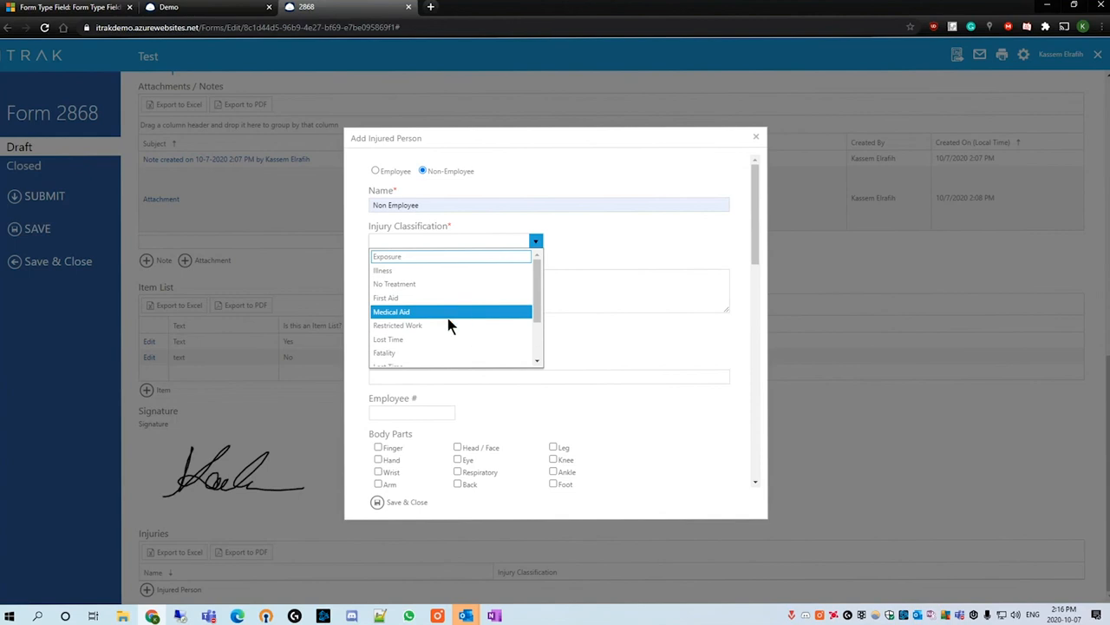
{"action": "mouse_move", "coordinate": [525, 189]}
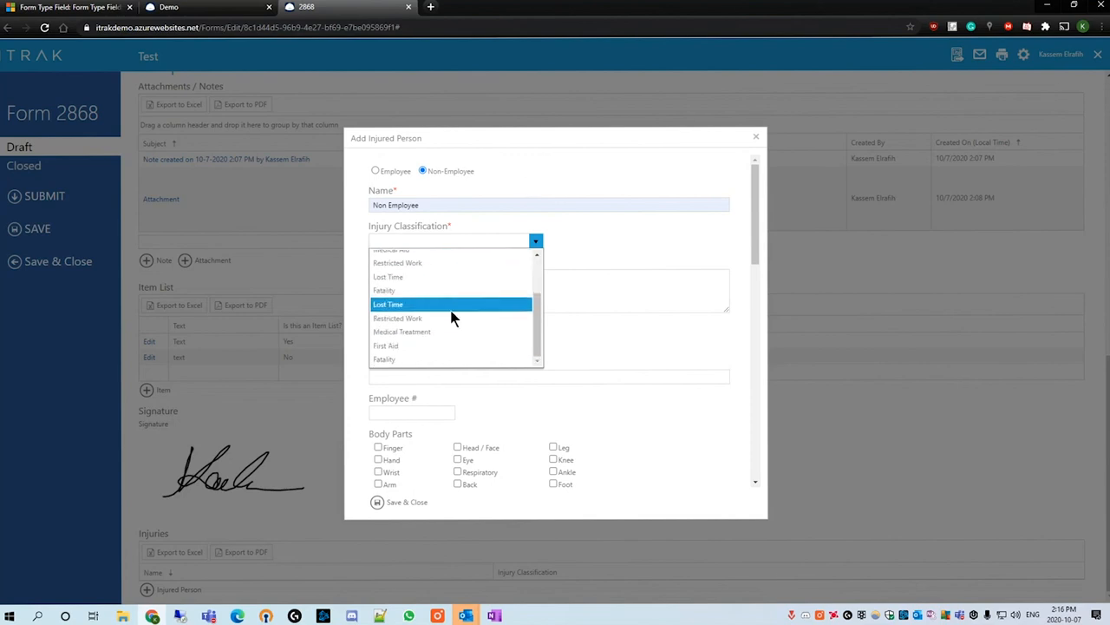
{"action": "left_click", "coordinate": [401, 331]}
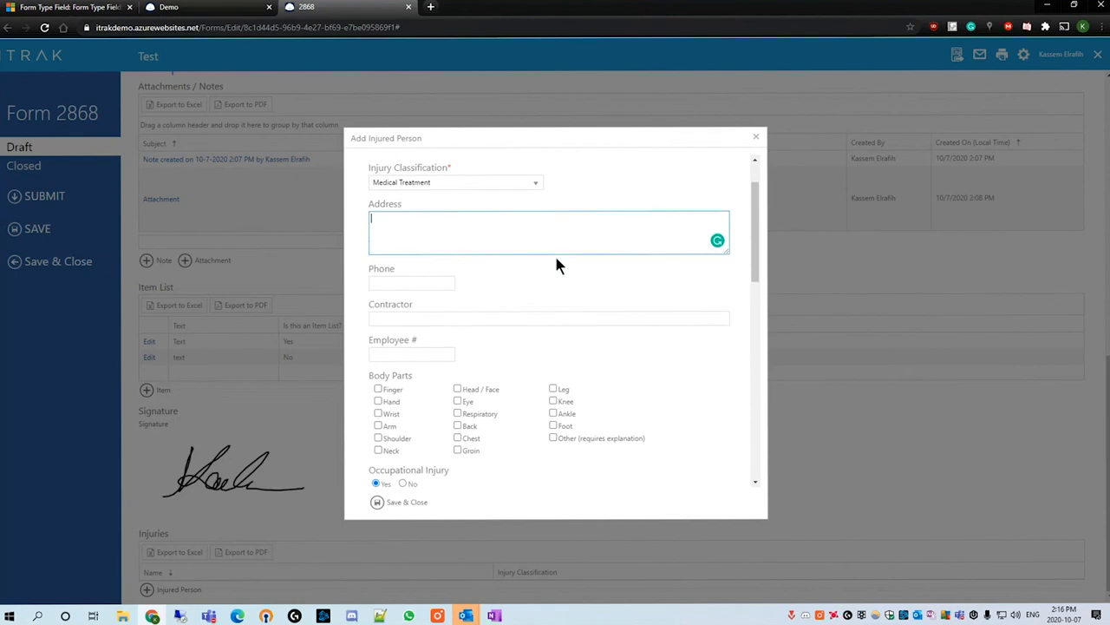
{"action": "scroll", "scroll_direction": "down", "scroll_amount": 3}
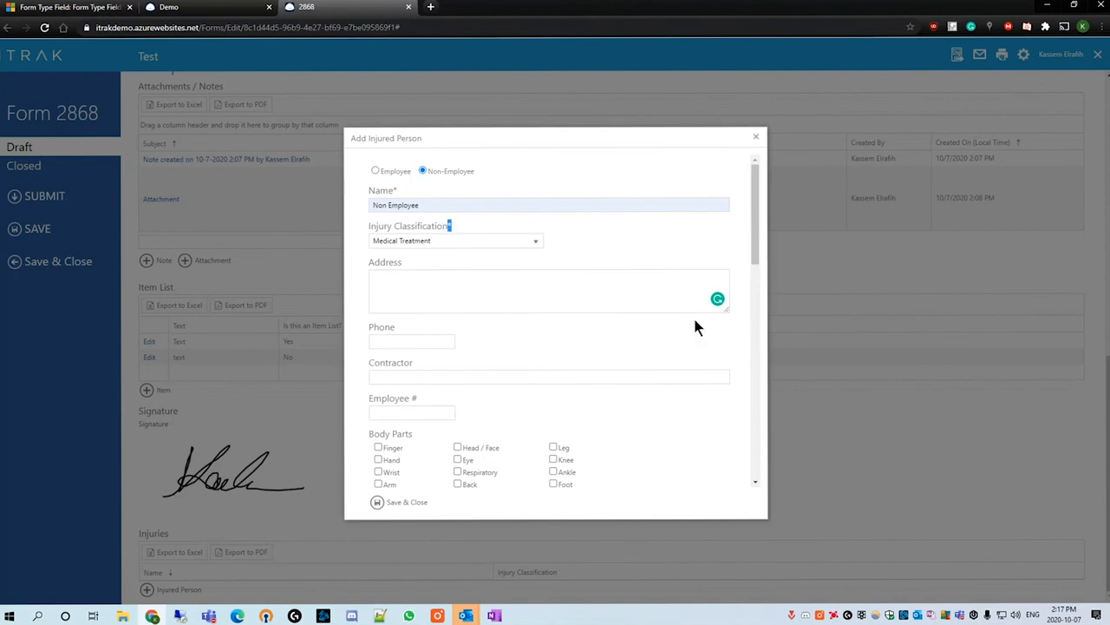
{"action": "scroll", "scroll_direction": "down", "scroll_amount": 3}
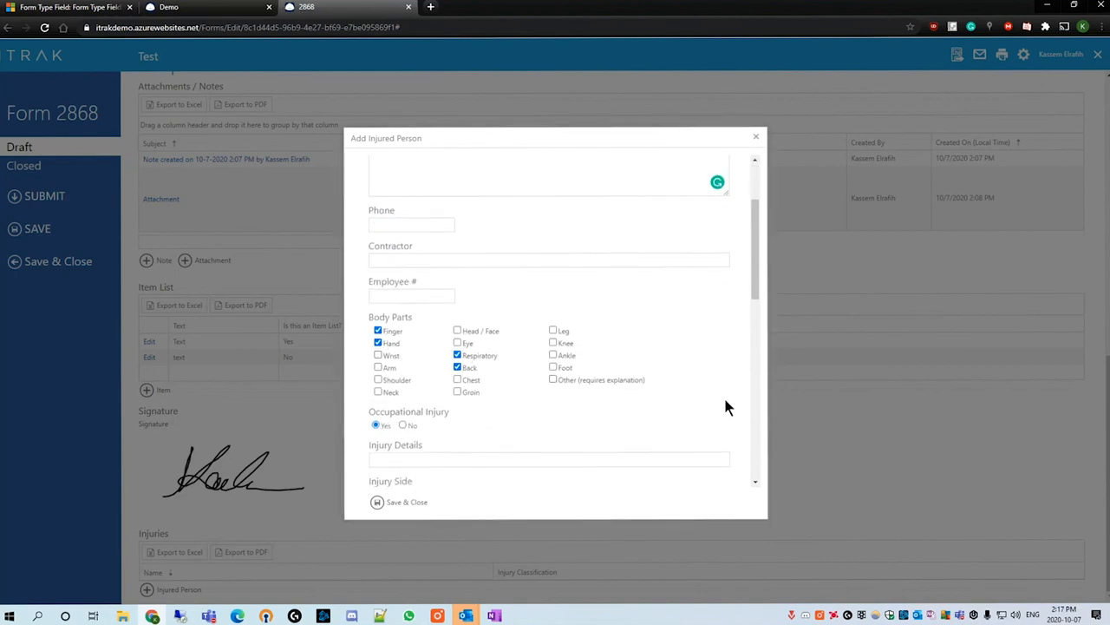
{"action": "scroll", "scroll_direction": "down", "scroll_amount": 3}
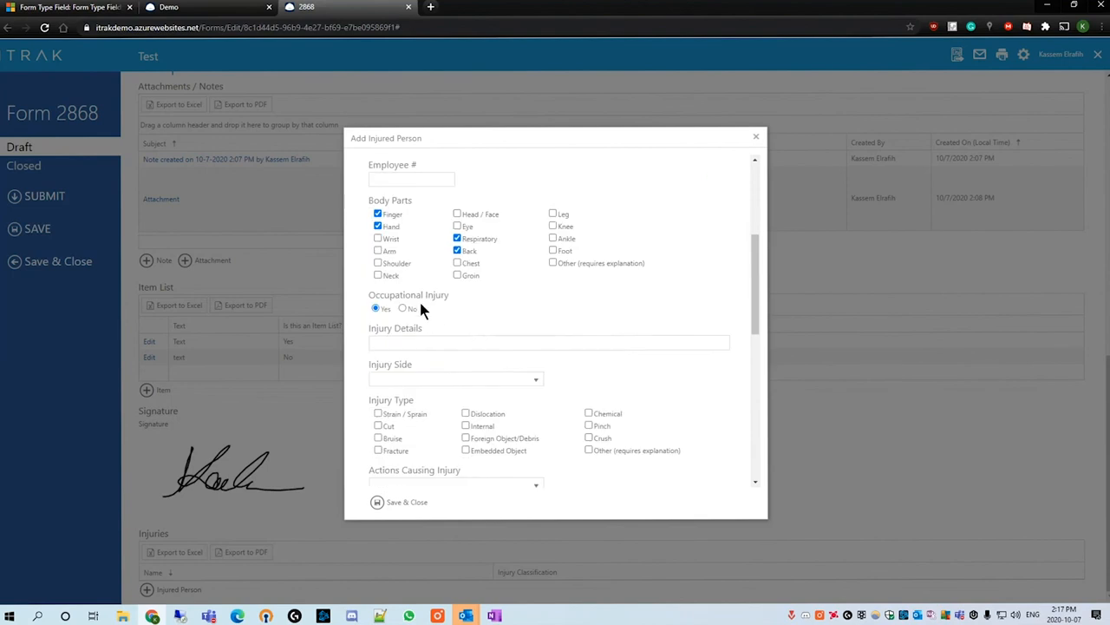
{"action": "scroll", "scroll_direction": "down", "scroll_amount": 3}
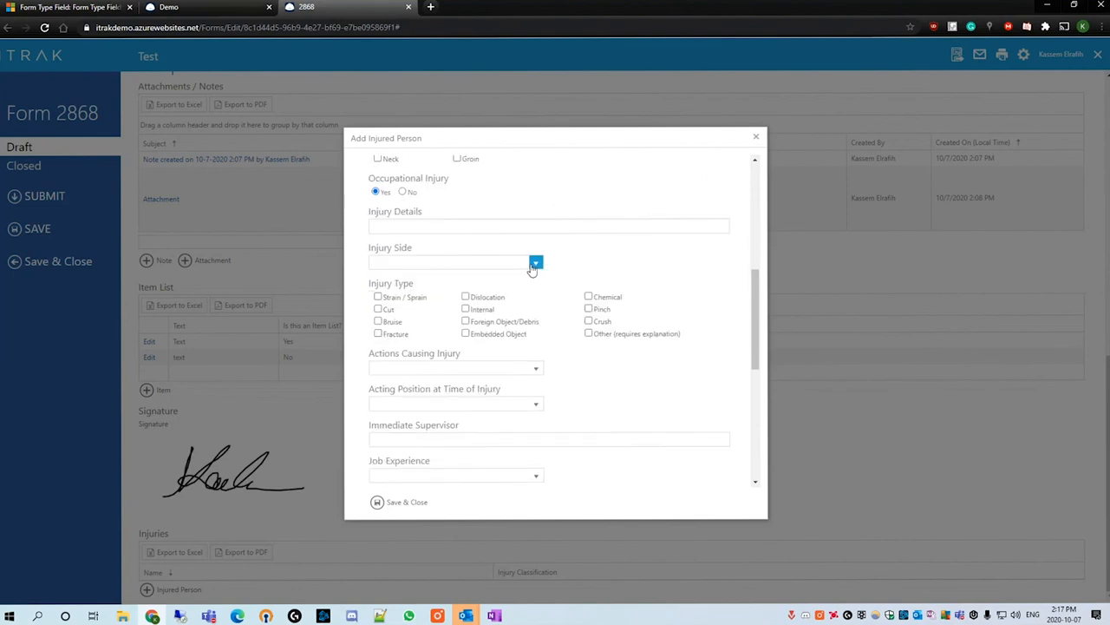
{"action": "scroll", "scroll_direction": "down", "scroll_amount": 3}
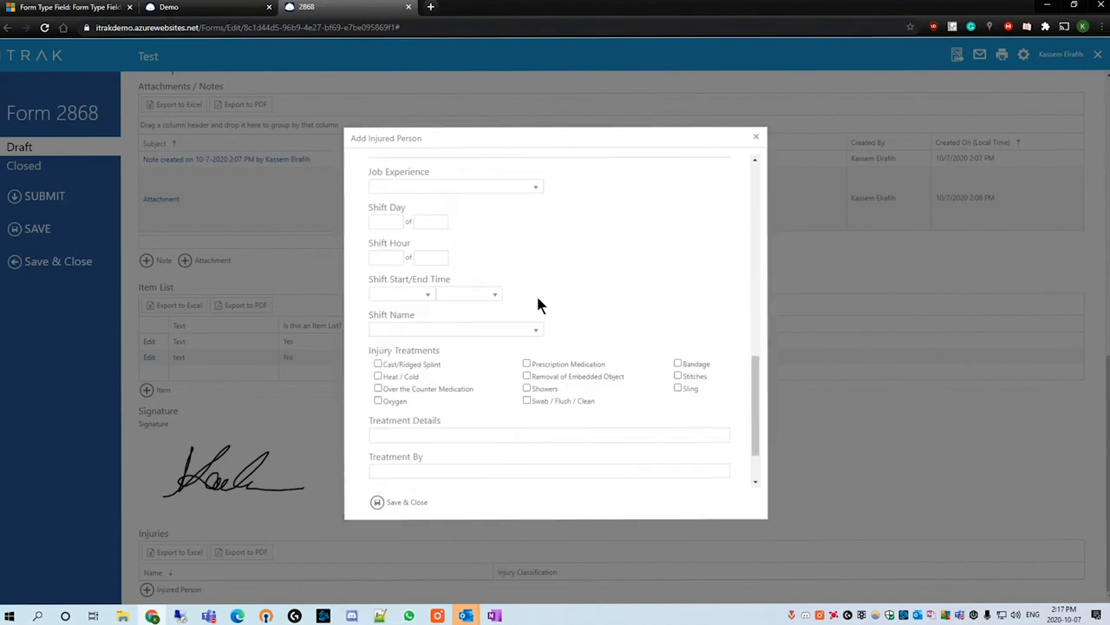
{"action": "scroll", "scroll_direction": "down", "scroll_amount": 3}
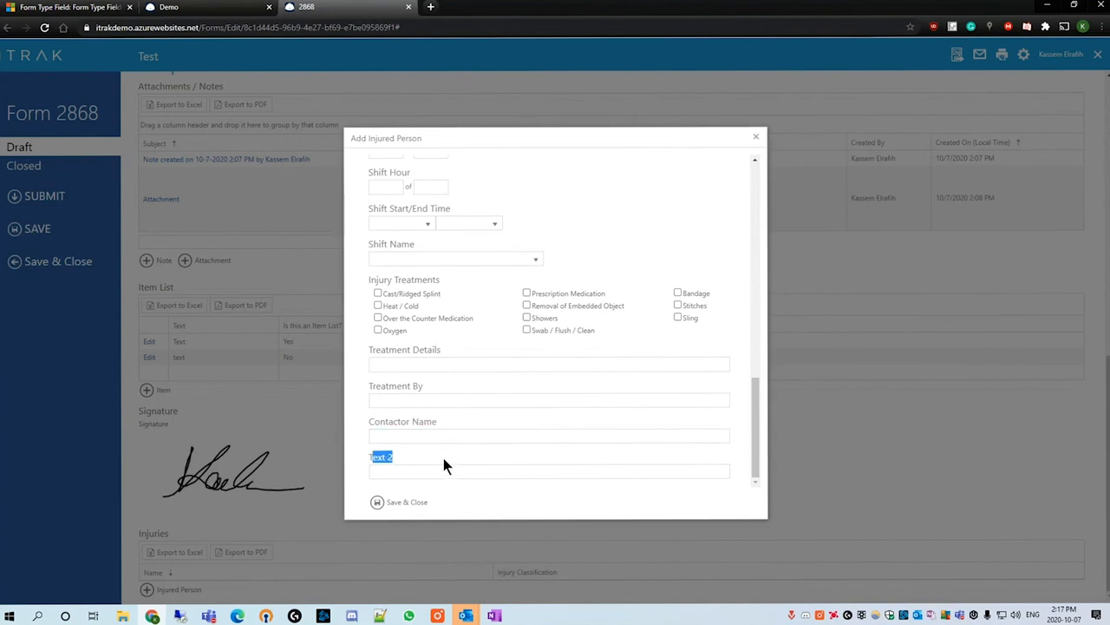
{"action": "mouse_move", "coordinate": [553, 497]}
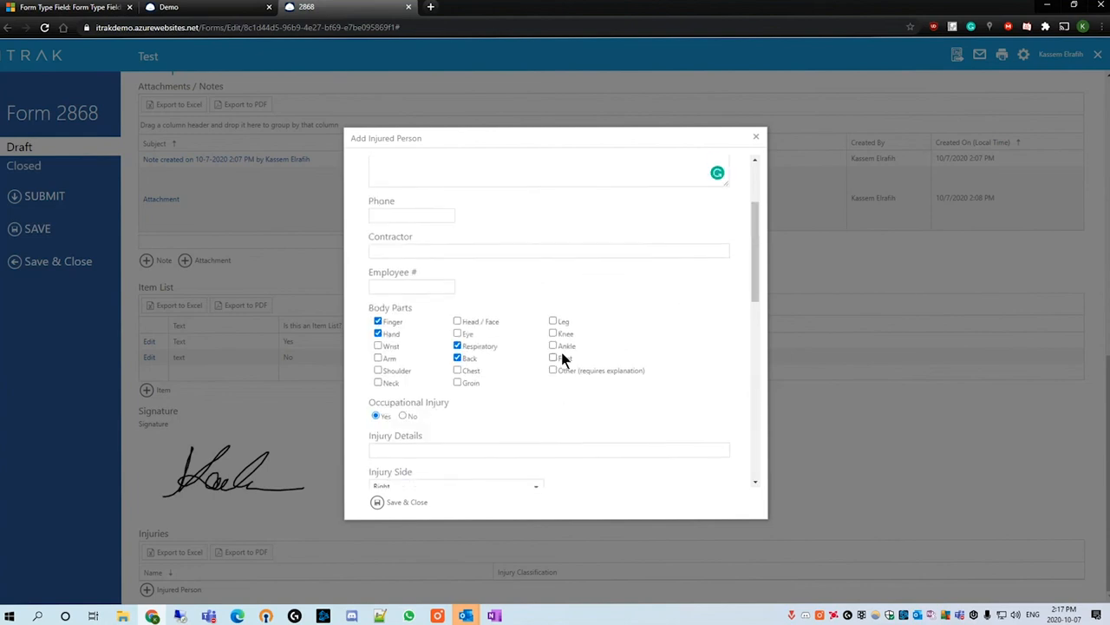
{"action": "left_click", "coordinate": [407, 502]}
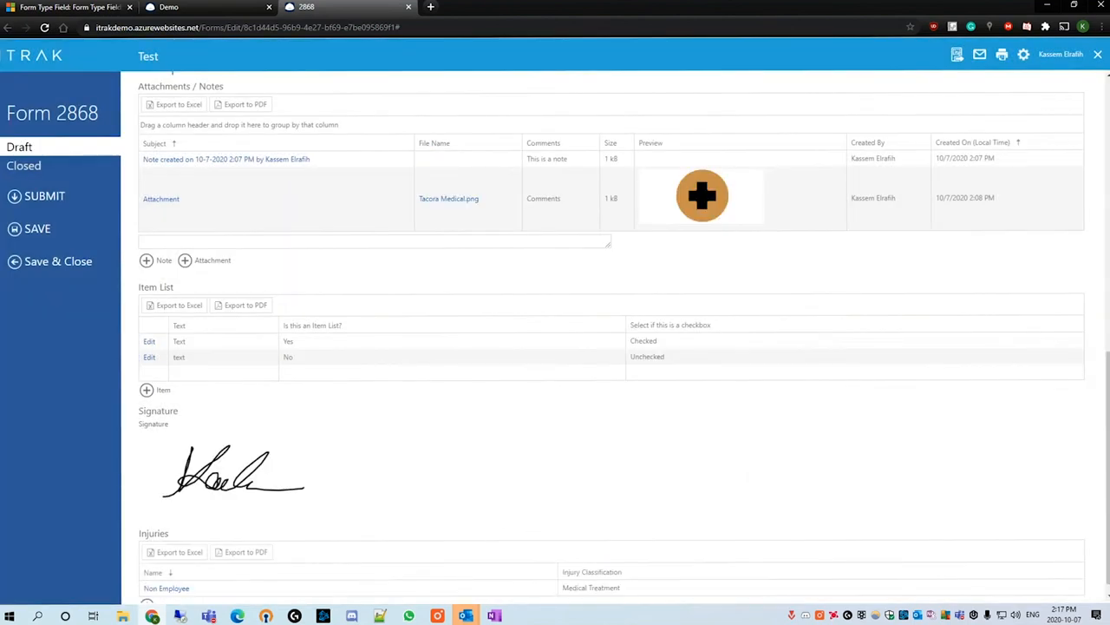
{"action": "scroll", "scroll_direction": "down", "scroll_amount": 3}
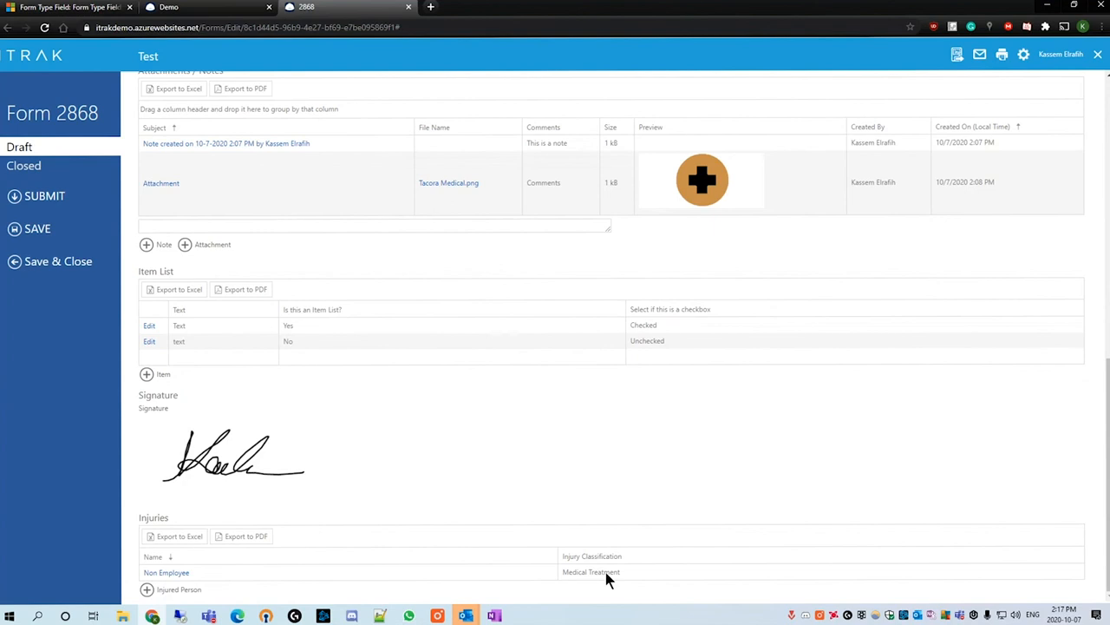
{"action": "mouse_move", "coordinate": [531, 581]}
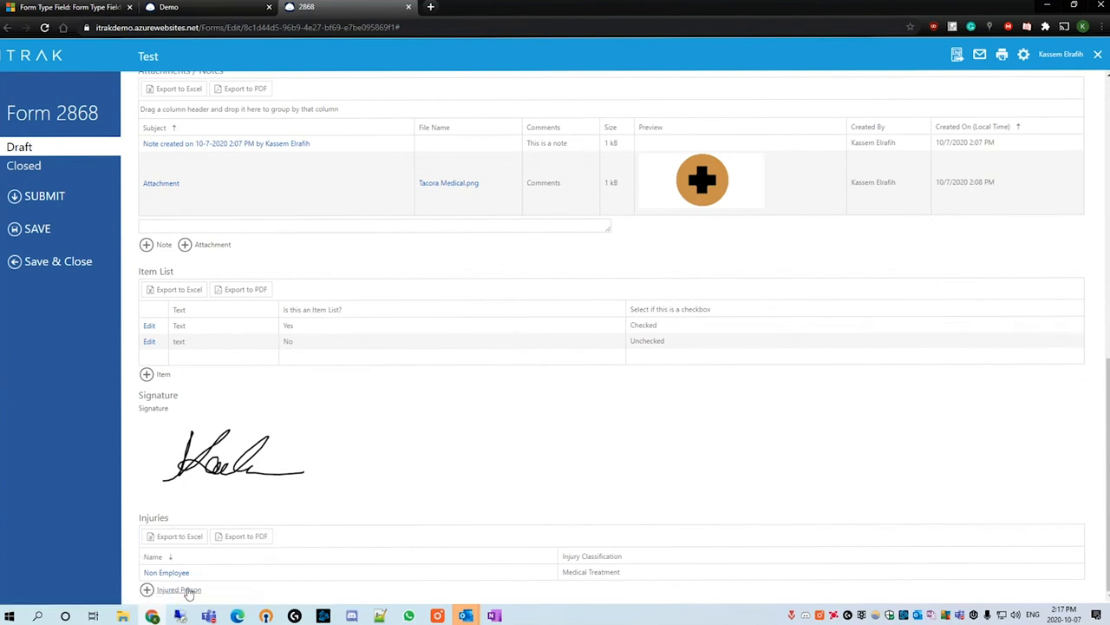
{"action": "mouse_move", "coordinate": [179, 590]}
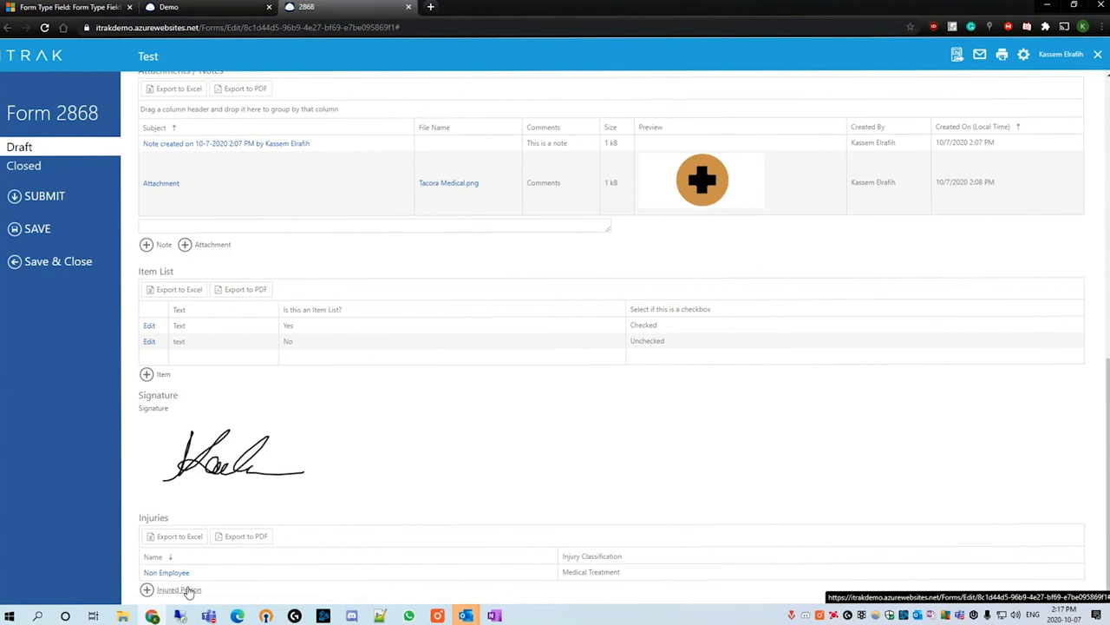
{"action": "left_click", "coordinate": [178, 589]}
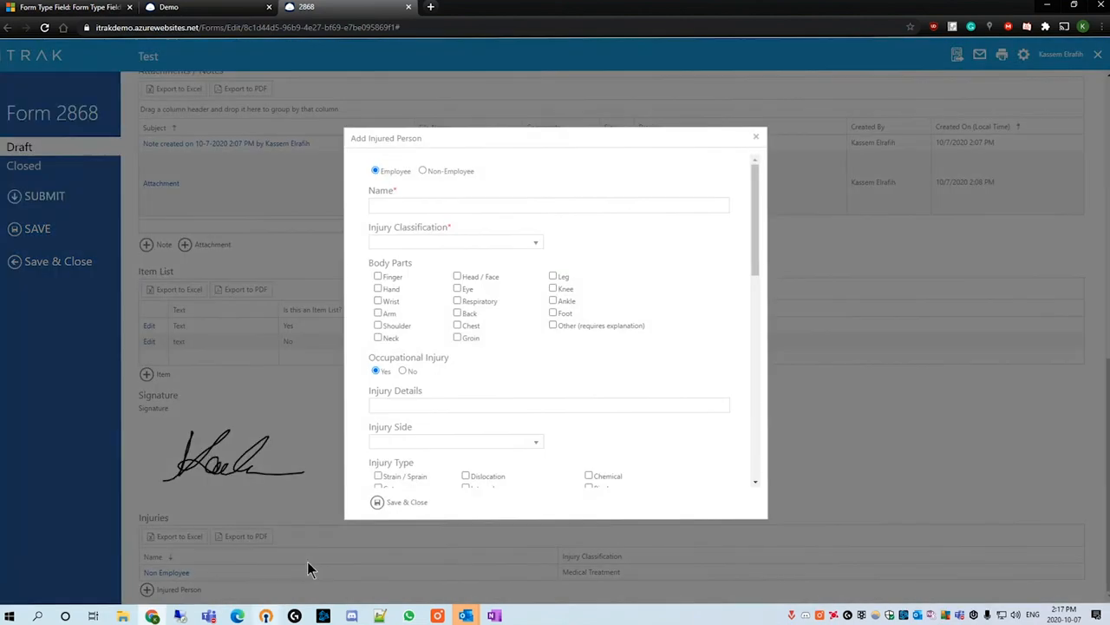
{"action": "scroll", "scroll_direction": "down", "scroll_amount": 3}
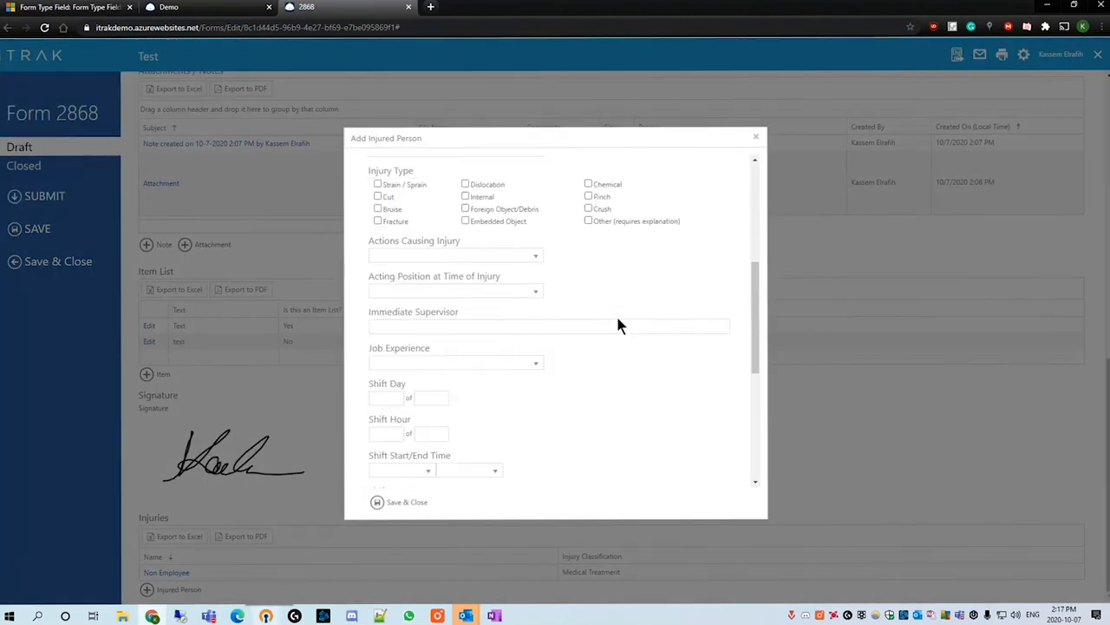
{"action": "scroll", "scroll_direction": "down", "scroll_amount": 3}
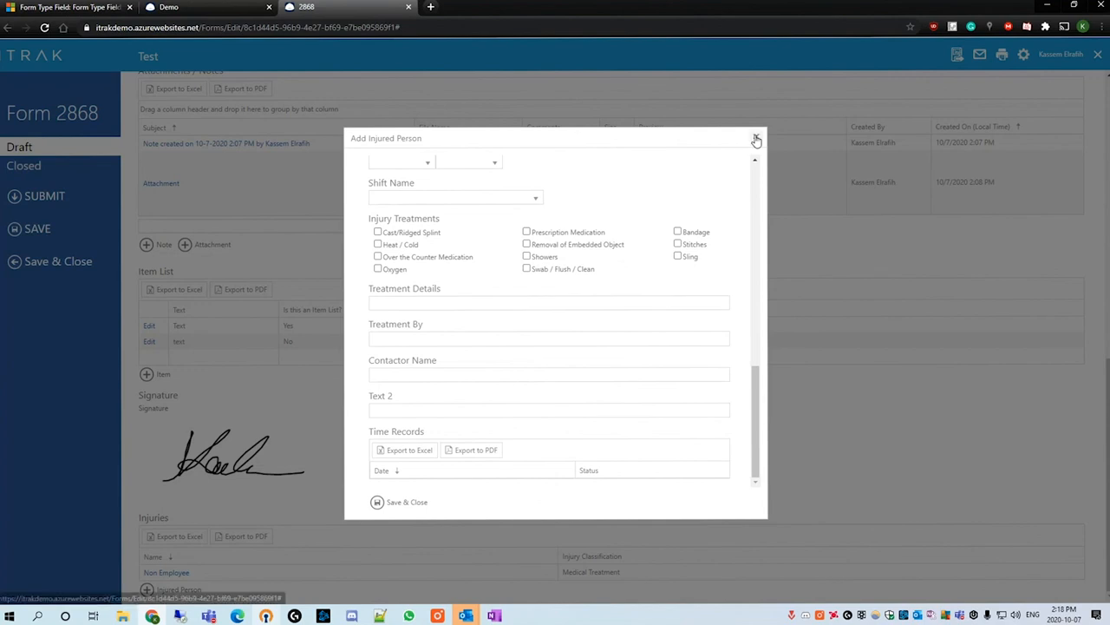
{"action": "left_click", "coordinate": [755, 140]}
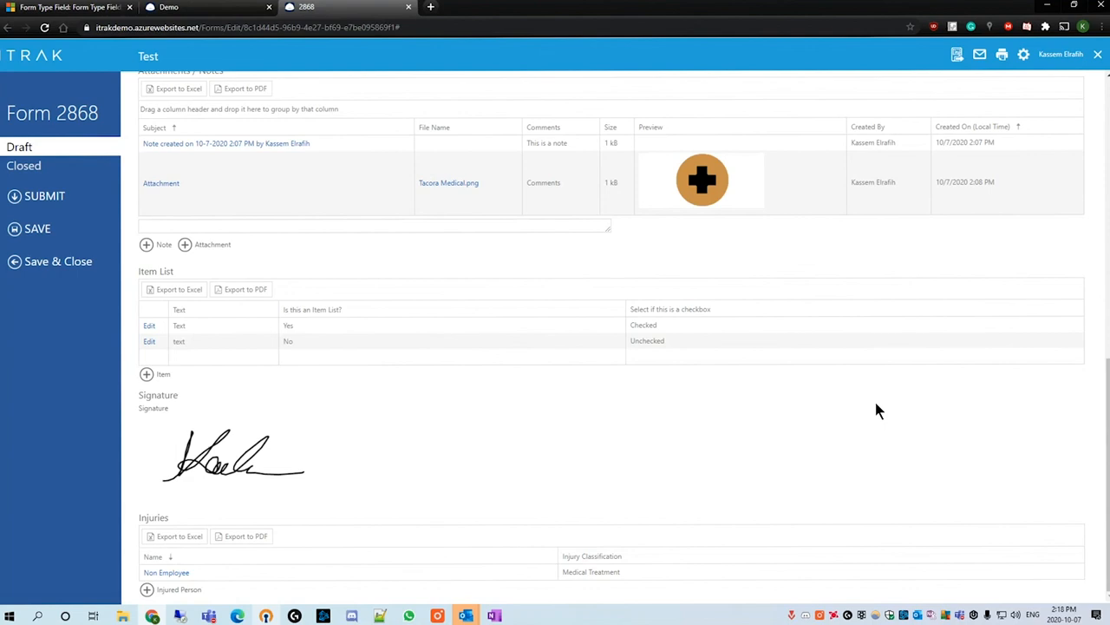
{"action": "mouse_move", "coordinate": [694, 435]}
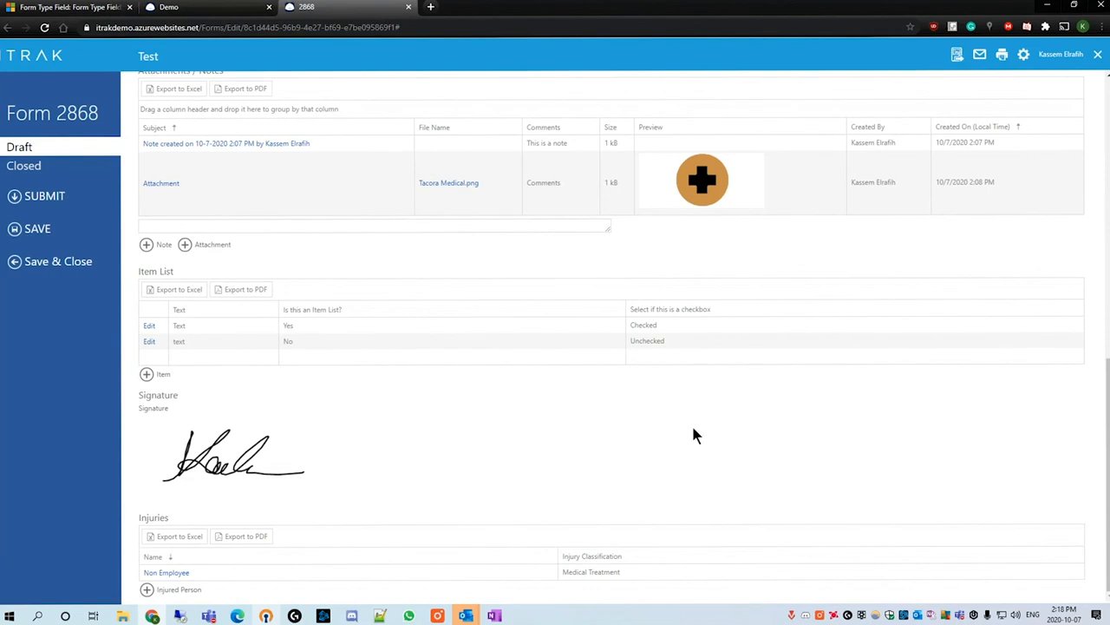
{"action": "mouse_move", "coordinate": [548, 445]}
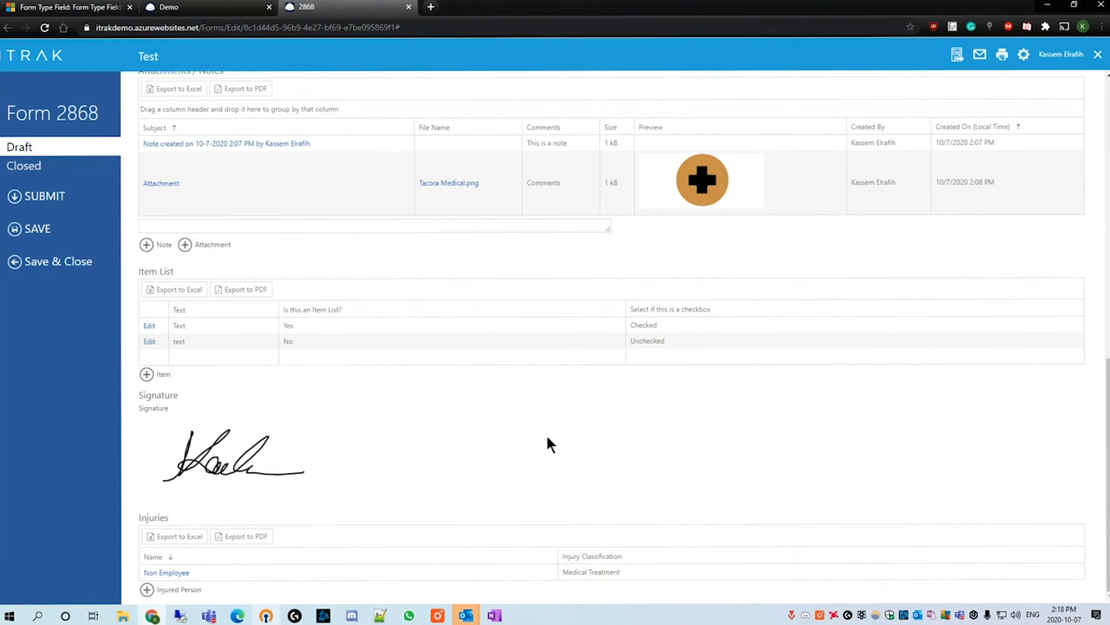
{"action": "mouse_move", "coordinate": [196, 431]}
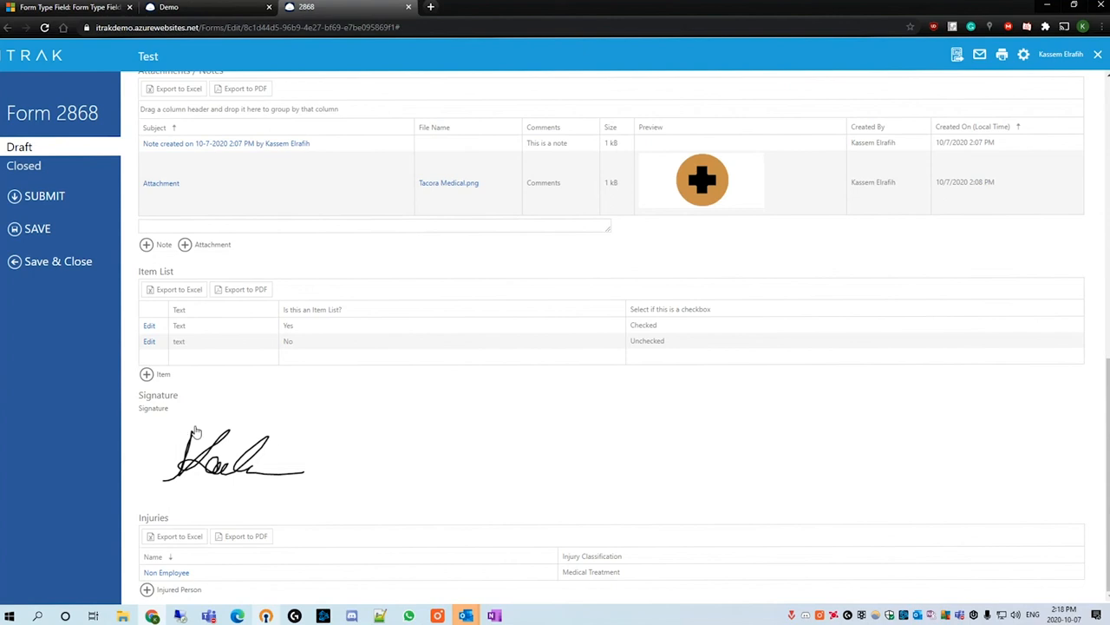
{"action": "mouse_move", "coordinate": [381, 562]}
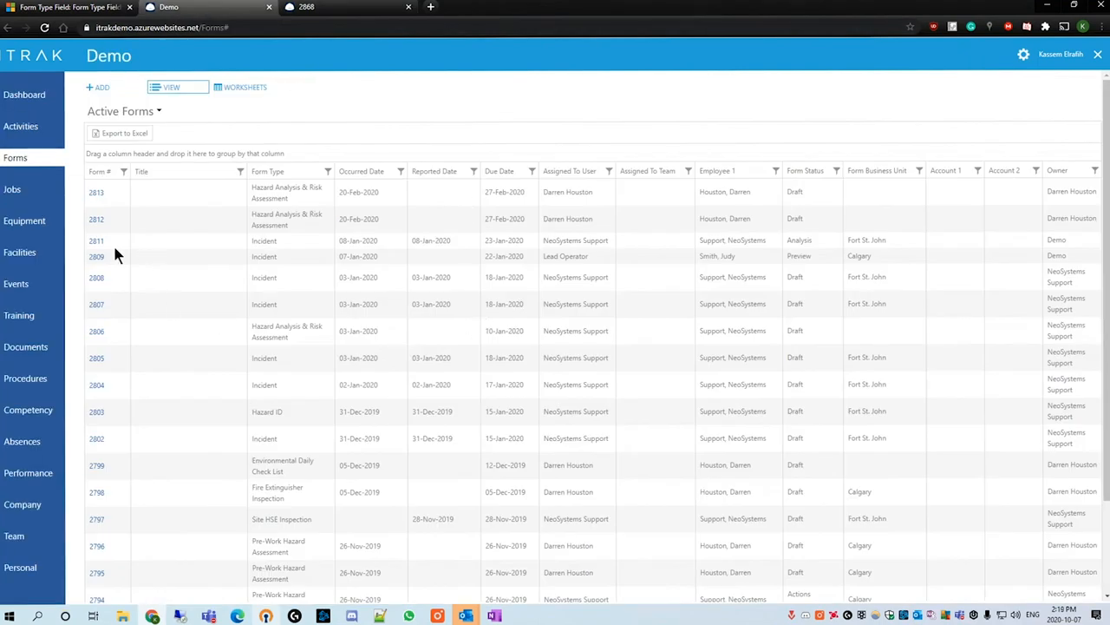
Open incident Form 2811 and go to its empty Risk field.
{"action": "left_click", "coordinate": [96, 240]}
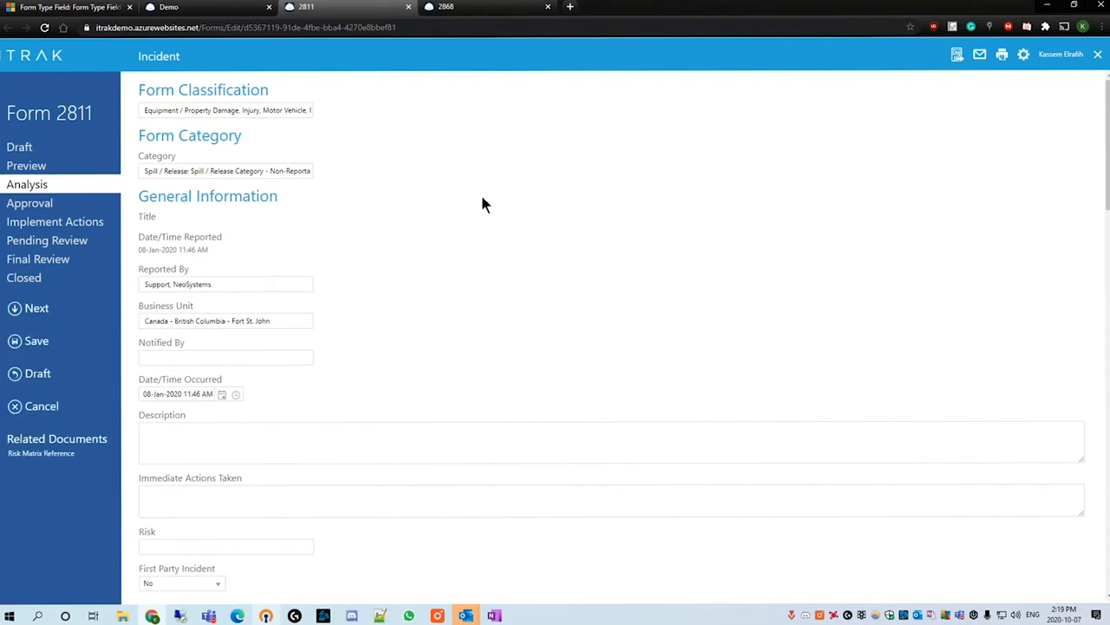
{"action": "scroll", "scroll_direction": "down", "scroll_amount": 3}
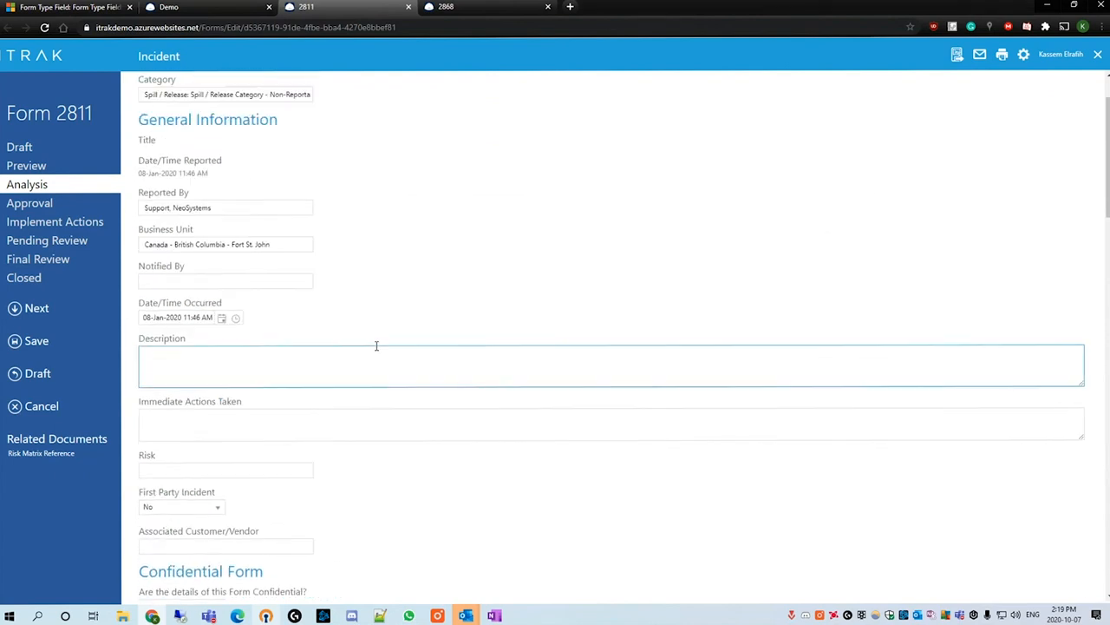
{"action": "scroll", "scroll_direction": "down", "scroll_amount": 3}
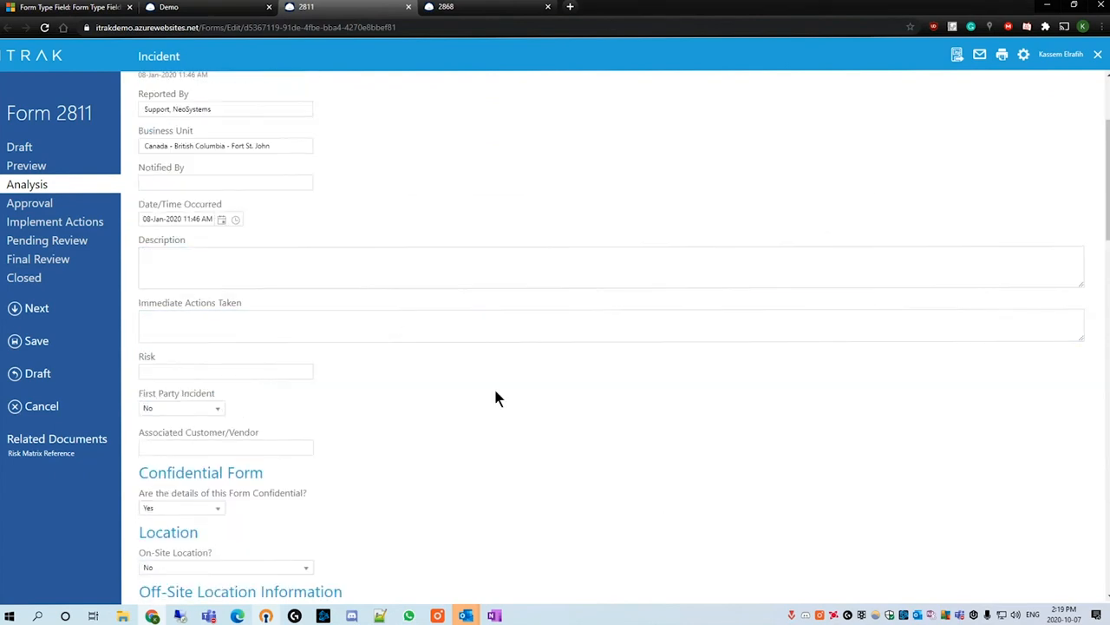
{"action": "mouse_move", "coordinate": [545, 435]}
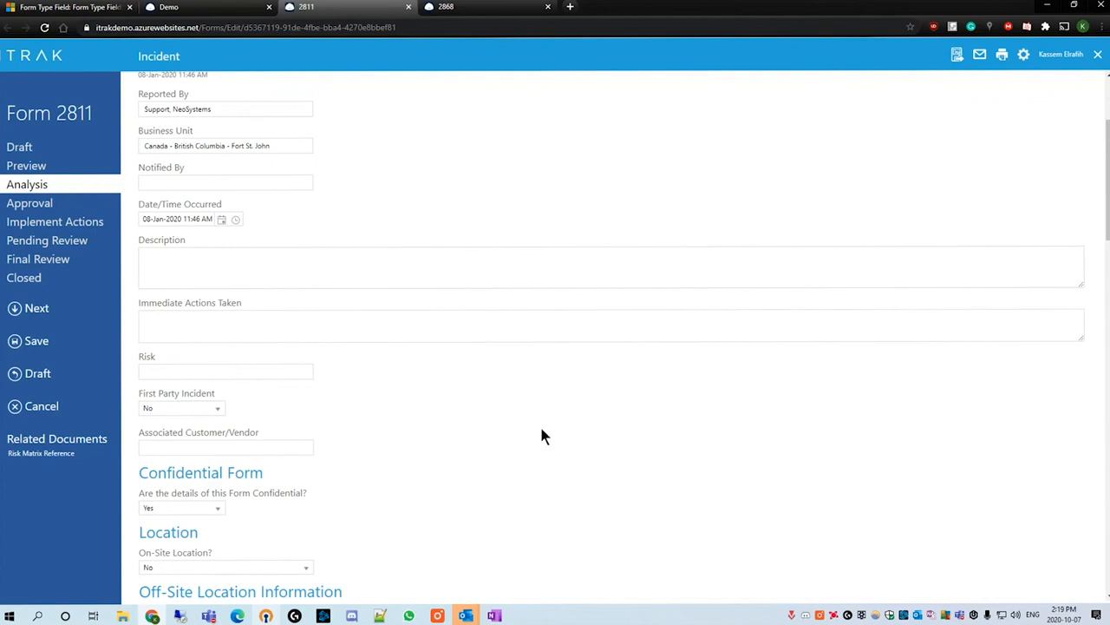
{"action": "mouse_move", "coordinate": [331, 433]}
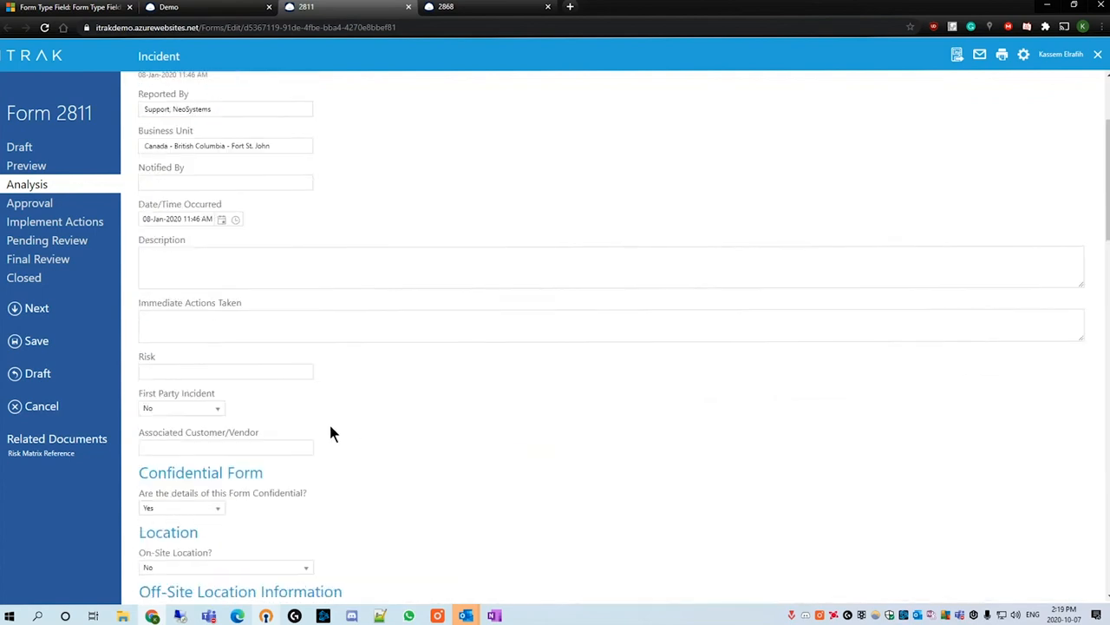
{"action": "left_click", "coordinate": [226, 372]}
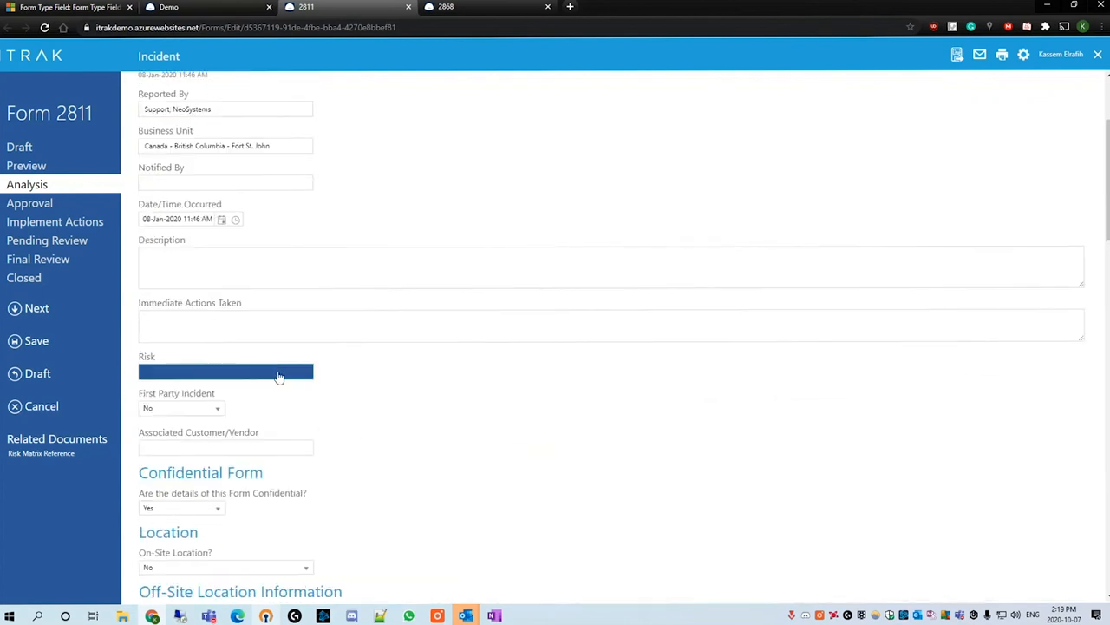
Apply a first risk rating with Reasonably Probable probability.
{"action": "left_click", "coordinate": [225, 371]}
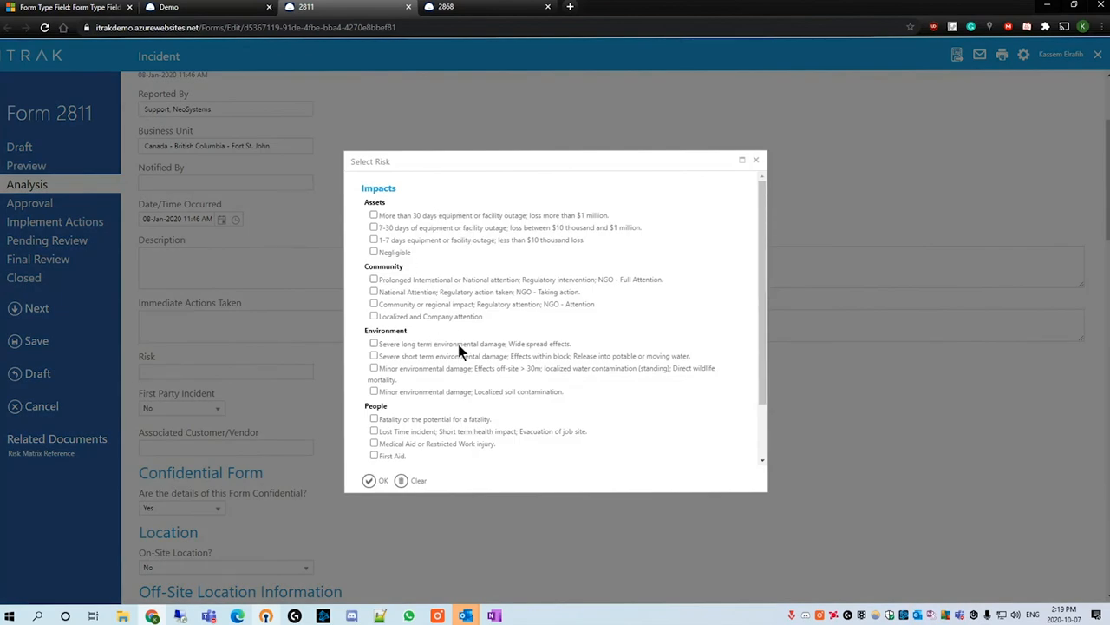
{"action": "scroll", "scroll_direction": "down", "scroll_amount": 3}
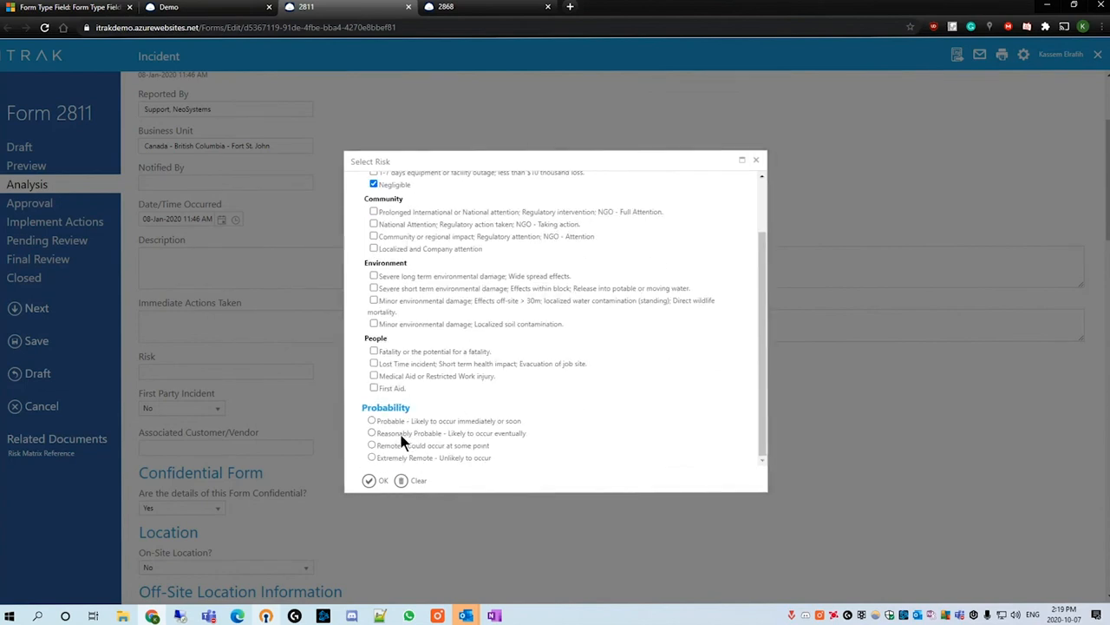
{"action": "left_click", "coordinate": [372, 433]}
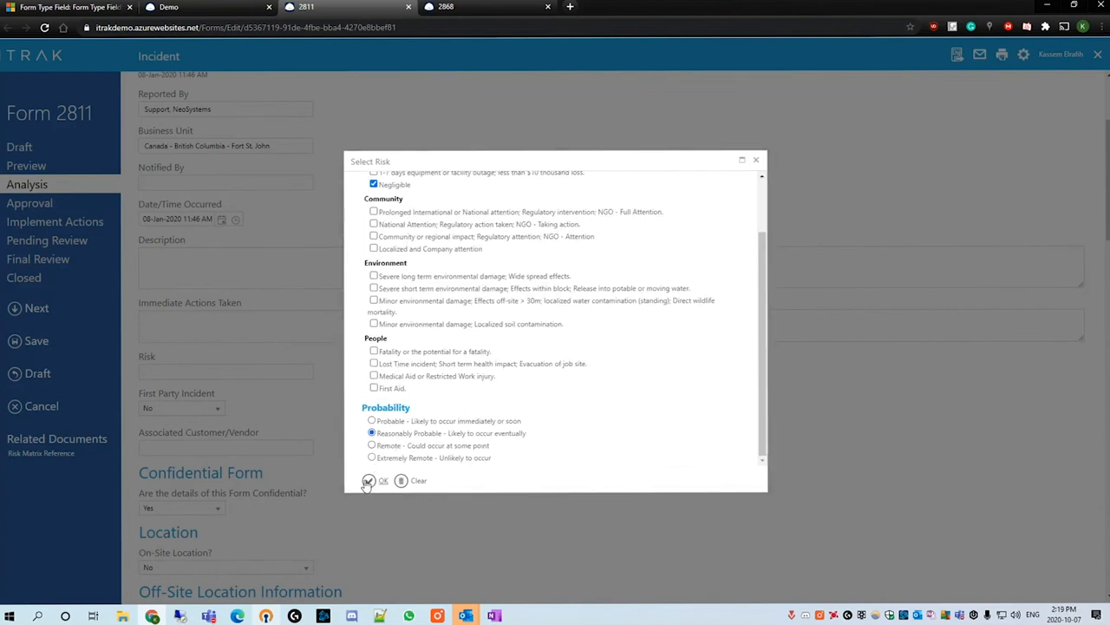
{"action": "left_click", "coordinate": [369, 480]}
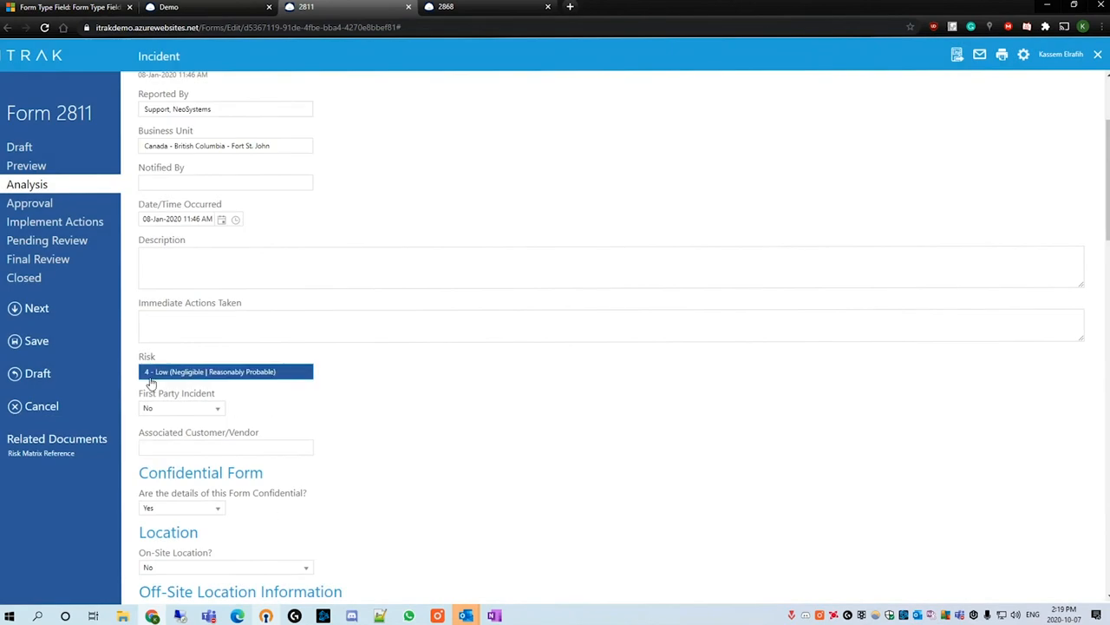
Revise the risk to 13 - High (Critical | Reasonably Probable) and review it.
{"action": "left_click", "coordinate": [225, 371]}
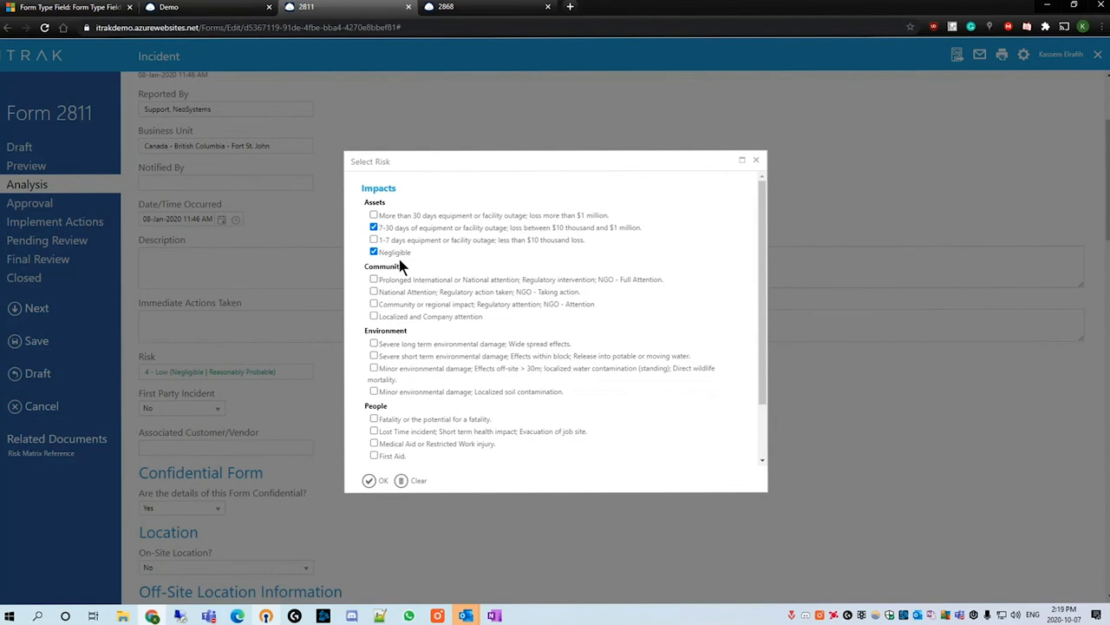
{"action": "left_click", "coordinate": [374, 252]}
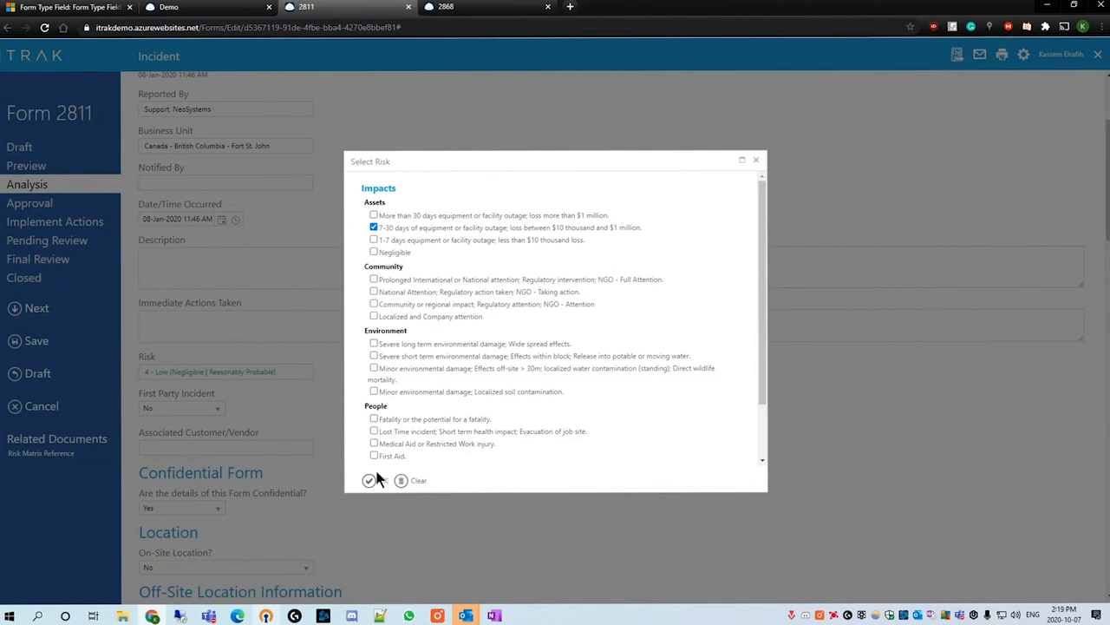
{"action": "left_click", "coordinate": [368, 479]}
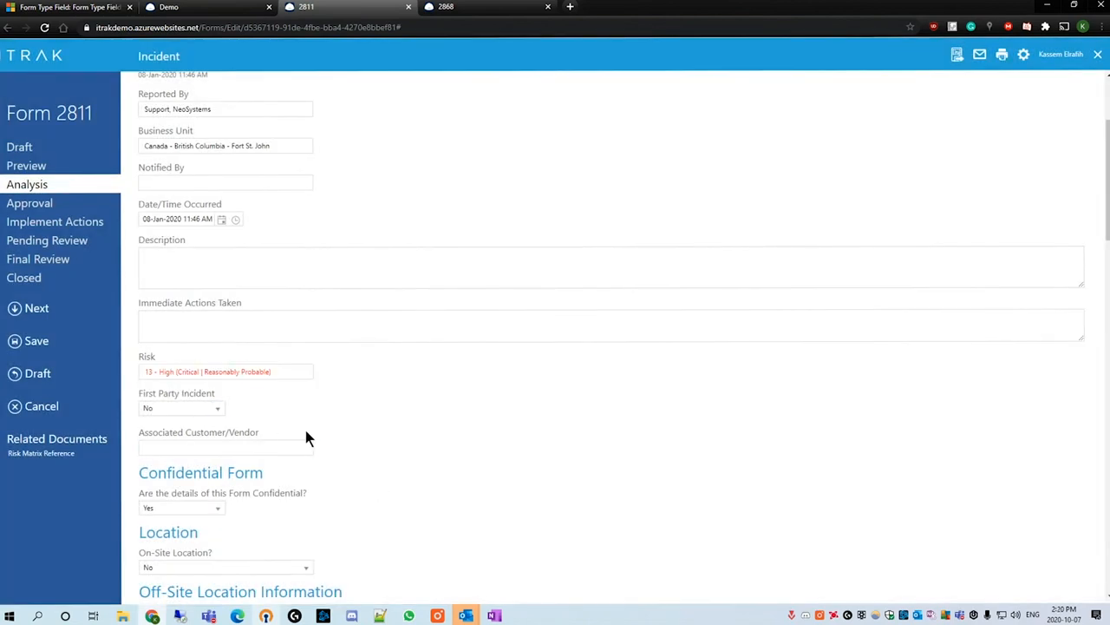
{"action": "left_click", "coordinate": [225, 371]}
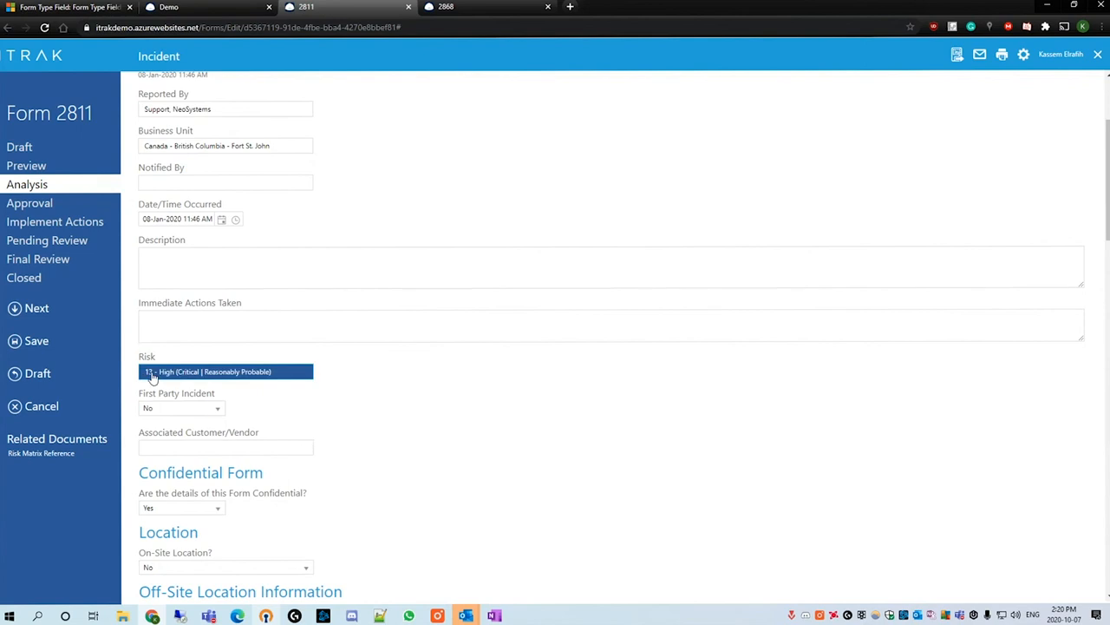
{"action": "mouse_move", "coordinate": [193, 383]}
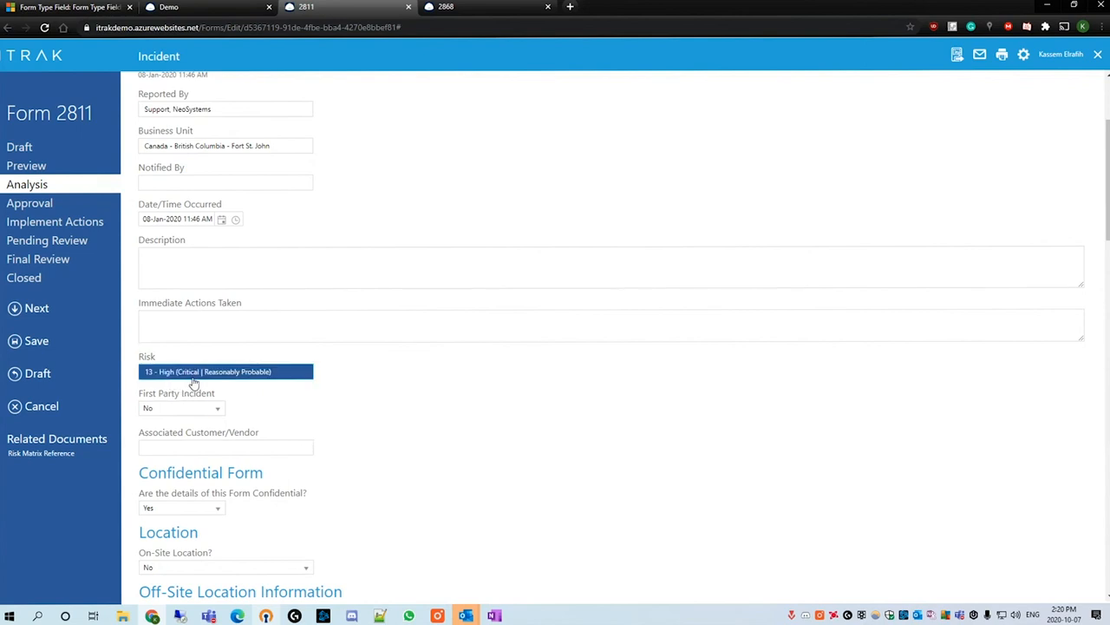
{"action": "left_click", "coordinate": [226, 371]}
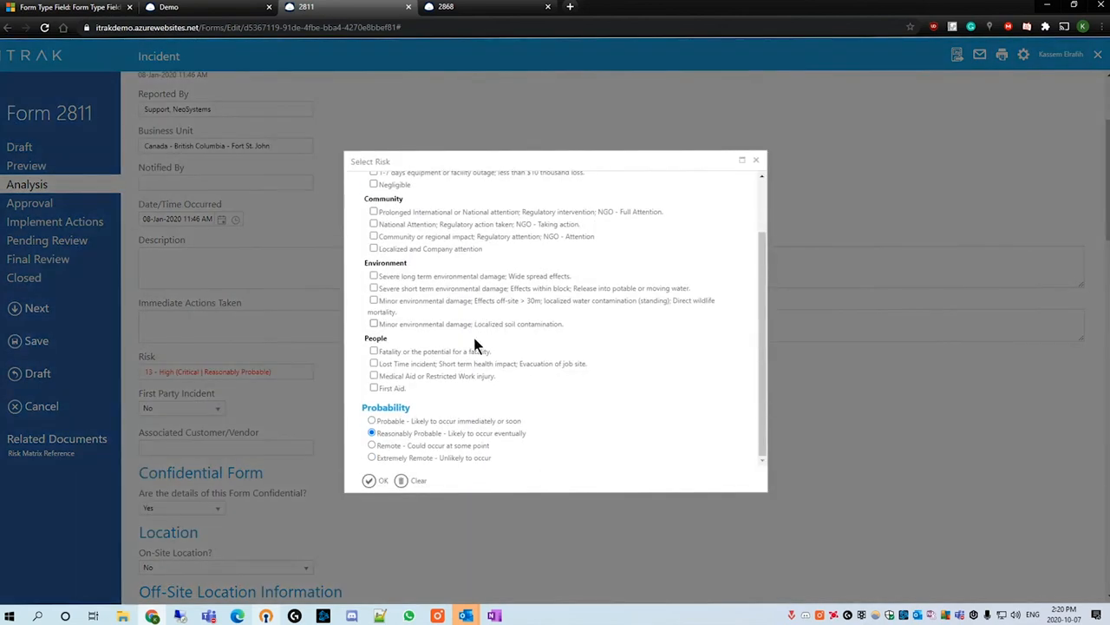
{"action": "left_click", "coordinate": [369, 480]}
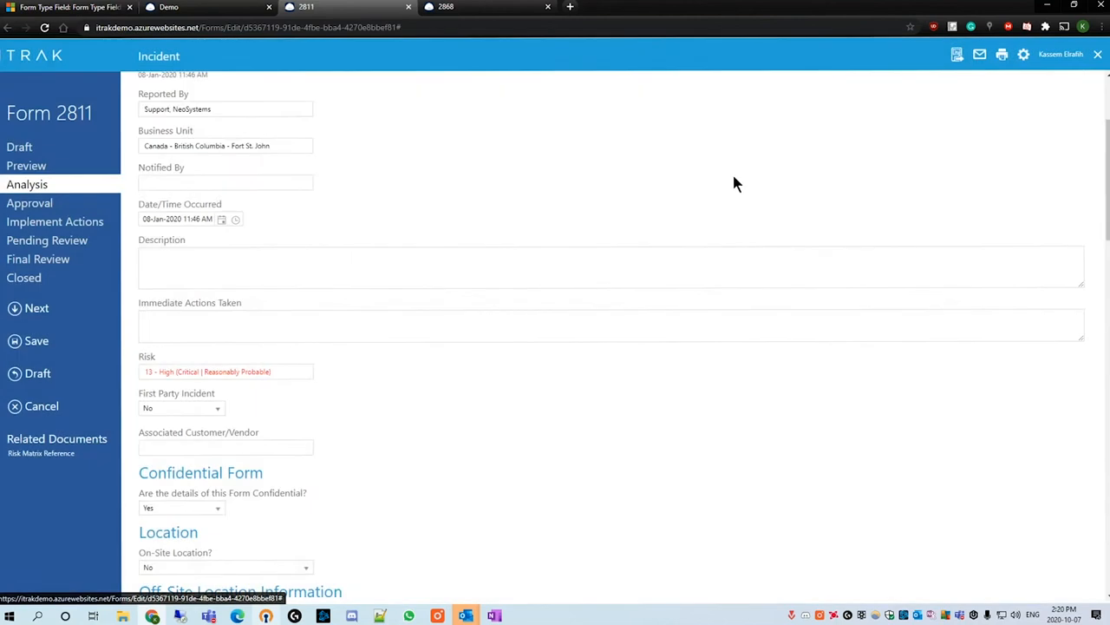
Save a Natural gas spill/release item with volumes 2.00, 3.00, 4.00, 5.00 m3.
{"action": "scroll", "scroll_direction": "down", "scroll_amount": 3}
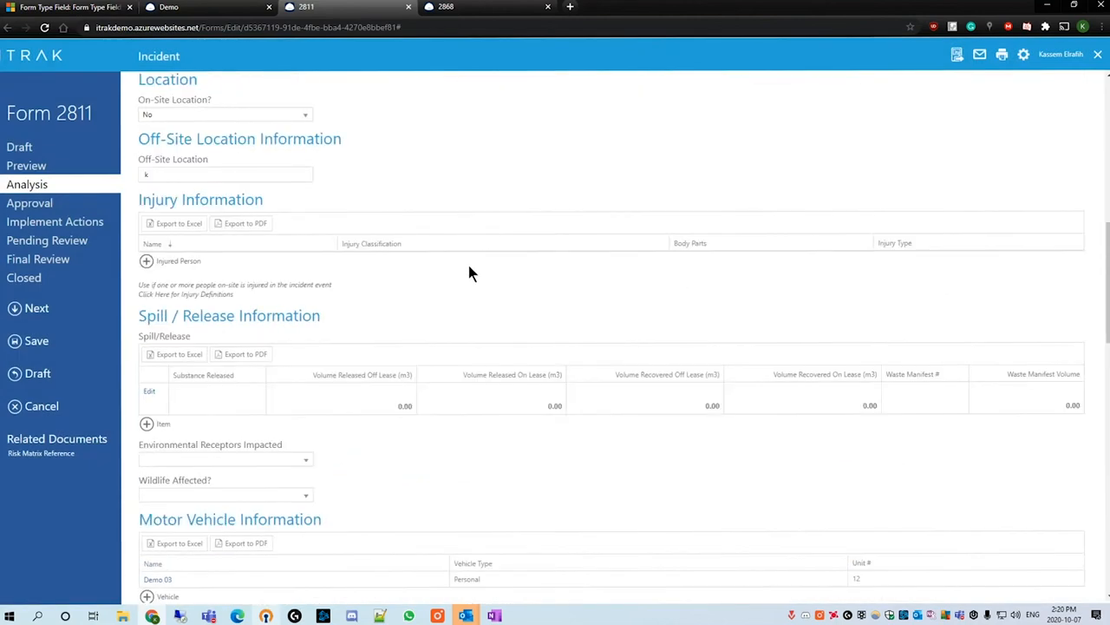
{"action": "scroll", "scroll_direction": "down", "scroll_amount": 3}
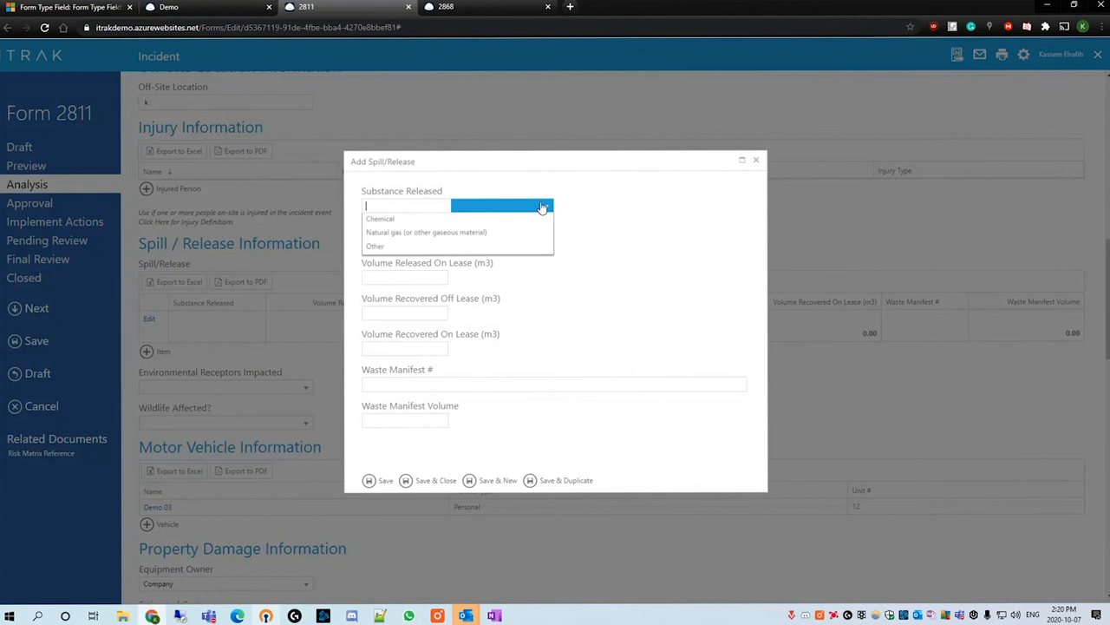
{"action": "left_click", "coordinate": [426, 232]}
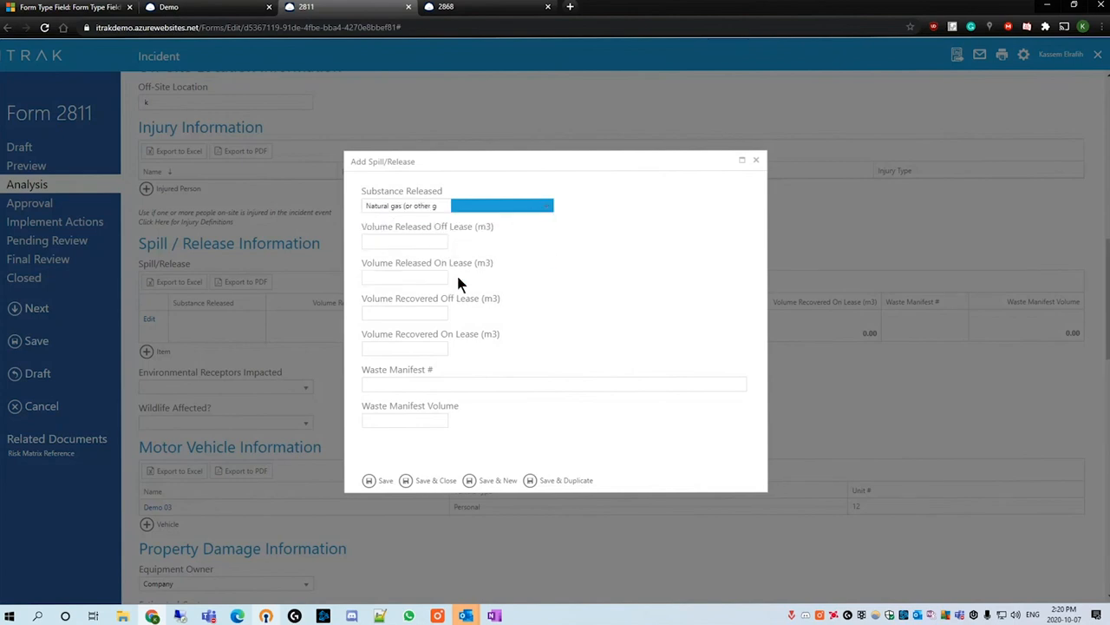
{"action": "left_click", "coordinate": [405, 241]}
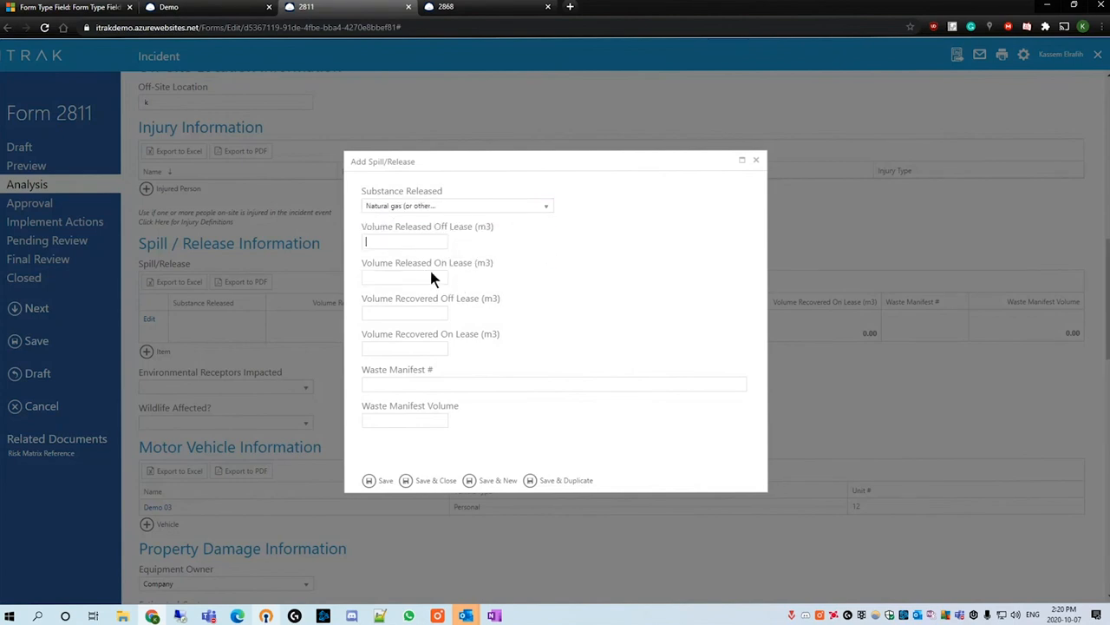
{"action": "type", "text": "3.00"}
{"action": "left_click", "coordinate": [405, 312]}
{"action": "type", "text": "4"}
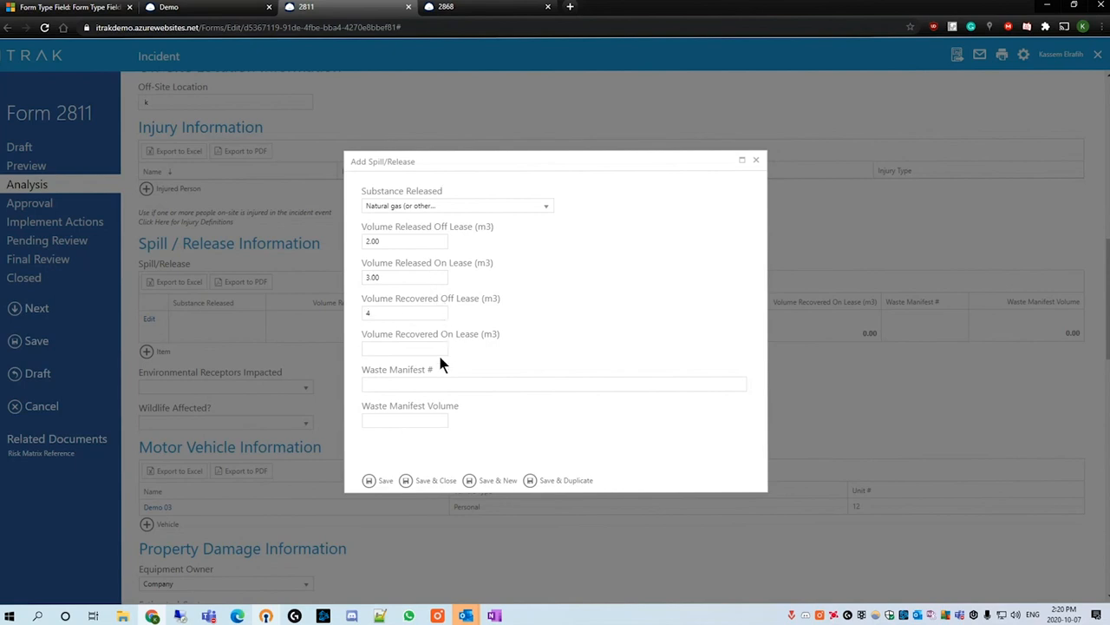
{"action": "left_click", "coordinate": [555, 383]}
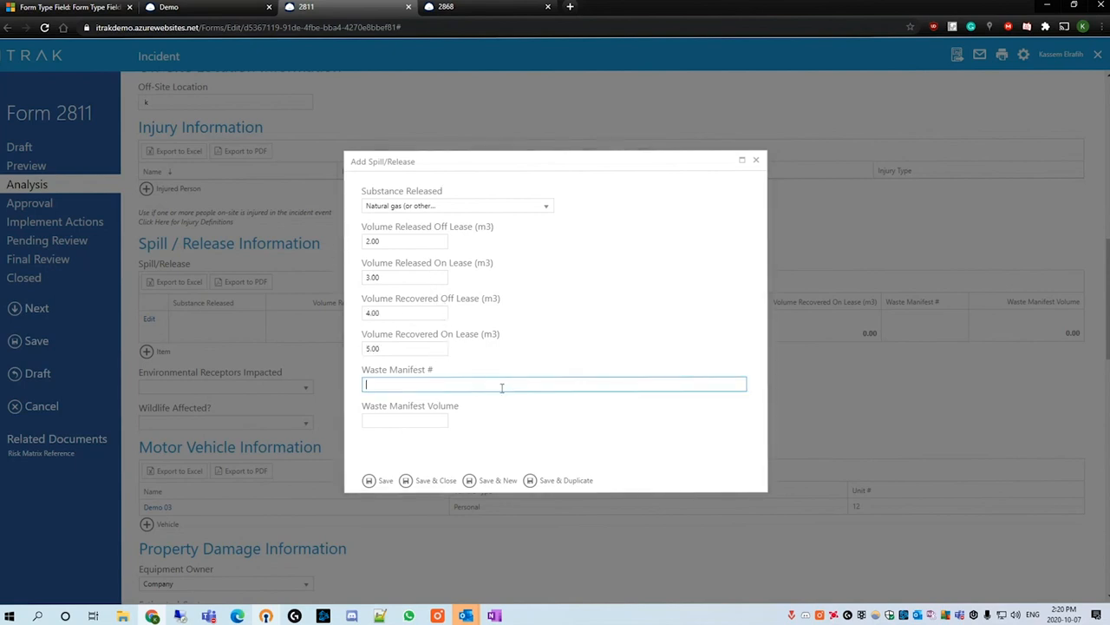
{"action": "left_click", "coordinate": [385, 479]}
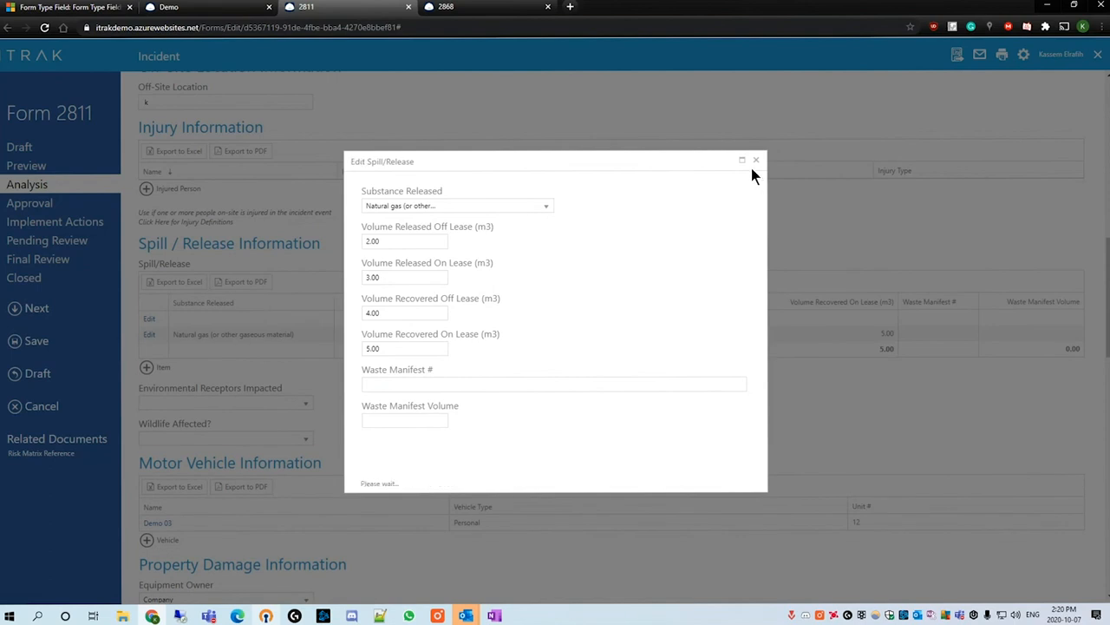
{"action": "left_click", "coordinate": [755, 161]}
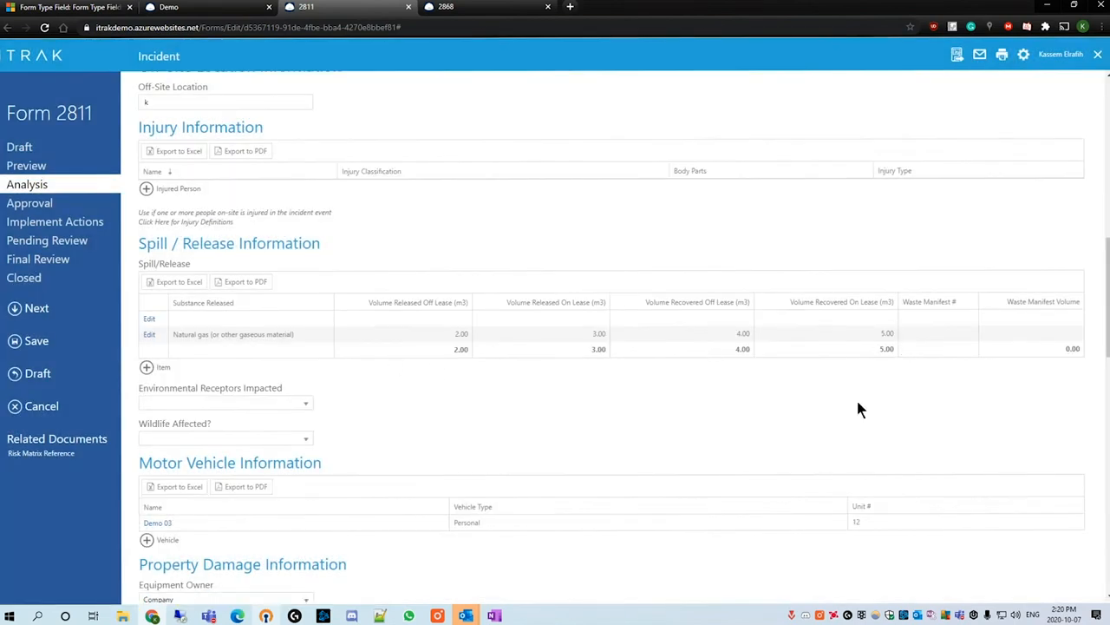
{"action": "mouse_move", "coordinate": [830, 433]}
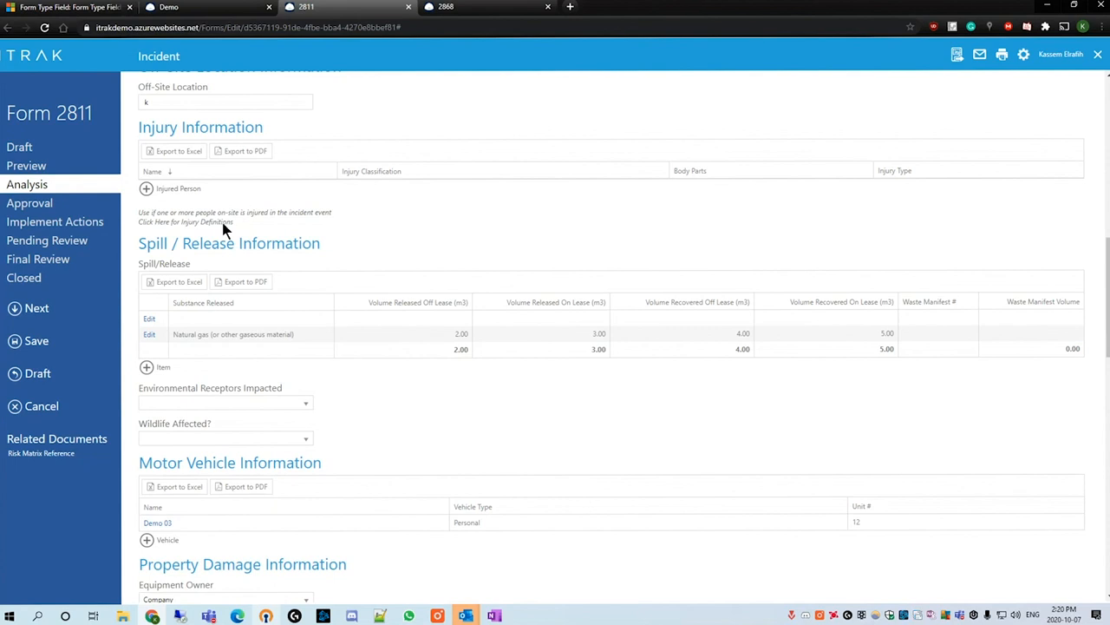
{"action": "mouse_move", "coordinate": [449, 377]}
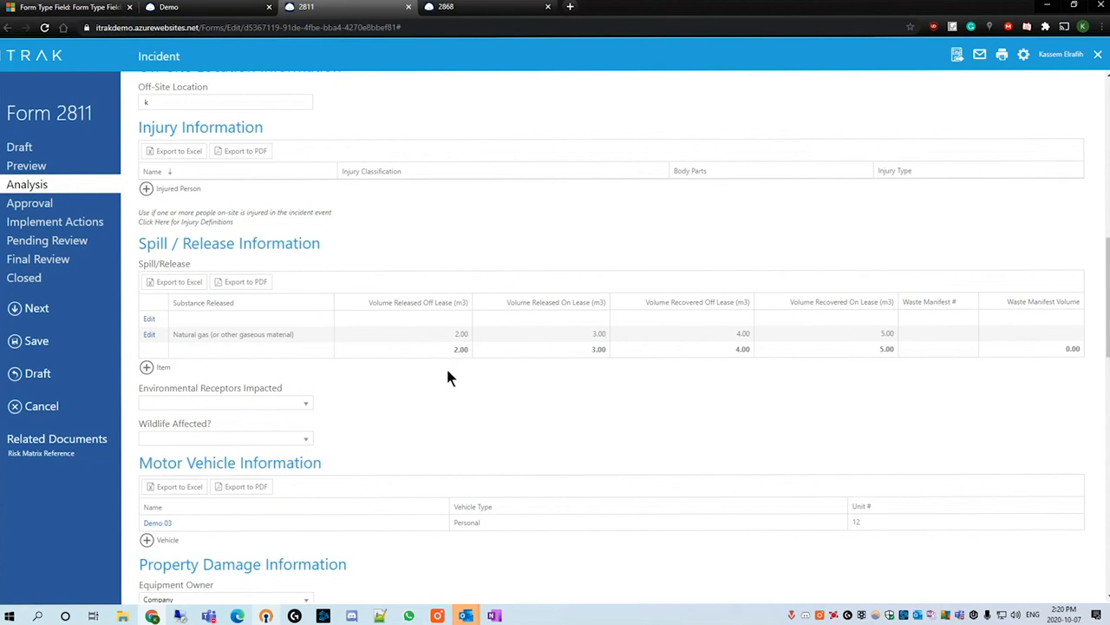
Scroll down to the incident's Cause Analysis section.
{"action": "scroll", "scroll_direction": "down", "scroll_amount": 3}
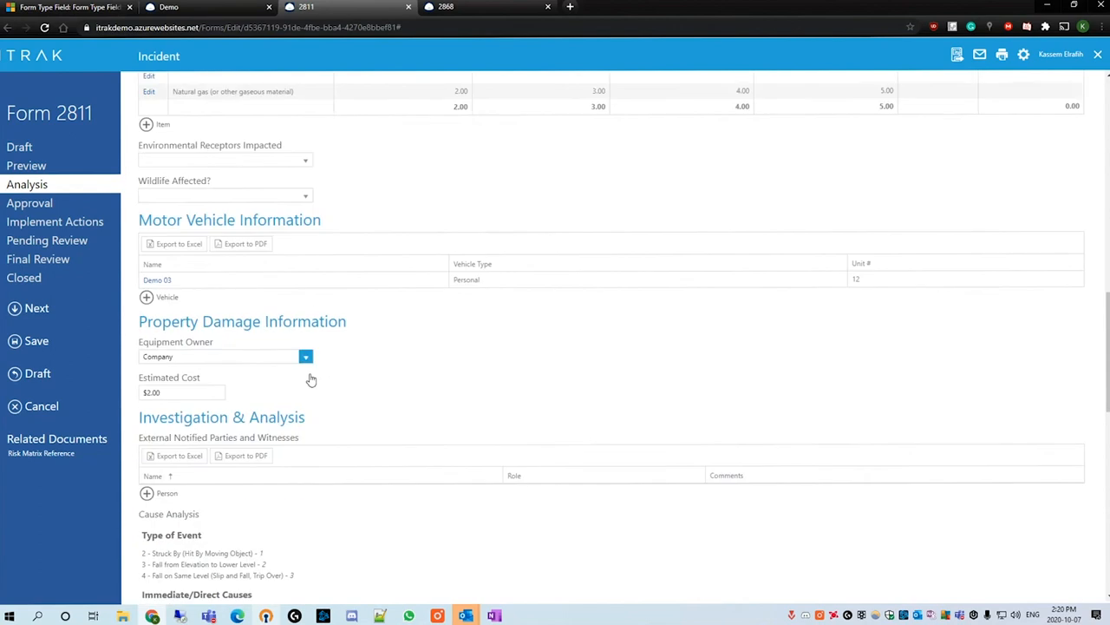
{"action": "scroll", "scroll_direction": "down", "scroll_amount": 3}
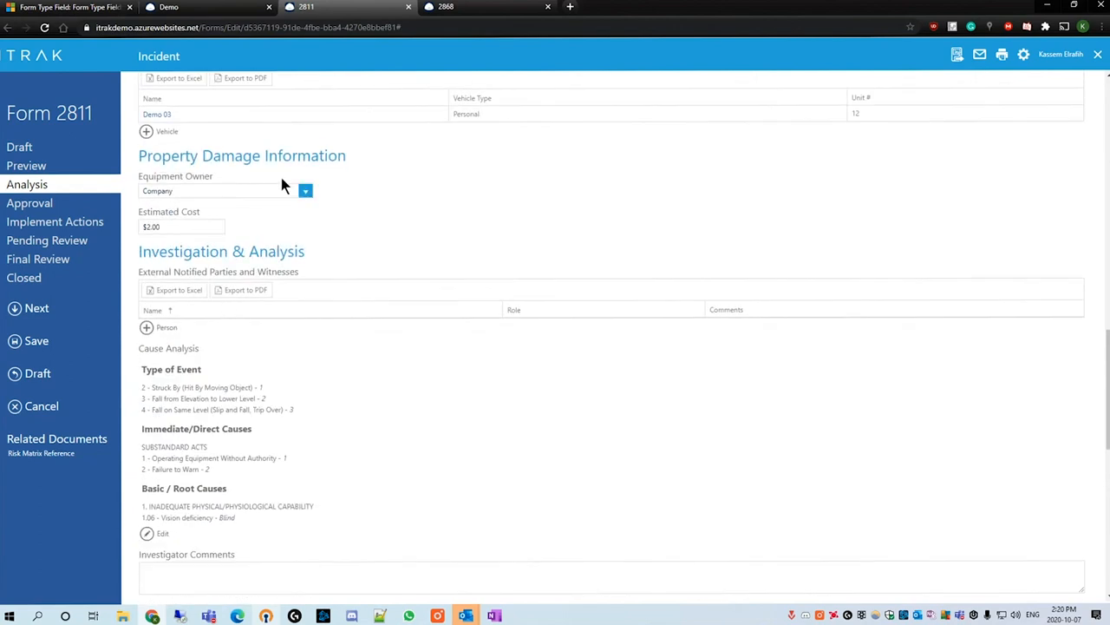
{"action": "left_click", "coordinate": [182, 226]}
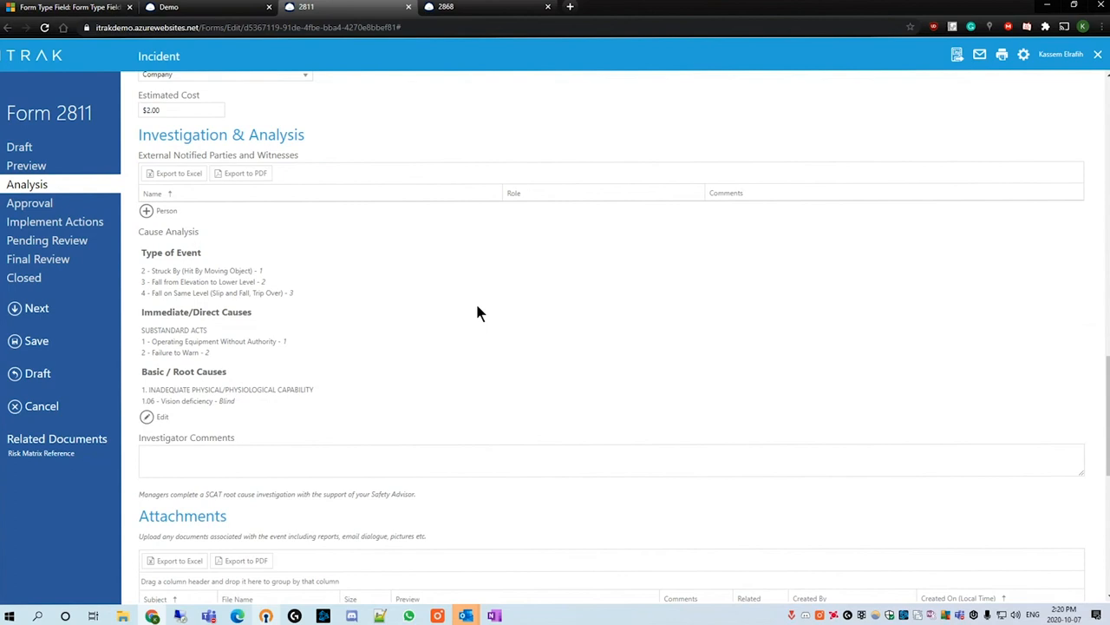
{"action": "mouse_move", "coordinate": [145, 420]}
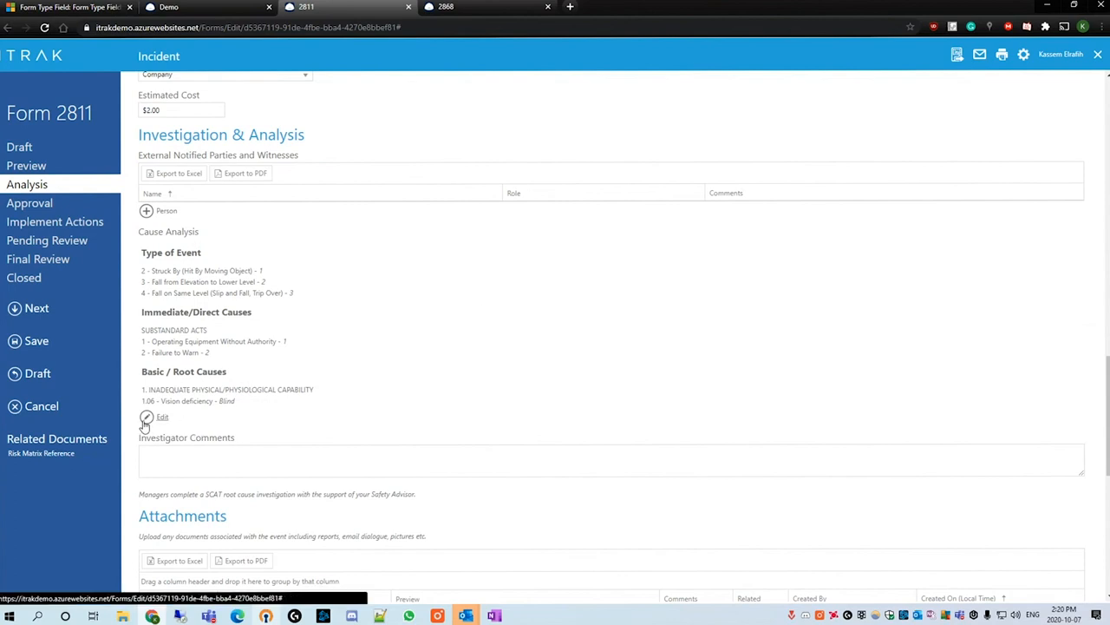
Edit the Cause Analysis, trying type Quality before returning to Safety (SCAT).
{"action": "left_click", "coordinate": [145, 417]}
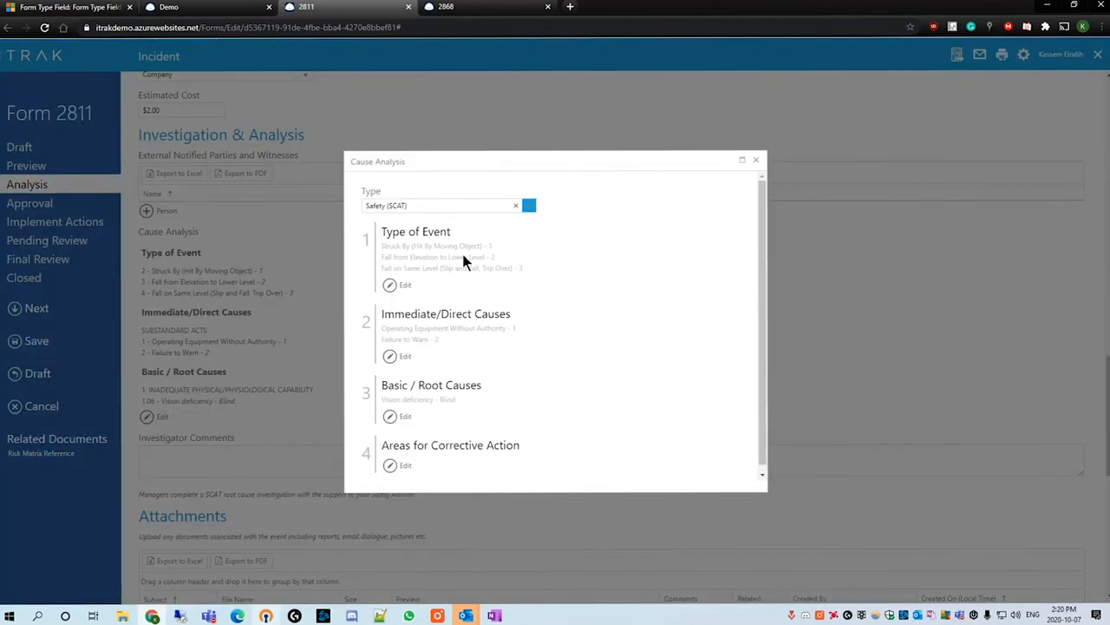
{"action": "left_click", "coordinate": [529, 205]}
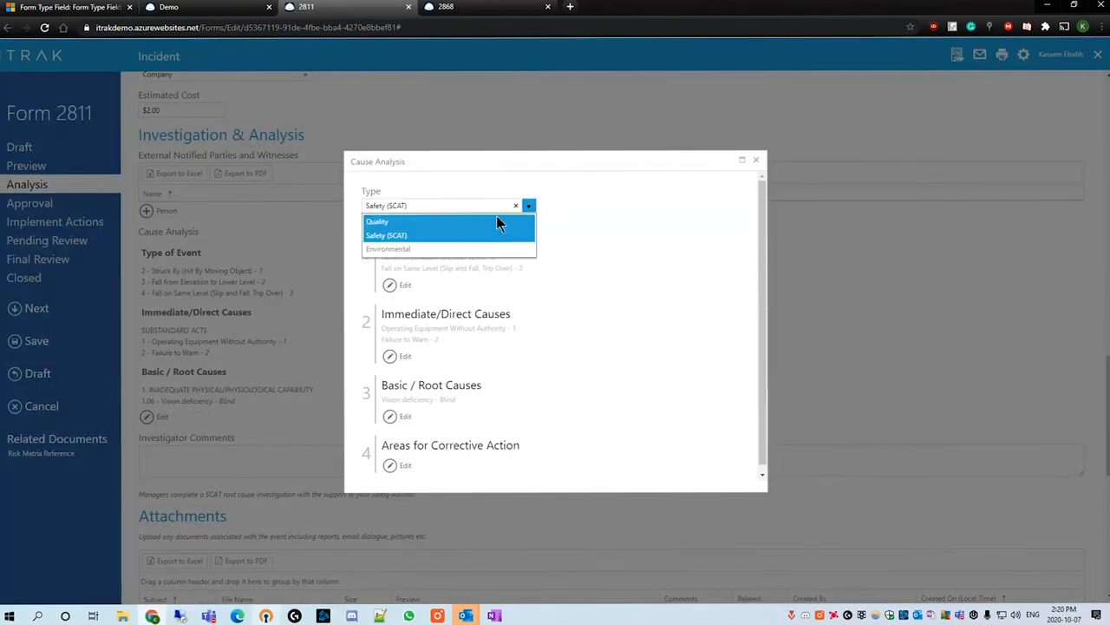
{"action": "left_click", "coordinate": [376, 221]}
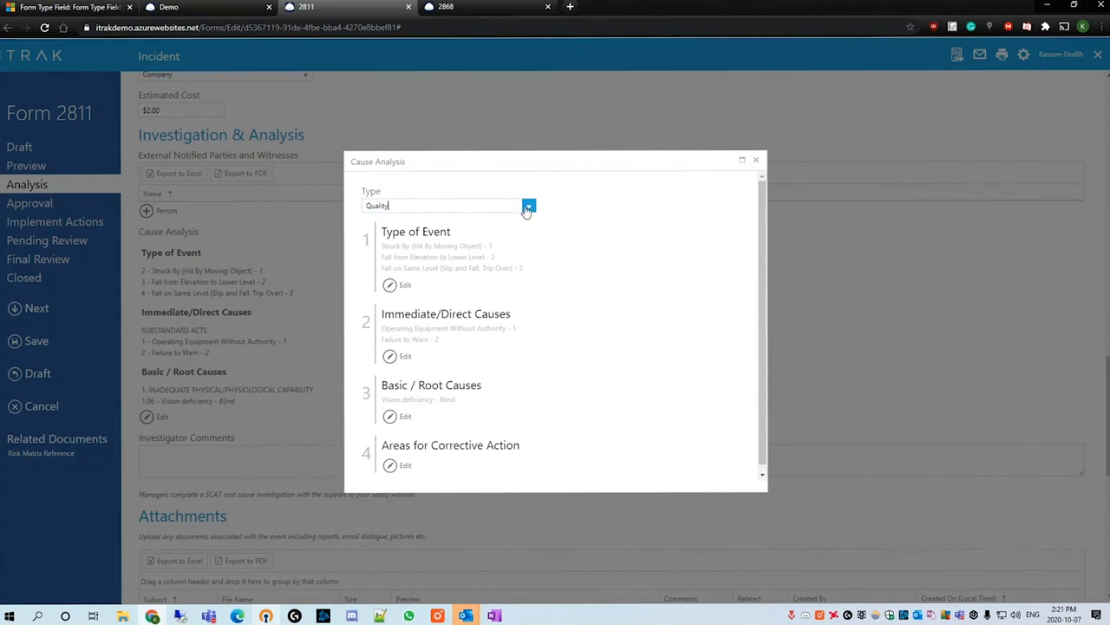
{"action": "left_click", "coordinate": [528, 207]}
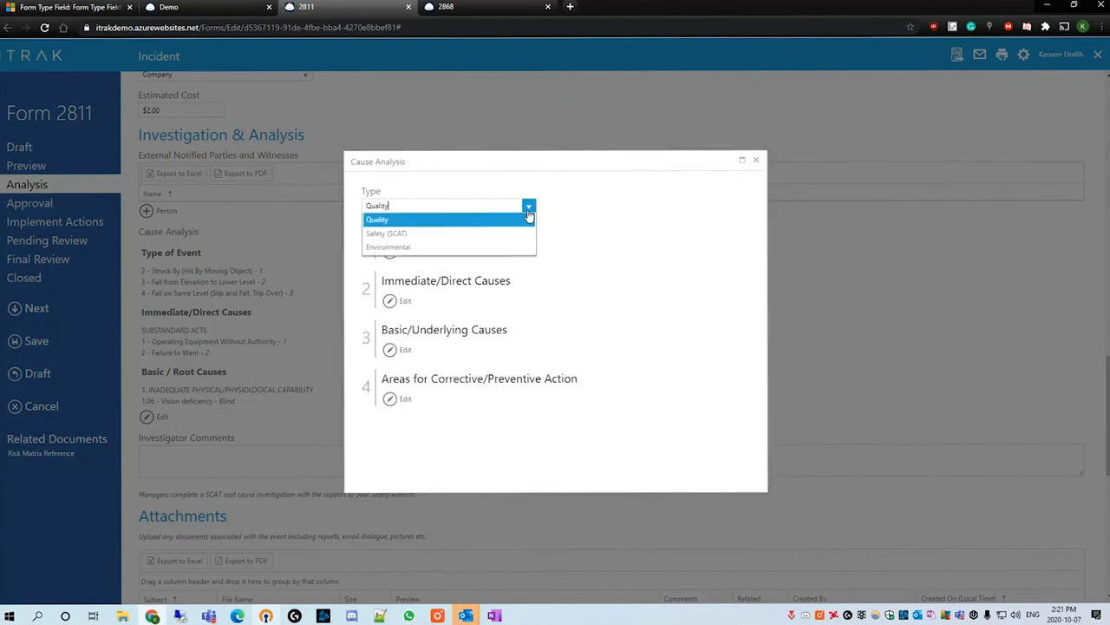
{"action": "left_click", "coordinate": [386, 233]}
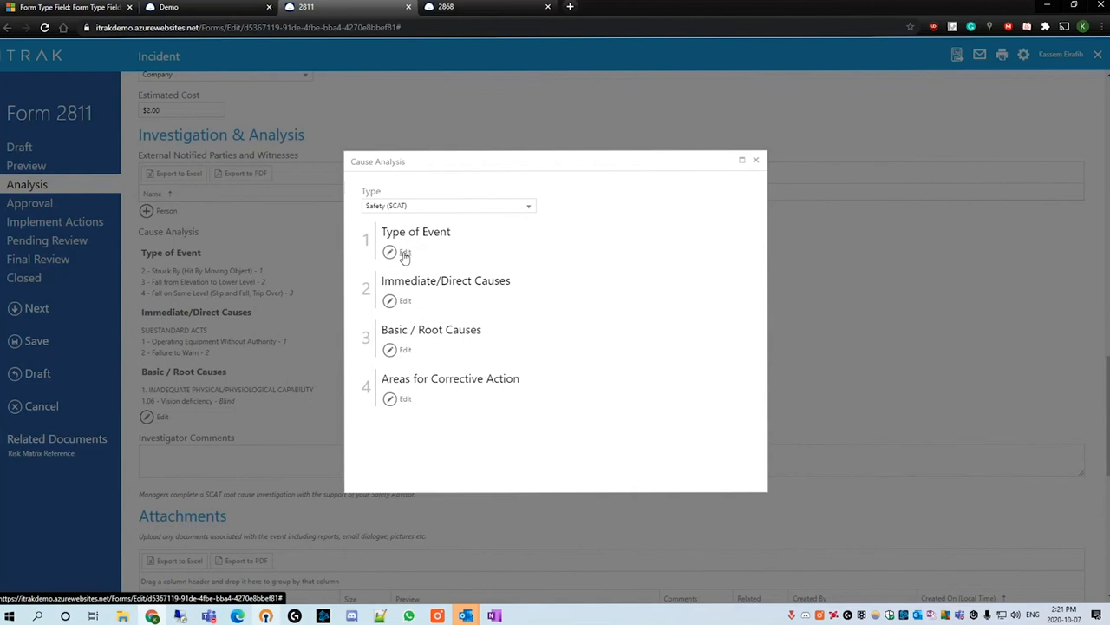
Select Struck Against, Struck By, Fall from Elevation, Fall on Same Level, ranked 1–4.
{"action": "left_click", "coordinate": [389, 253]}
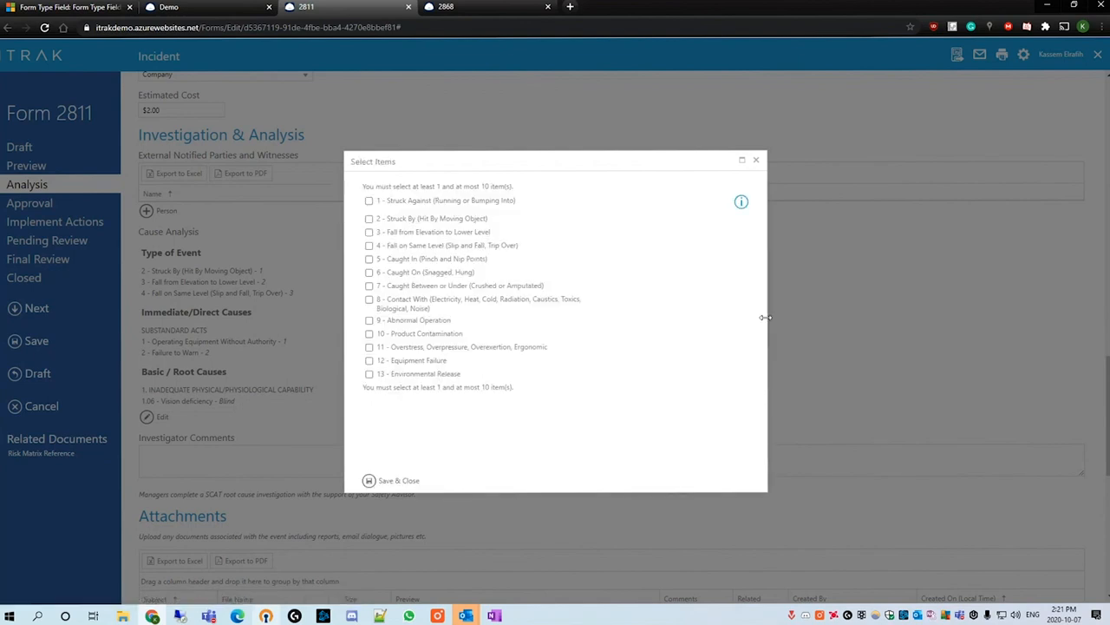
{"action": "mouse_move", "coordinate": [433, 208]}
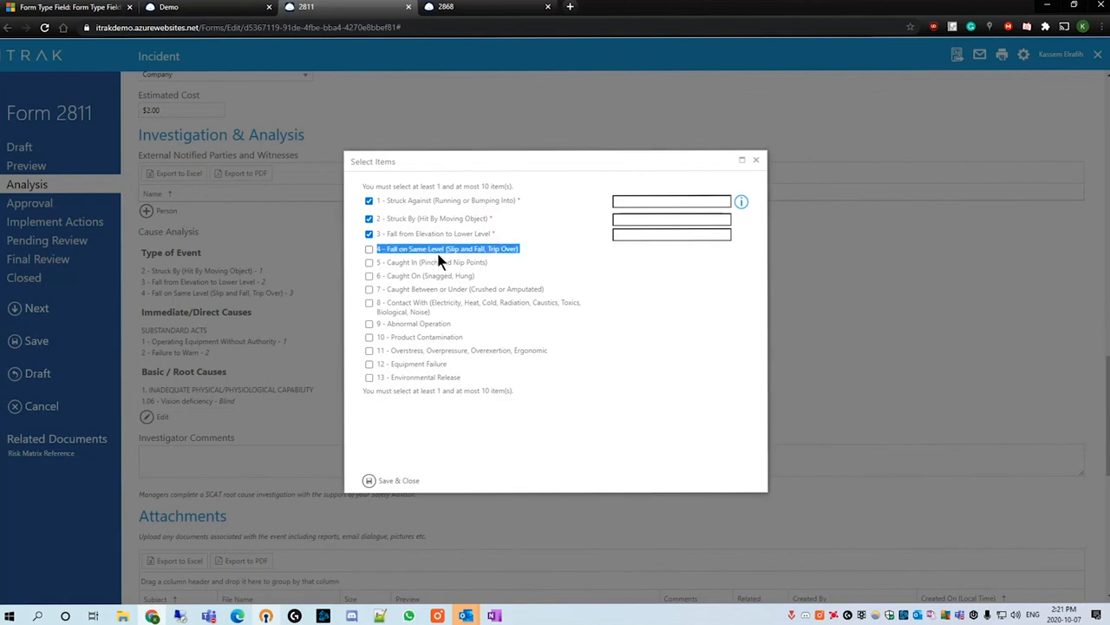
{"action": "left_click", "coordinate": [369, 249]}
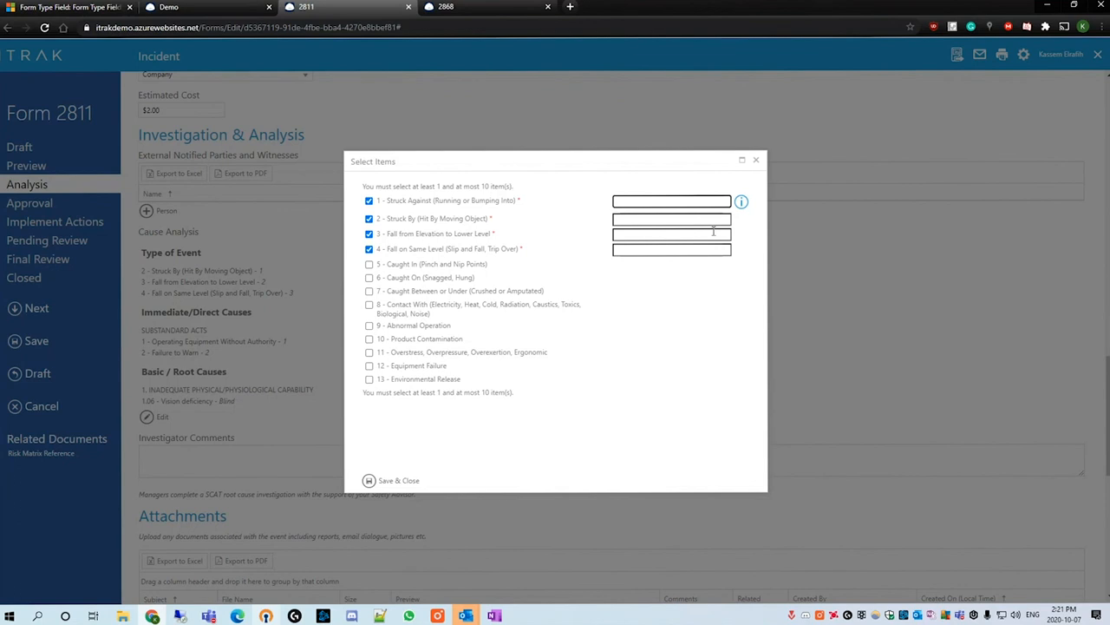
{"action": "type", "text": "1"}
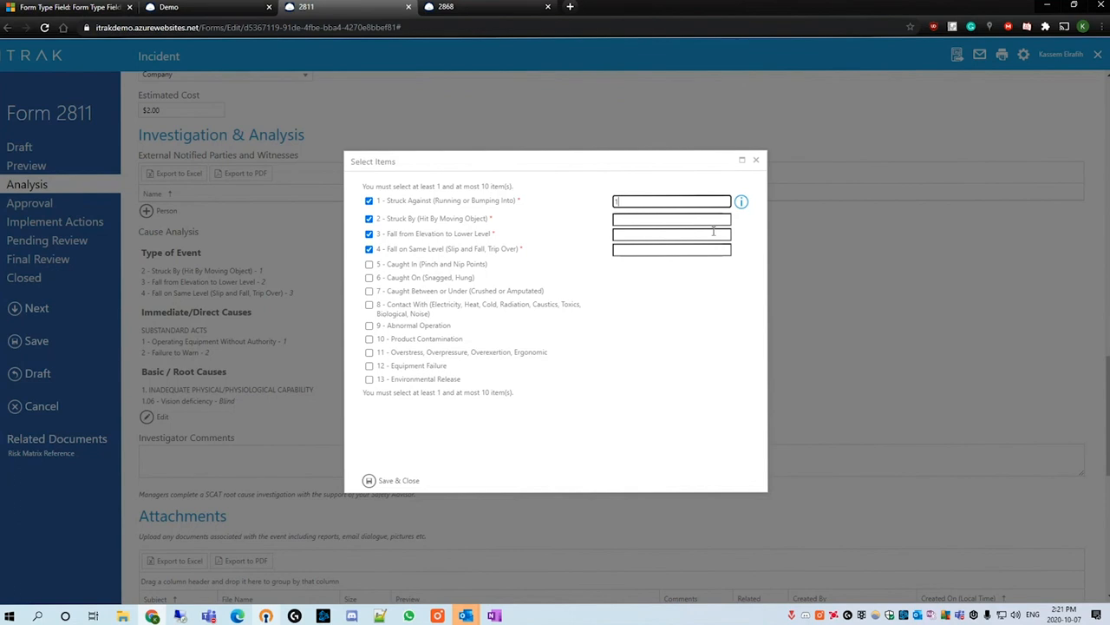
{"action": "left_click", "coordinate": [368, 249]}
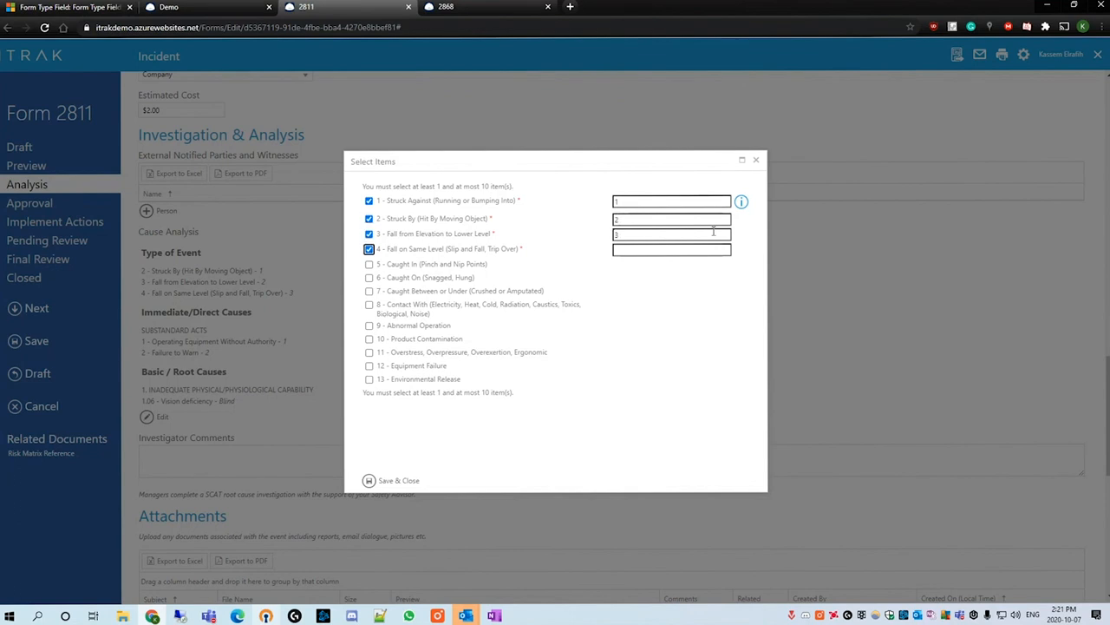
{"action": "left_click", "coordinate": [398, 479]}
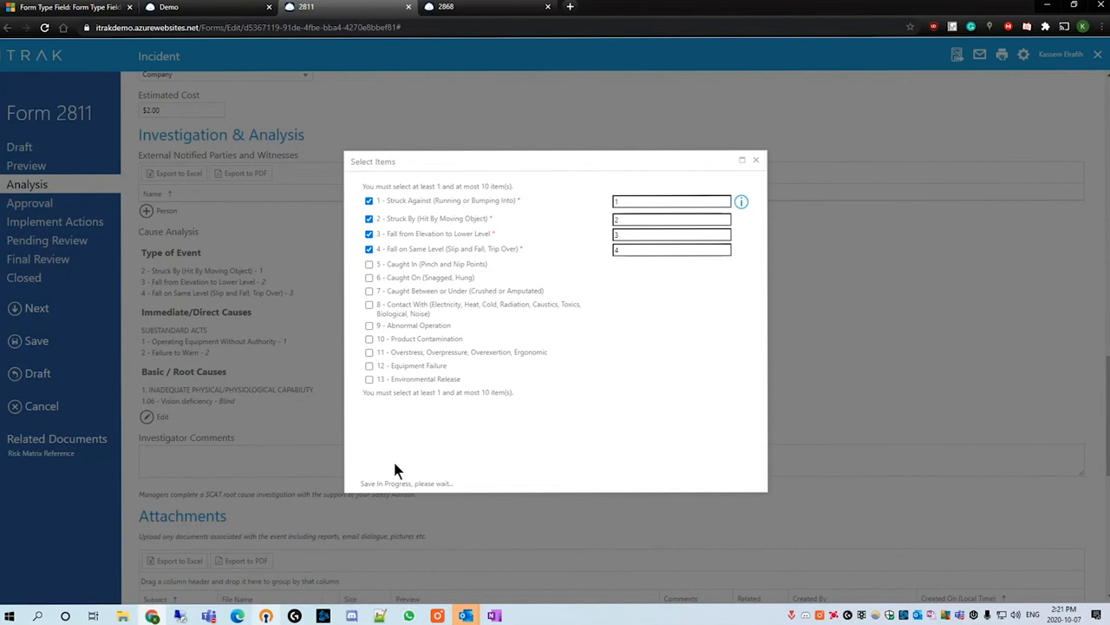
{"action": "mouse_move", "coordinate": [463, 435]}
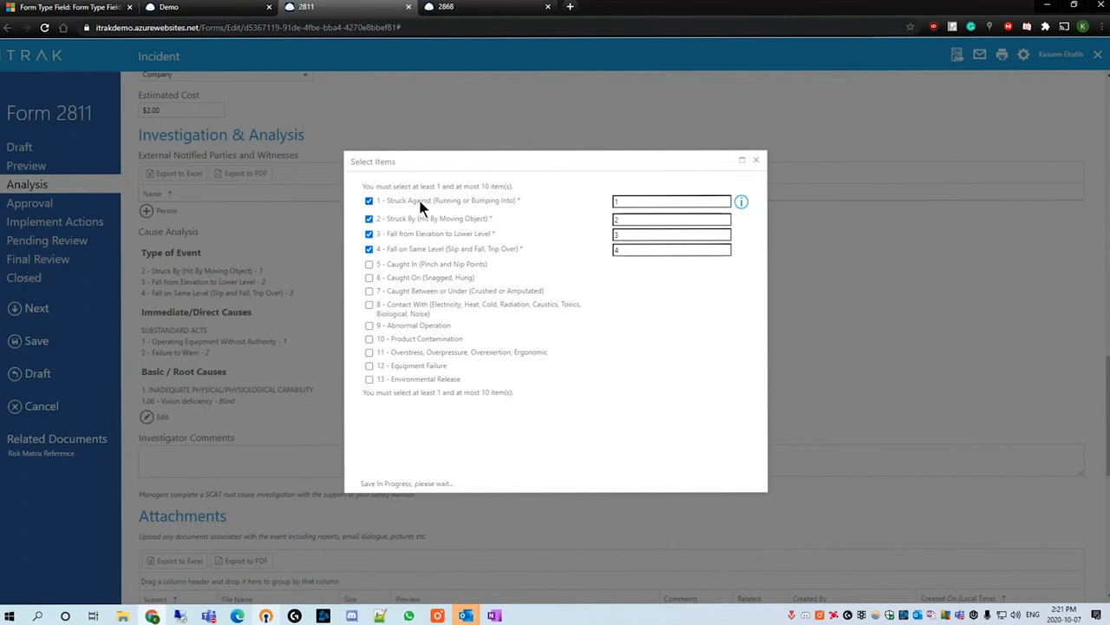
{"action": "mouse_move", "coordinate": [510, 286]}
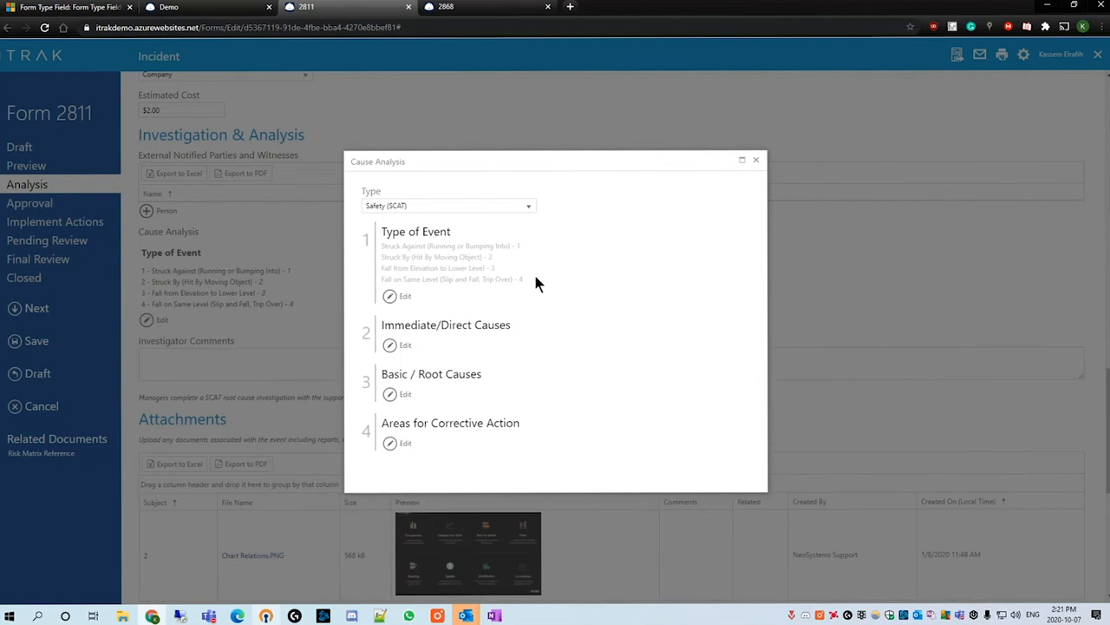
{"action": "mouse_move", "coordinate": [447, 267]}
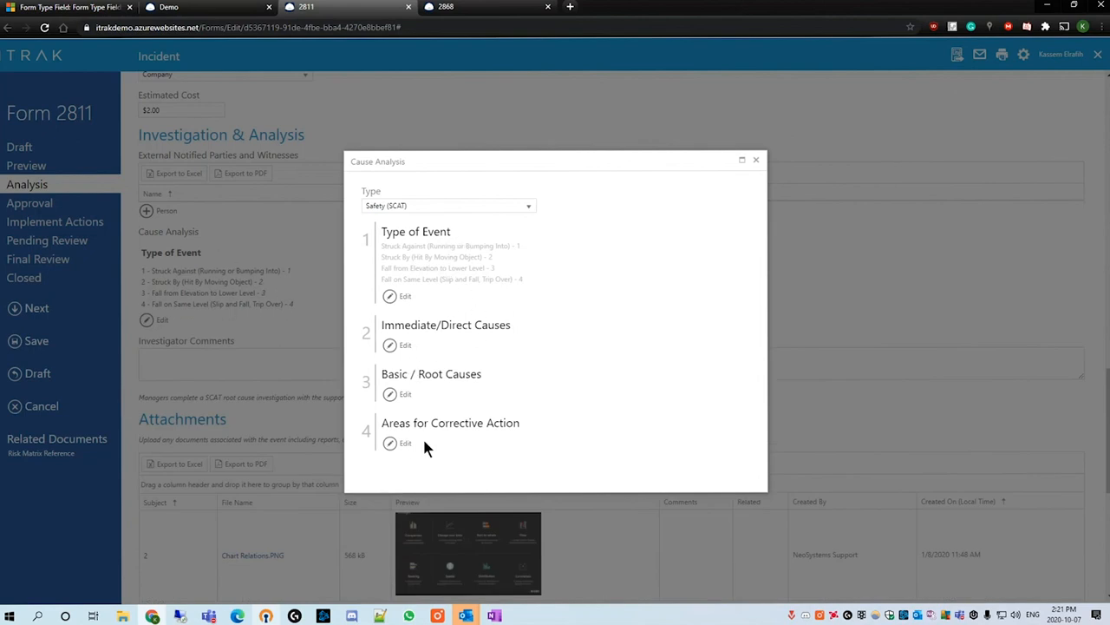
{"action": "mouse_move", "coordinate": [382, 319]}
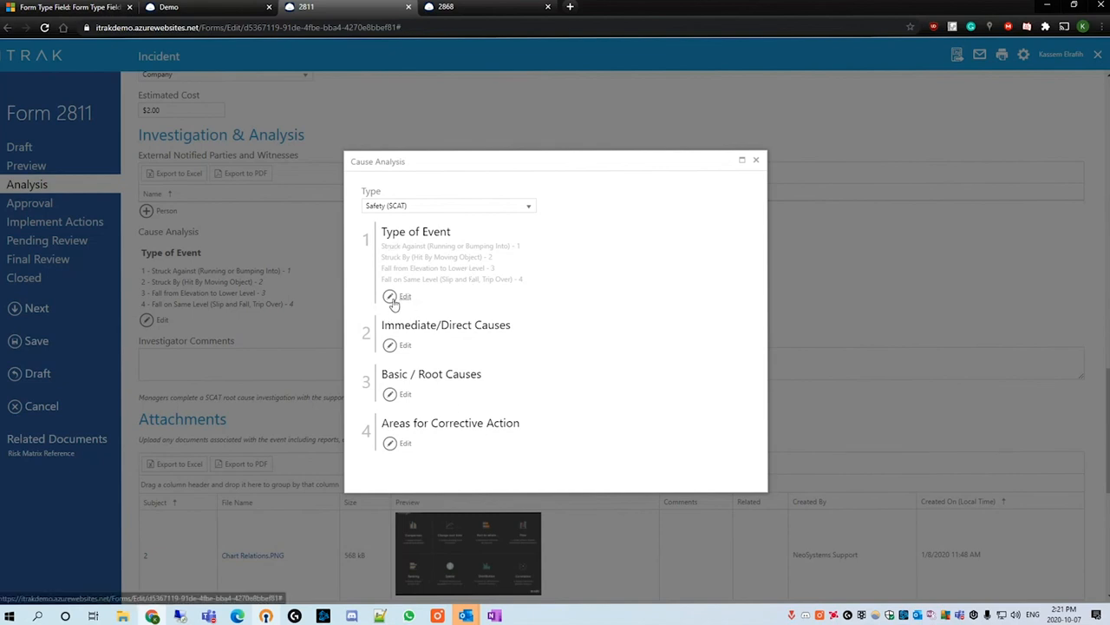
{"action": "left_click", "coordinate": [390, 295]}
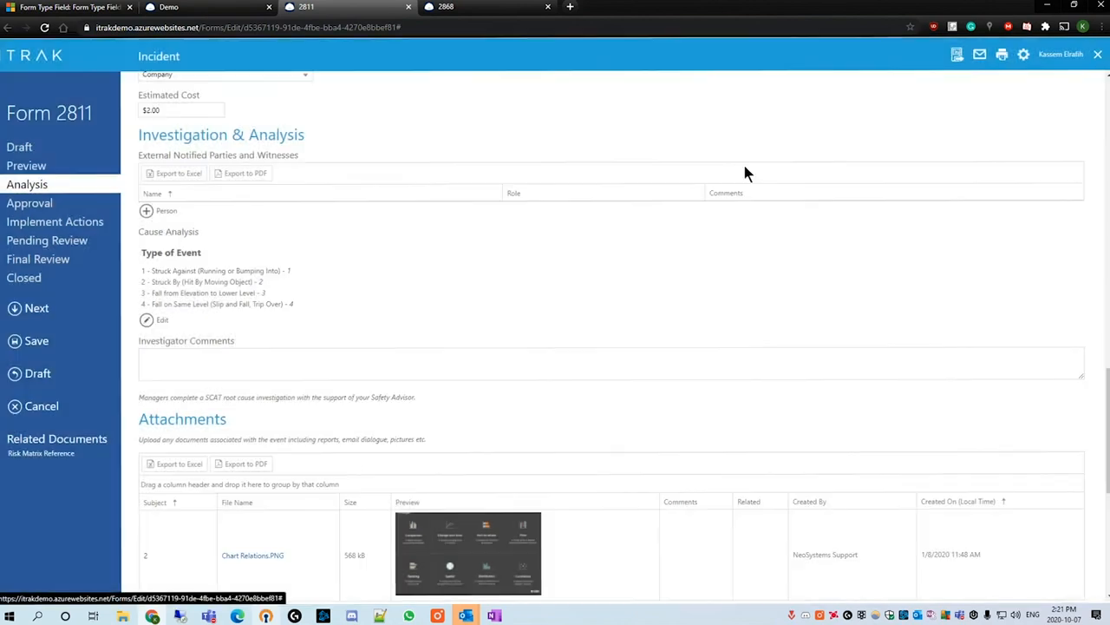
{"action": "scroll", "scroll_direction": "down", "scroll_amount": 3}
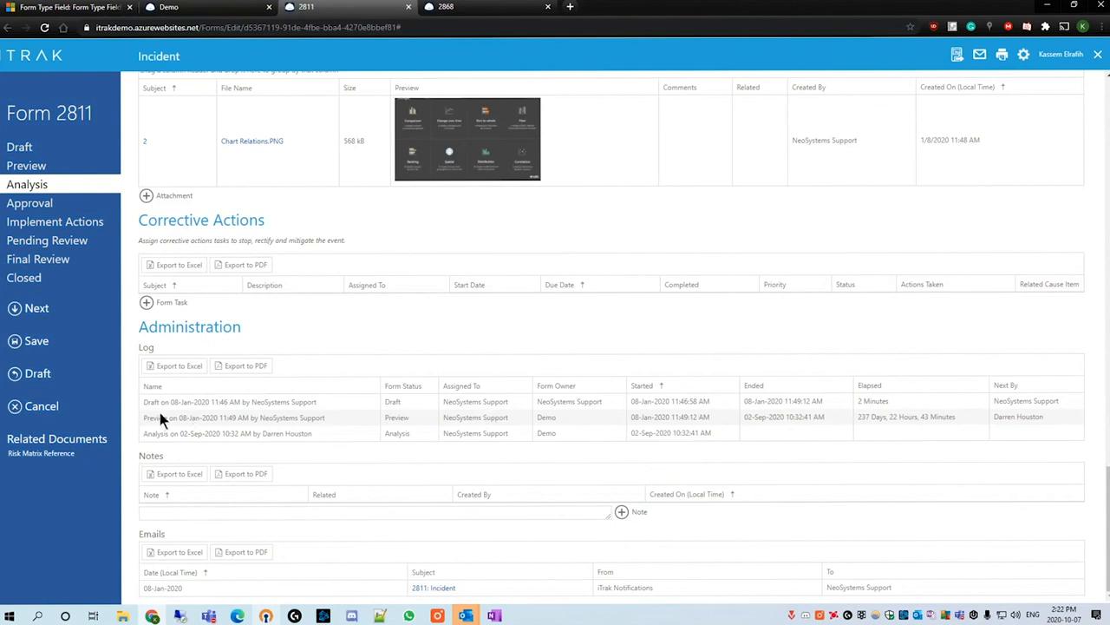
{"action": "left_click", "coordinate": [229, 401]}
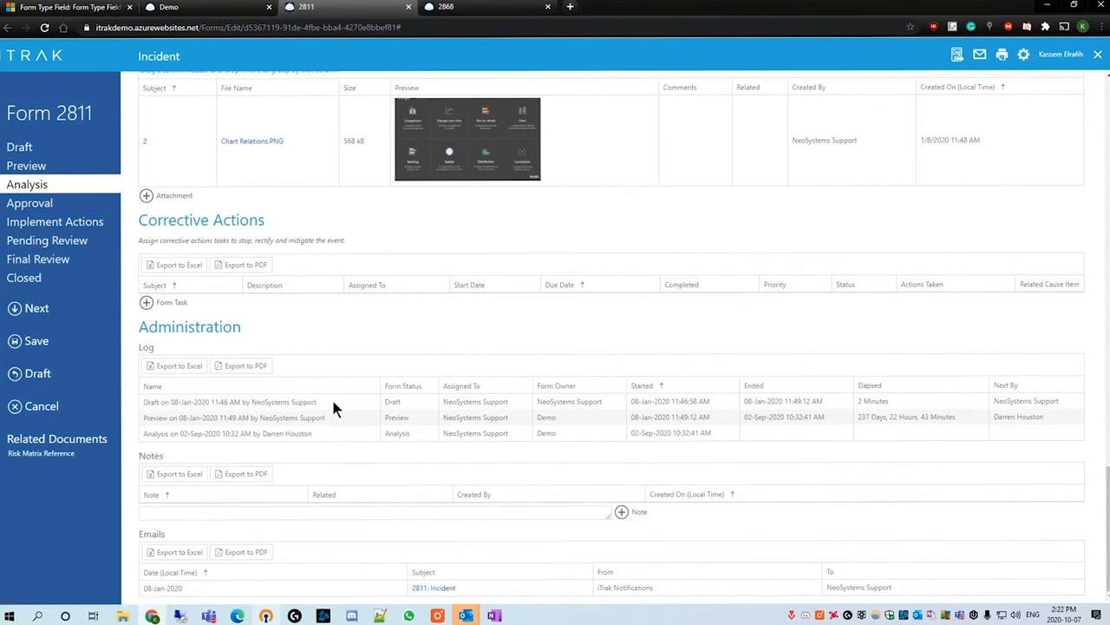
{"action": "mouse_move", "coordinate": [645, 400]}
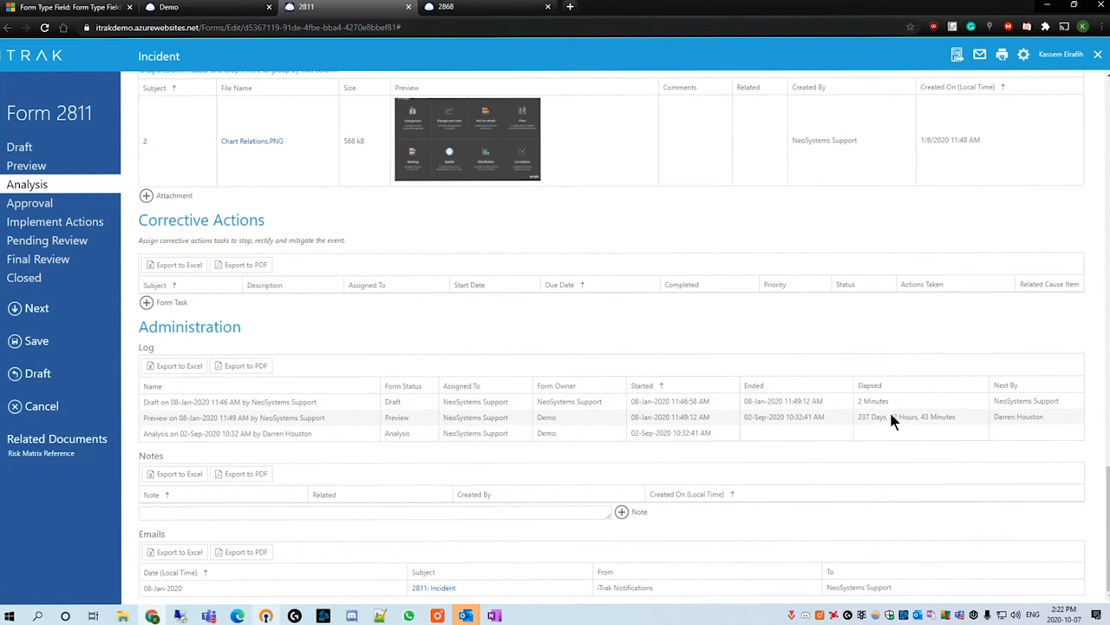
{"action": "mouse_move", "coordinate": [936, 414]}
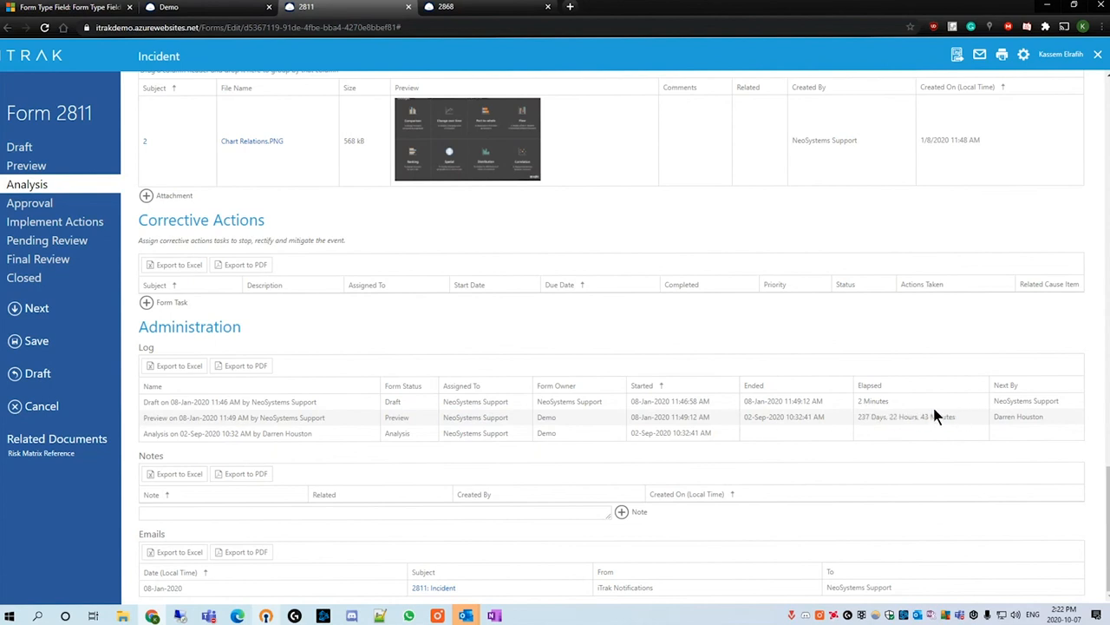
{"action": "mouse_move", "coordinate": [177, 443]}
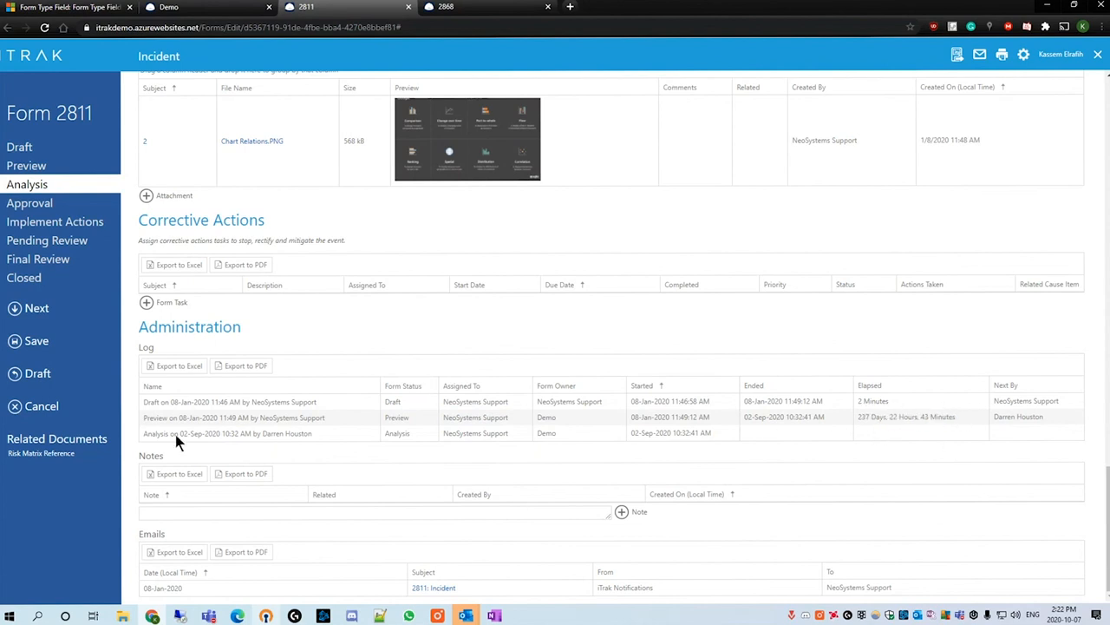
{"action": "mouse_move", "coordinate": [497, 445]}
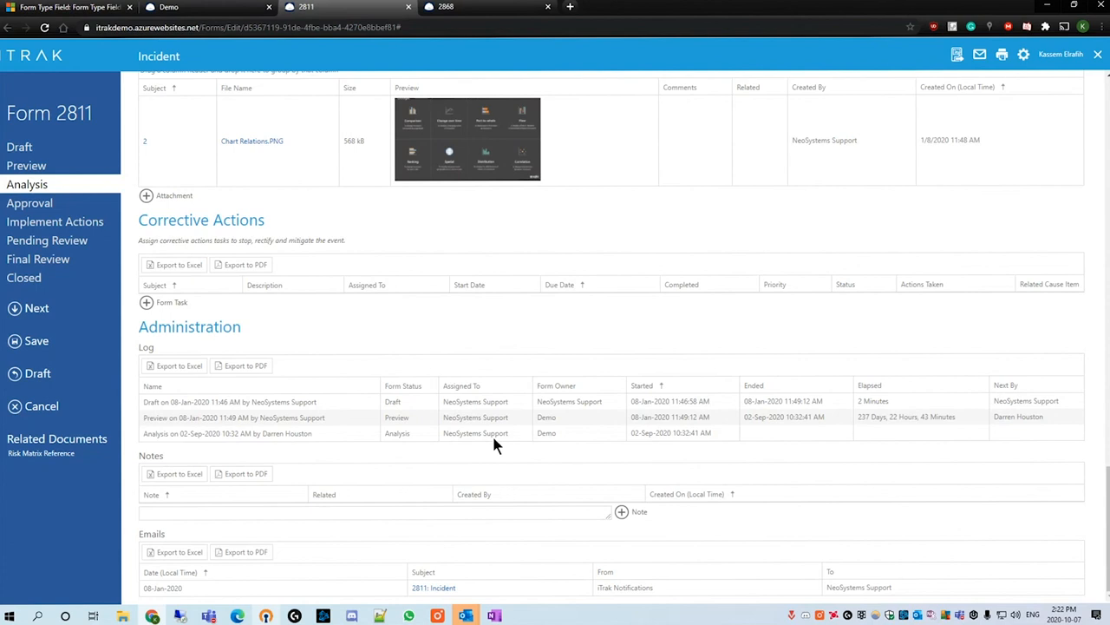
{"action": "mouse_move", "coordinate": [847, 380]}
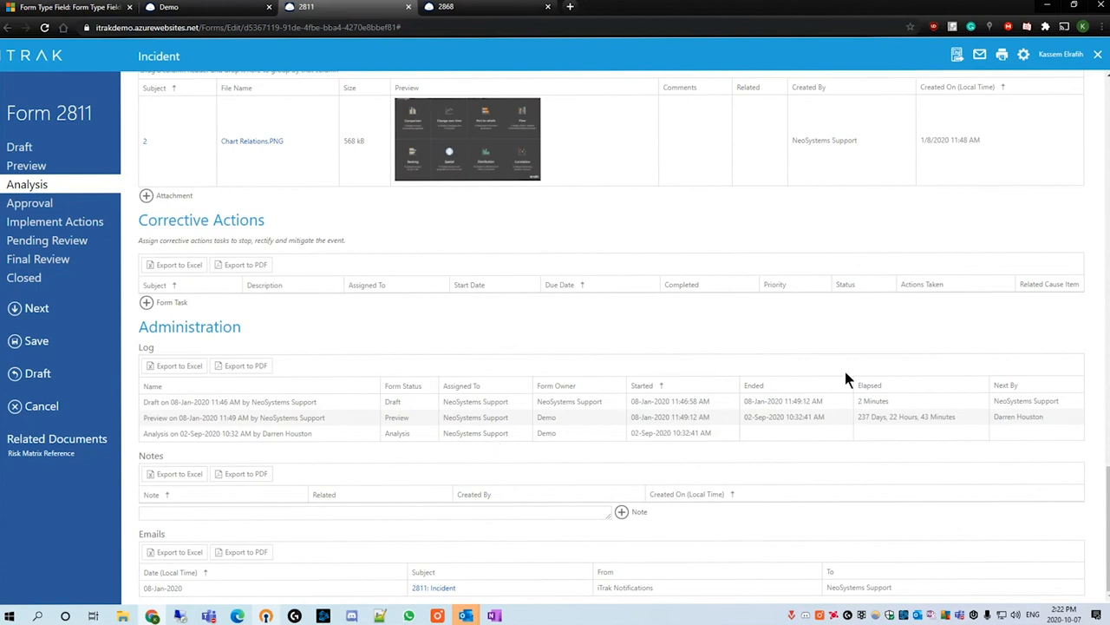
{"action": "double_click", "coordinate": [906, 416]}
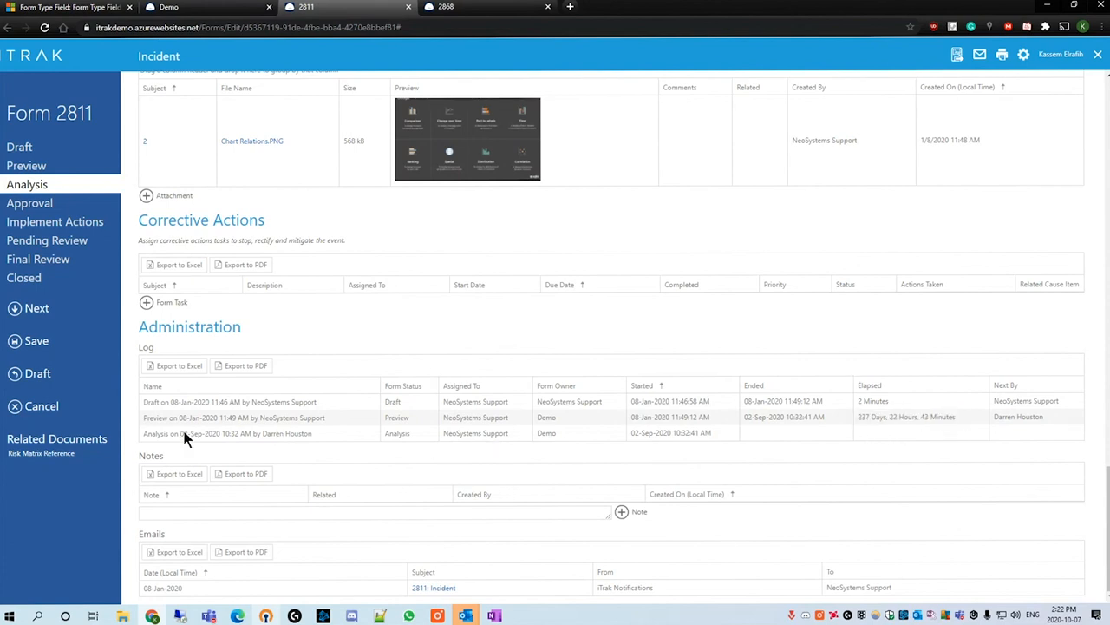
{"action": "mouse_move", "coordinate": [370, 364]}
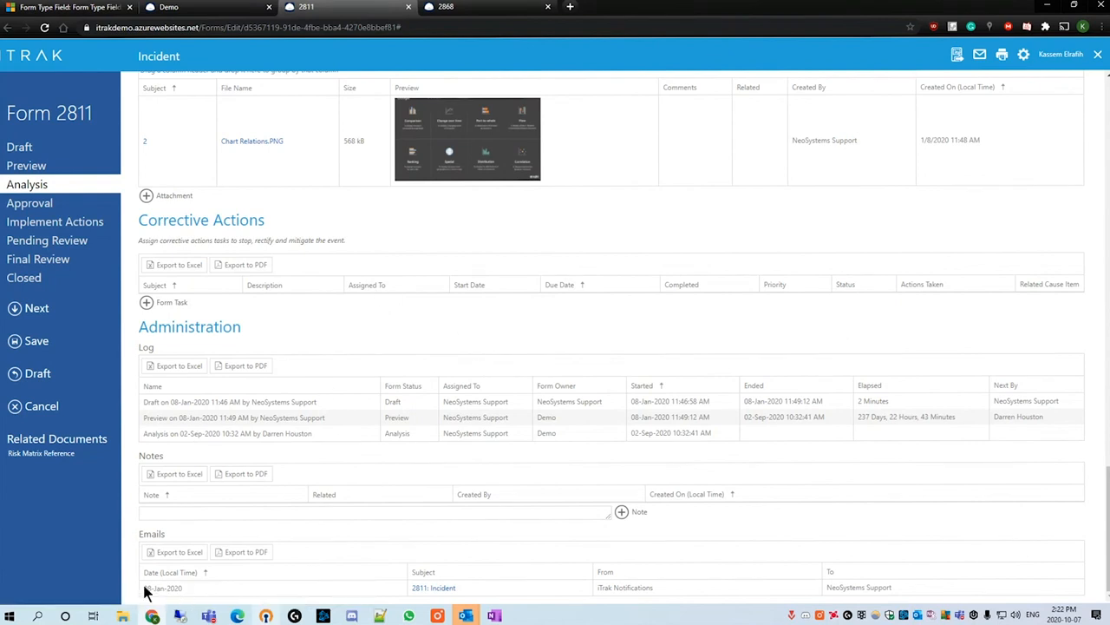
{"action": "mouse_move", "coordinate": [642, 599]}
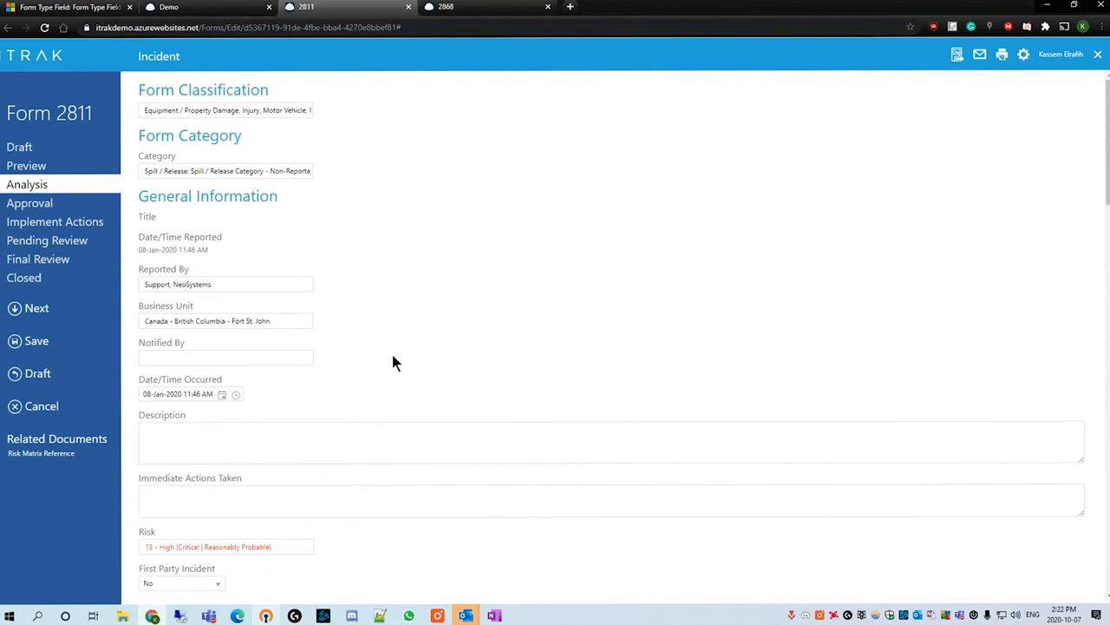
{"action": "scroll", "scroll_direction": "down", "scroll_amount": 3}
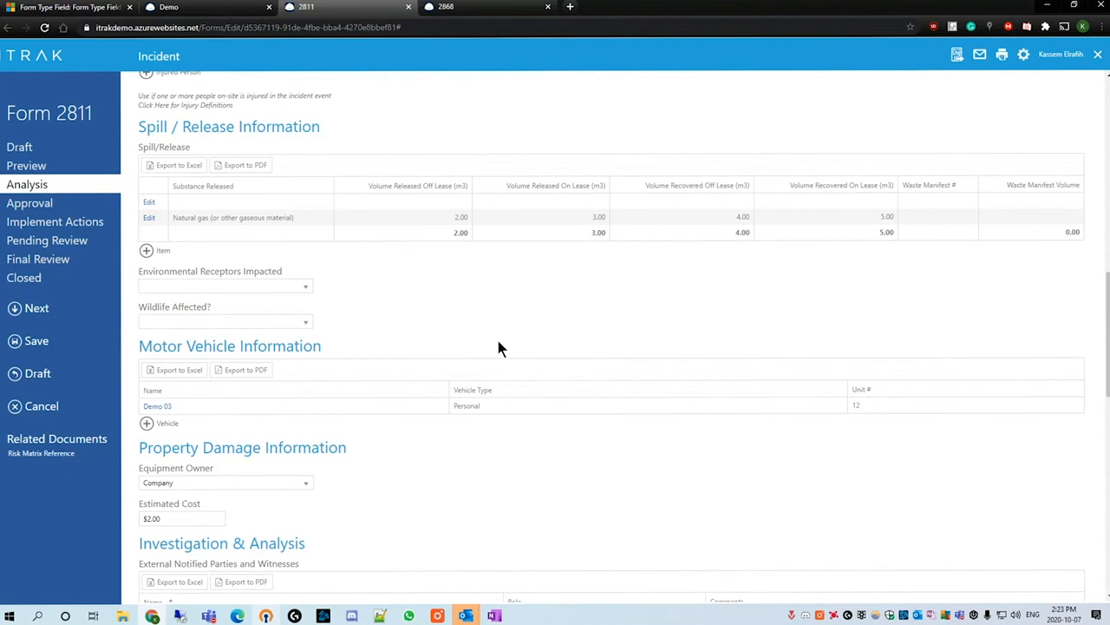
{"action": "mouse_move", "coordinate": [850, 280]}
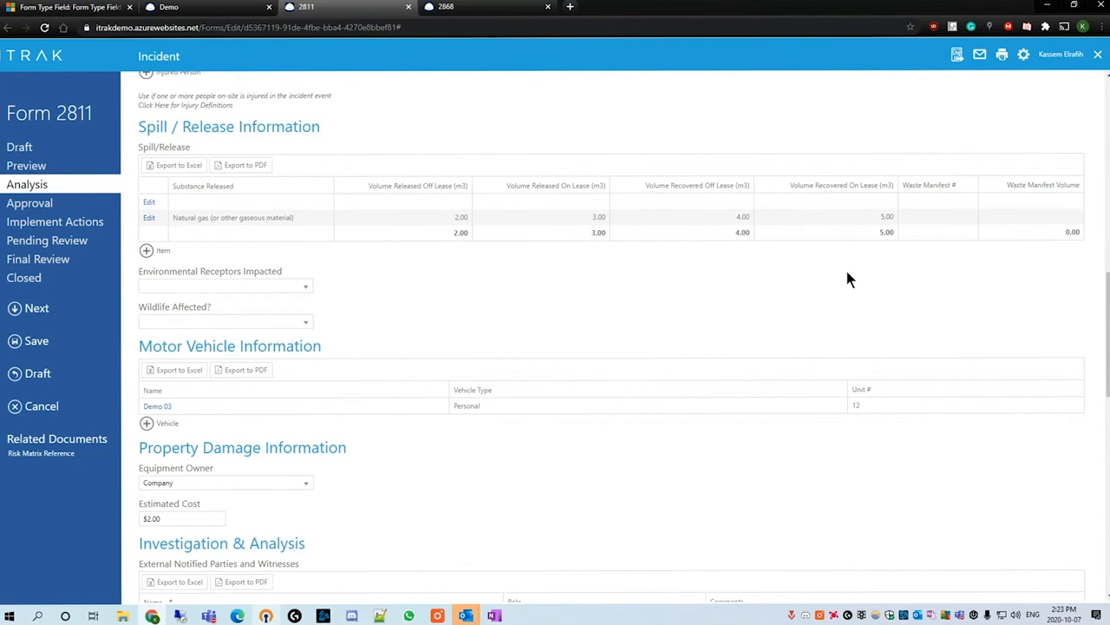
{"action": "mouse_move", "coordinate": [559, 291]}
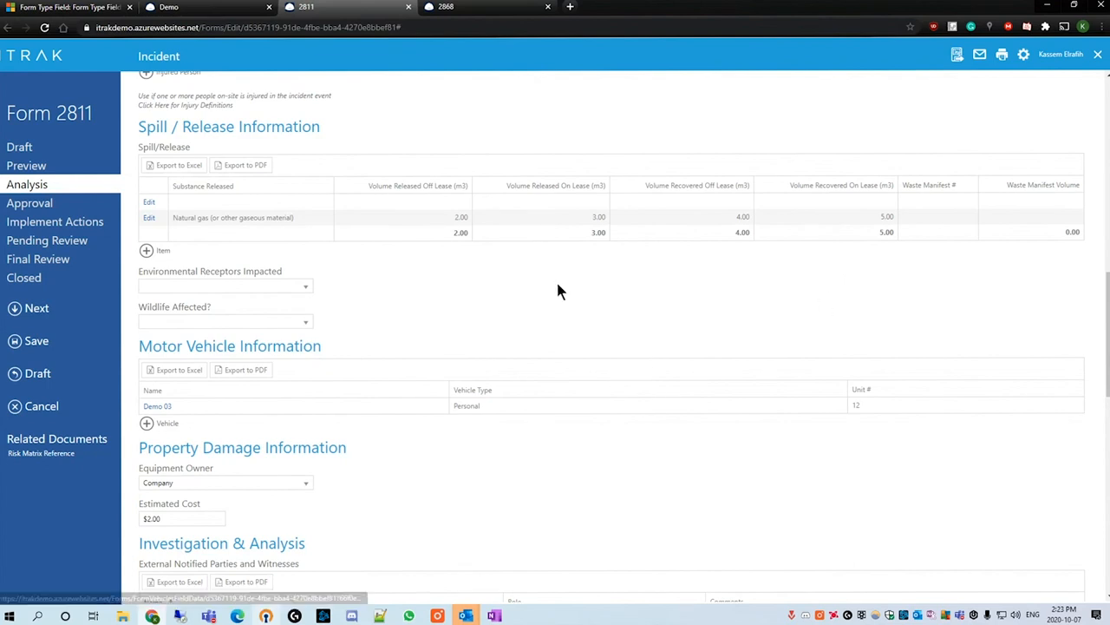
{"action": "mouse_move", "coordinate": [332, 145]}
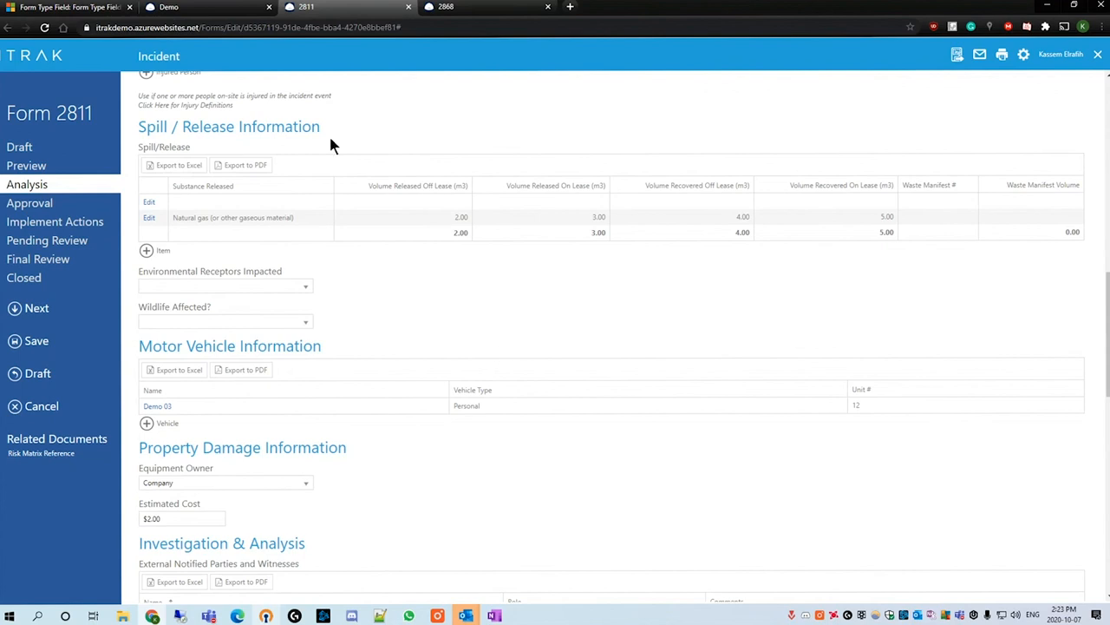